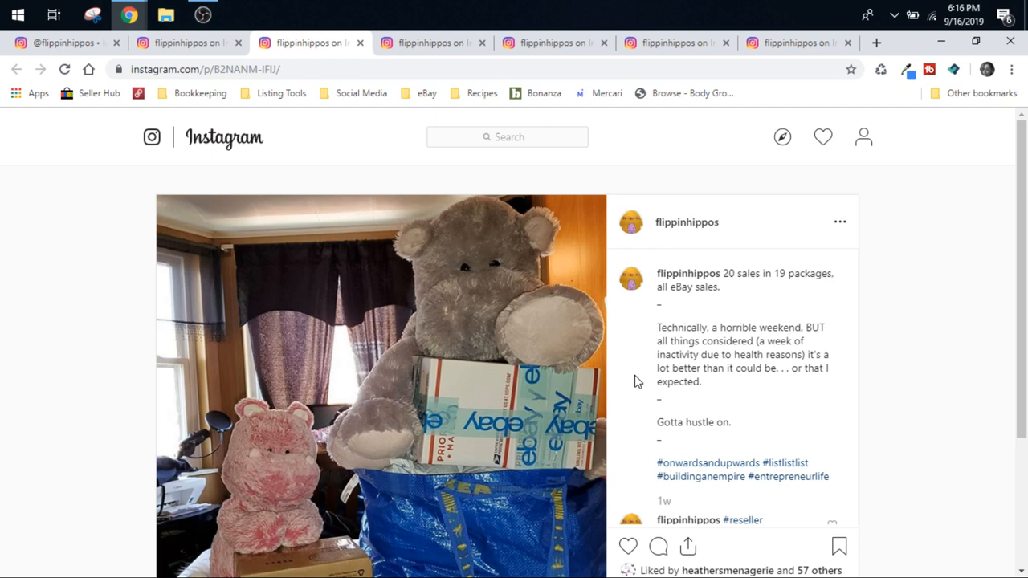
pyautogui.moveTo(58, 341)
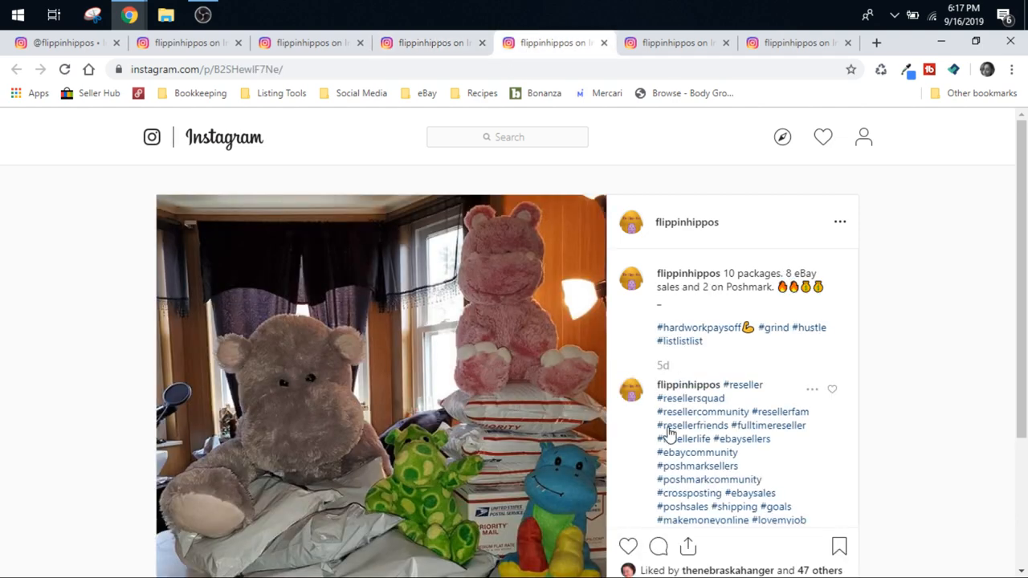
pyautogui.moveTo(700, 459)
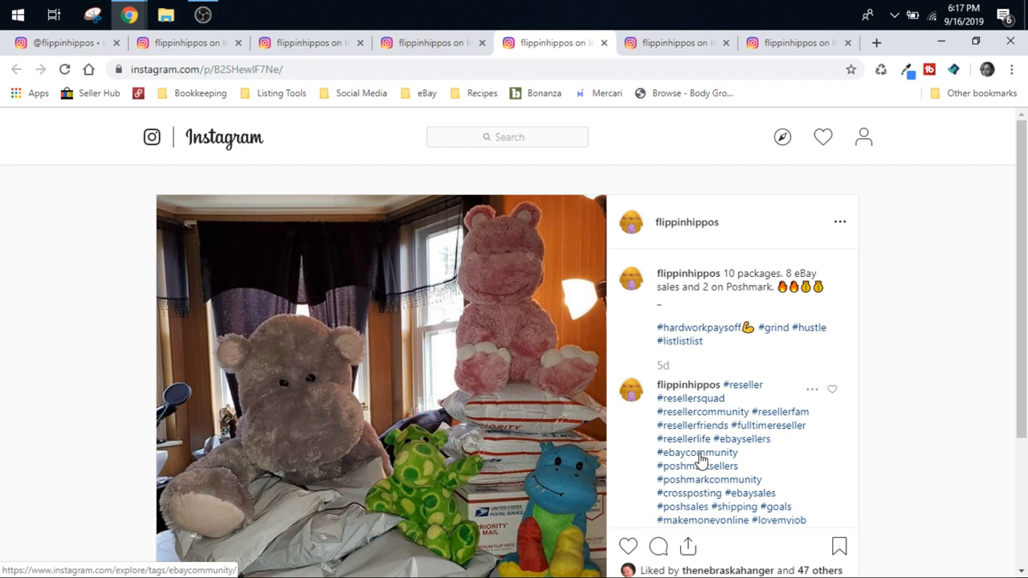
pyautogui.moveTo(674, 42)
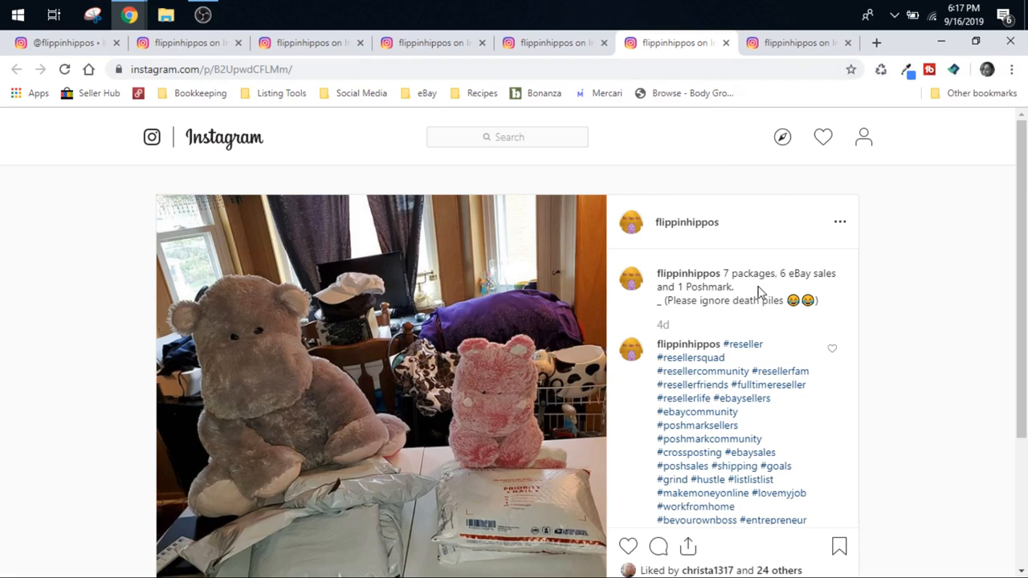
pyautogui.moveTo(786, 271)
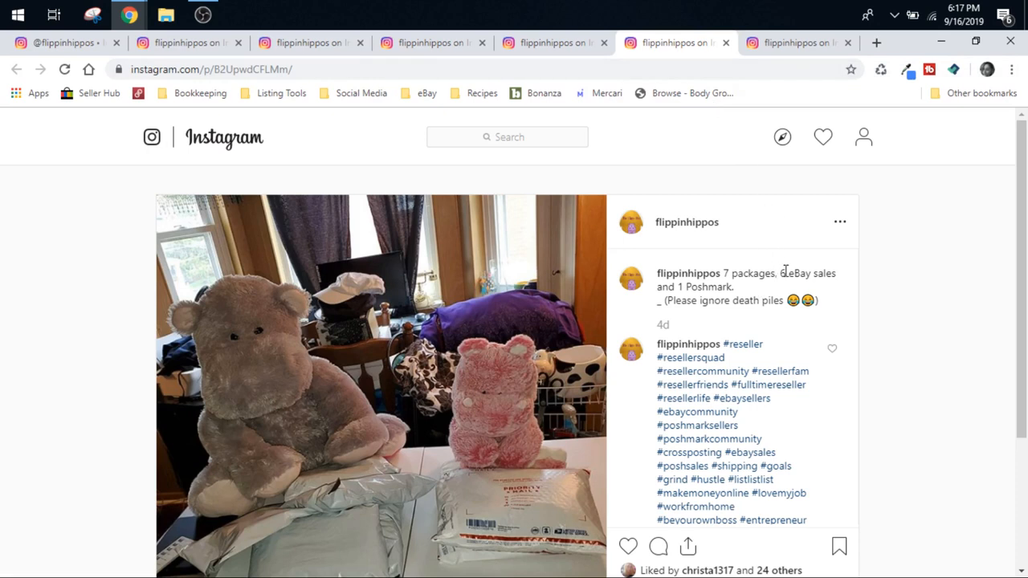
pyautogui.moveTo(763, 35)
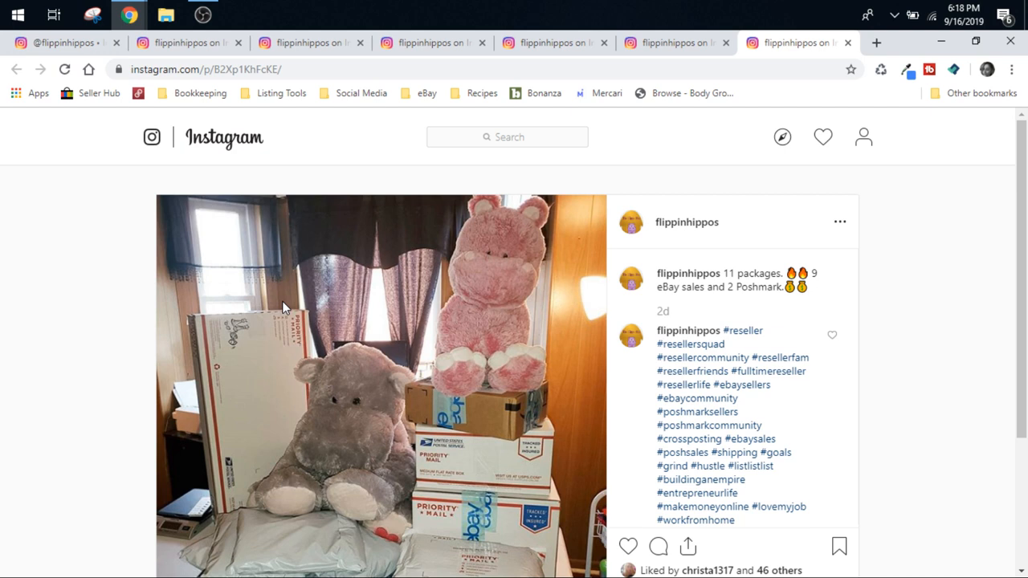
pyautogui.moveTo(409, 192)
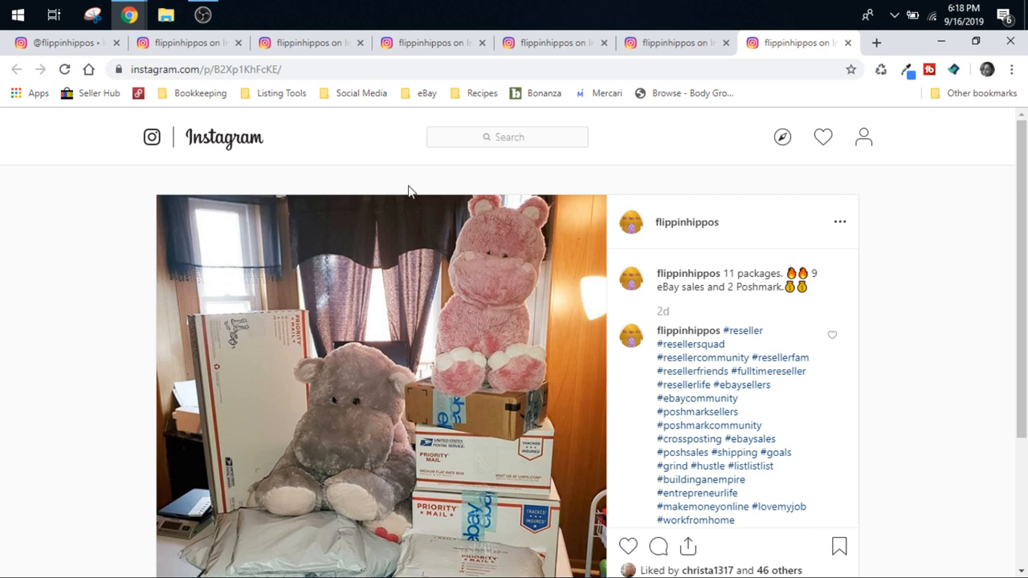
pyautogui.moveTo(427, 271)
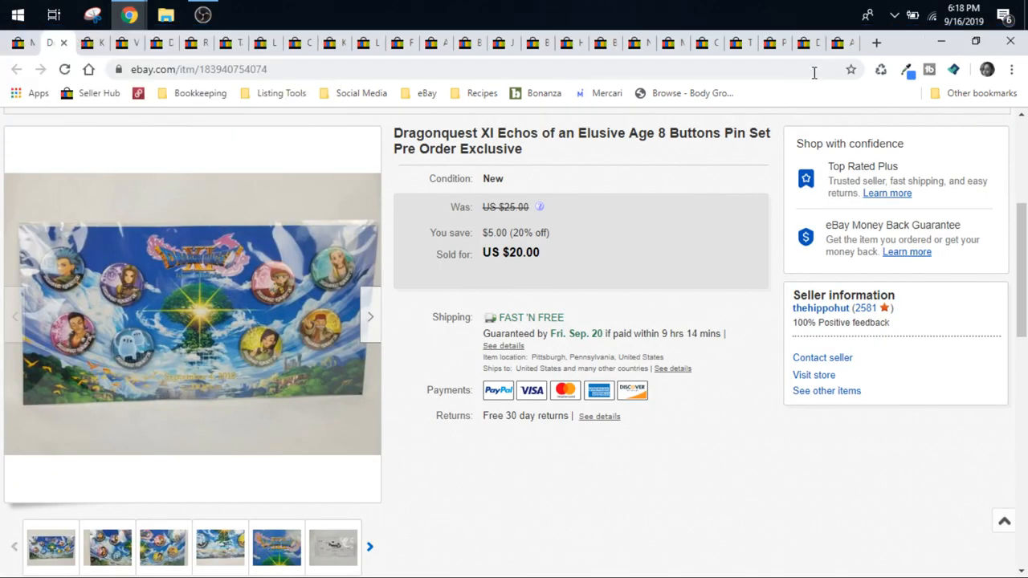
# Browse the sold $12 pink giraffe plush photos: side view, brand tag and measuring-tape shot
pyautogui.click(808, 42)
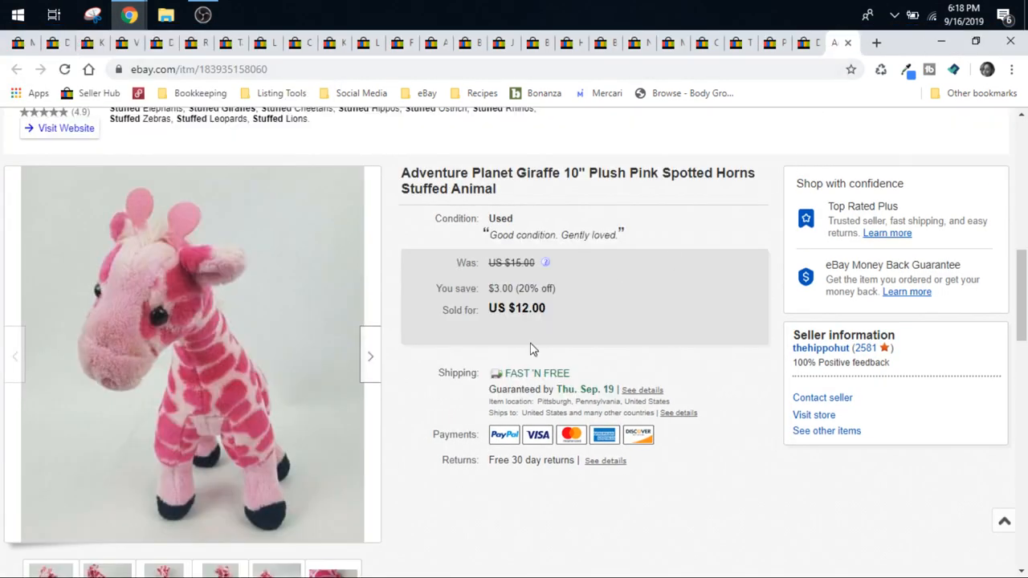
pyautogui.moveTo(613, 405)
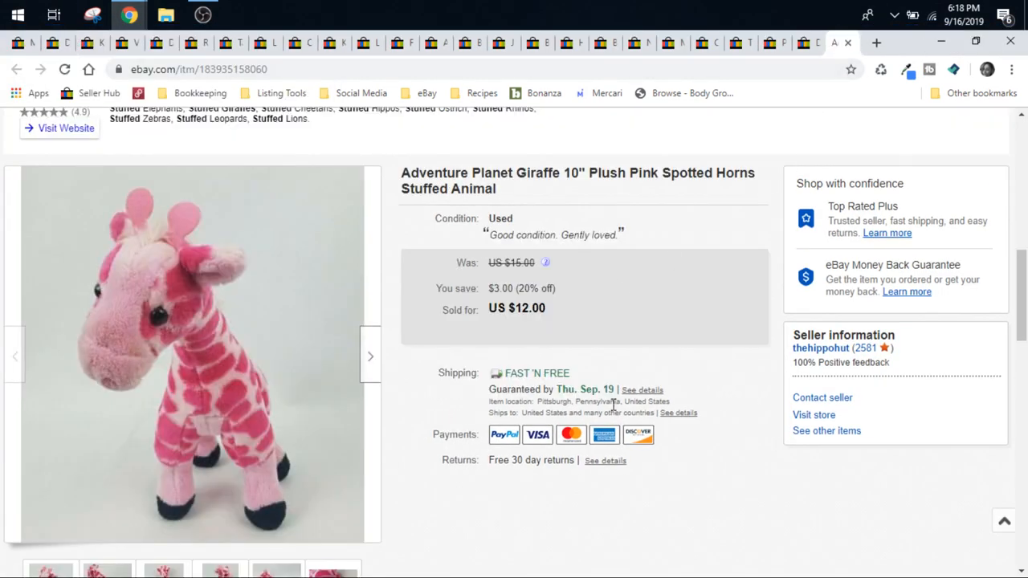
pyautogui.moveTo(580, 412)
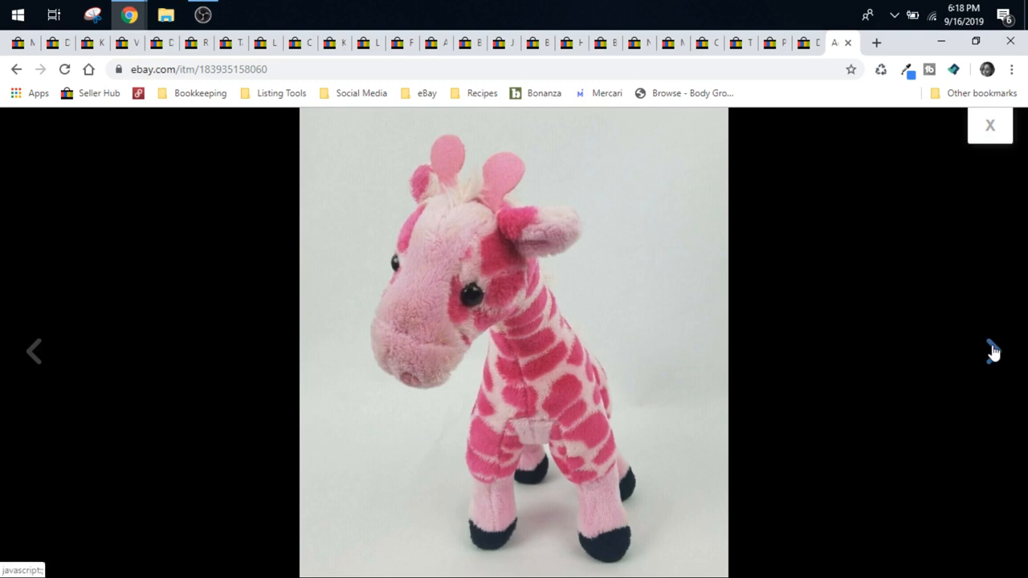
pyautogui.click(994, 352)
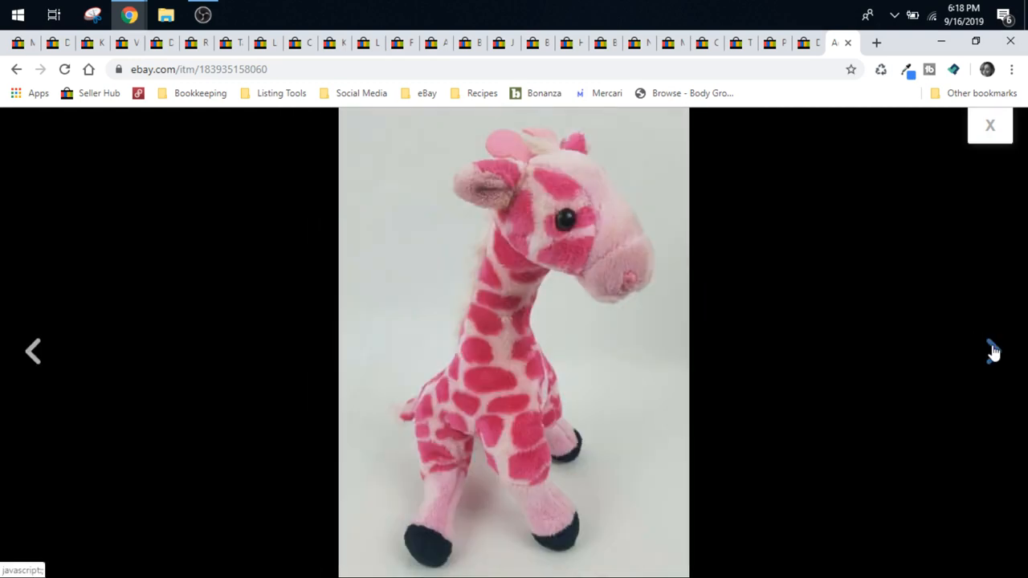
pyautogui.click(993, 352)
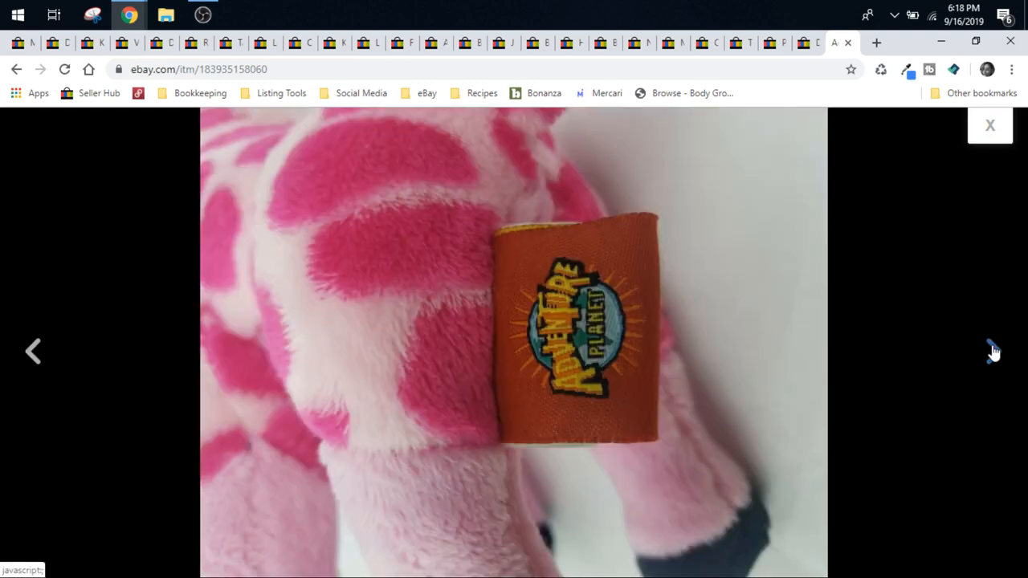
pyautogui.click(992, 350)
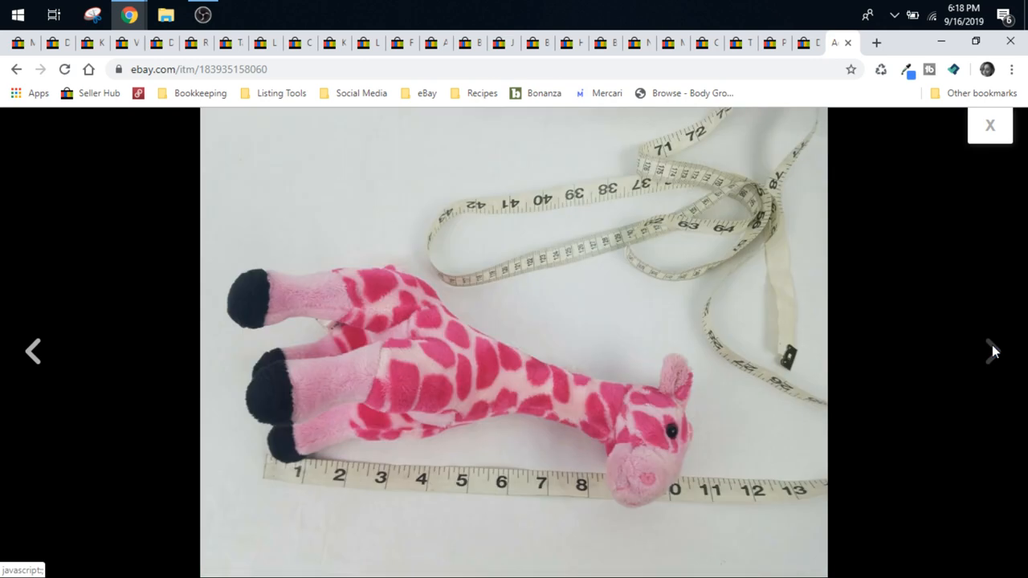
pyautogui.click(993, 350)
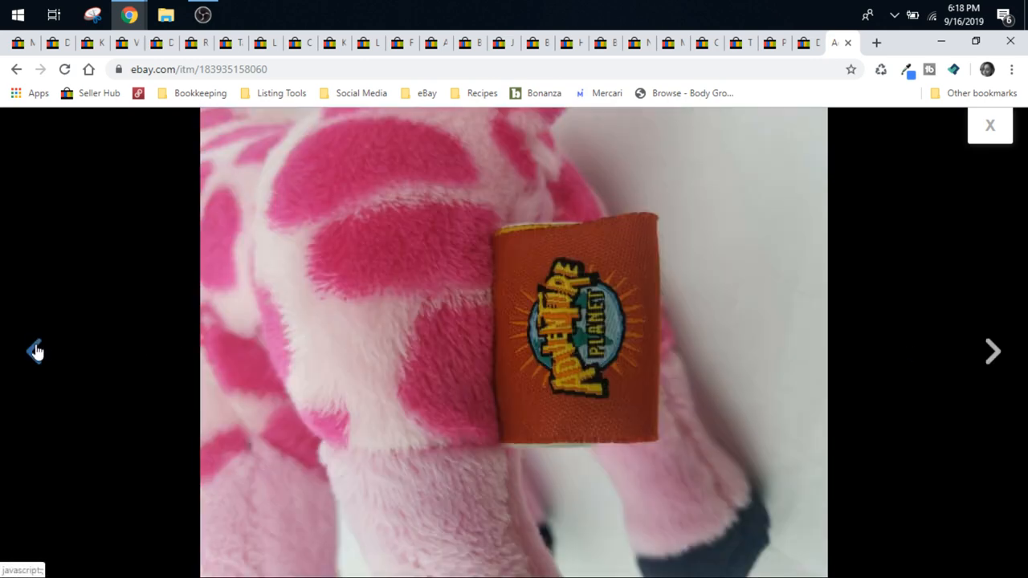
pyautogui.click(35, 350)
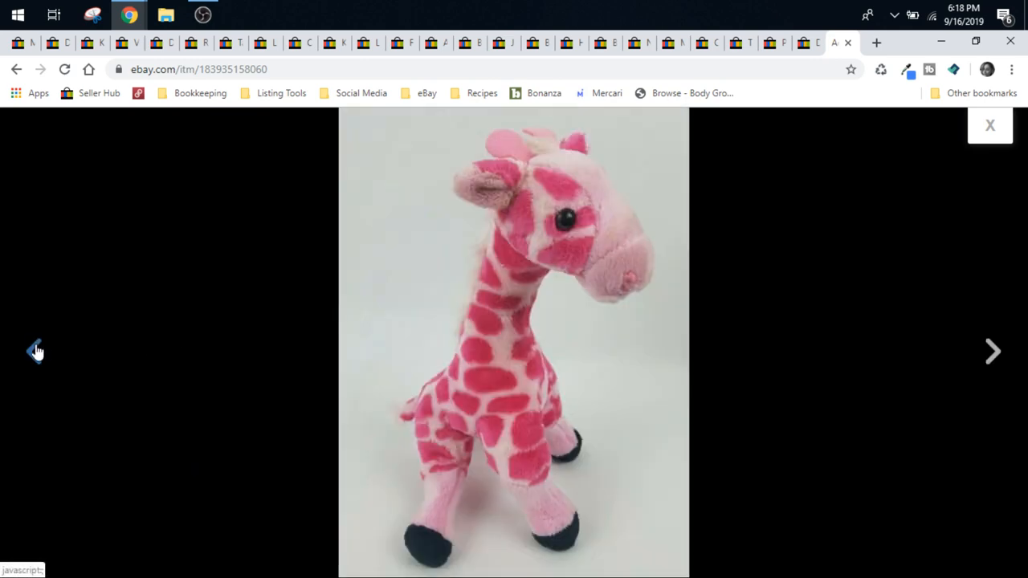
pyautogui.click(992, 350)
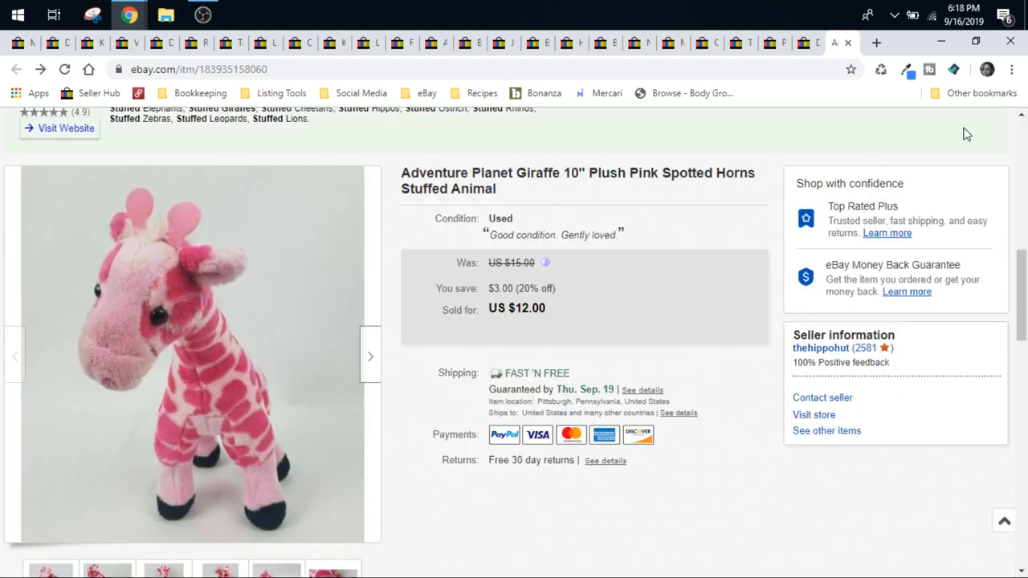
pyautogui.moveTo(723, 250)
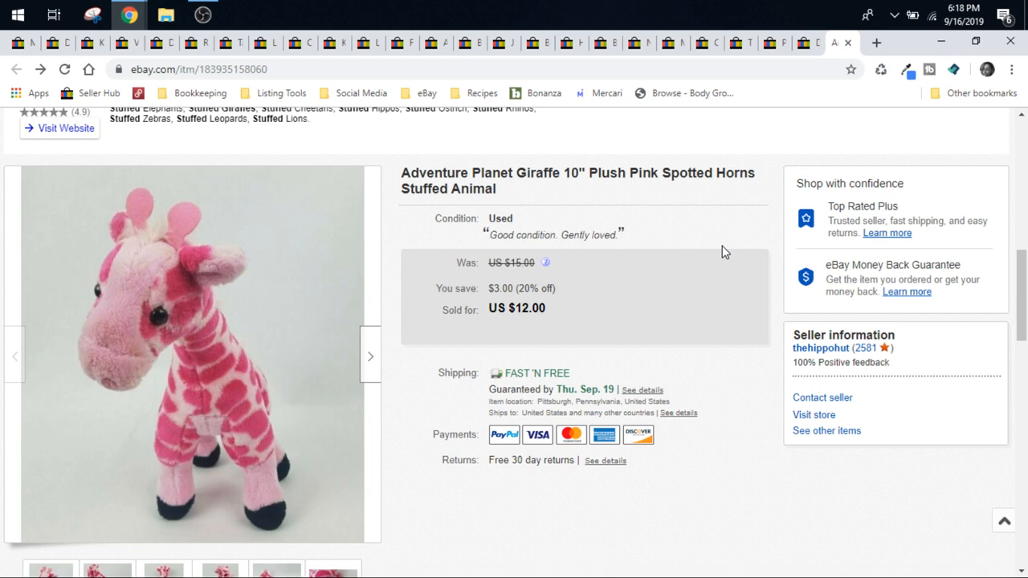
pyautogui.moveTo(753, 170)
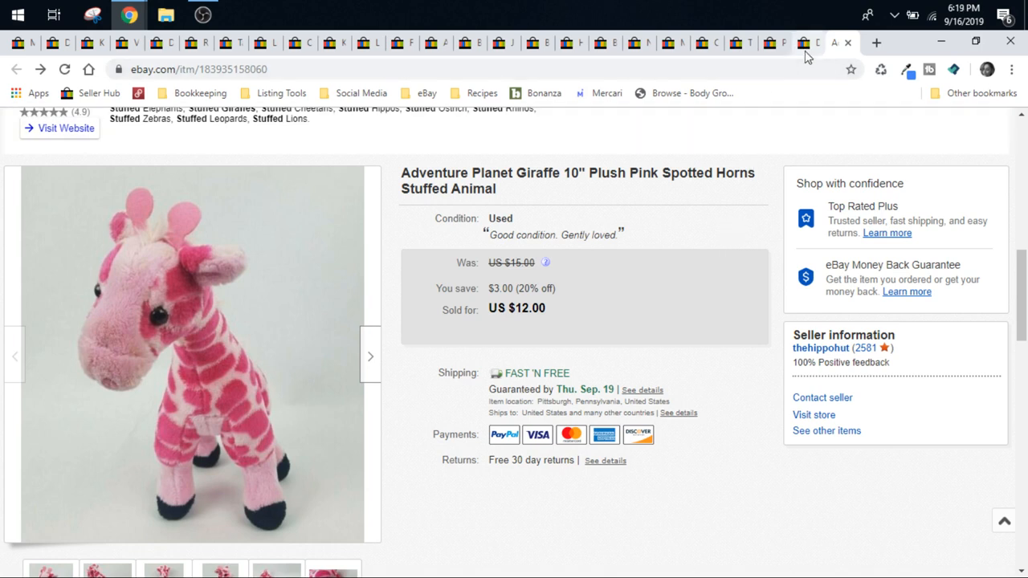
# View the Disney Jake plush photos full-size, including the measuring-tape and Disney tag shots
pyautogui.click(807, 42)
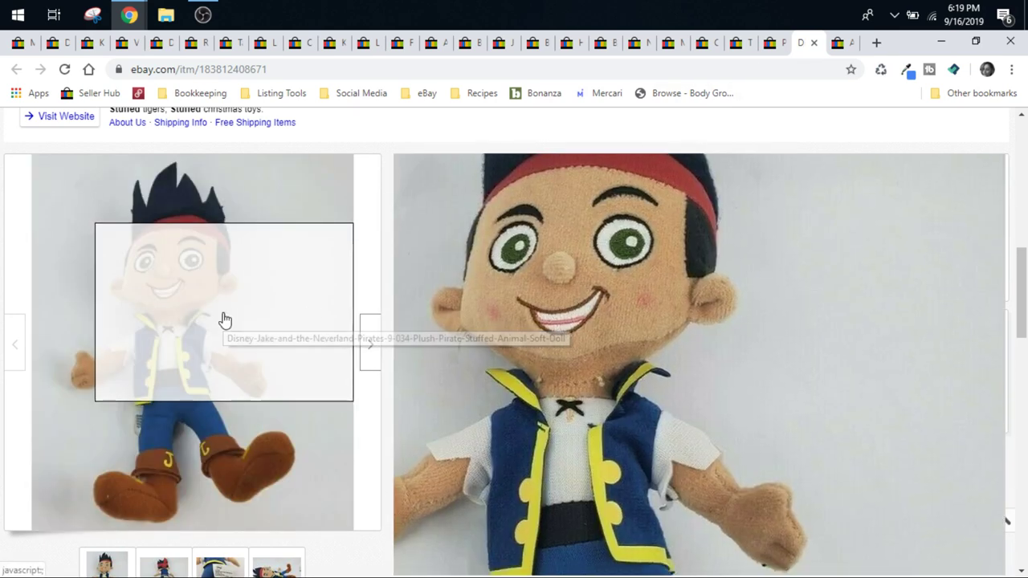
pyautogui.click(225, 319)
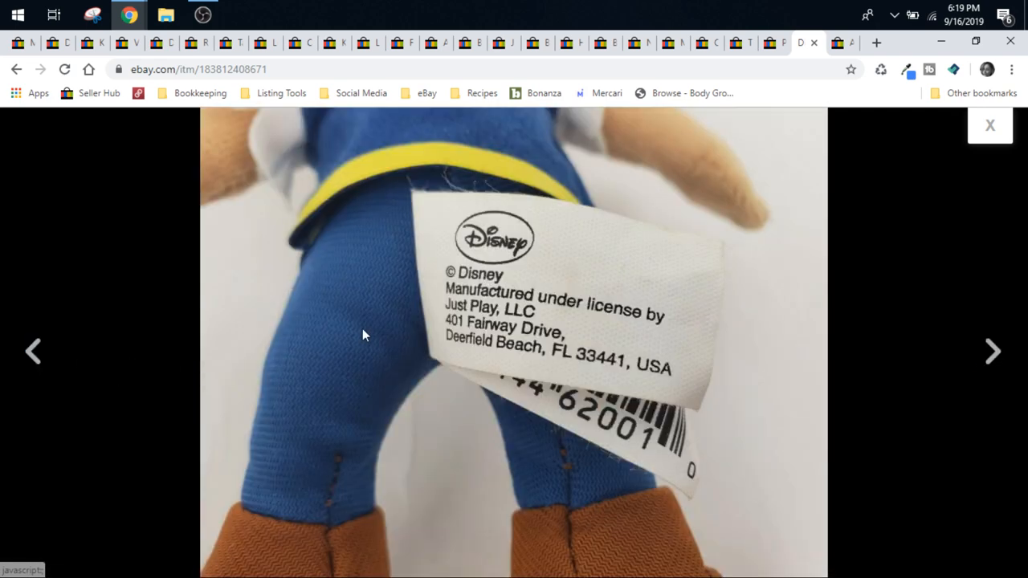
pyautogui.moveTo(379, 333)
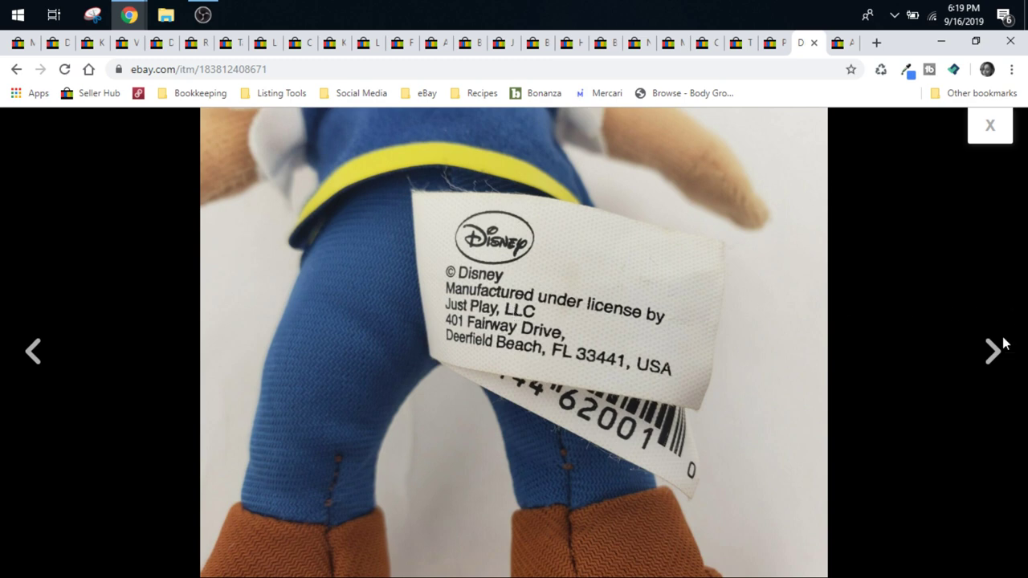
pyautogui.click(994, 351)
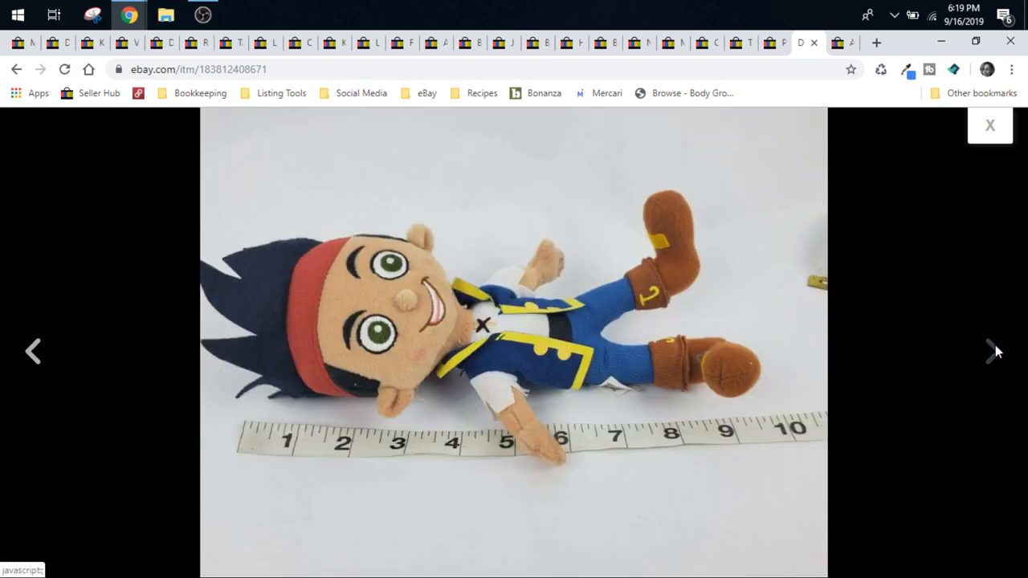
pyautogui.click(993, 350)
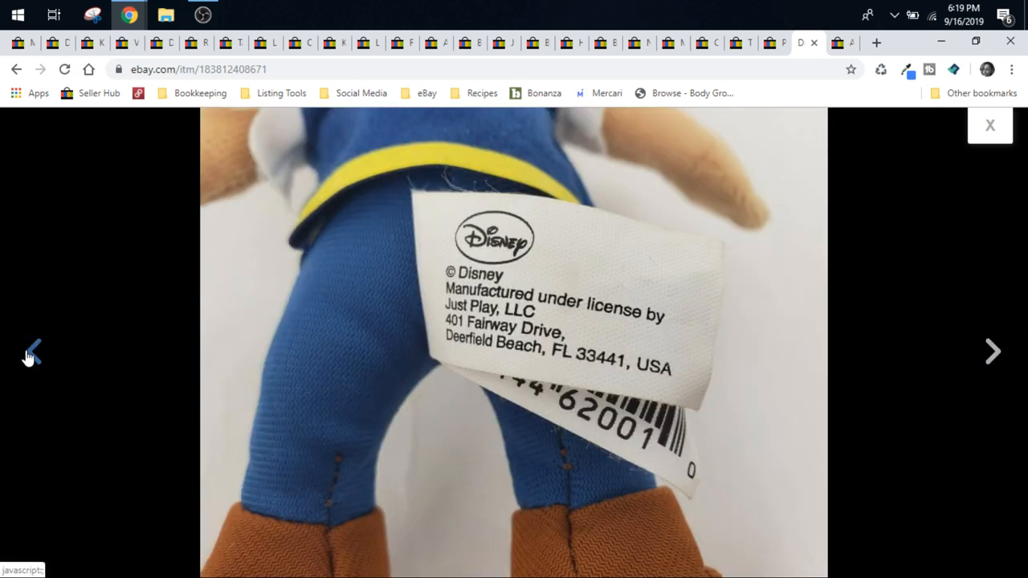
pyautogui.click(32, 350)
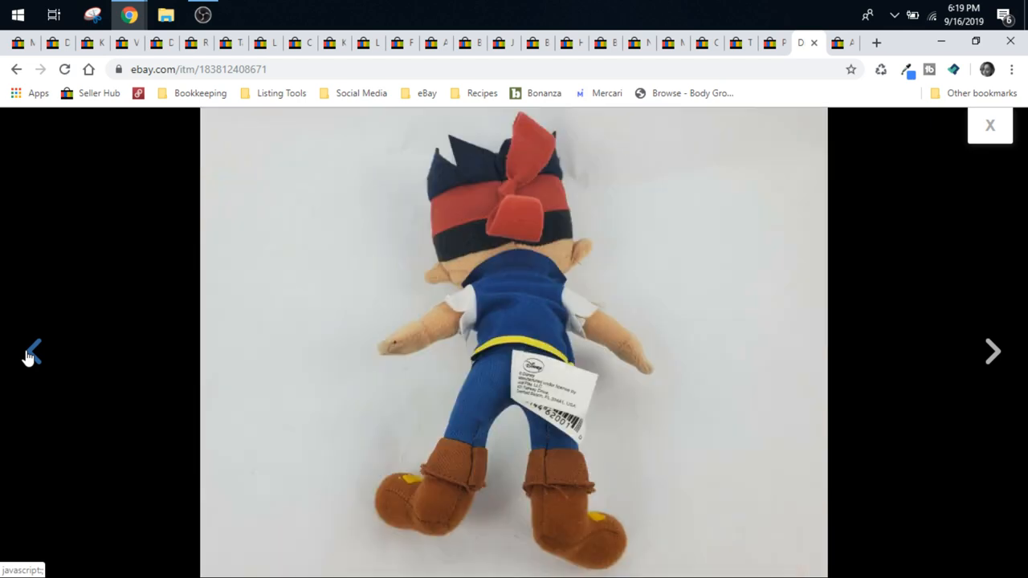
pyautogui.click(990, 126)
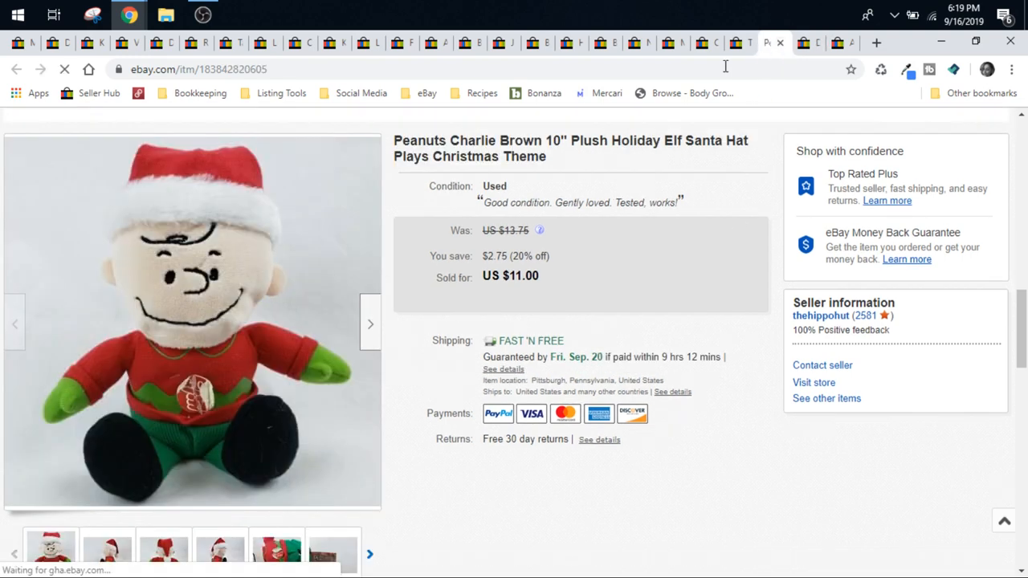
# View the Charlie Brown plush photos full-size: back view, badge close-up and measuring-tape shot
pyautogui.click(192, 321)
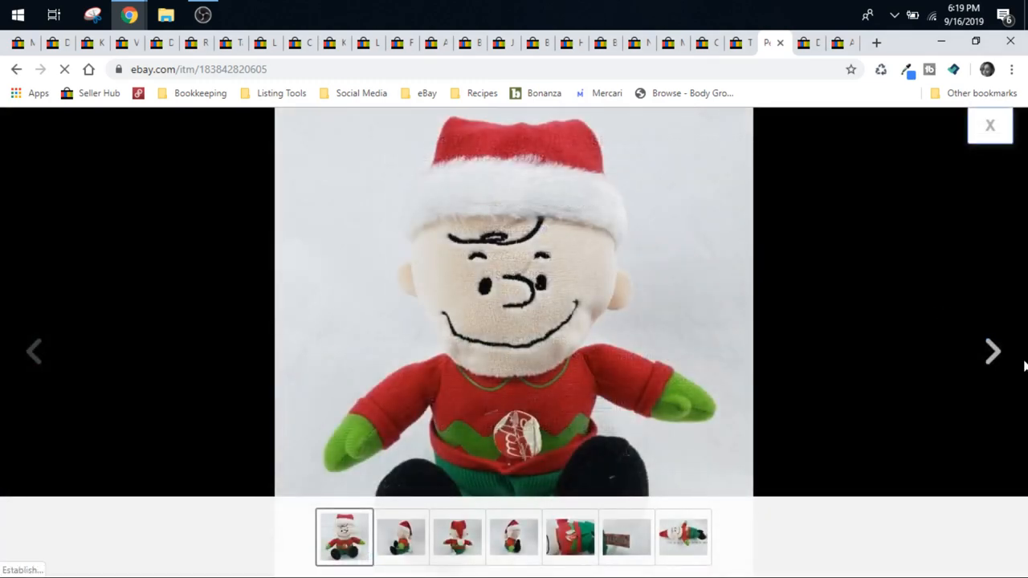
pyautogui.click(993, 350)
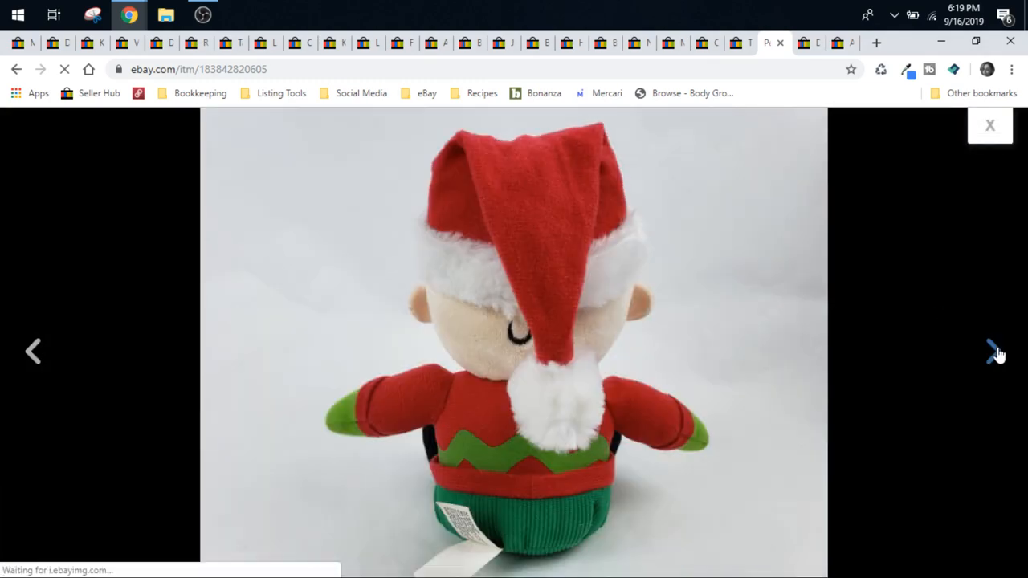
pyautogui.click(993, 351)
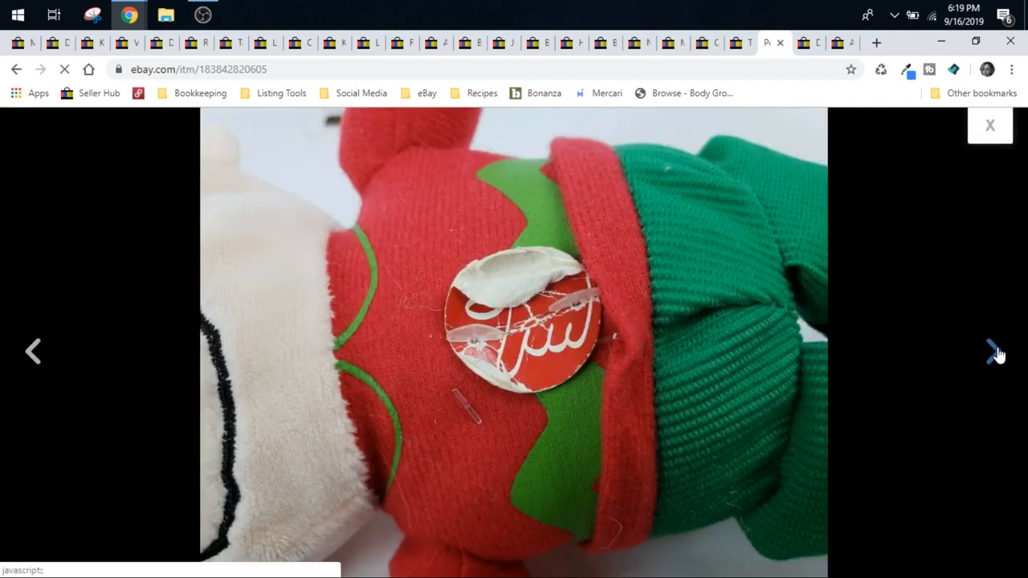
pyautogui.click(993, 352)
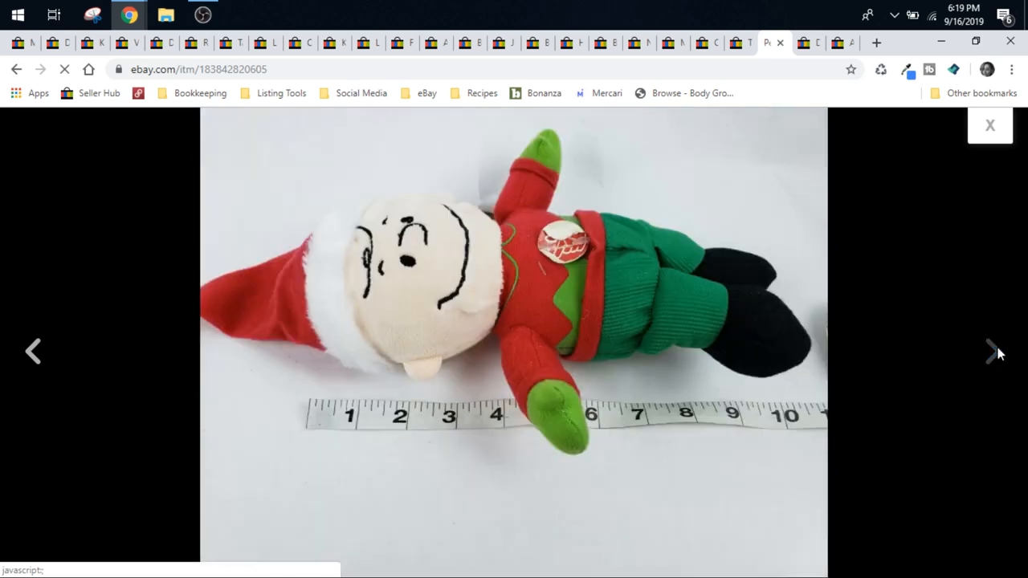
pyautogui.moveTo(35, 350)
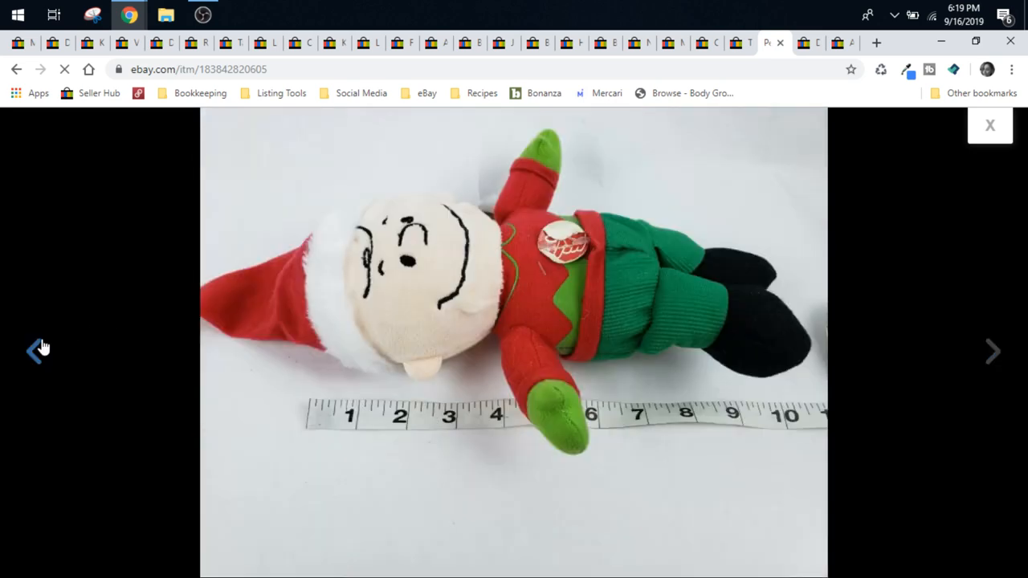
pyautogui.click(993, 350)
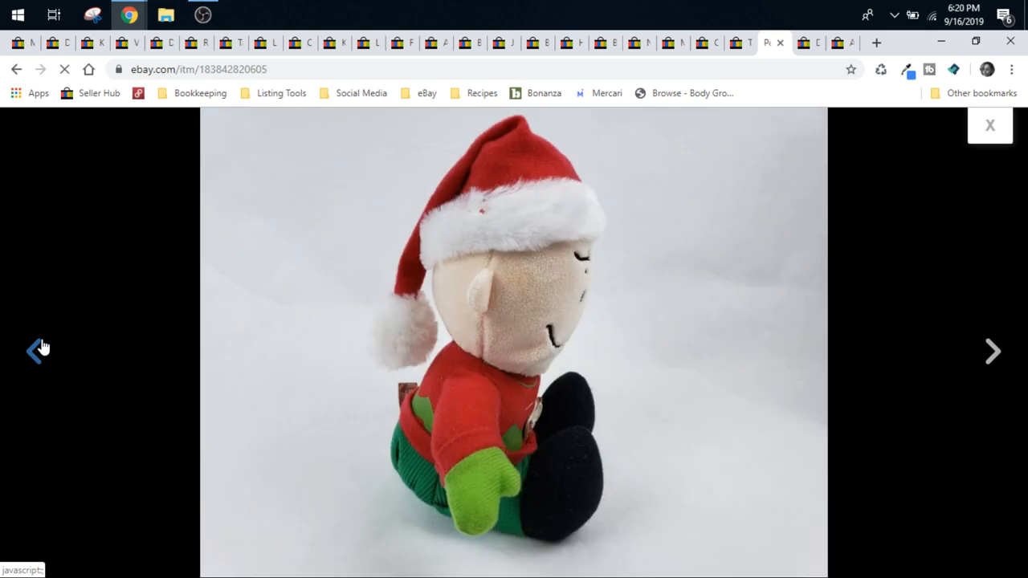
pyautogui.click(993, 350)
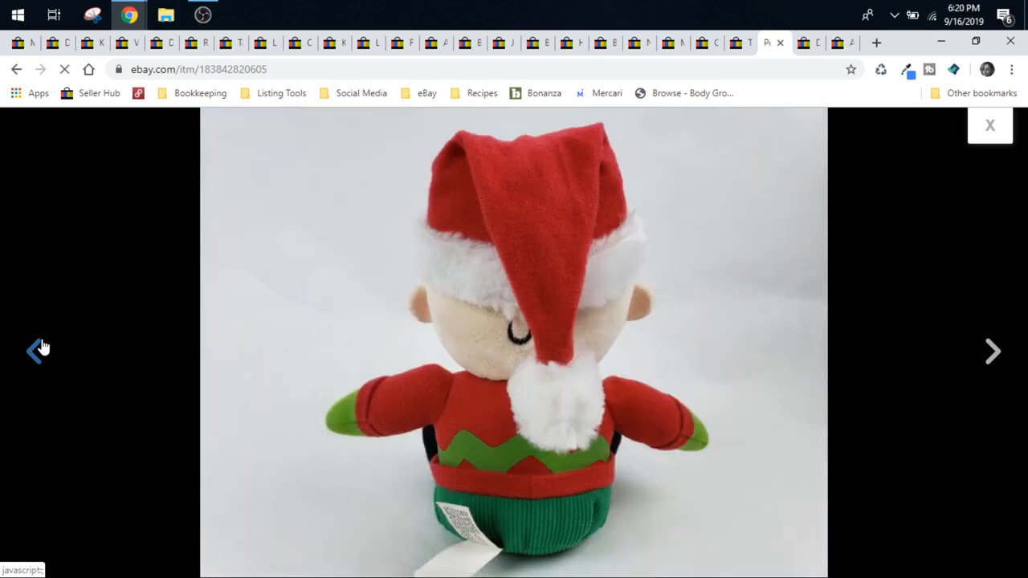
pyautogui.click(35, 351)
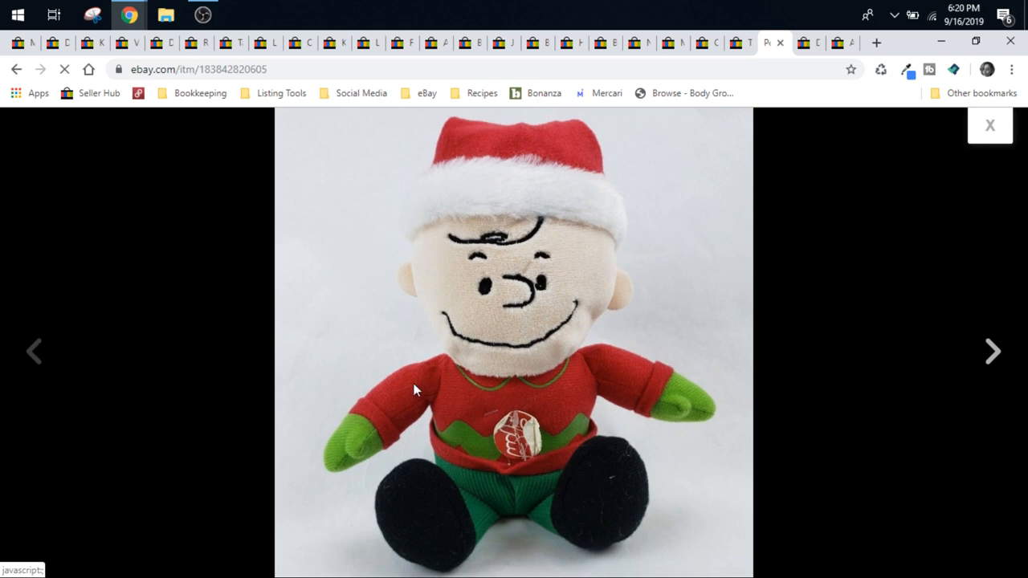
# Page forward and back through the Charlie Brown plush gallery a second time
pyautogui.click(993, 352)
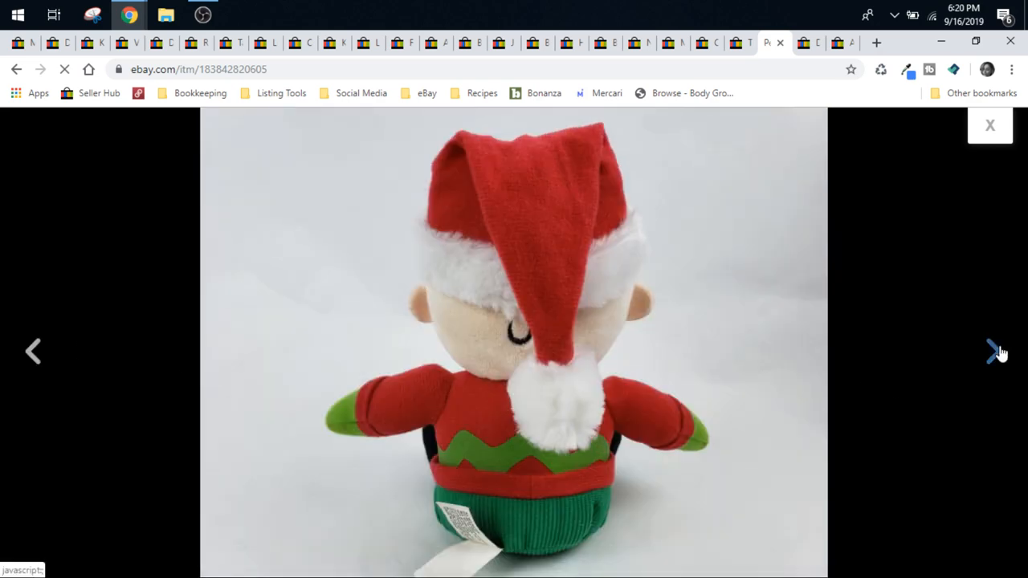
pyautogui.click(992, 352)
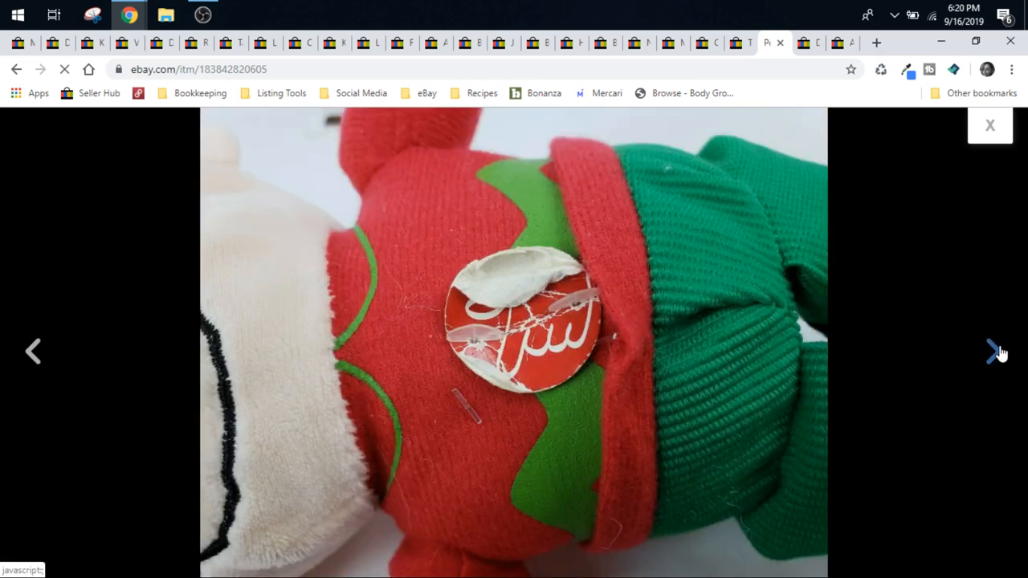
pyautogui.click(994, 352)
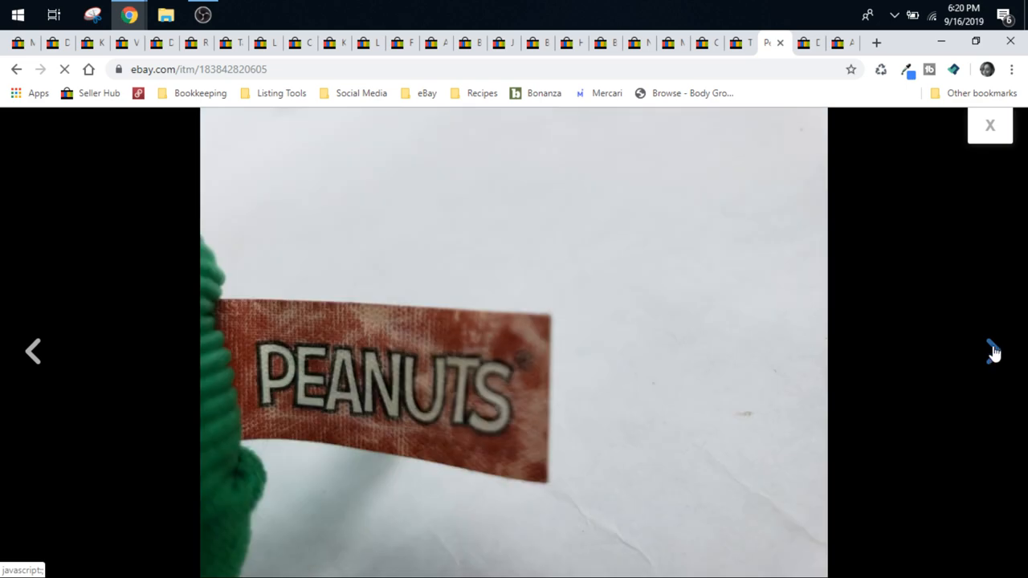
pyautogui.click(34, 352)
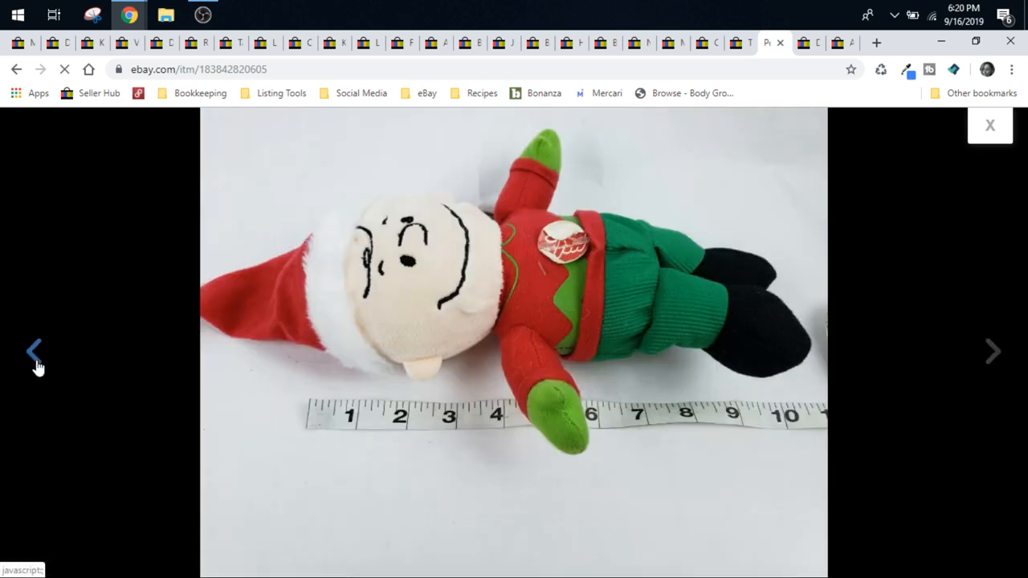
pyautogui.click(34, 352)
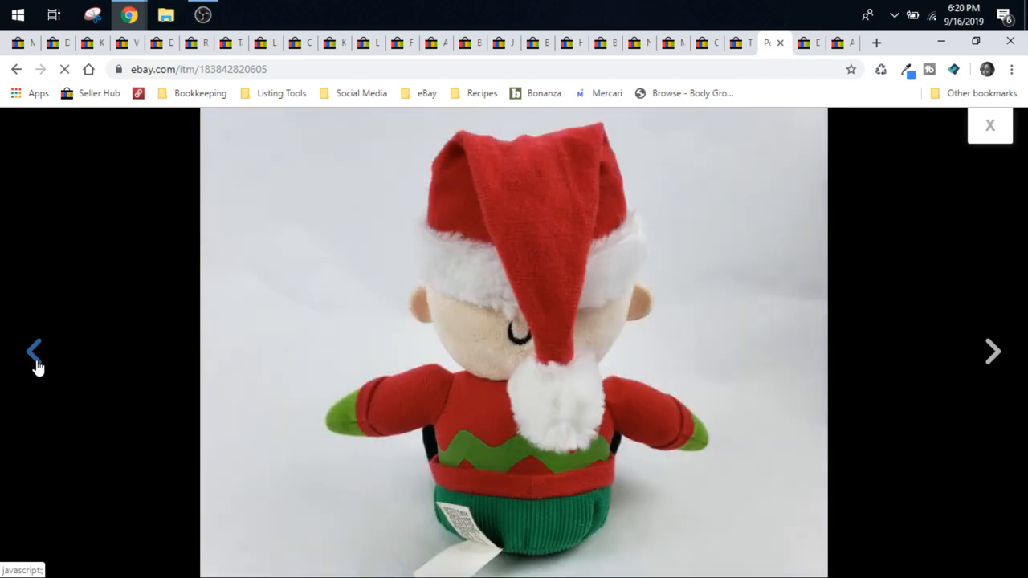
pyautogui.click(36, 350)
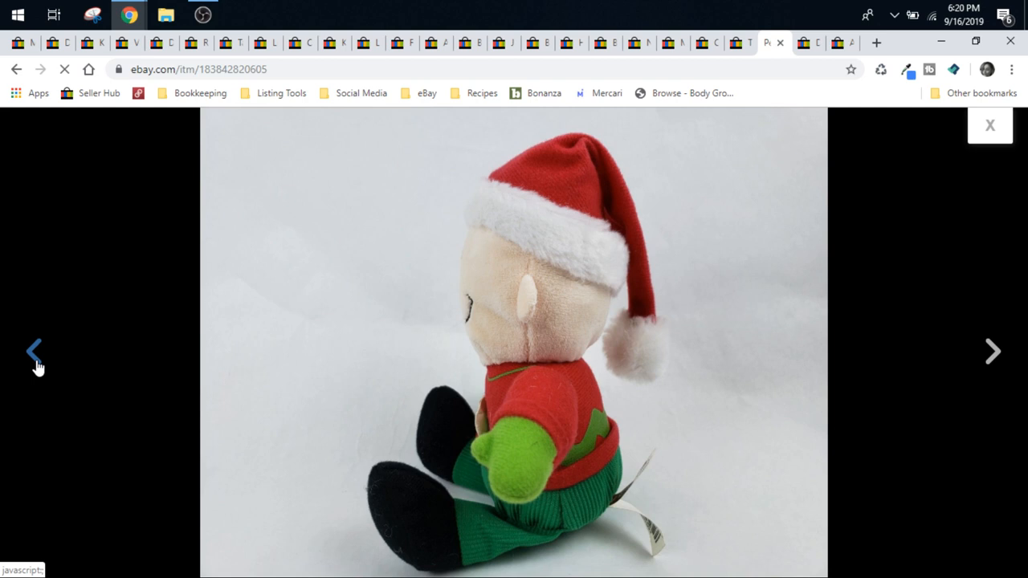
pyautogui.click(35, 351)
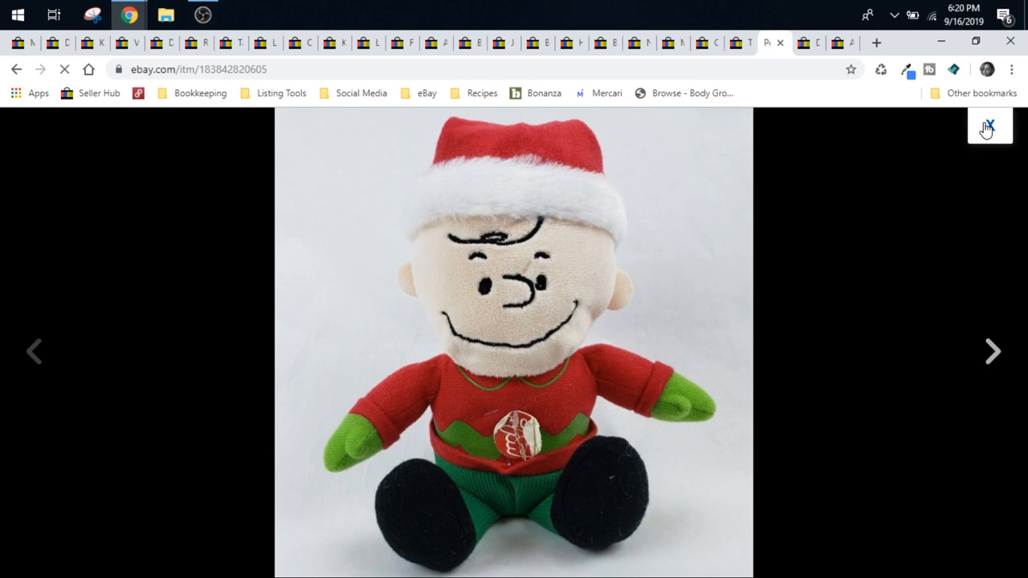
# Return to the $11 listing, enlarge the main Charlie Brown photo once more, then close it
pyautogui.click(989, 127)
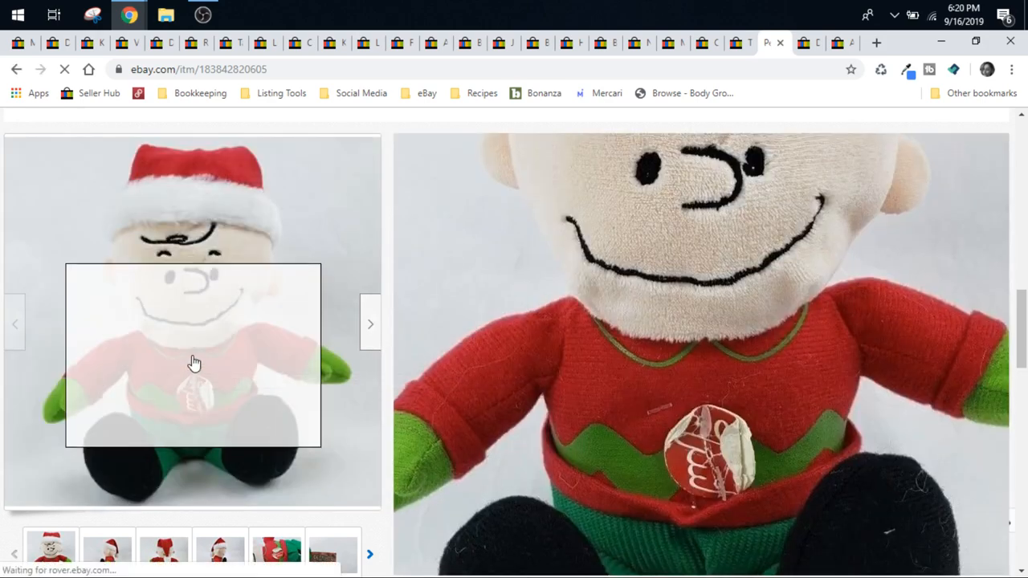
pyautogui.click(192, 354)
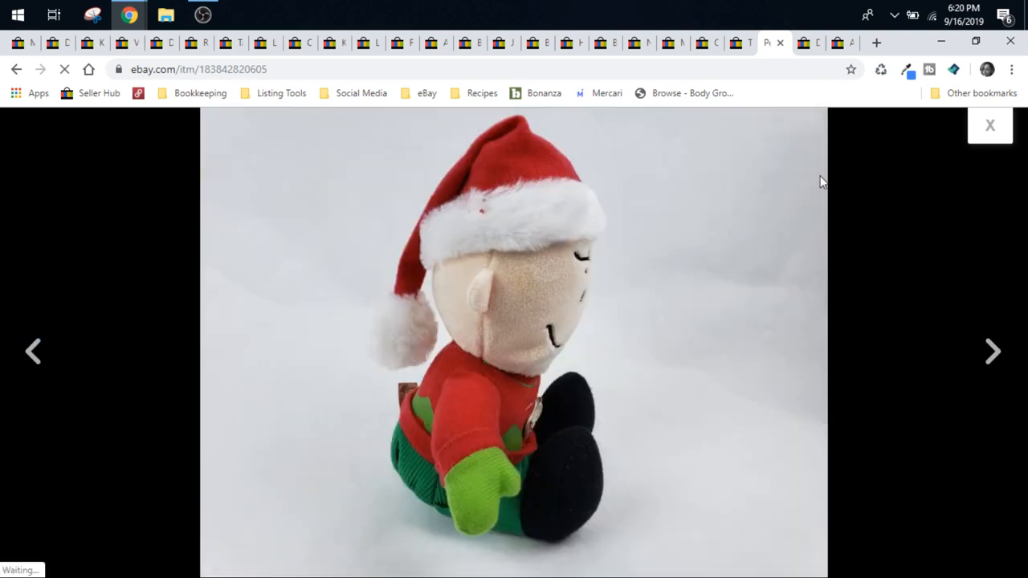
pyautogui.click(990, 125)
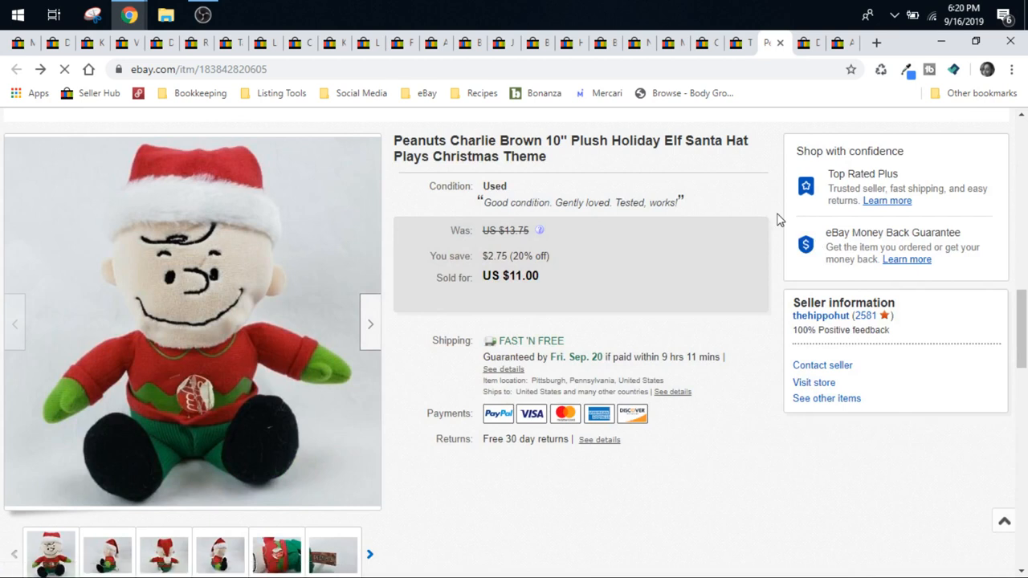
pyautogui.moveTo(870, 10)
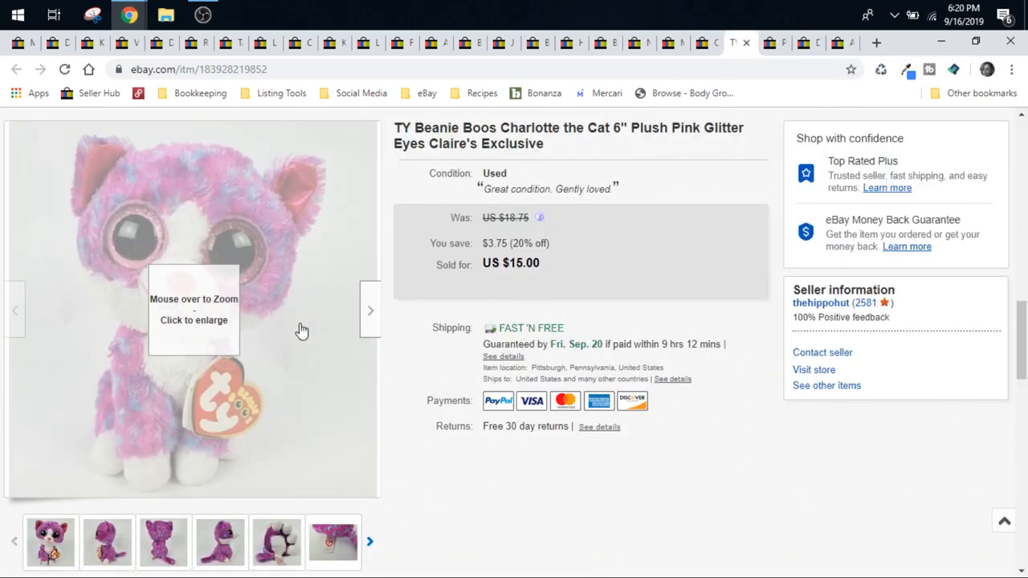
# Enlarge and page through the TY Beanie Boos Charlotte the Cat plush photos
pyautogui.click(193, 309)
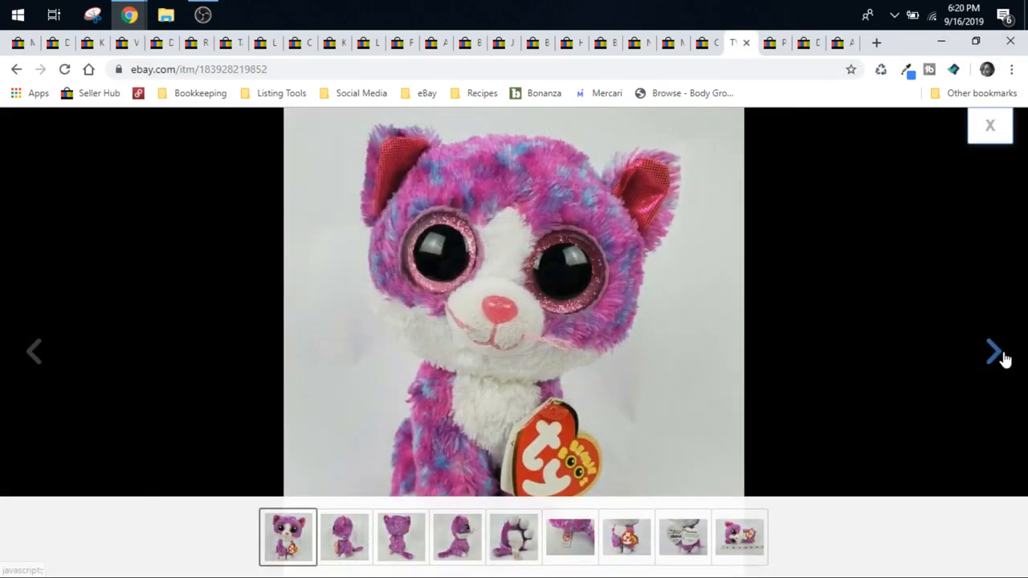
pyautogui.click(992, 350)
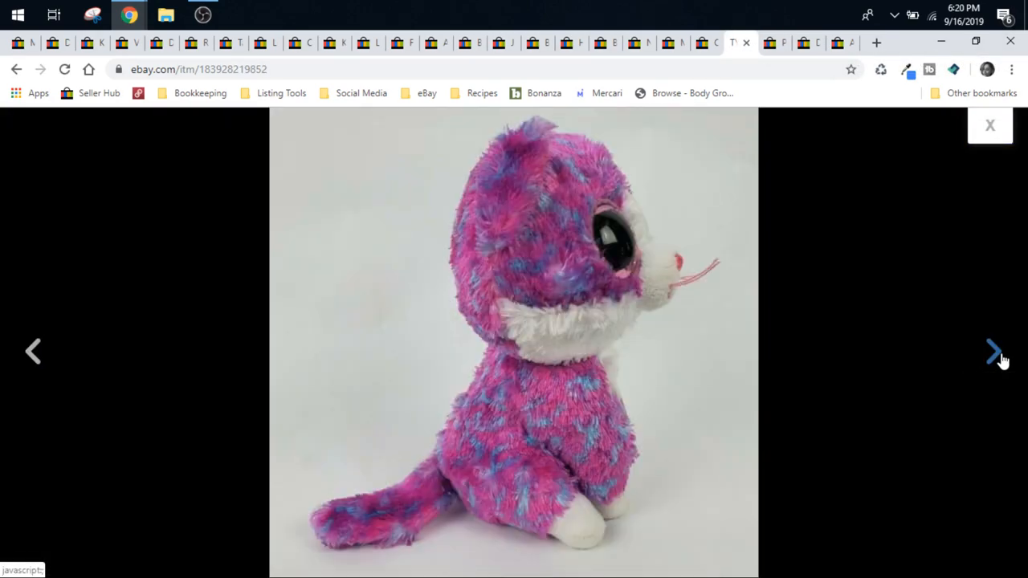
pyautogui.click(993, 351)
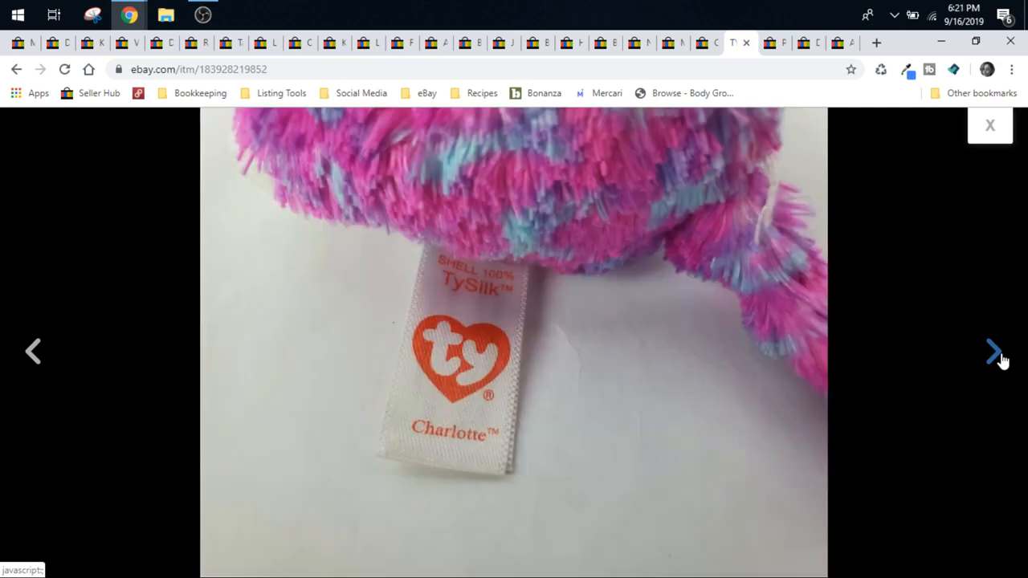
pyautogui.click(994, 350)
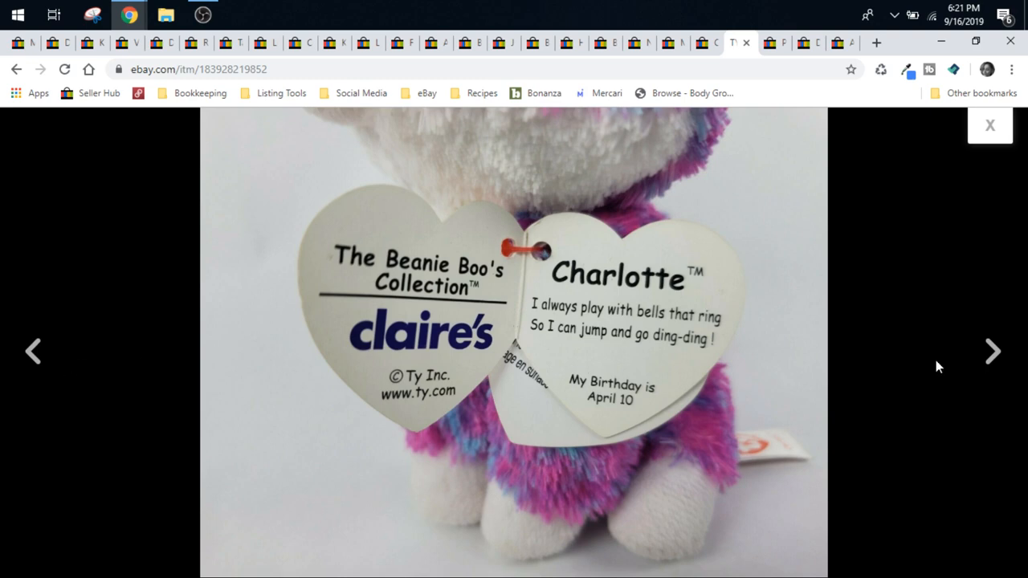
pyautogui.click(992, 350)
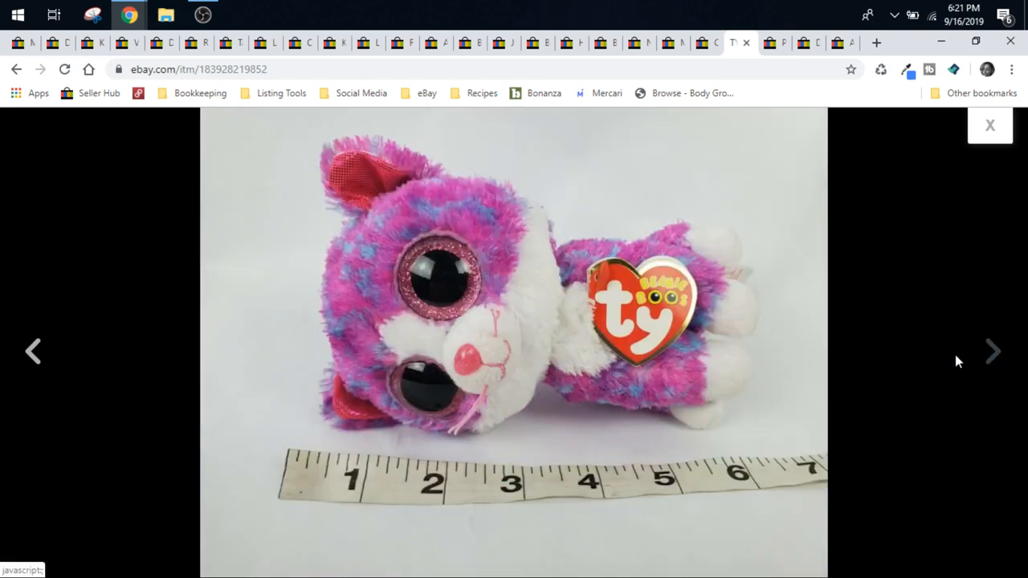
pyautogui.moveTo(58, 337)
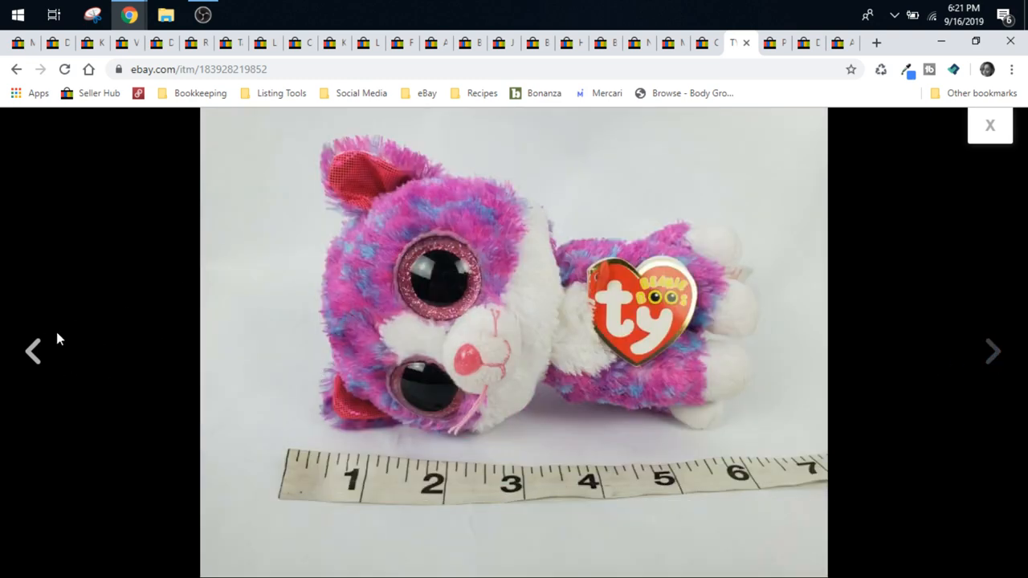
pyautogui.click(993, 352)
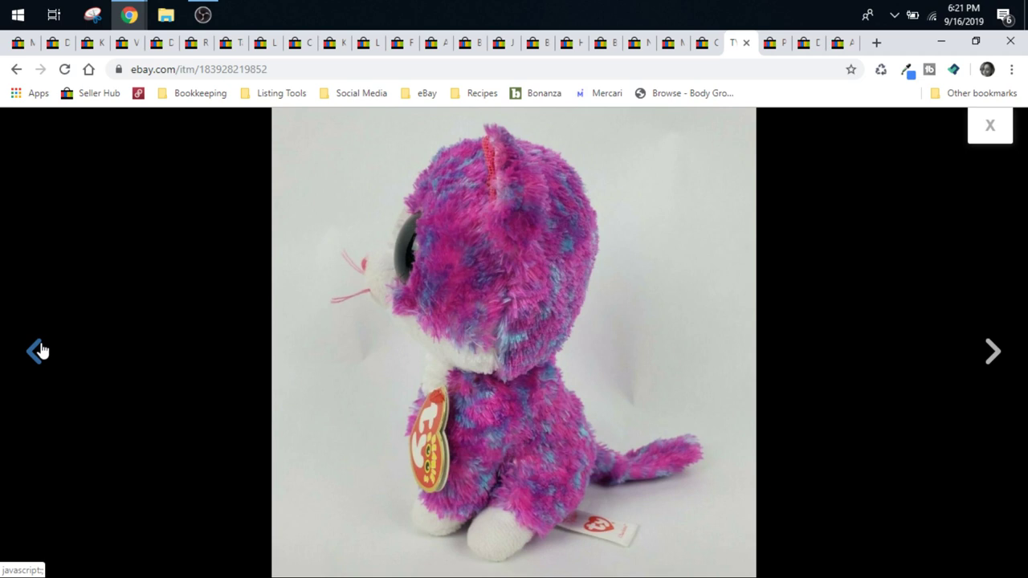
pyautogui.click(35, 351)
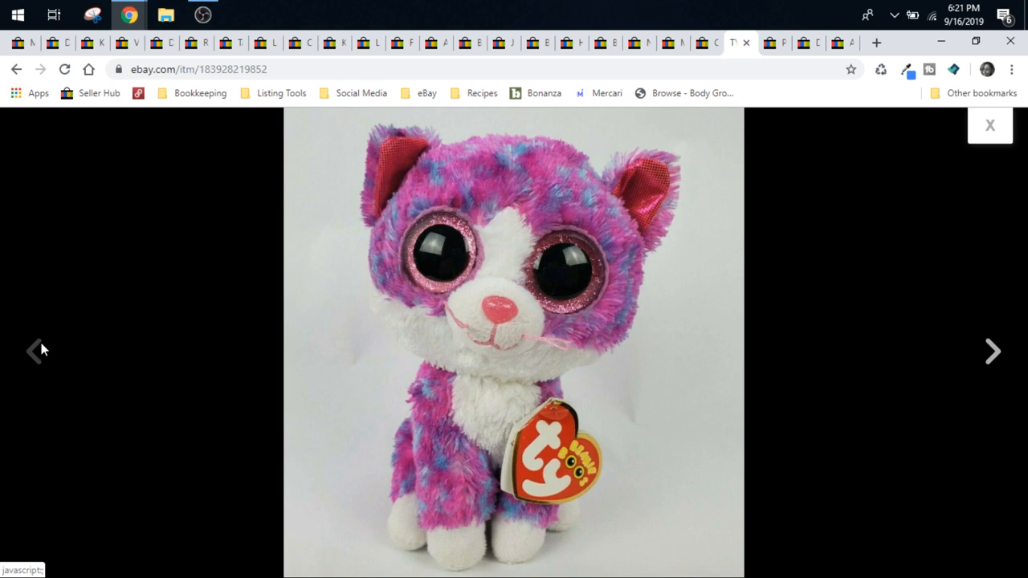
pyautogui.moveTo(845, 279)
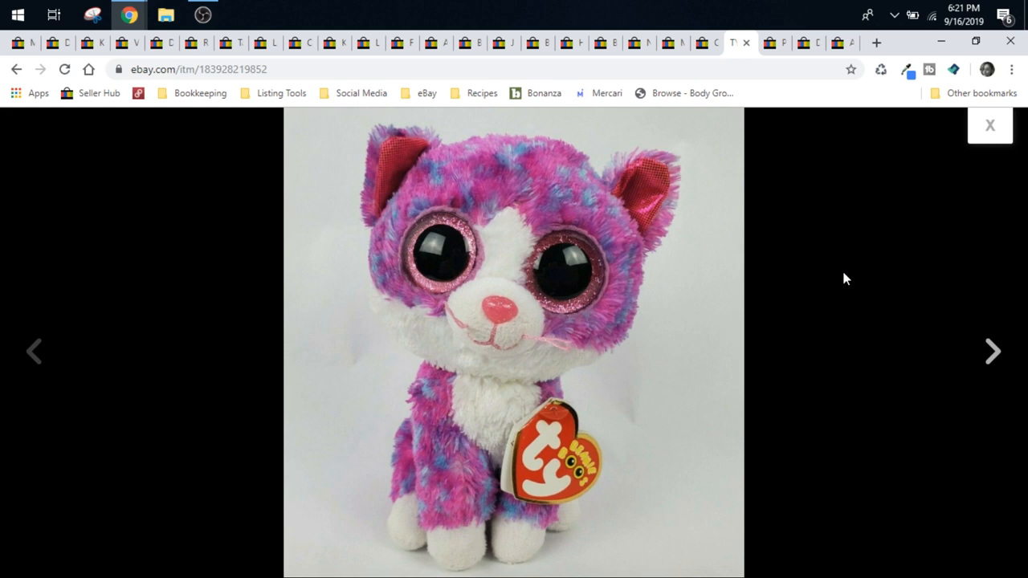
pyautogui.moveTo(897, 239)
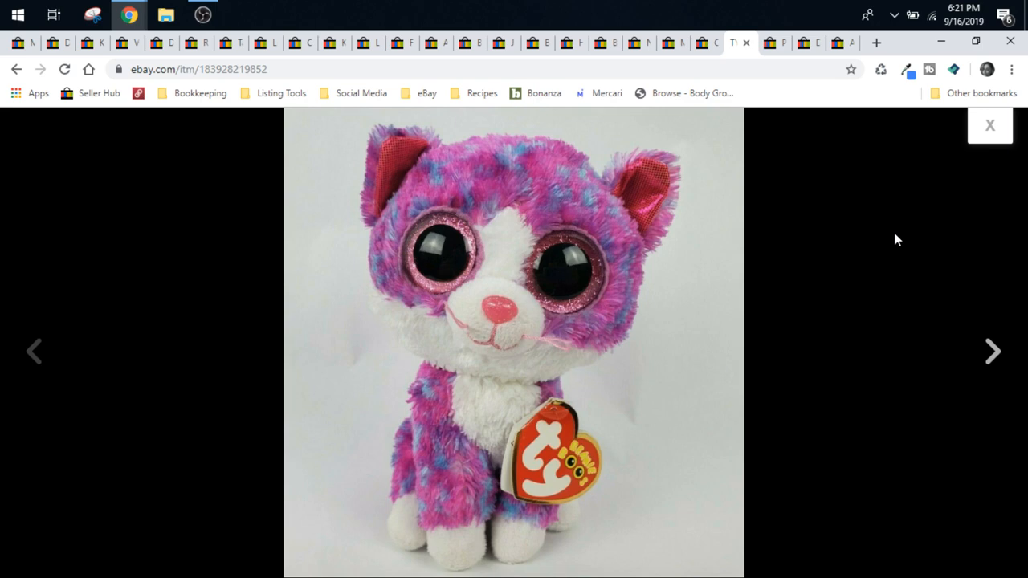
# Return to the $15 Charlotte listing and bring up the sold Scooby-Doo plush listing
pyautogui.click(989, 125)
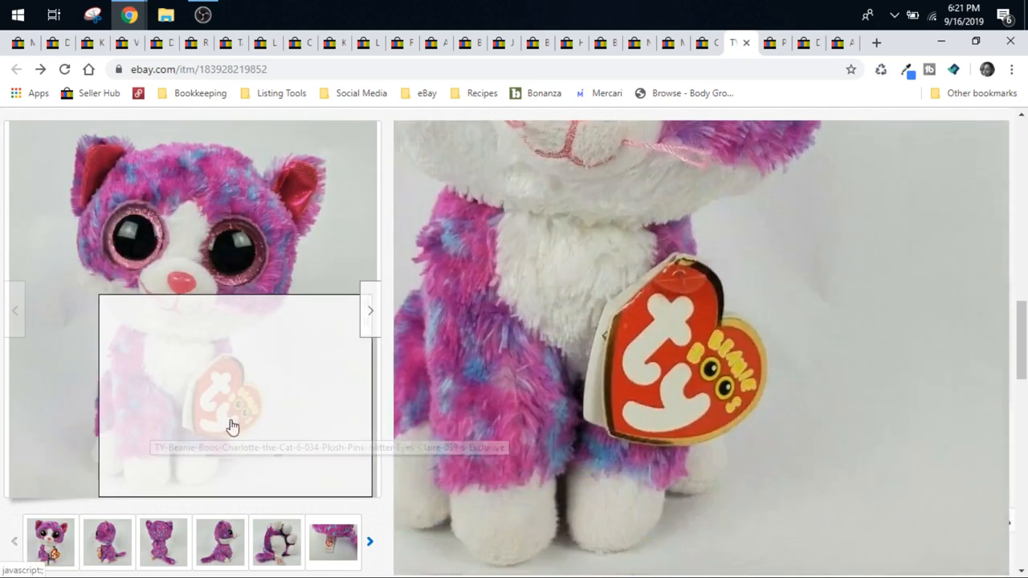
pyautogui.moveTo(185, 394)
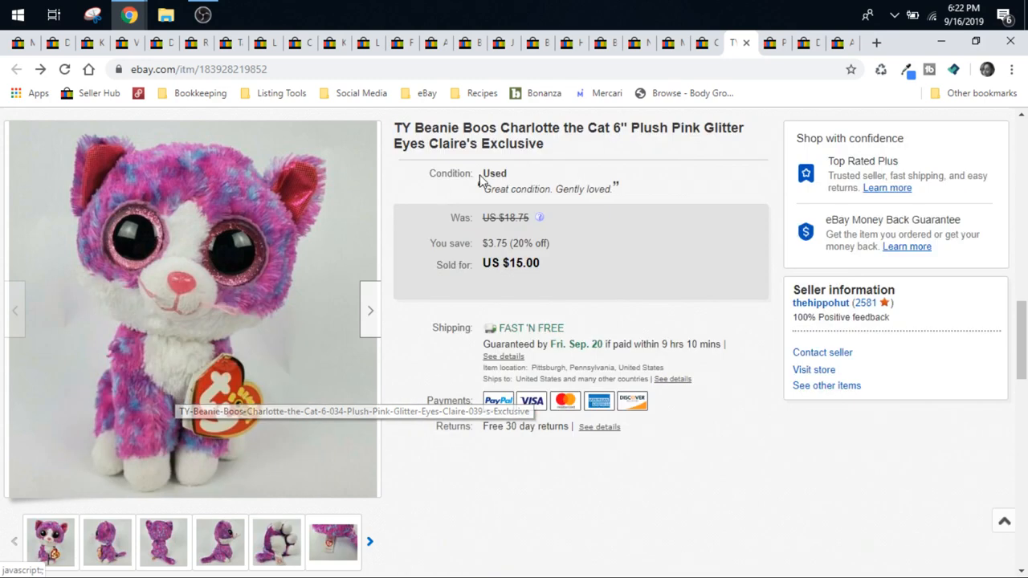
pyautogui.click(701, 42)
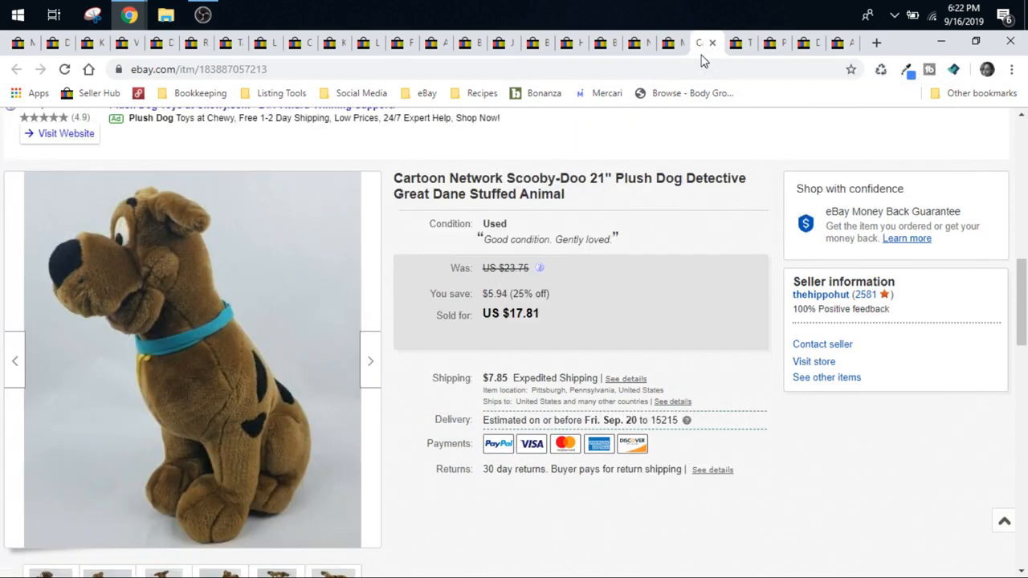
# Enlarge the Scooby-Doo plush photos and page through all of them full-size
pyautogui.click(193, 360)
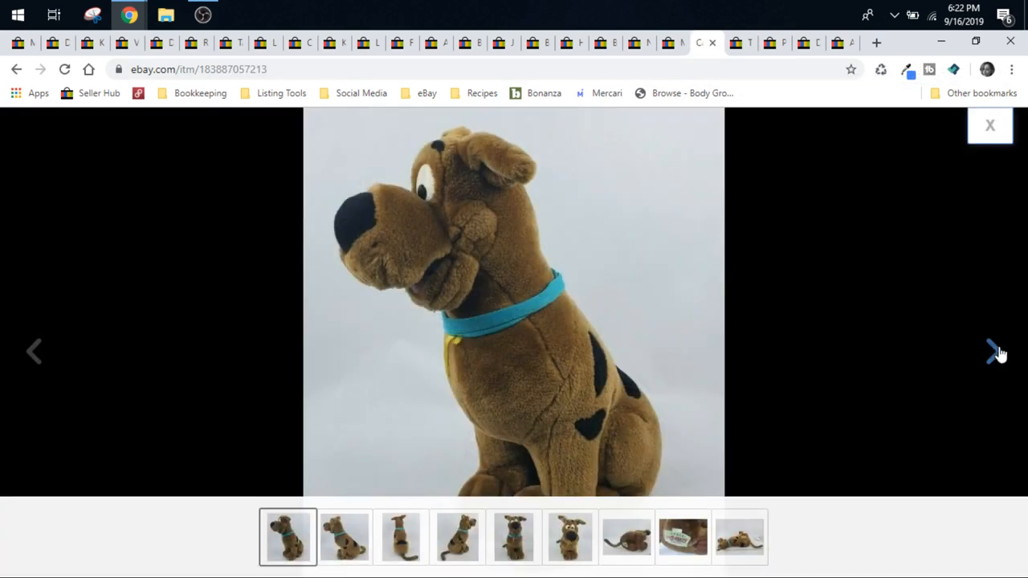
pyautogui.click(993, 352)
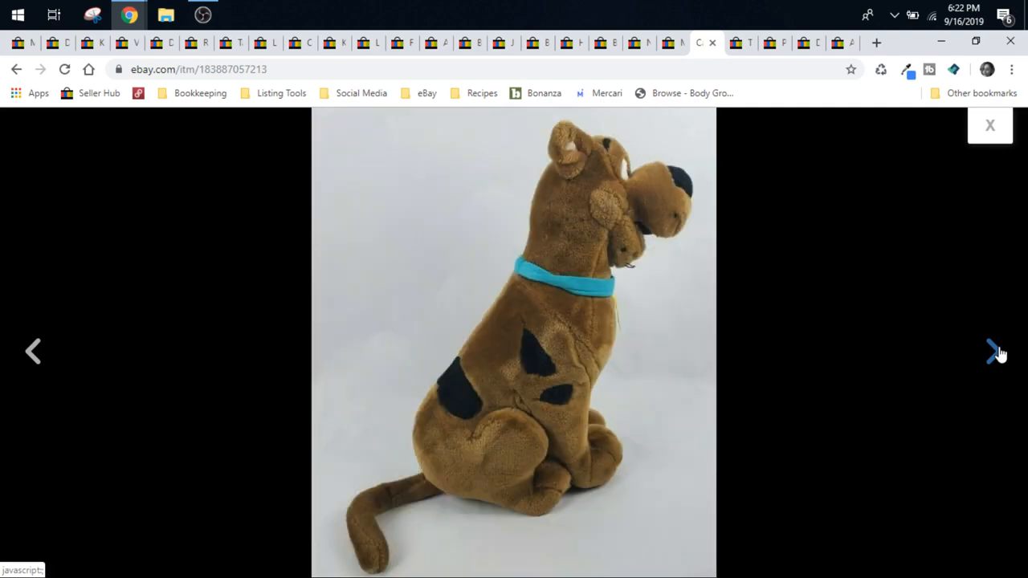
pyautogui.click(993, 352)
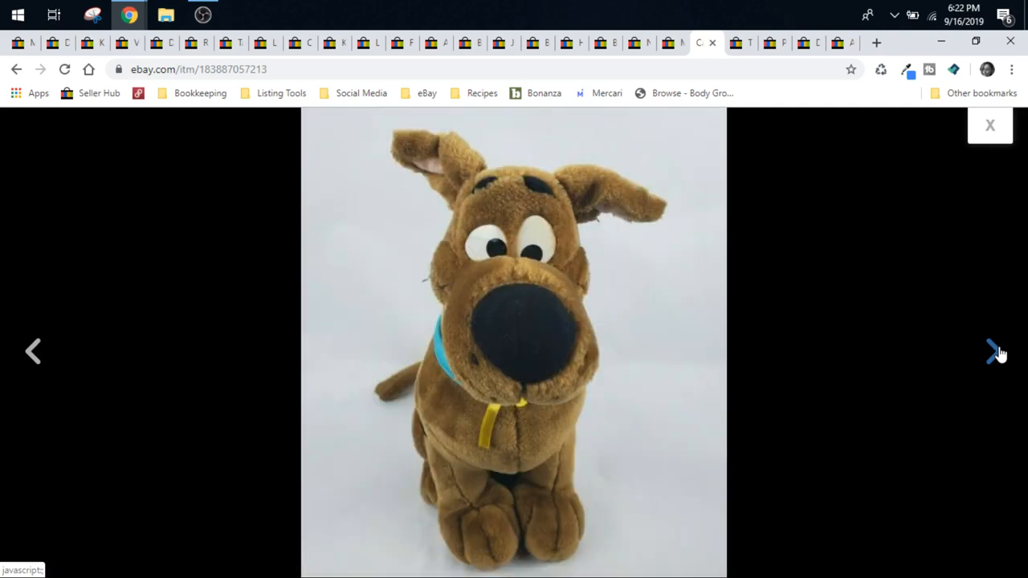
pyautogui.click(993, 352)
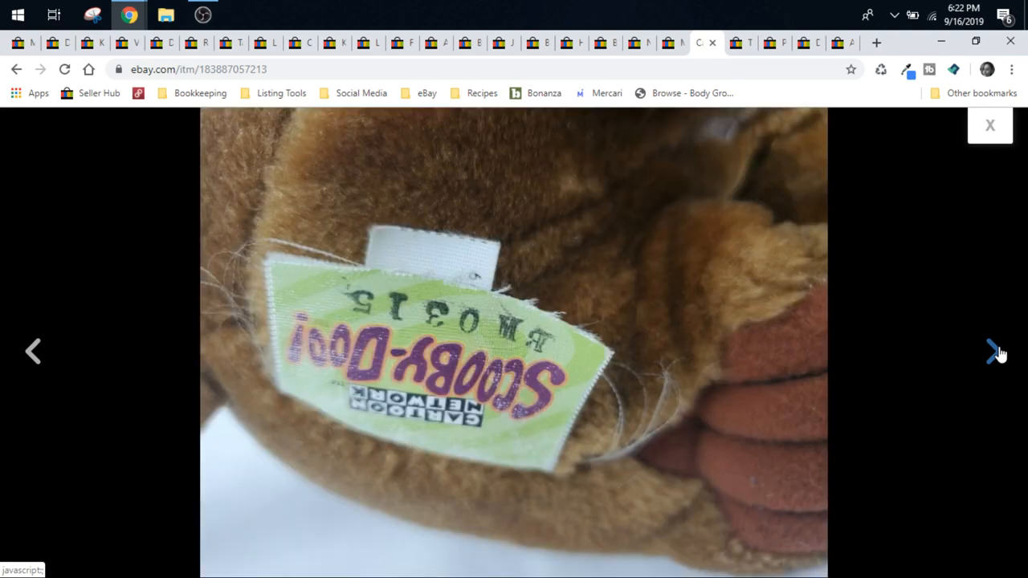
pyautogui.click(992, 352)
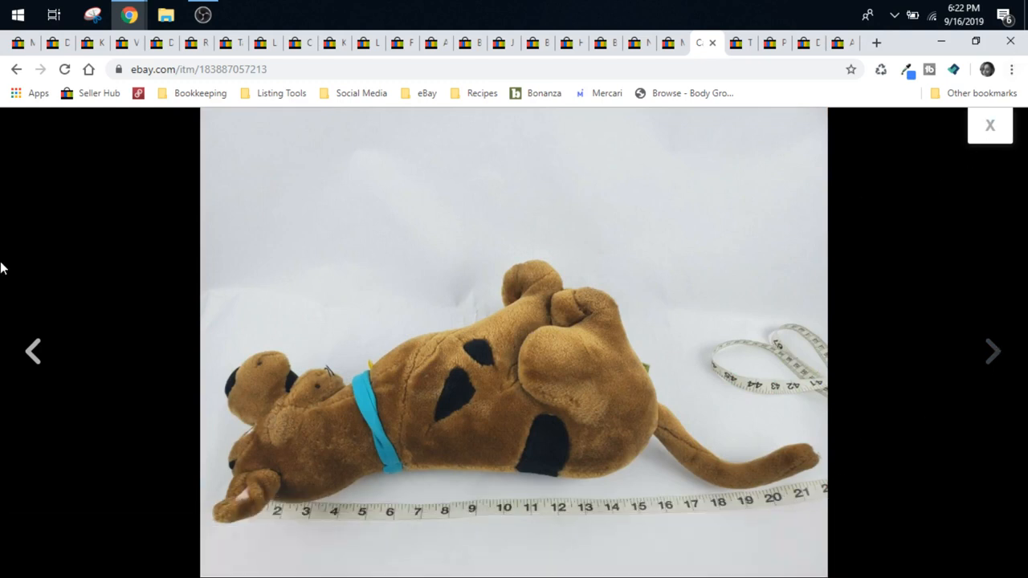
pyautogui.click(992, 350)
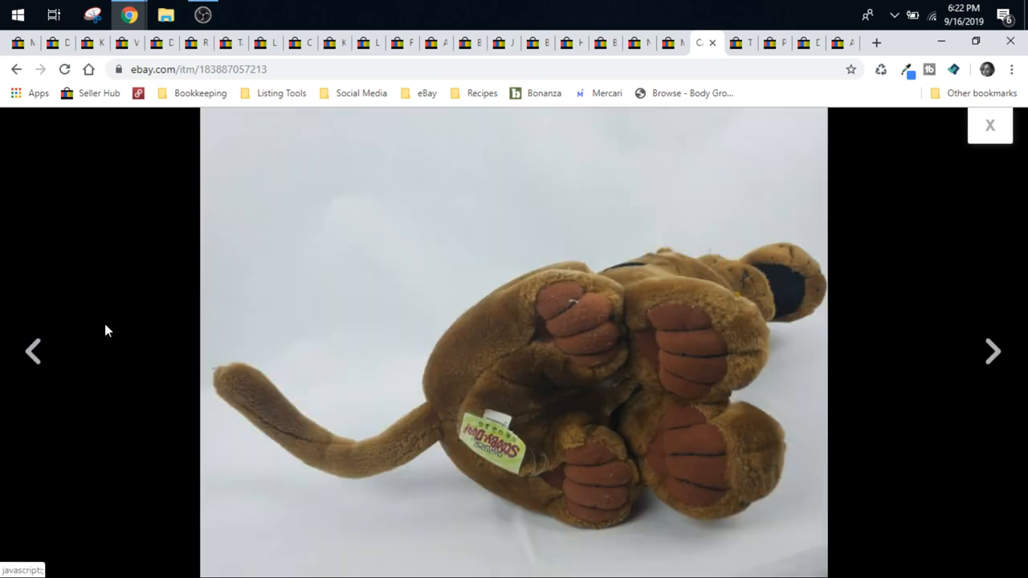
pyautogui.click(989, 125)
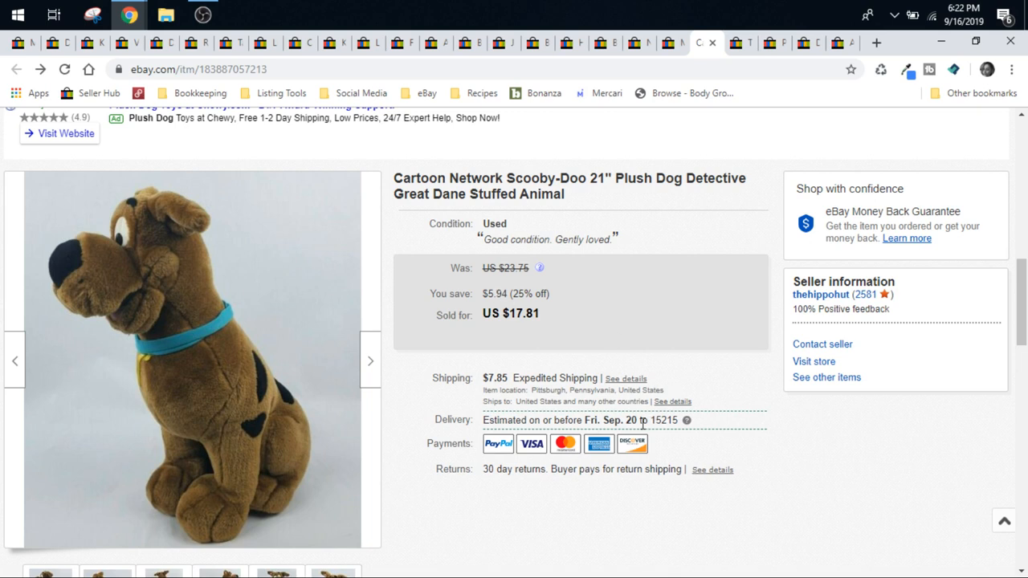
pyautogui.moveTo(754, 387)
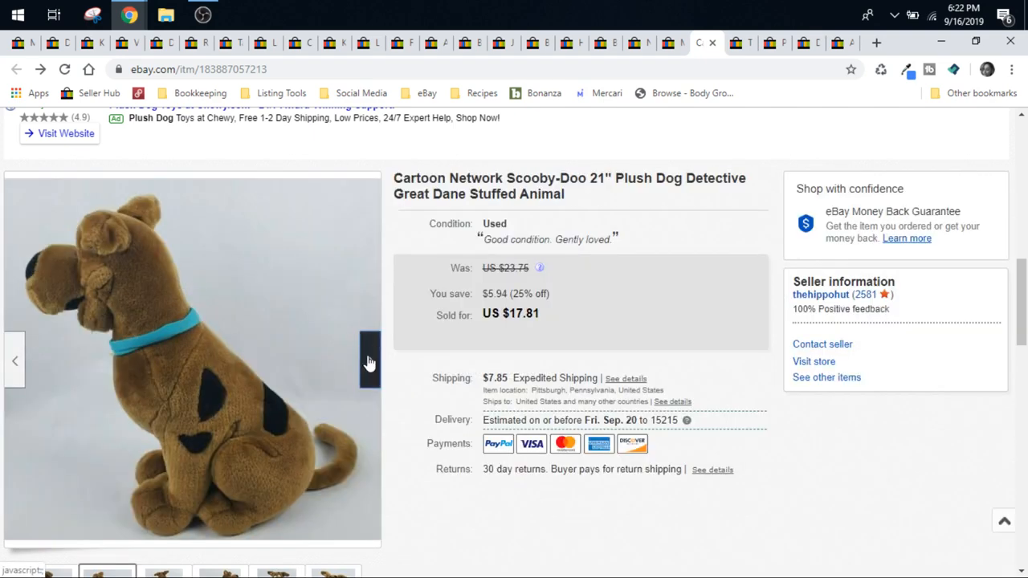
# Step through the Scooby-Doo listing thumbnails to the measured photo, re-enlarge, and move to the next sold listing
pyautogui.click(369, 359)
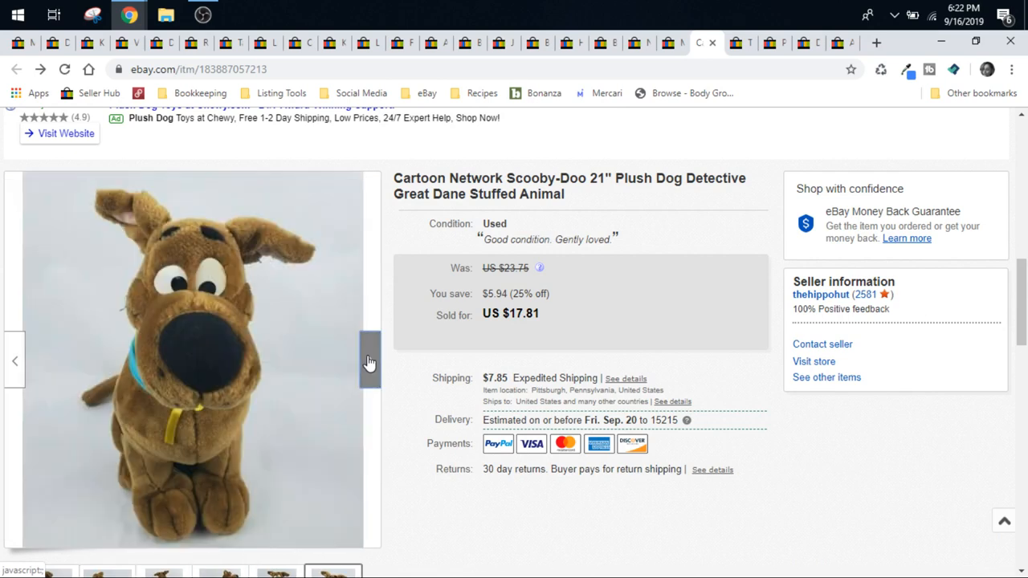
pyautogui.click(369, 360)
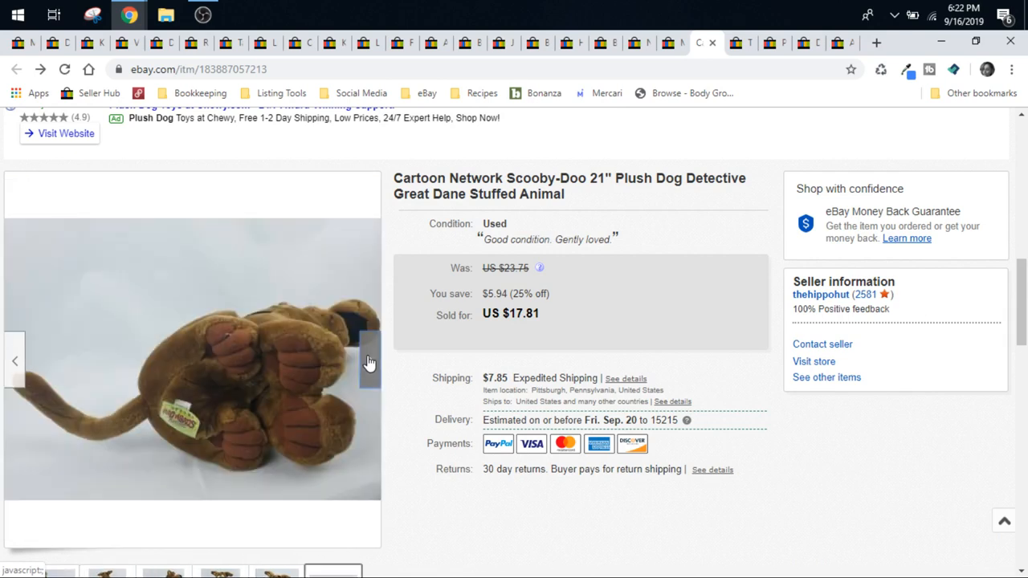
pyautogui.click(369, 359)
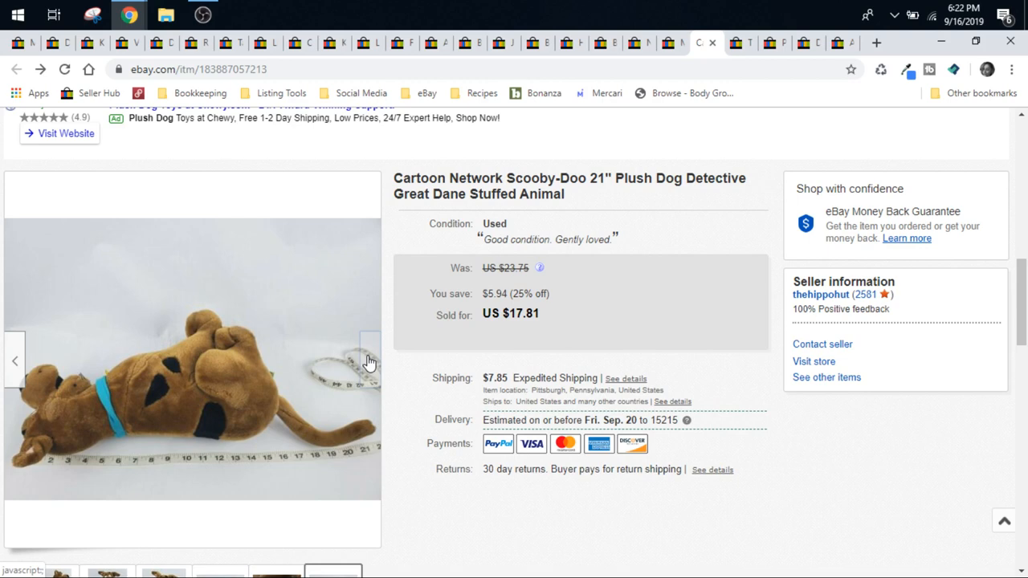
pyautogui.click(370, 359)
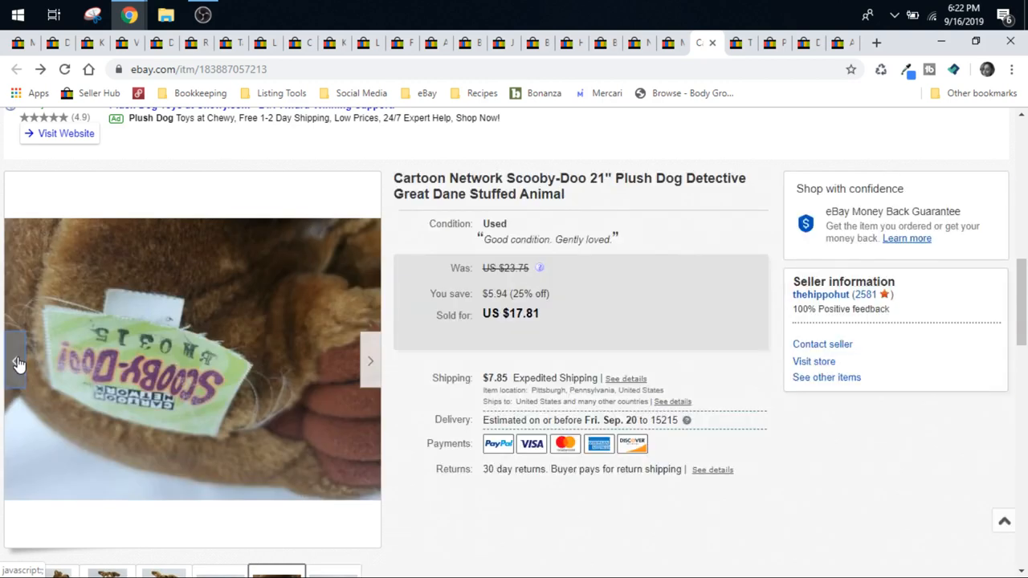
pyautogui.click(17, 361)
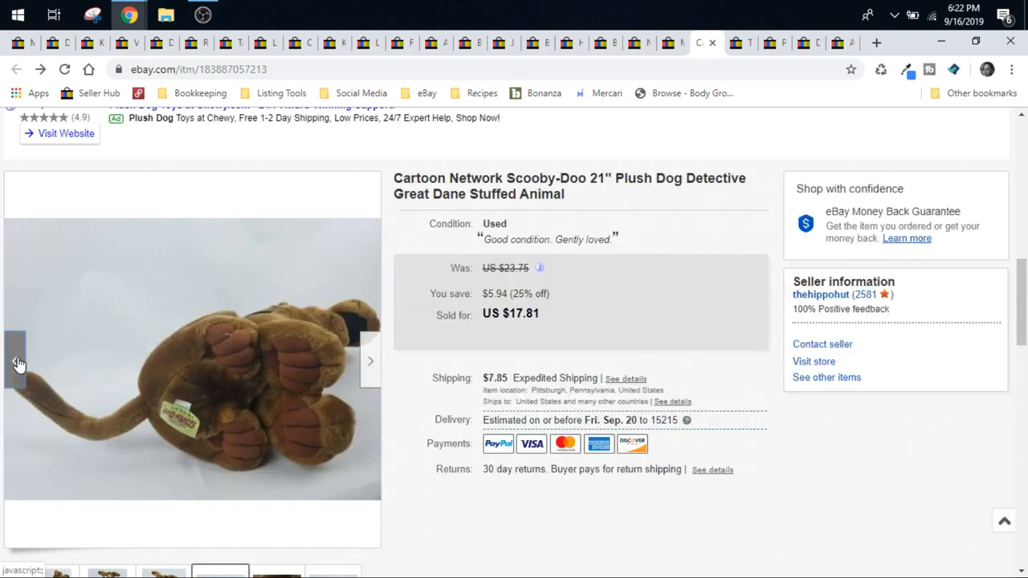
pyautogui.moveTo(249, 410)
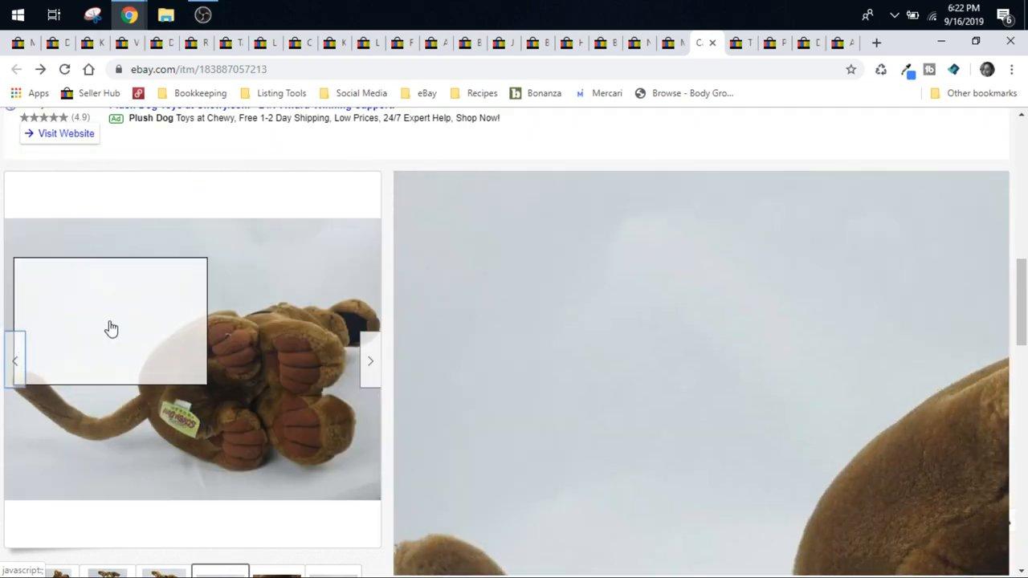
pyautogui.moveTo(366, 325)
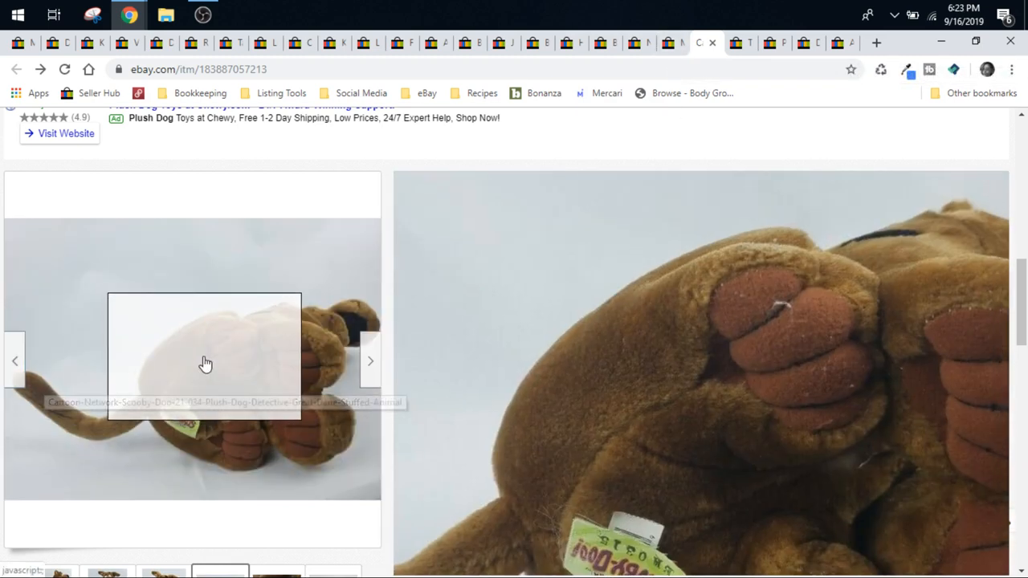
pyautogui.click(206, 362)
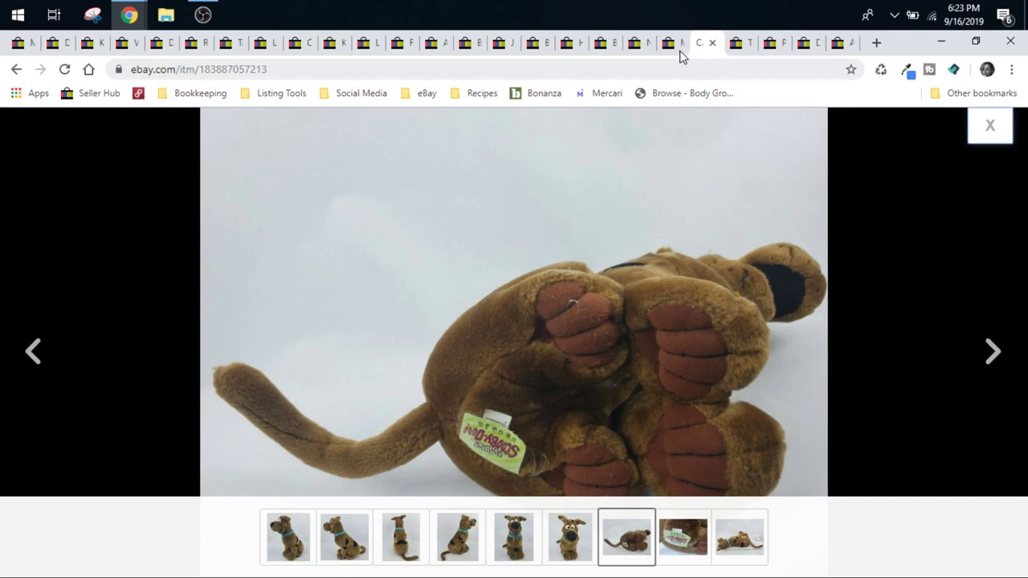
pyautogui.click(671, 42)
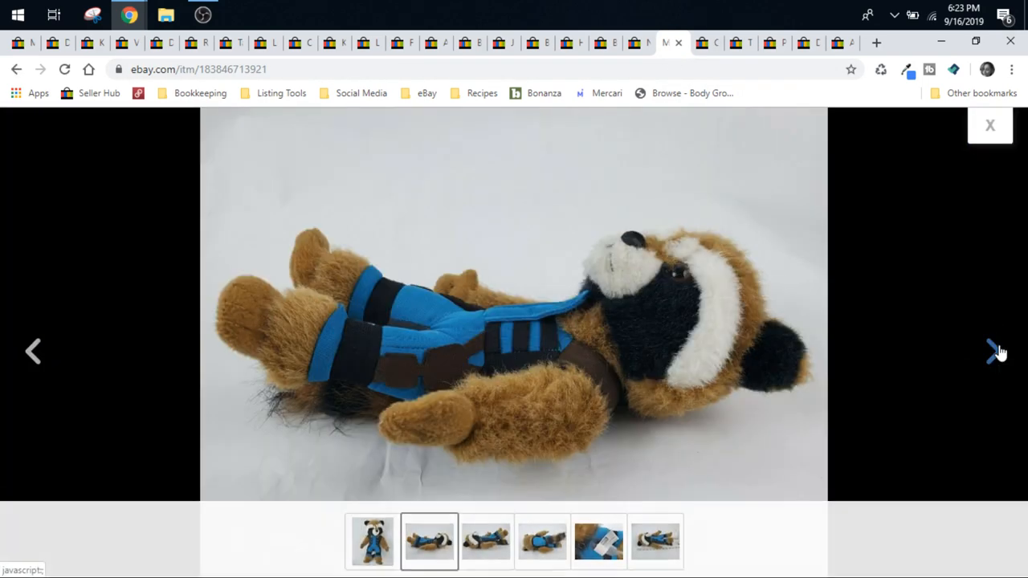
# Browse the $21 Rocket Raccoon plush photos including the measured shot, then bring up the TMNT turtle listing
pyautogui.click(993, 352)
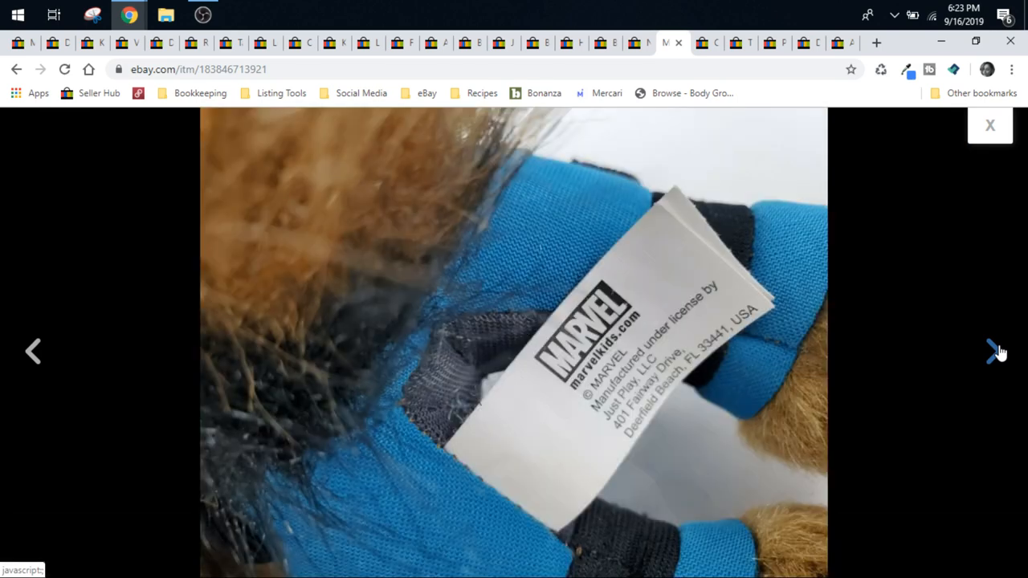
pyautogui.click(992, 352)
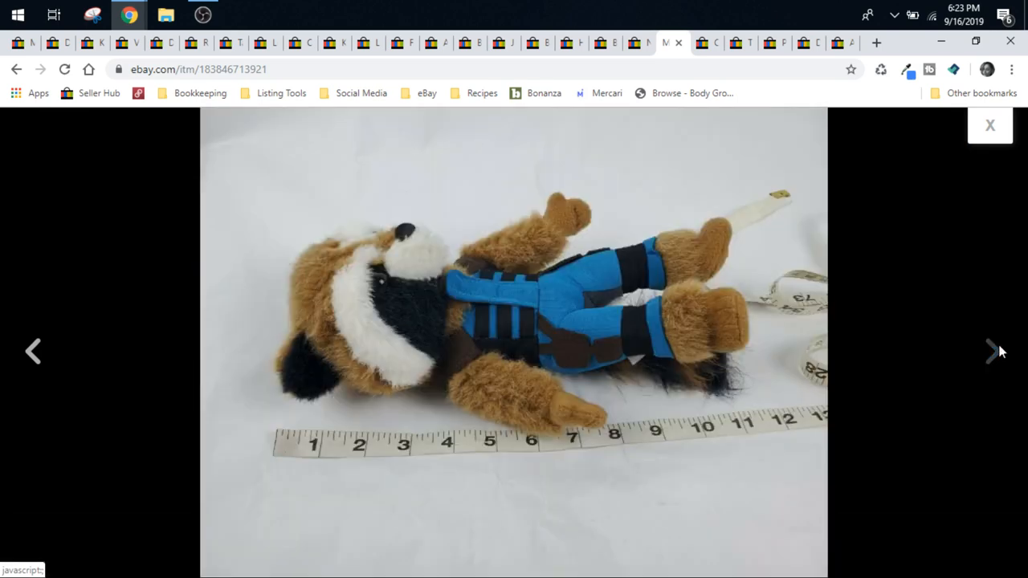
pyautogui.click(989, 126)
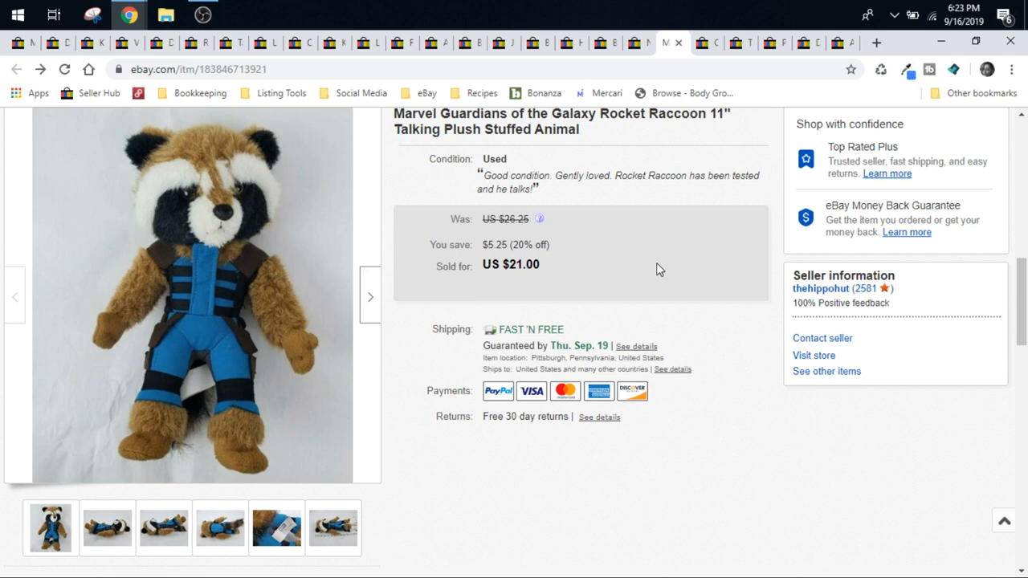
pyautogui.moveTo(565, 324)
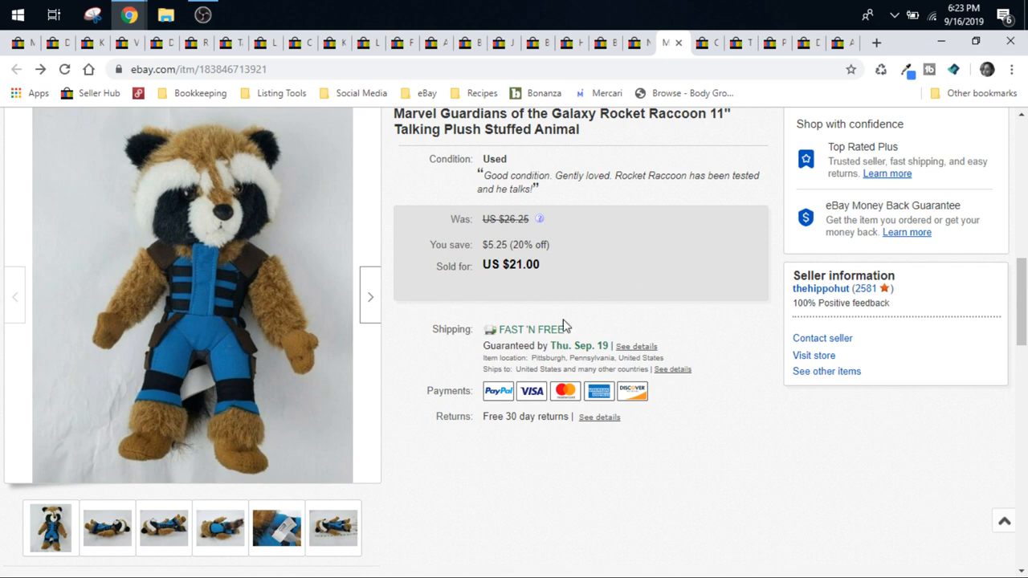
pyautogui.moveTo(177, 338)
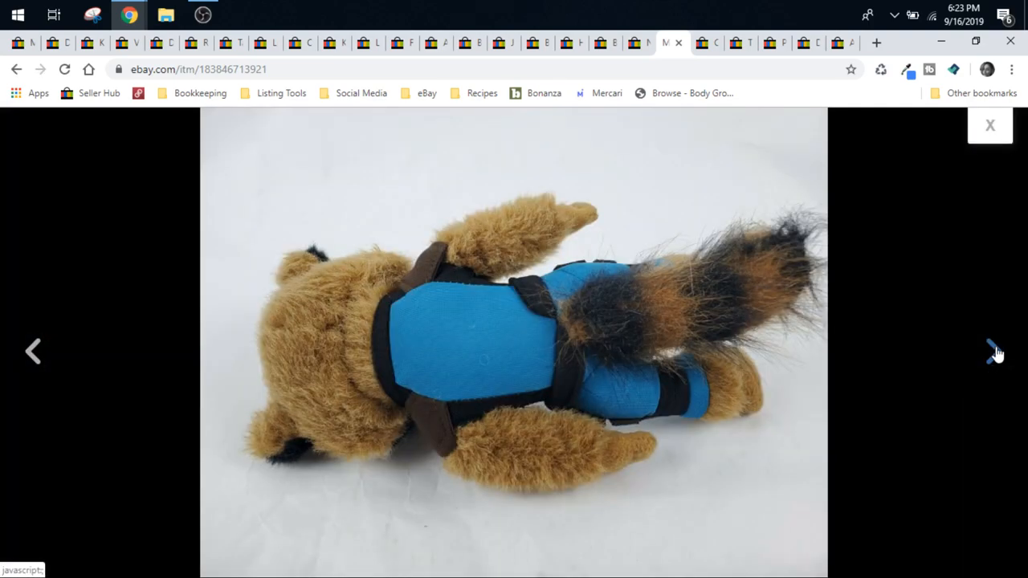
pyautogui.click(993, 352)
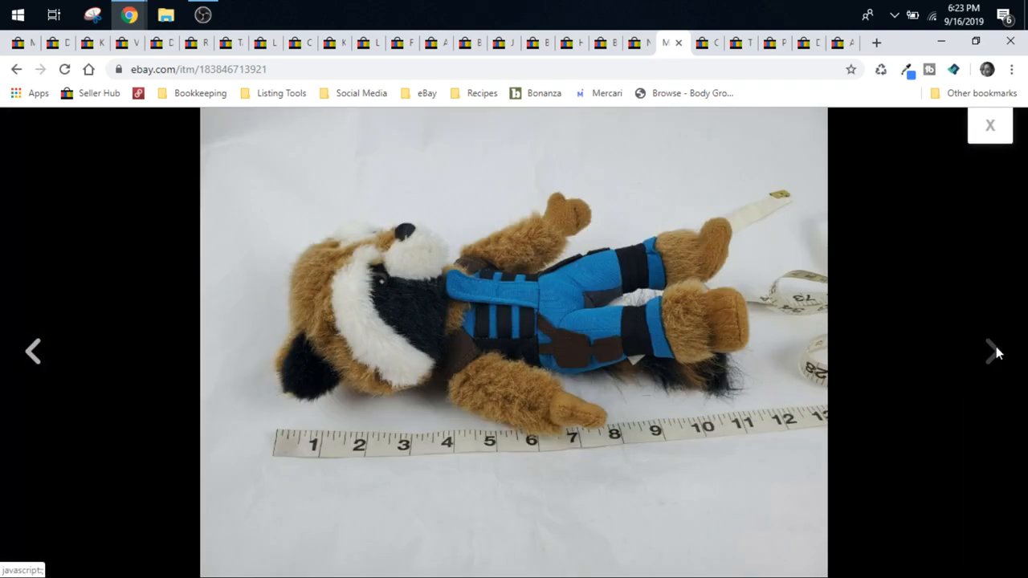
pyautogui.click(994, 350)
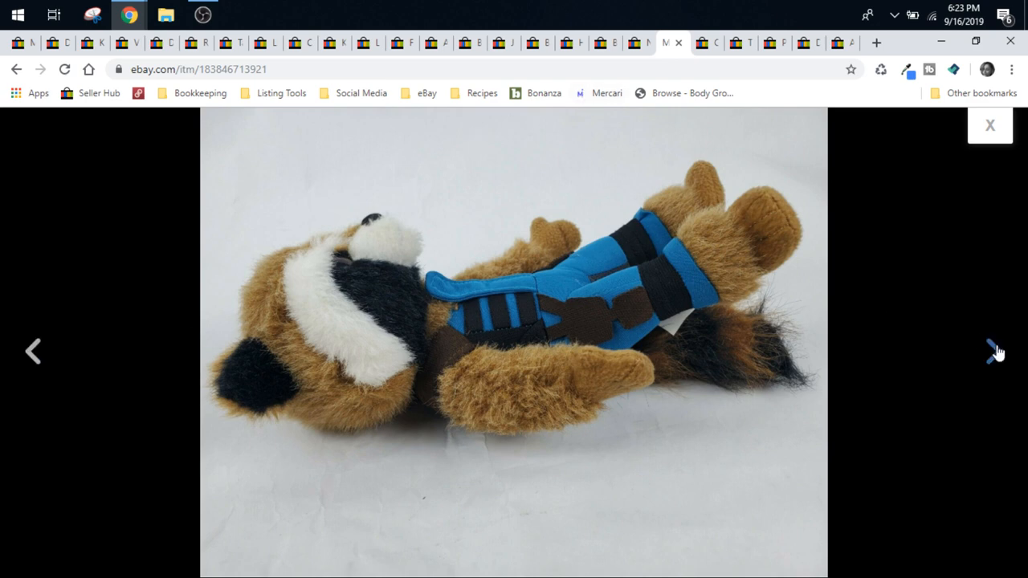
pyautogui.click(634, 42)
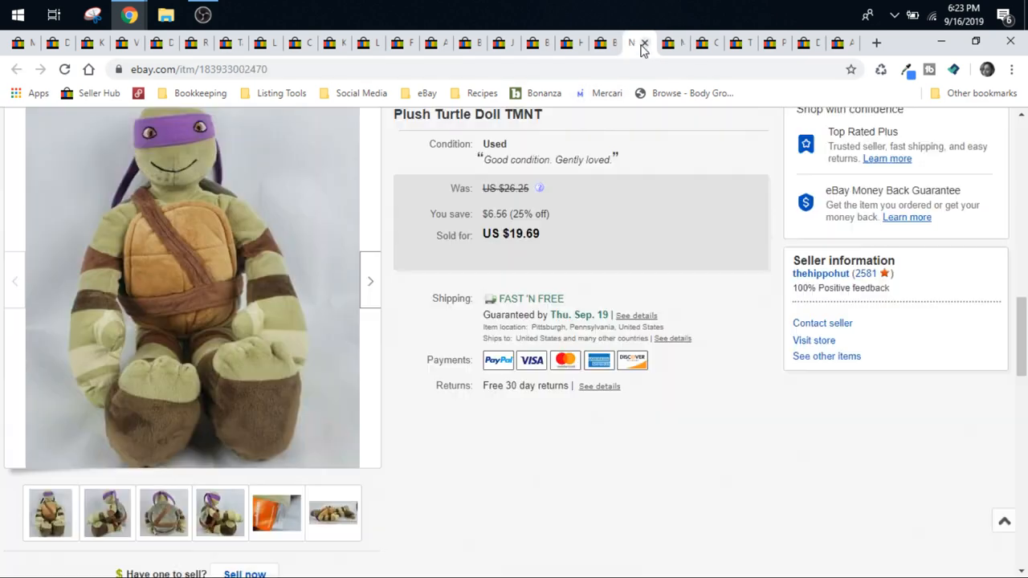
# Enlarge the Donatello turtle doll photos and view the measuring-tape shot full-size
pyautogui.scroll(3)
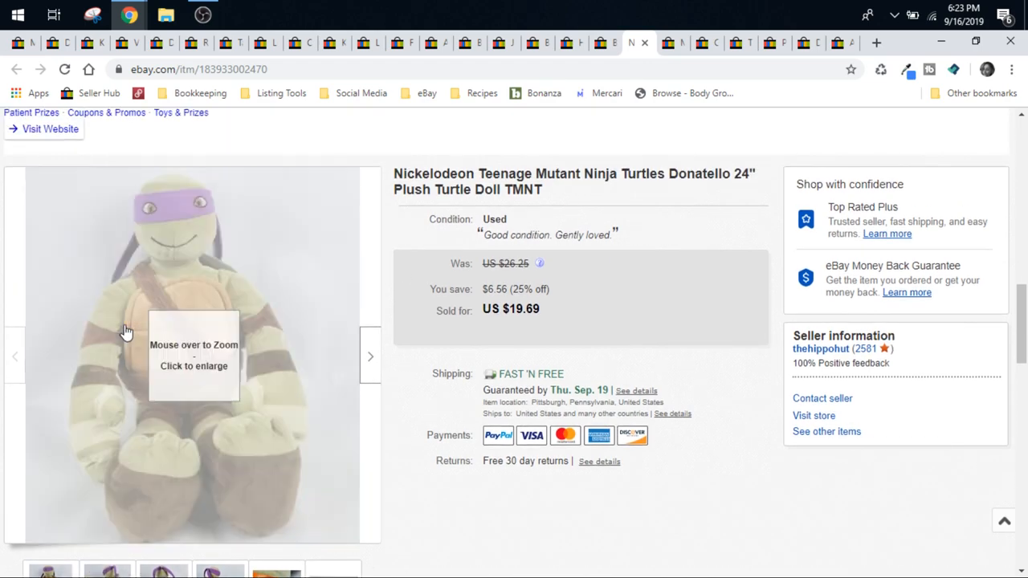
pyautogui.click(193, 354)
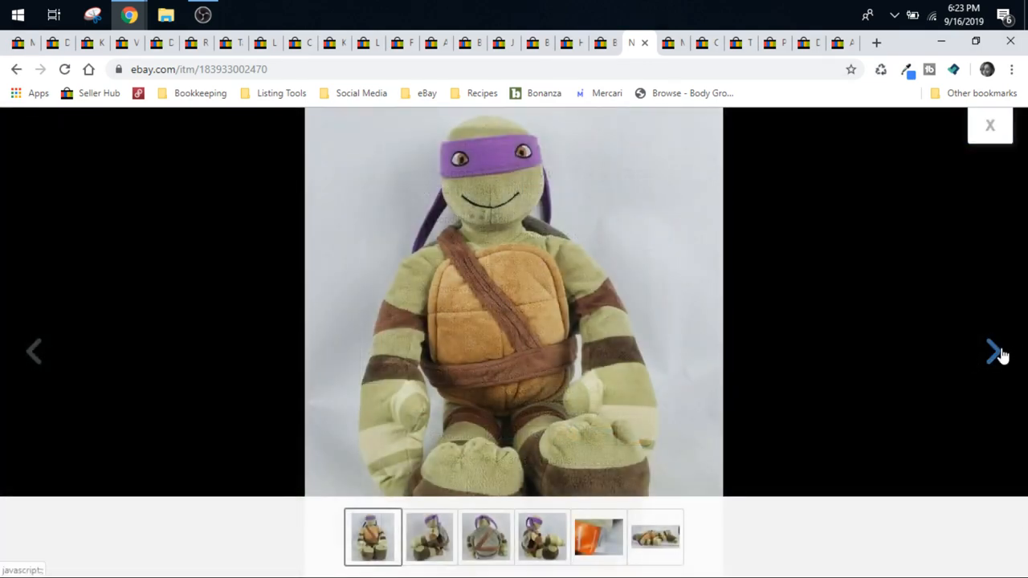
pyautogui.click(993, 351)
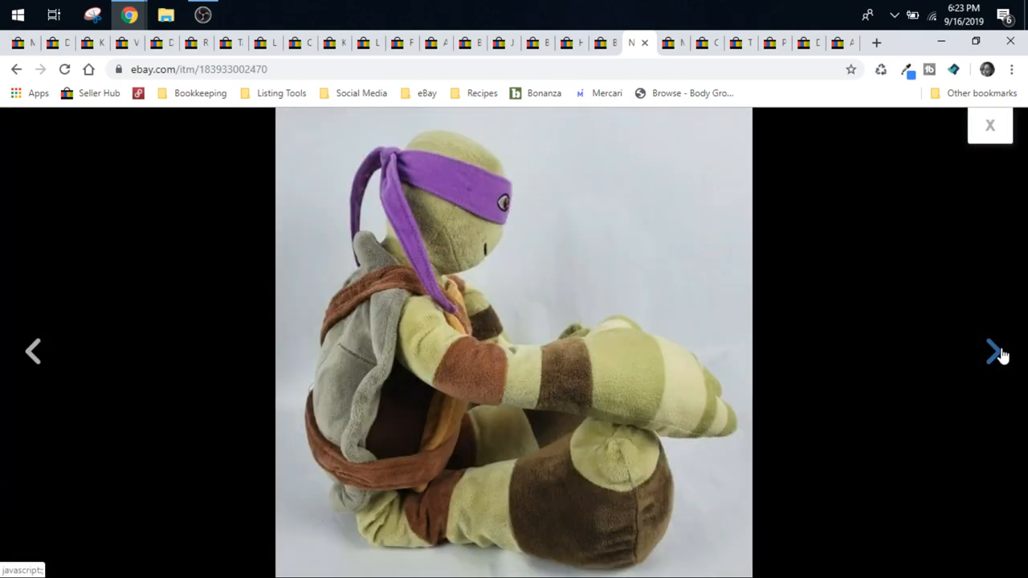
pyautogui.click(994, 352)
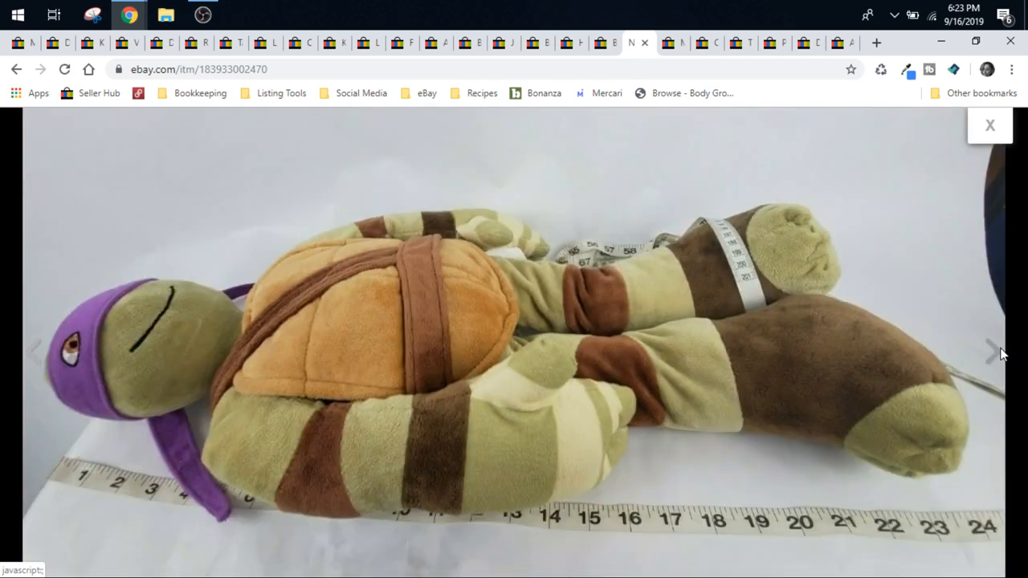
pyautogui.moveTo(34, 353)
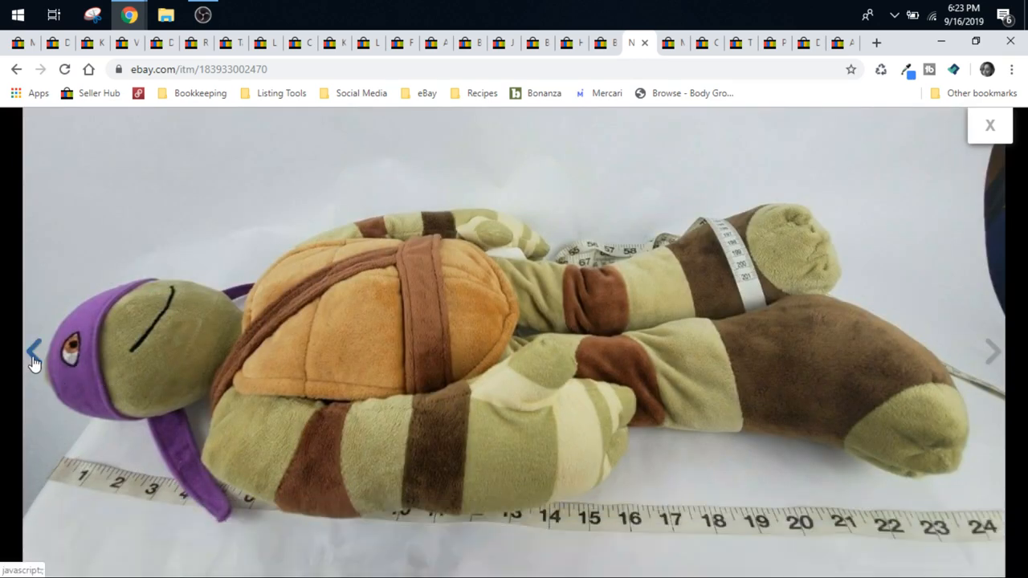
pyautogui.click(34, 352)
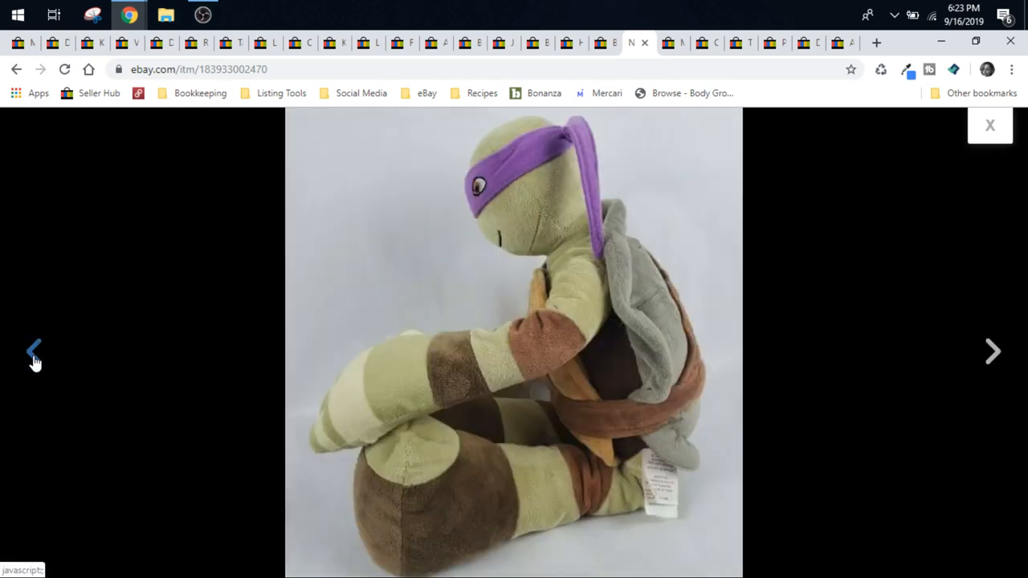
pyautogui.click(989, 126)
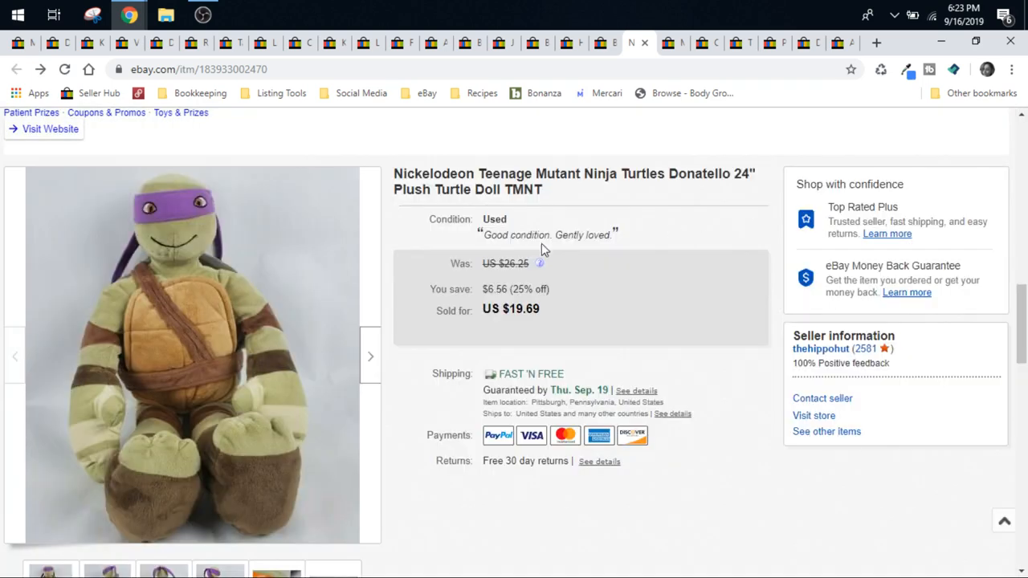
# Select the thumbnail of the turtle lying on its side and scroll back to the listing title
pyautogui.scroll(-3)
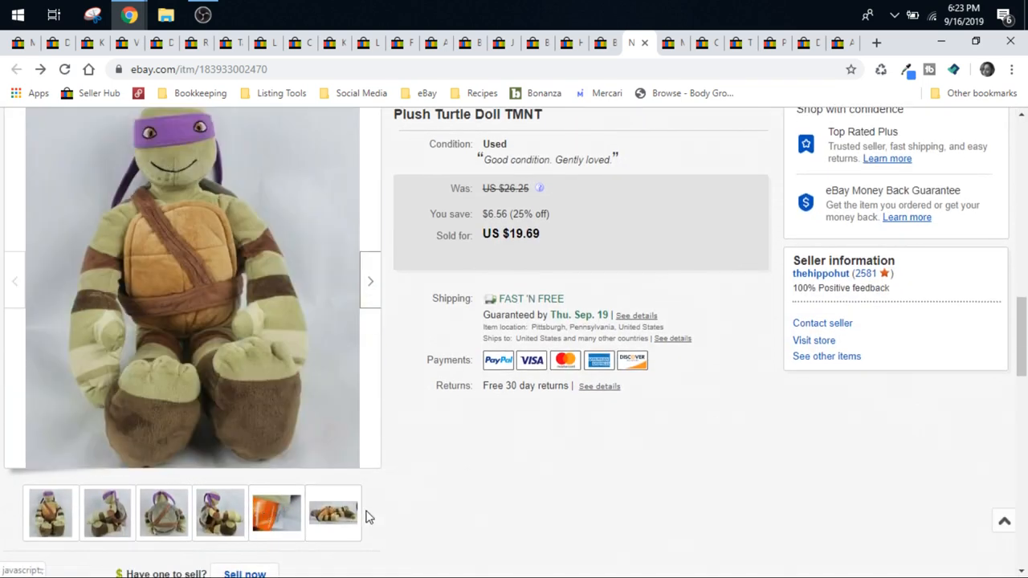
pyautogui.click(332, 512)
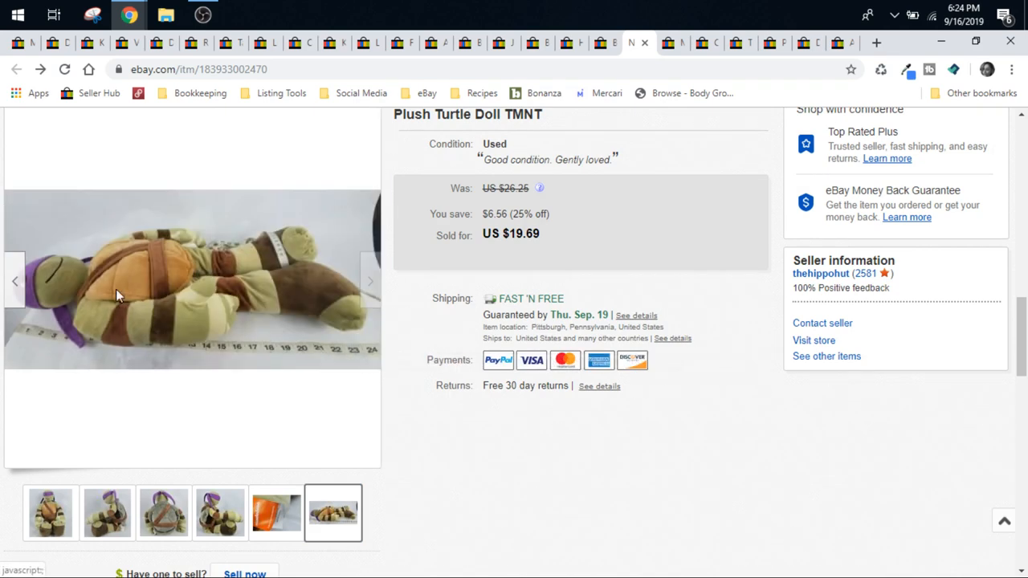
pyautogui.scroll(3)
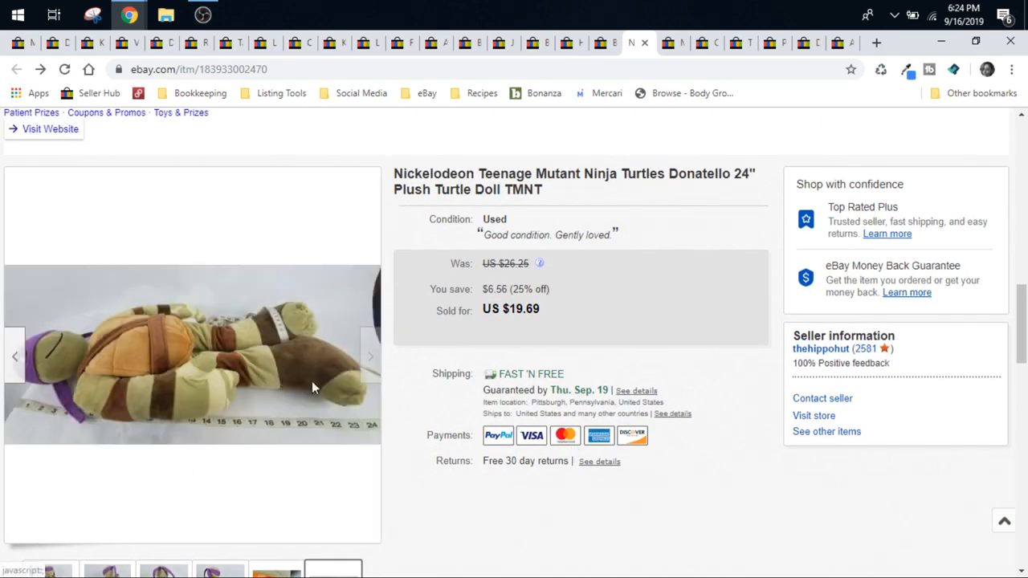
pyautogui.moveTo(215, 391)
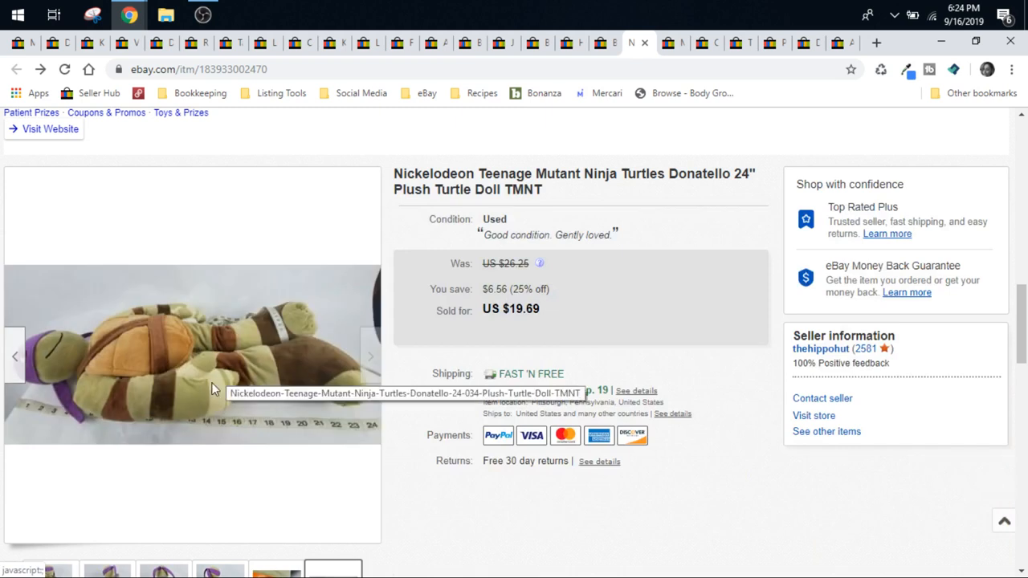
pyautogui.moveTo(314, 377)
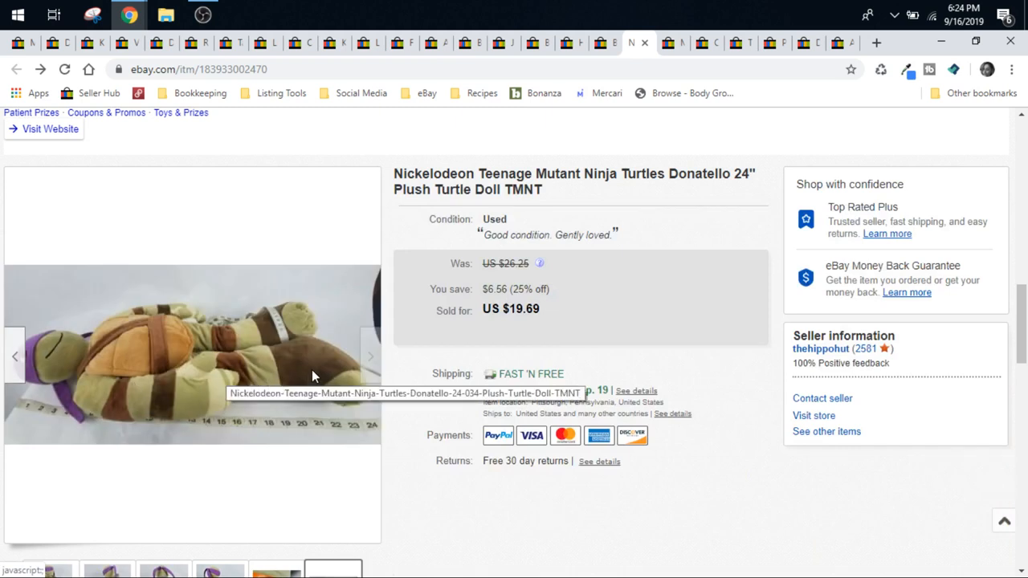
pyautogui.moveTo(325, 312)
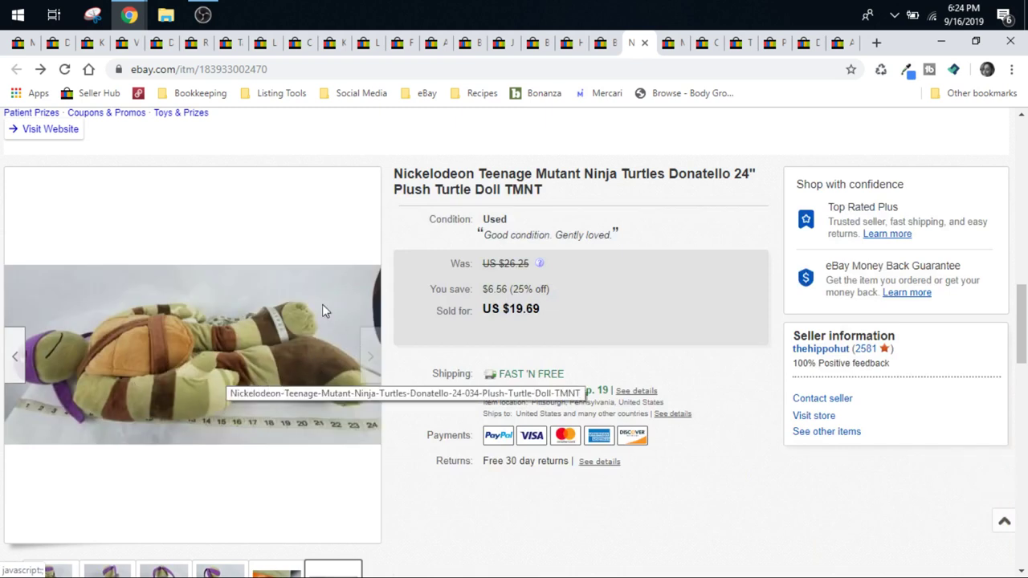
pyautogui.moveTo(192, 408)
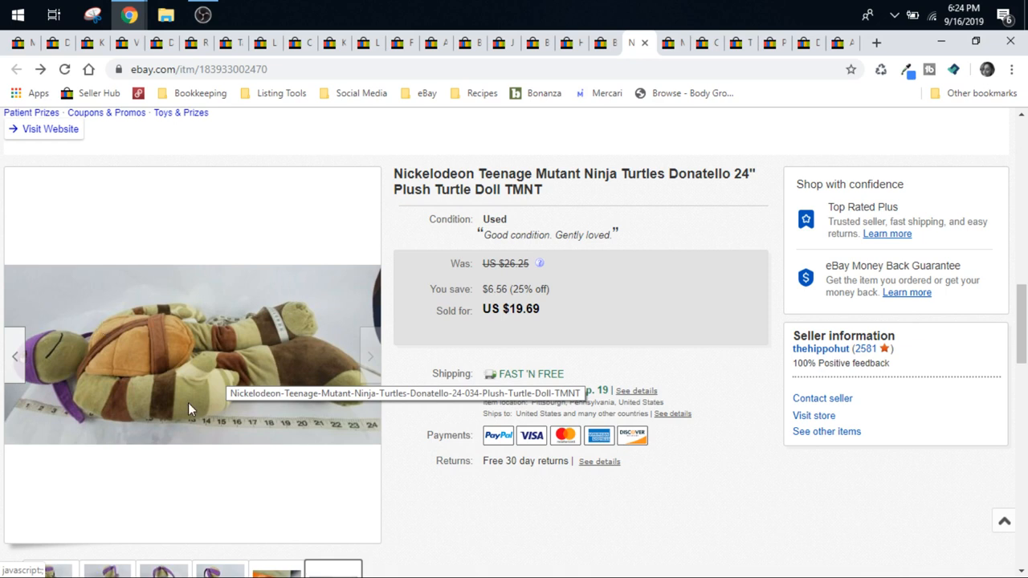
pyautogui.moveTo(97, 382)
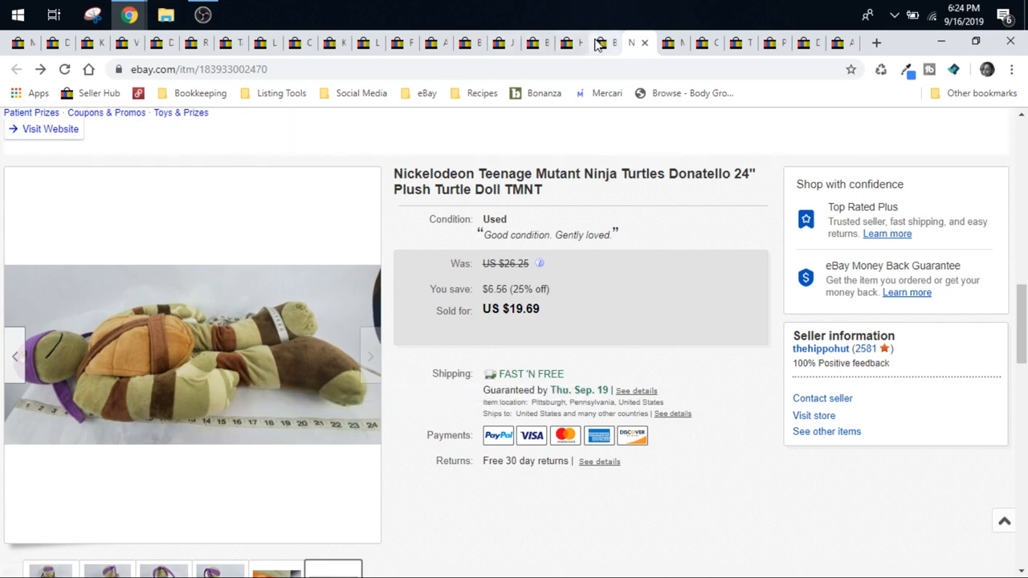
# View the $24 Build-a-Bear Pinkie Pie plush photos full-size, including the Build-A-Bear tag shot
pyautogui.click(607, 42)
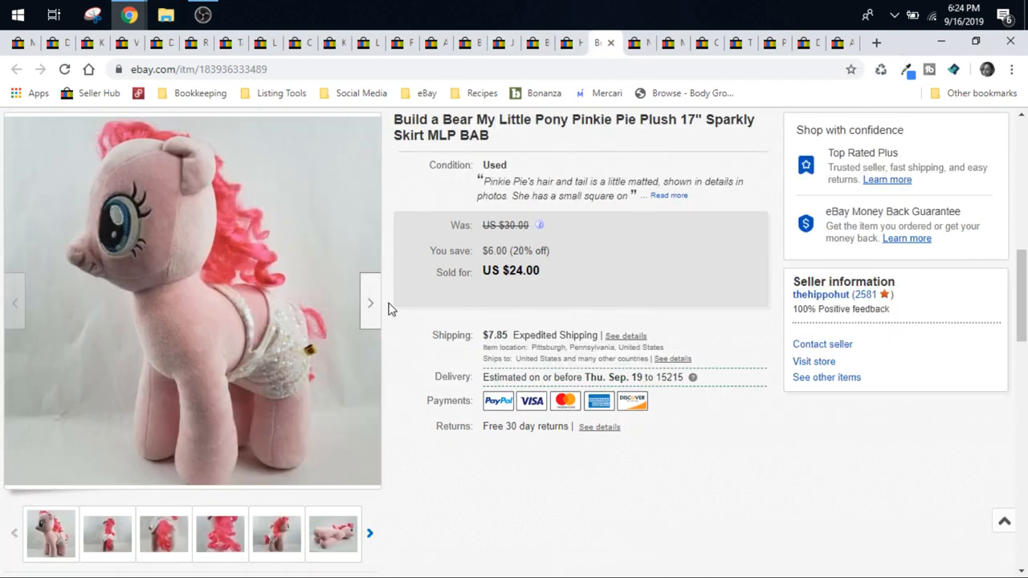
pyautogui.click(193, 302)
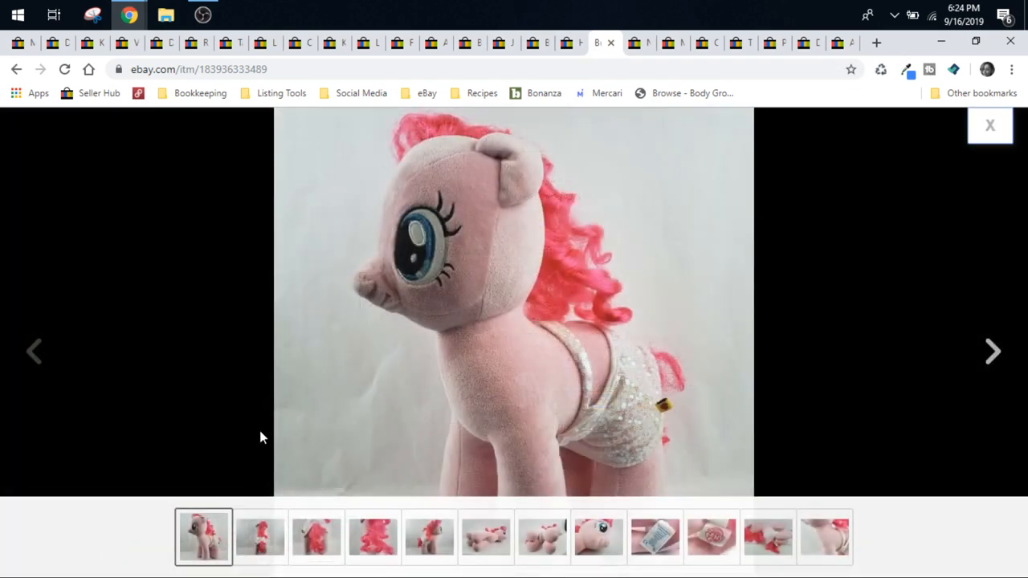
pyautogui.click(993, 352)
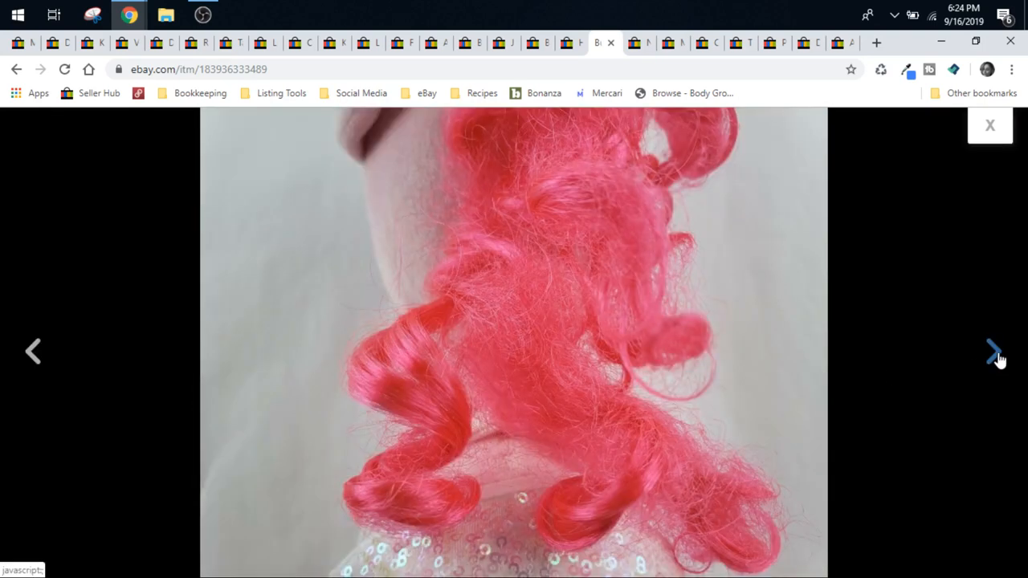
pyautogui.click(990, 352)
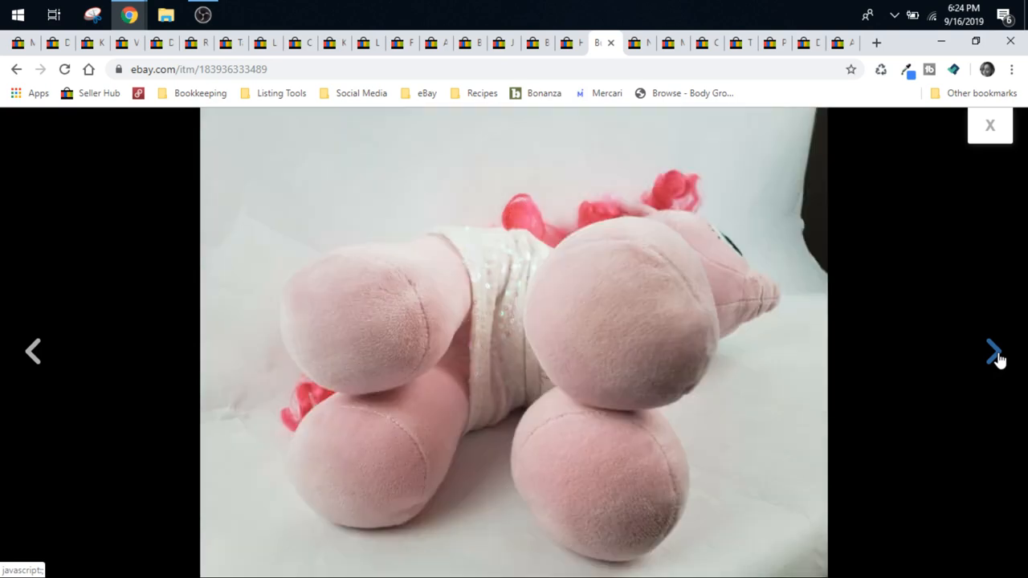
pyautogui.click(989, 352)
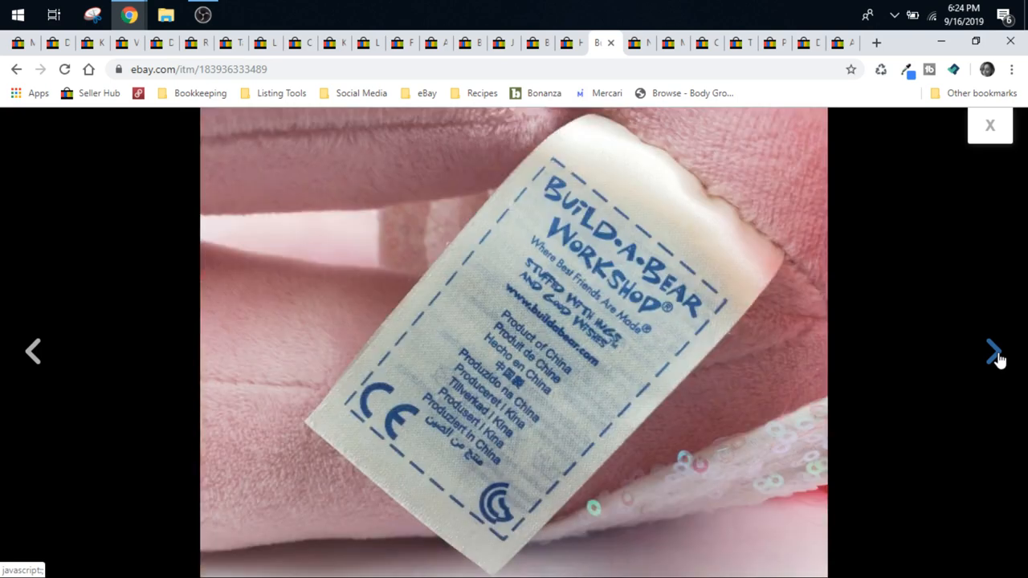
pyautogui.click(994, 350)
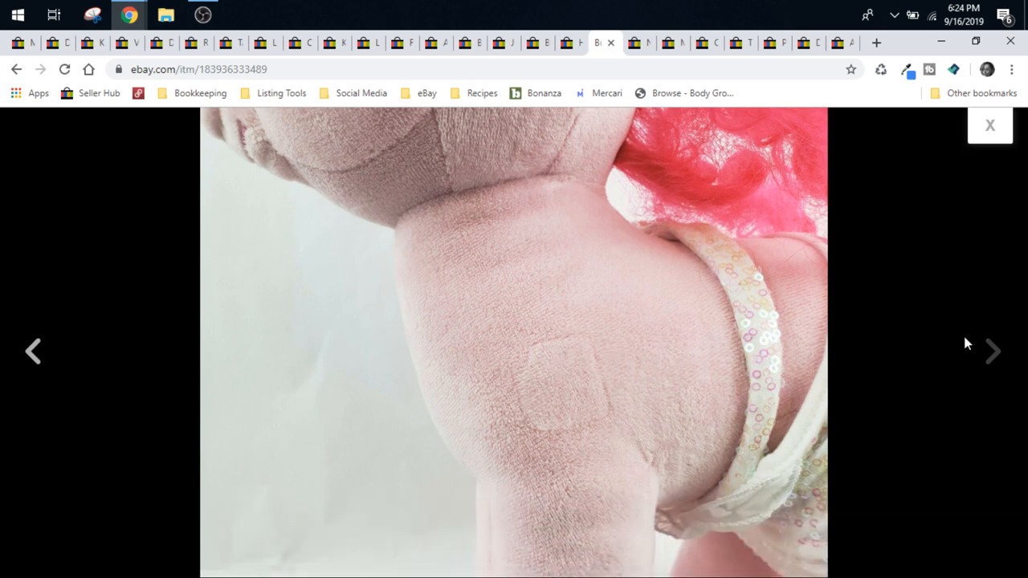
pyautogui.click(990, 125)
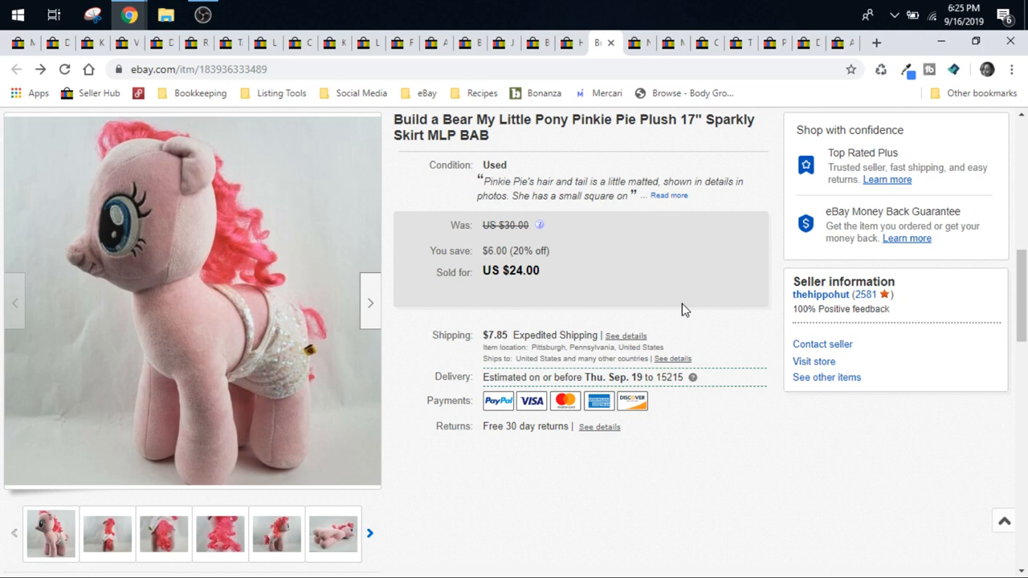
pyautogui.moveTo(627, 311)
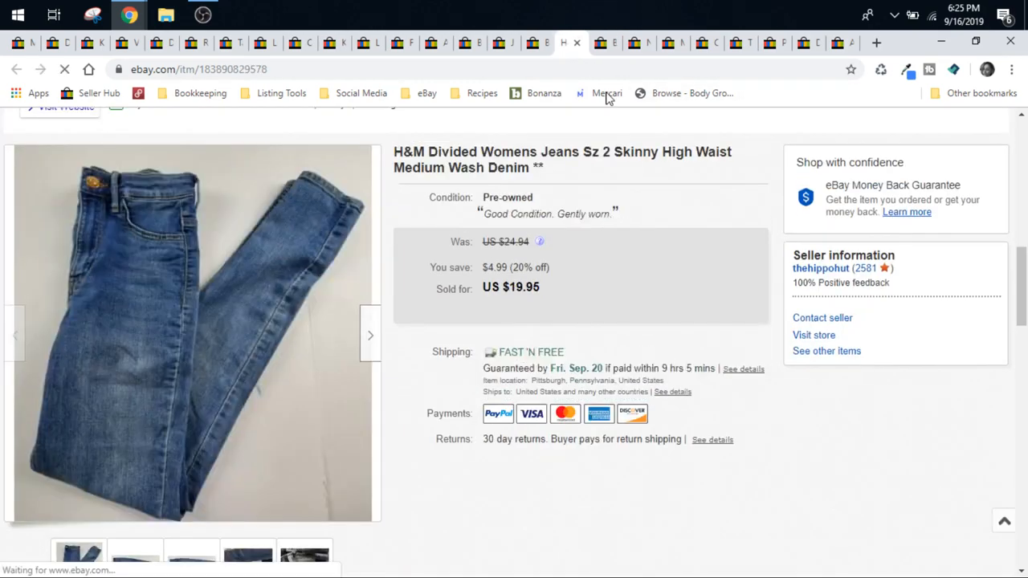
pyautogui.moveTo(498, 357)
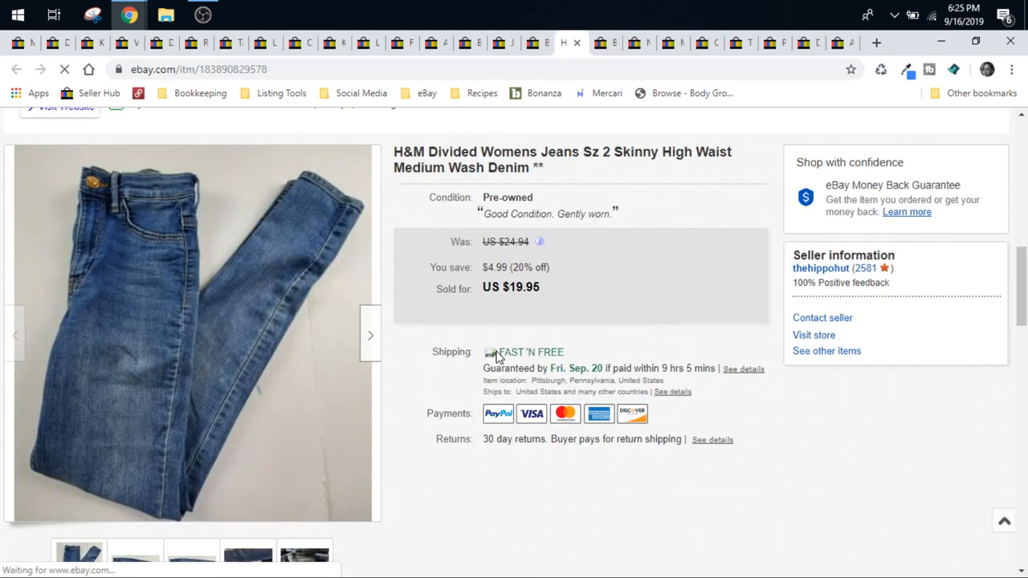
# View the H&M Divided skinny jeans photos full-size: flat-lay, size tag, care label and back view
pyautogui.click(192, 333)
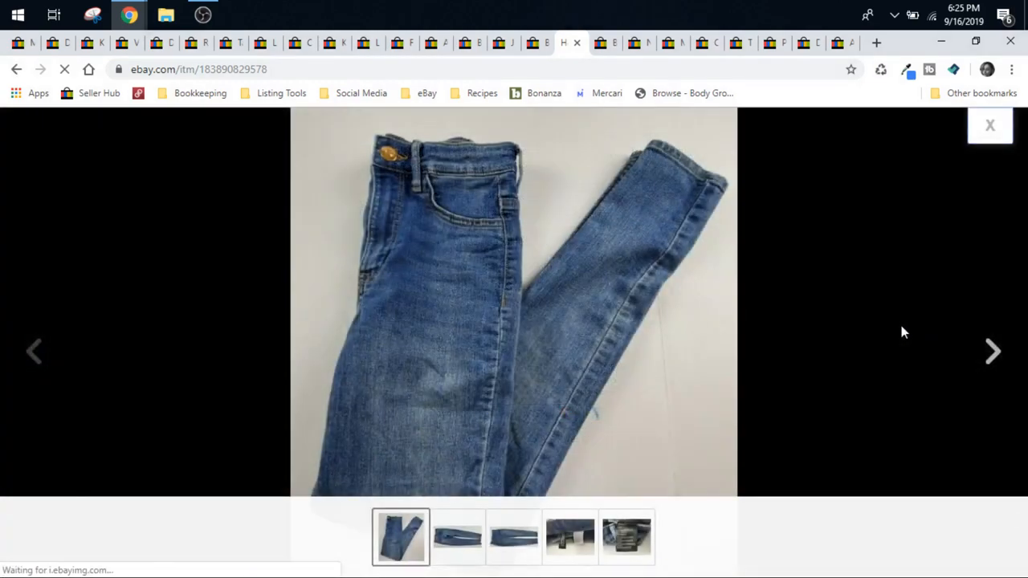
pyautogui.click(993, 352)
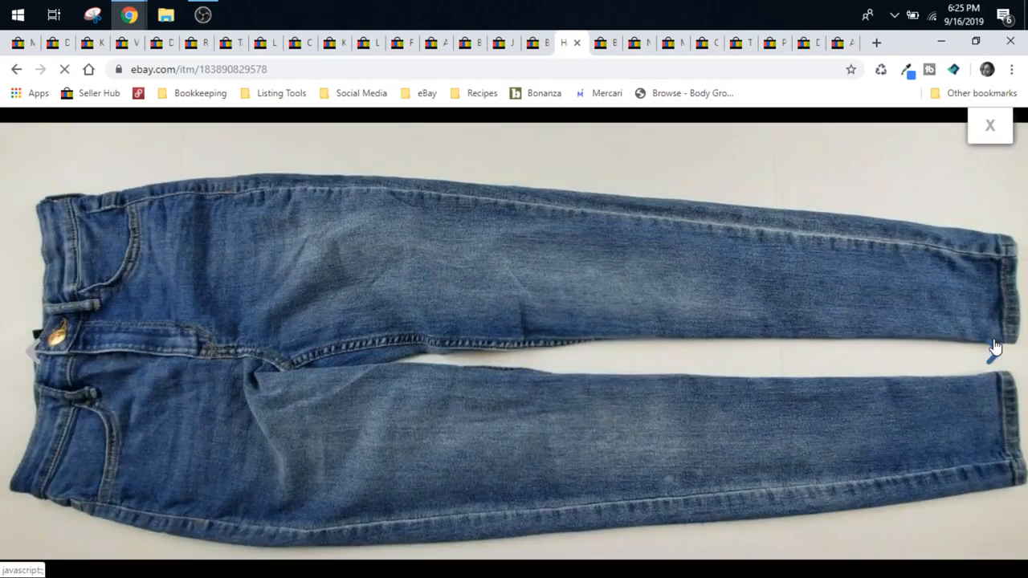
pyautogui.click(992, 350)
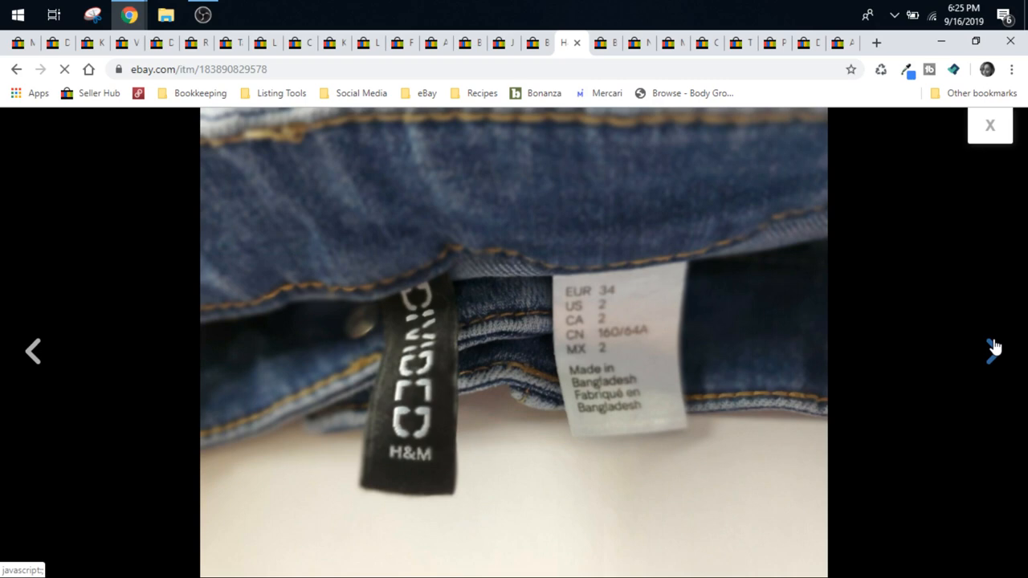
pyautogui.click(992, 351)
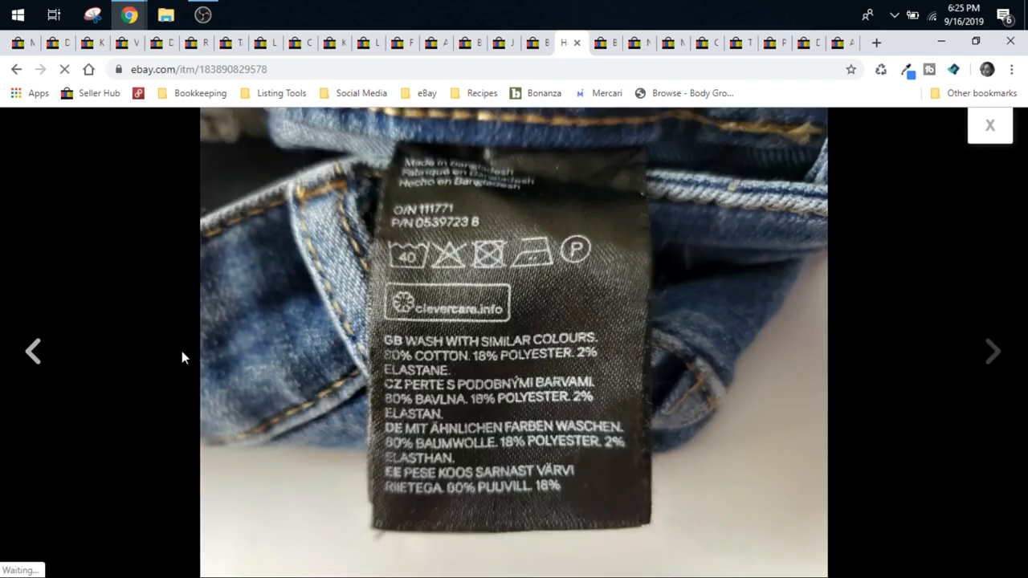
pyautogui.click(32, 350)
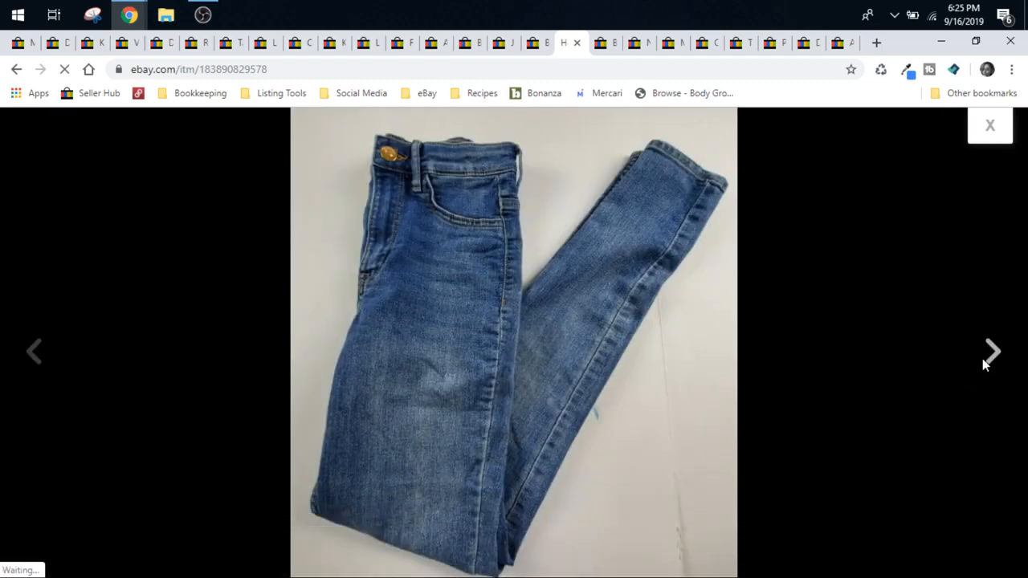
pyautogui.click(993, 351)
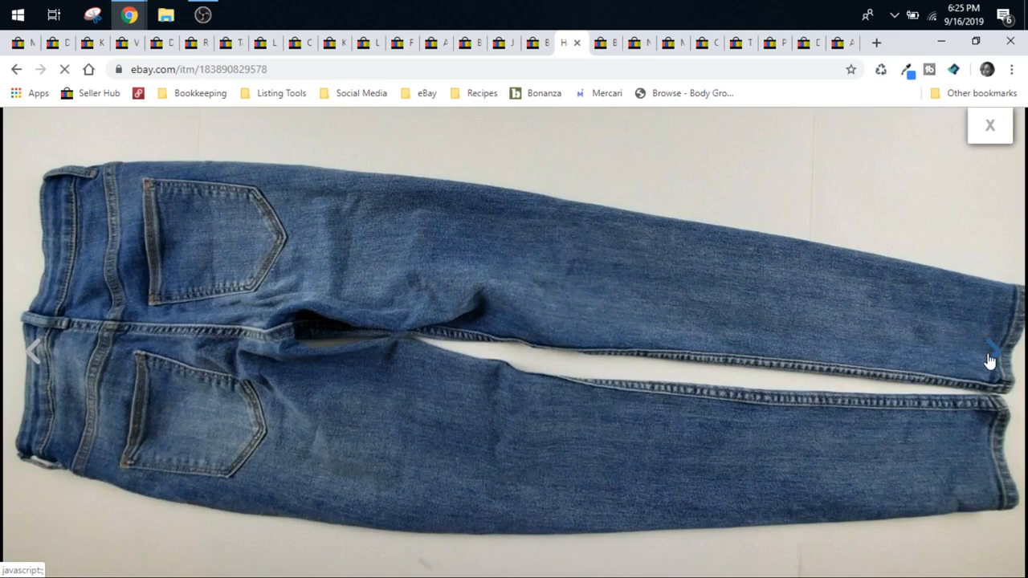
# Step back through the jeans photos to the size tag, then close the viewer on the $19.95 listing
pyautogui.click(989, 350)
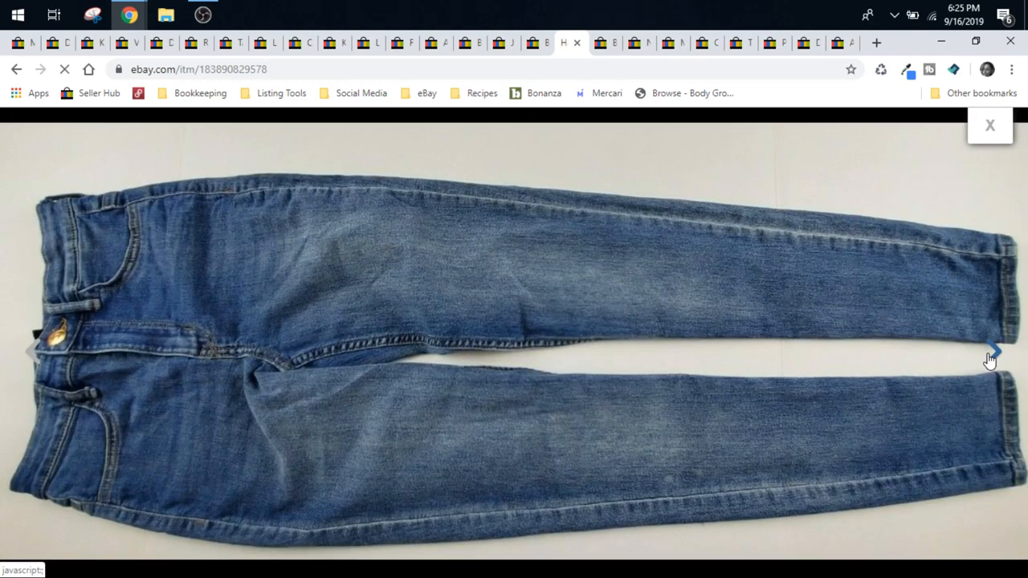
pyautogui.click(990, 353)
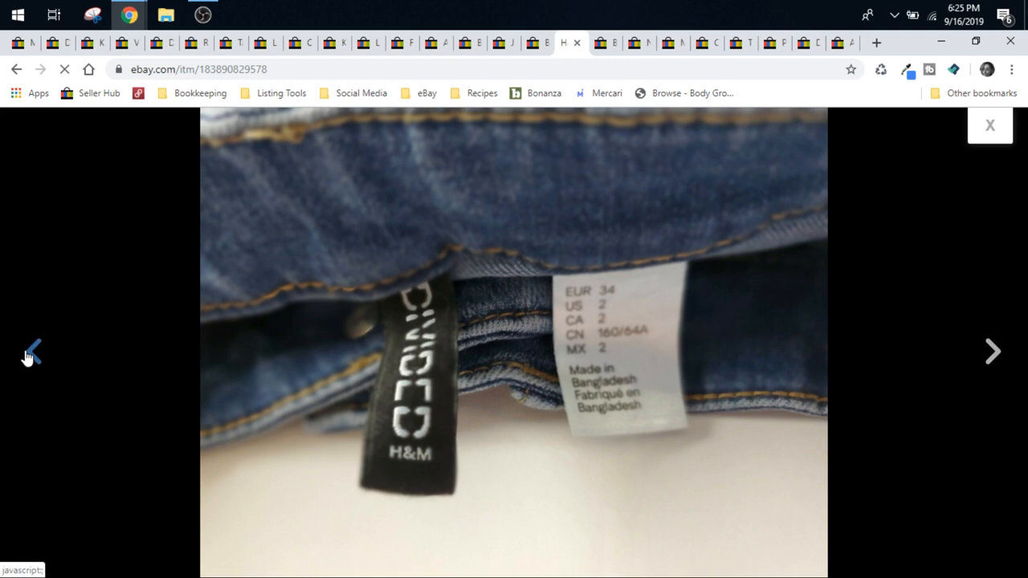
pyautogui.click(31, 352)
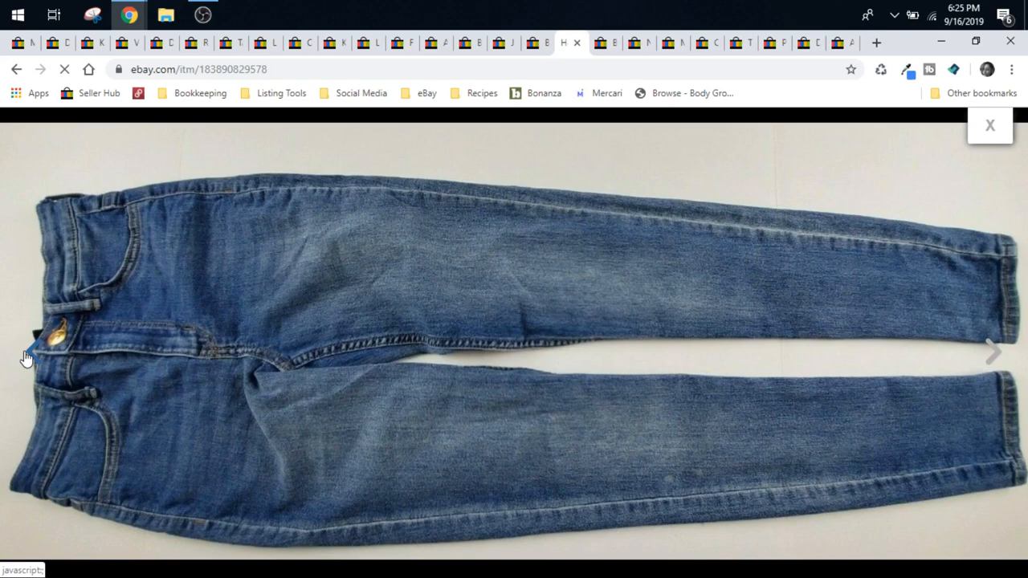
pyautogui.click(989, 125)
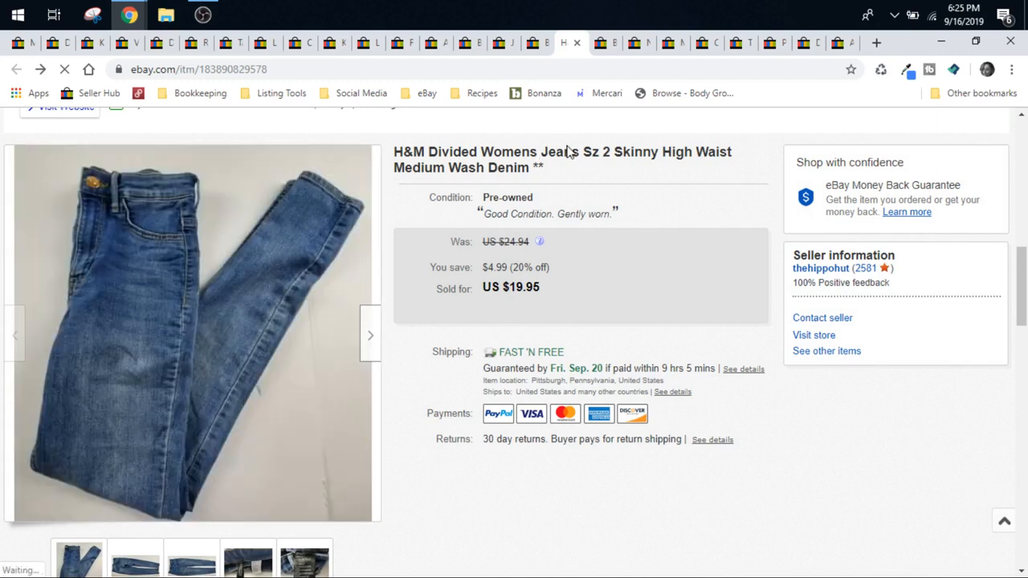
pyautogui.doubleClick(596, 151)
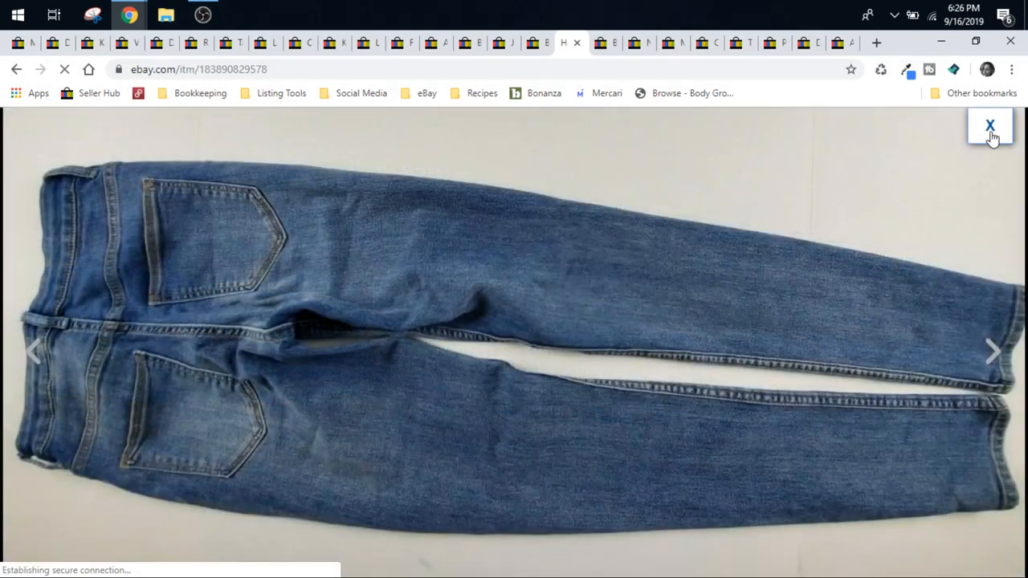
pyautogui.click(989, 125)
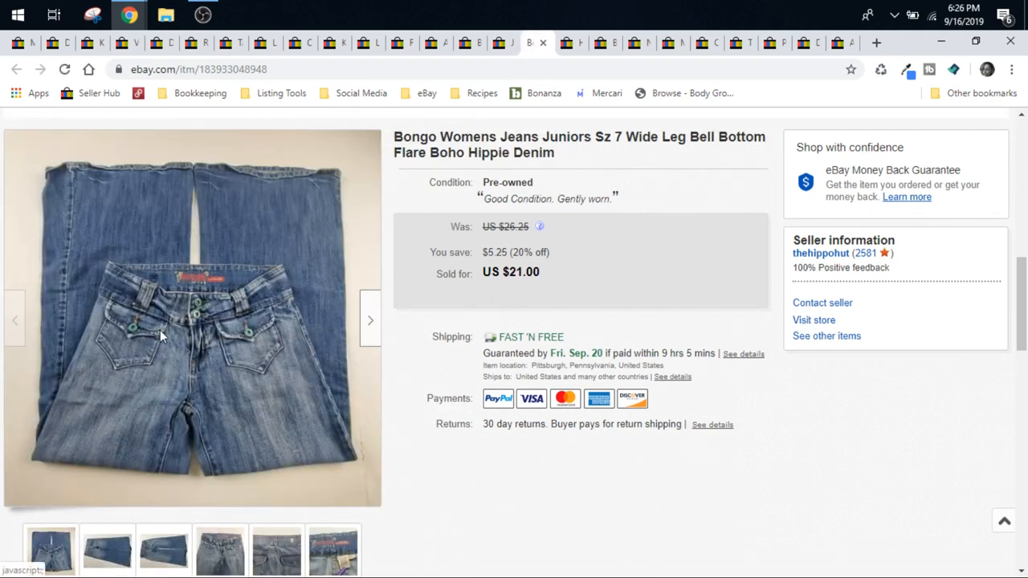
# View the Bongo wide-leg jeans photos full-size: waistband close-up, brand label and front view
pyautogui.click(192, 318)
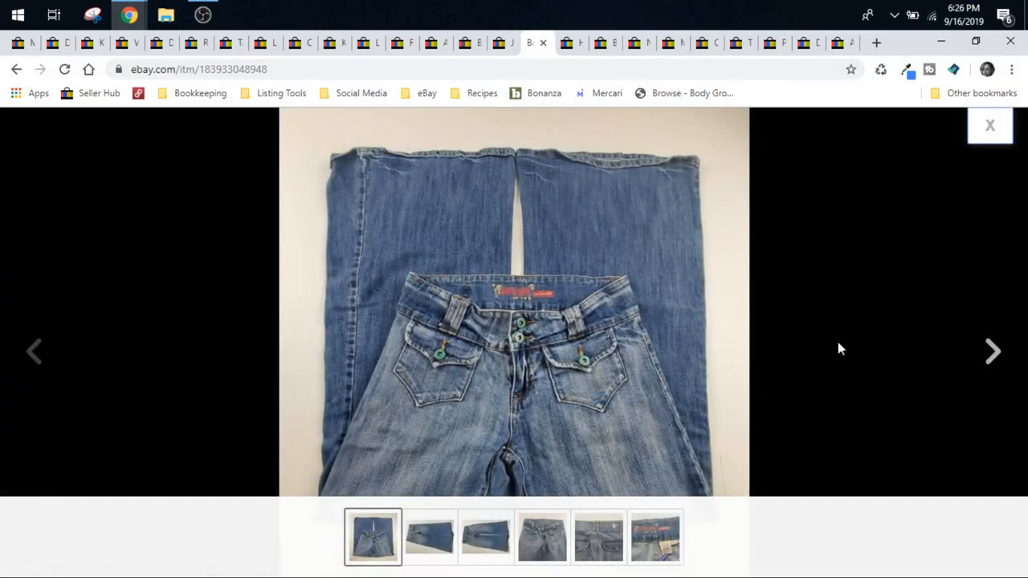
pyautogui.click(993, 350)
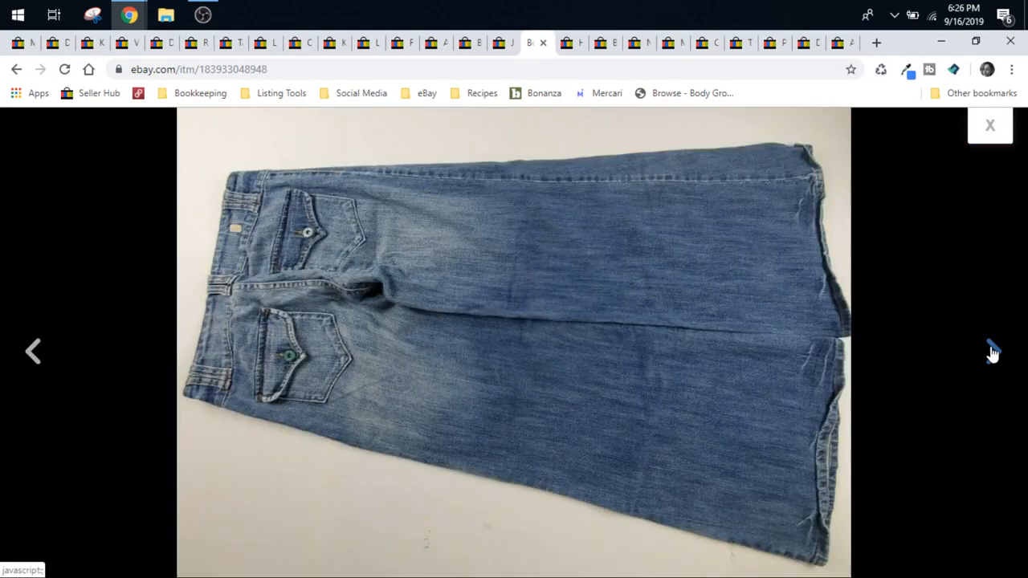
pyautogui.click(992, 352)
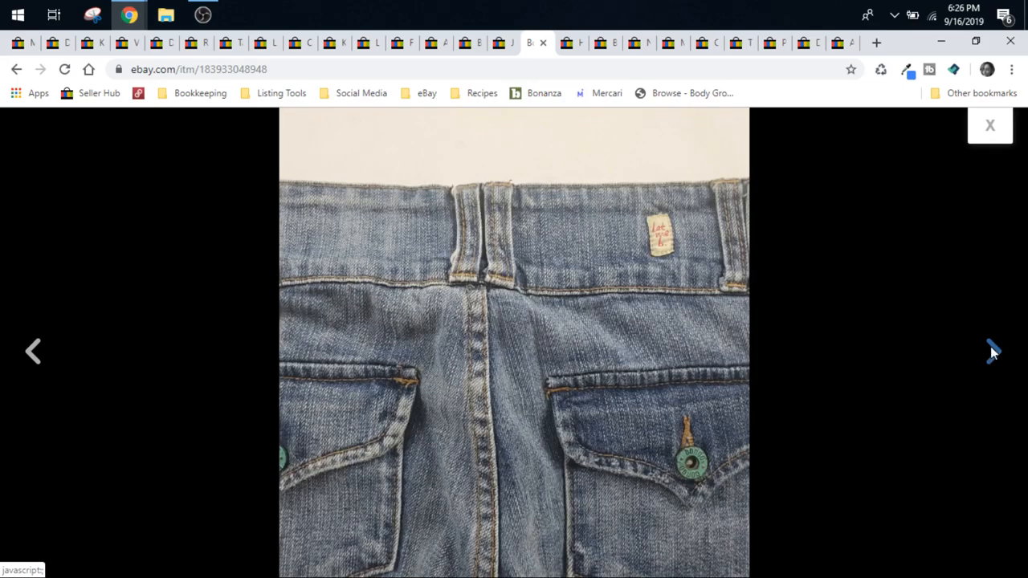
pyautogui.click(992, 350)
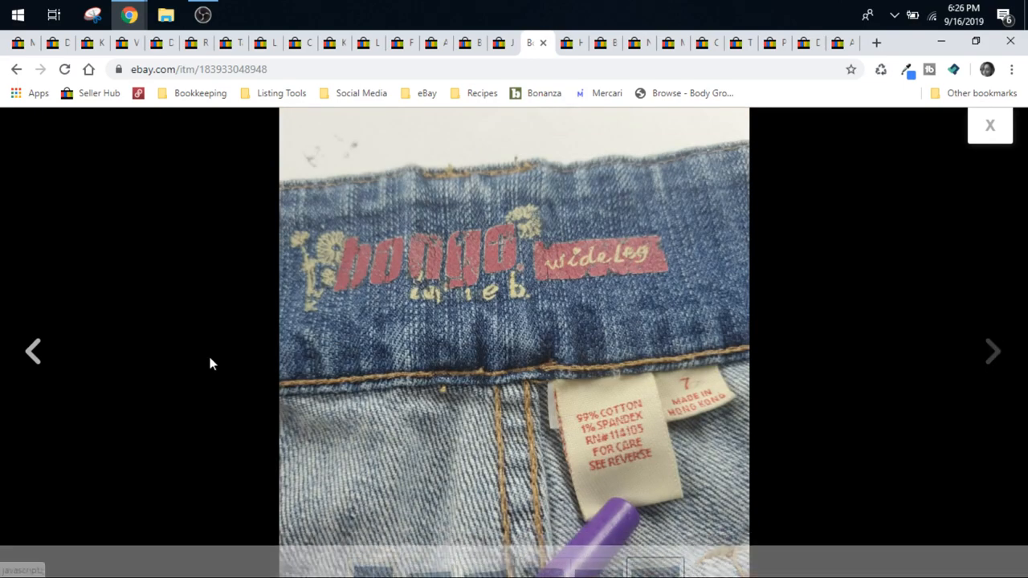
pyautogui.click(33, 352)
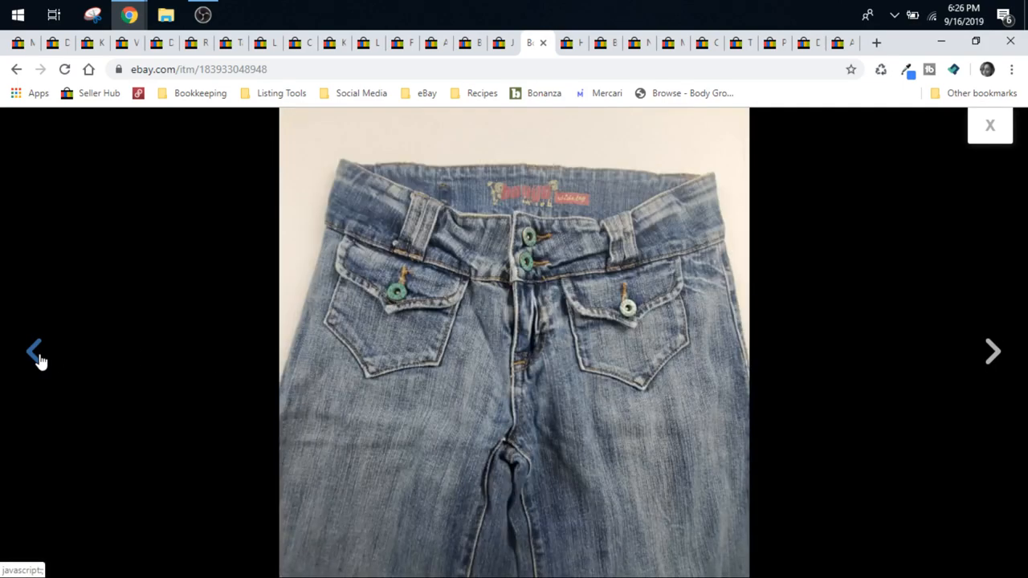
pyautogui.click(33, 350)
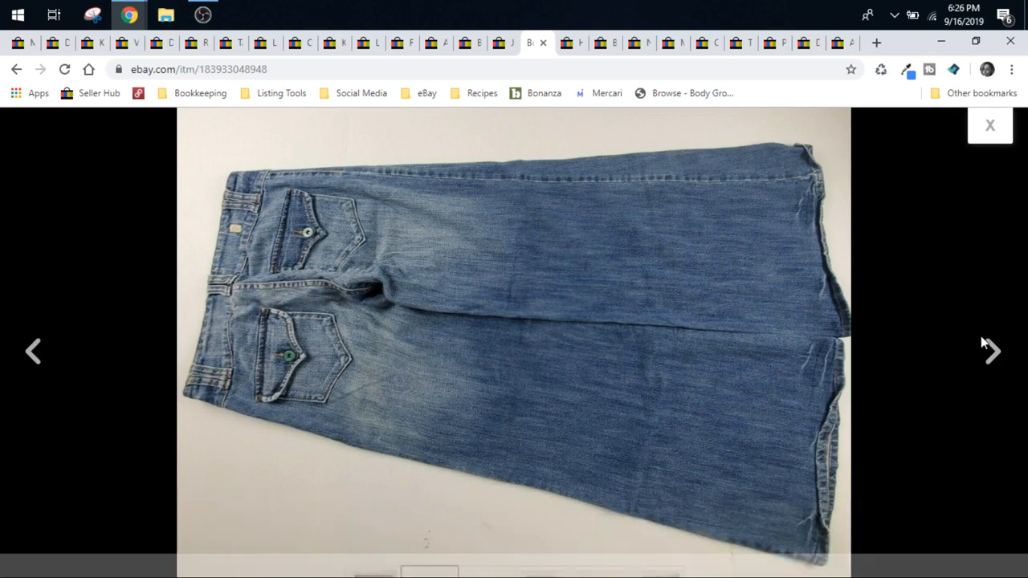
# Revisit the front and back layout photos, close the gallery and scroll to the $21 listing details
pyautogui.click(992, 350)
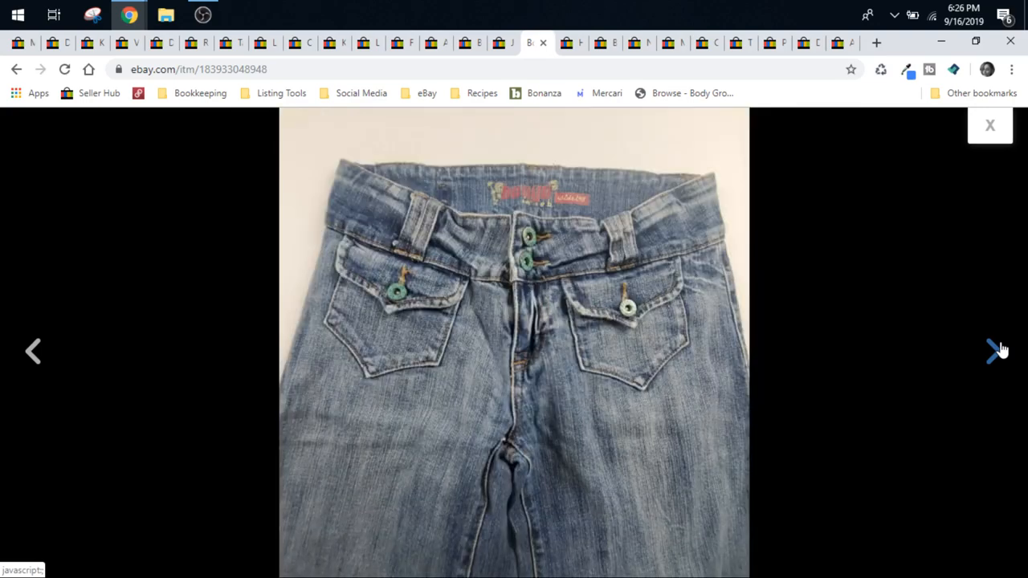
pyautogui.click(996, 351)
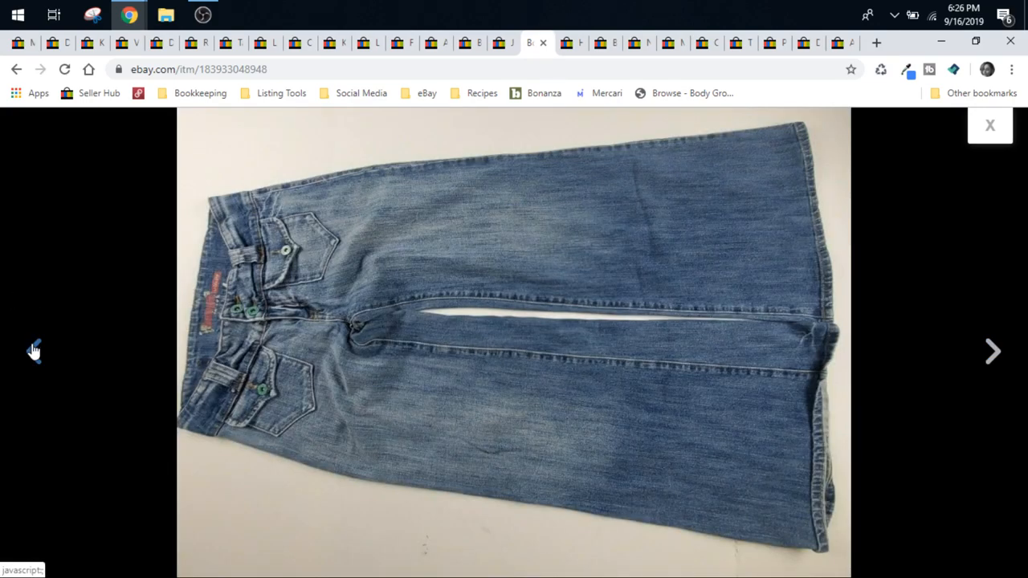
pyautogui.click(993, 350)
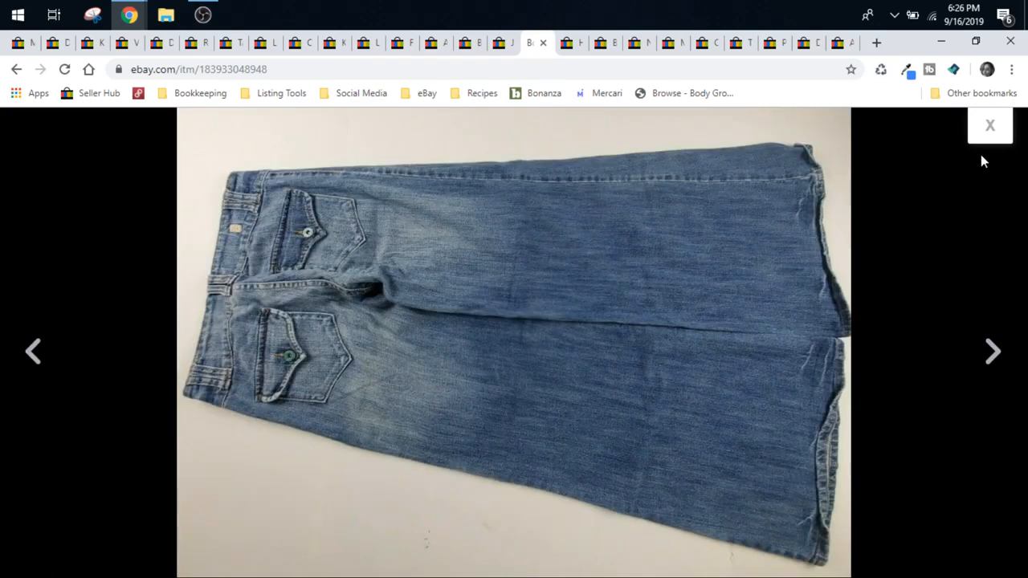
pyautogui.click(990, 125)
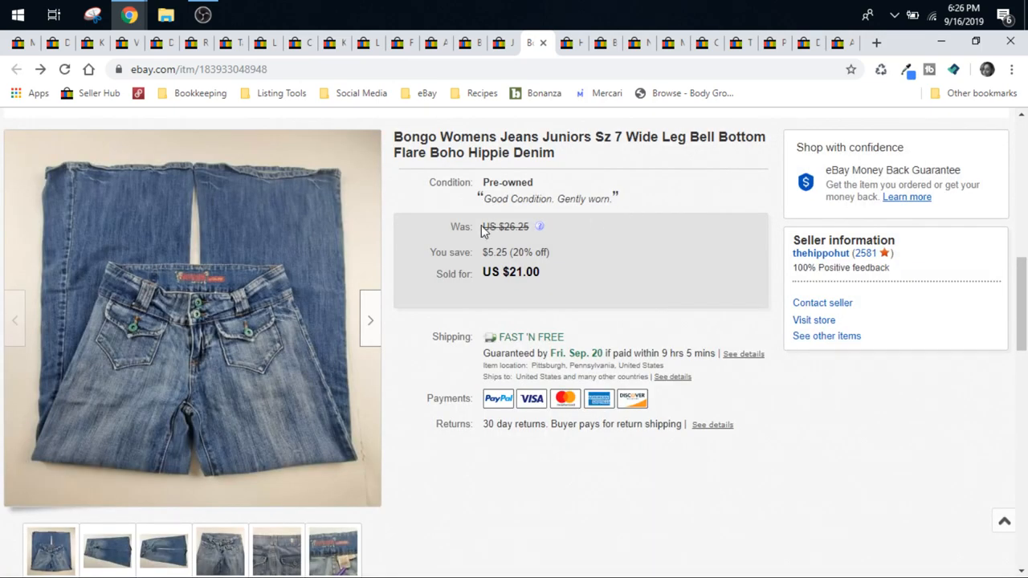
pyautogui.scroll(-3)
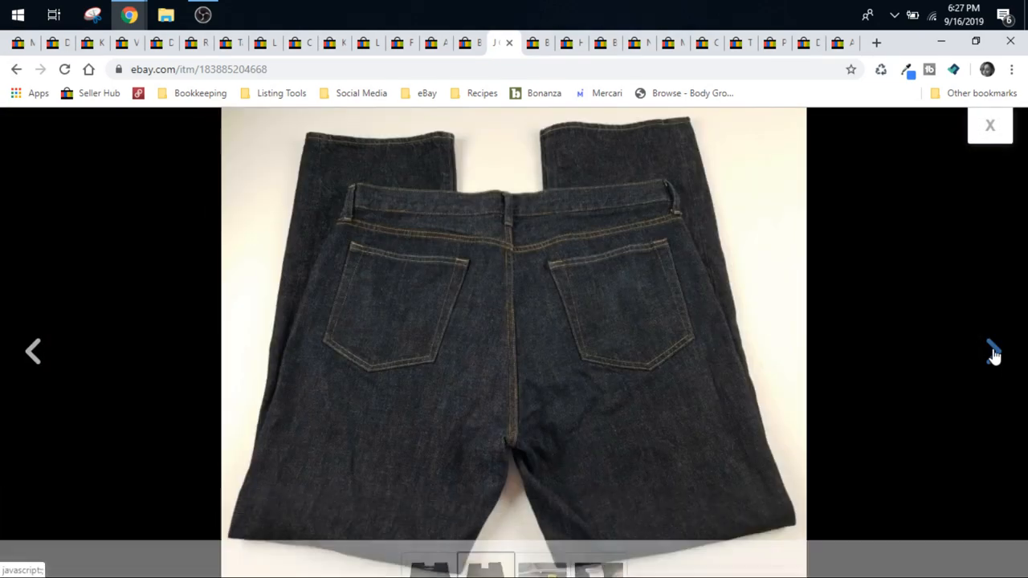
# Browse the J Crew 36 X 32 jeans photos through the brand tag and care label, then leave the viewer
pyautogui.click(994, 353)
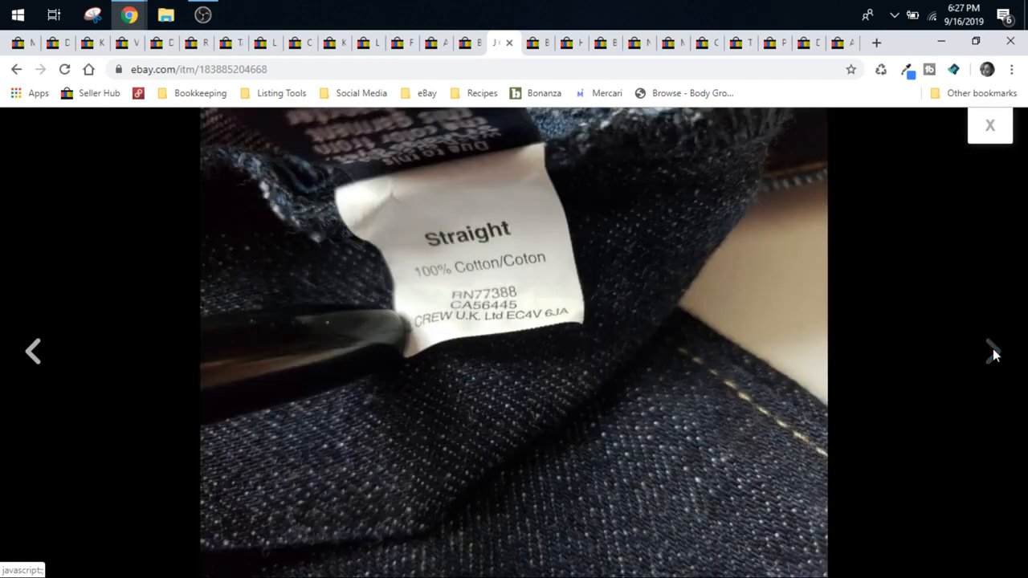
pyautogui.moveTo(36, 352)
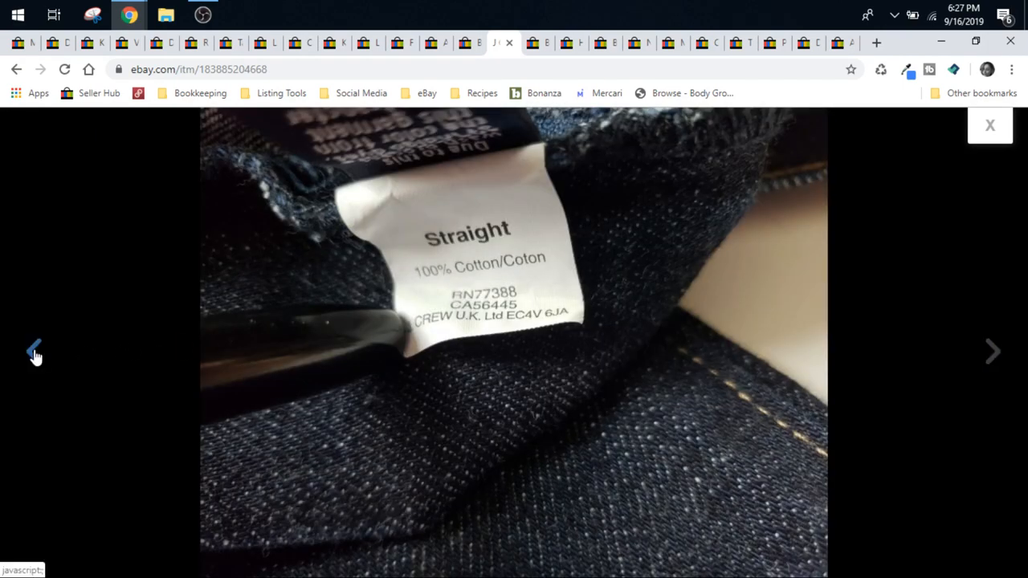
pyautogui.click(35, 352)
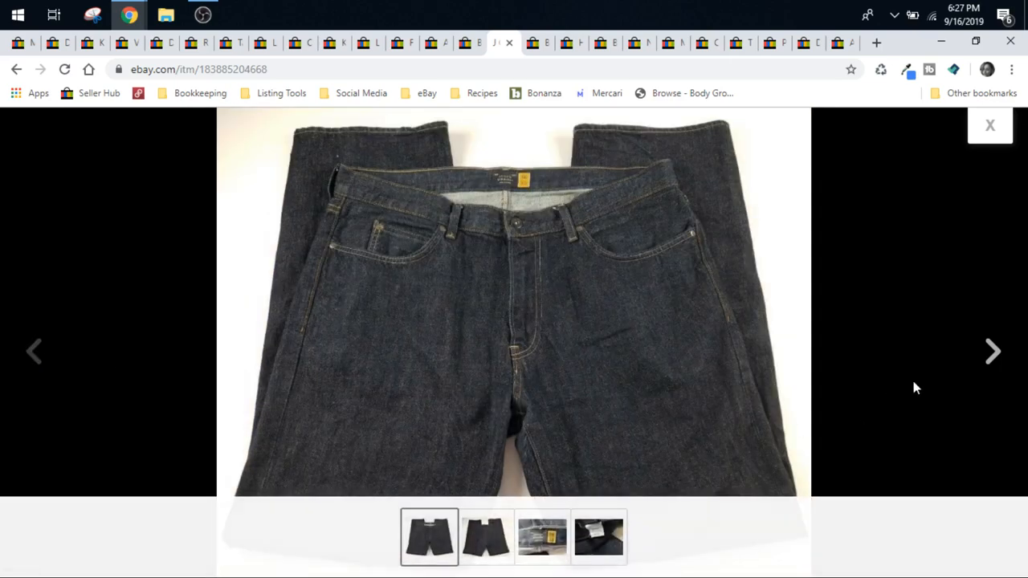
pyautogui.click(992, 350)
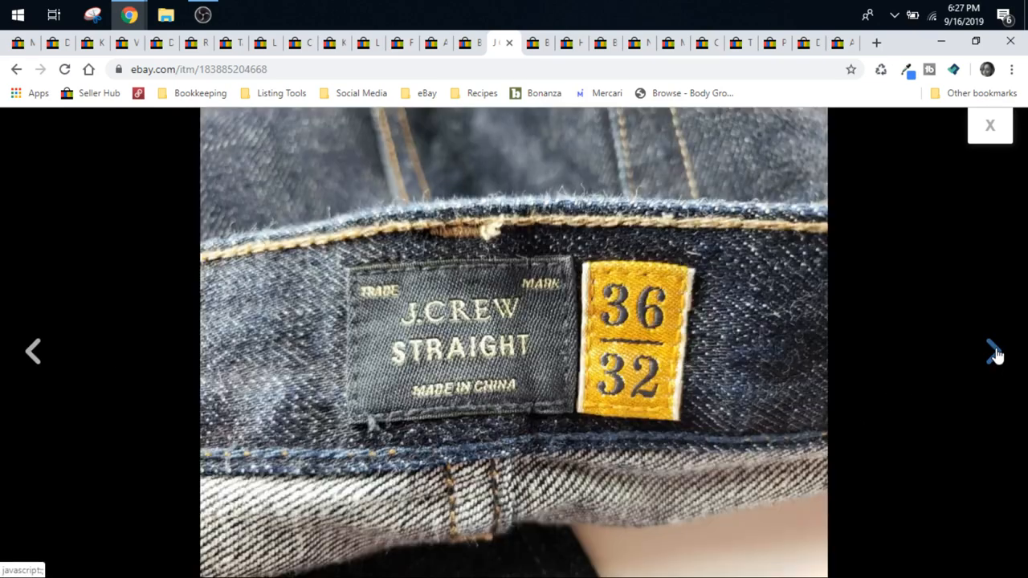
pyautogui.click(992, 351)
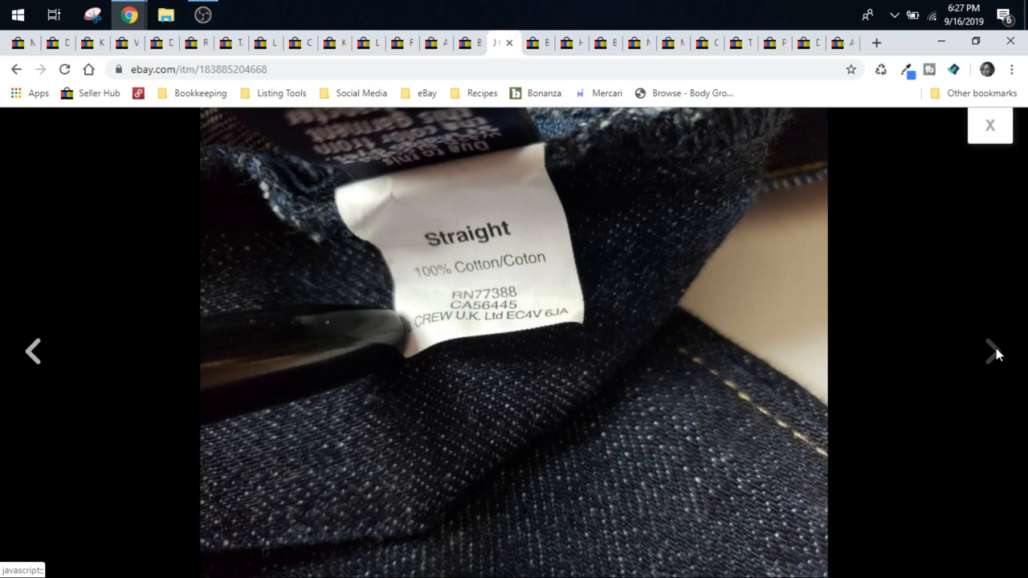
pyautogui.moveTo(992, 154)
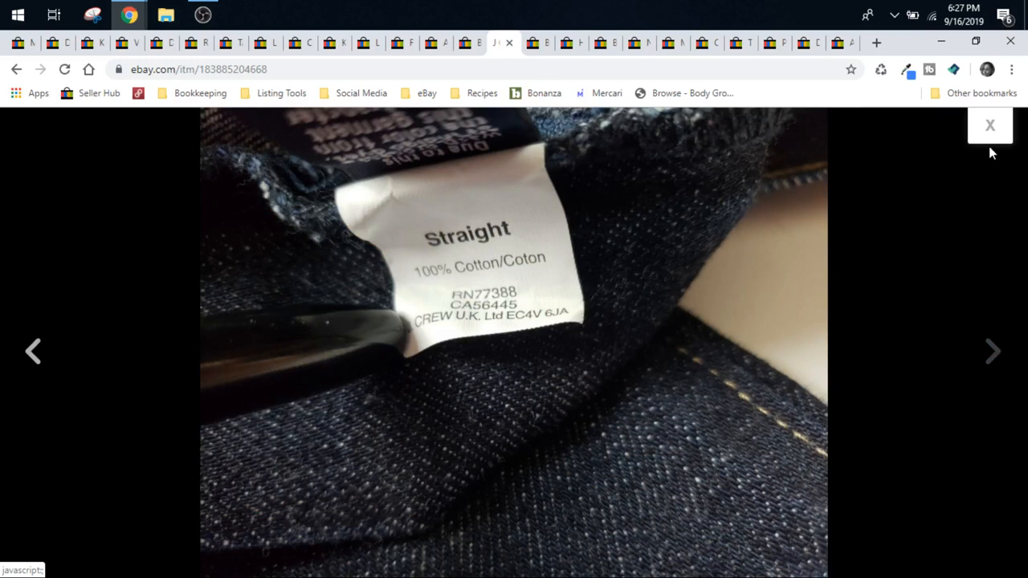
pyautogui.click(989, 125)
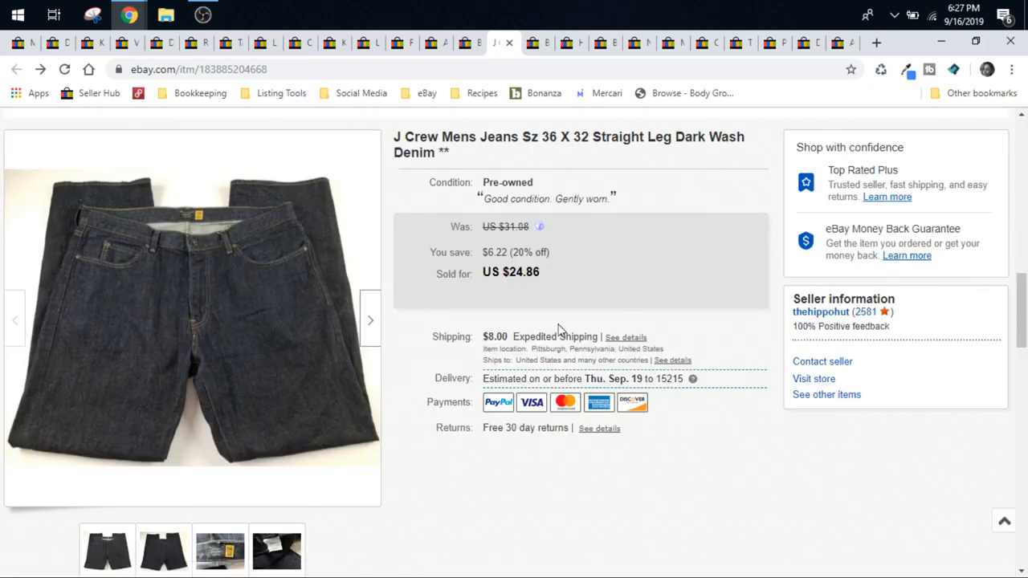
# Revisit the jeans back-view and care label photos, then move to the next sold listing
pyautogui.click(193, 313)
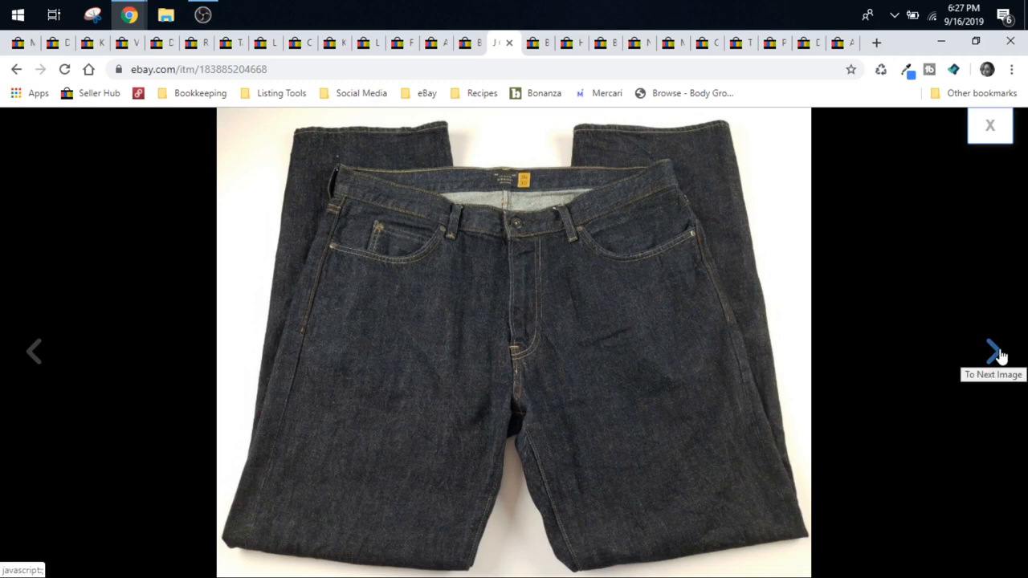
pyautogui.moveTo(995, 357)
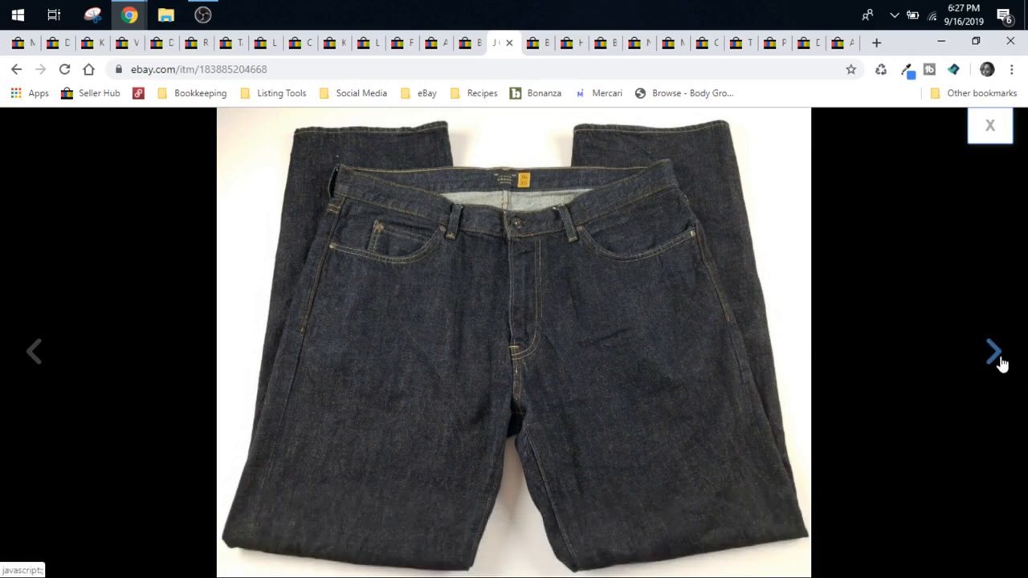
pyautogui.click(993, 350)
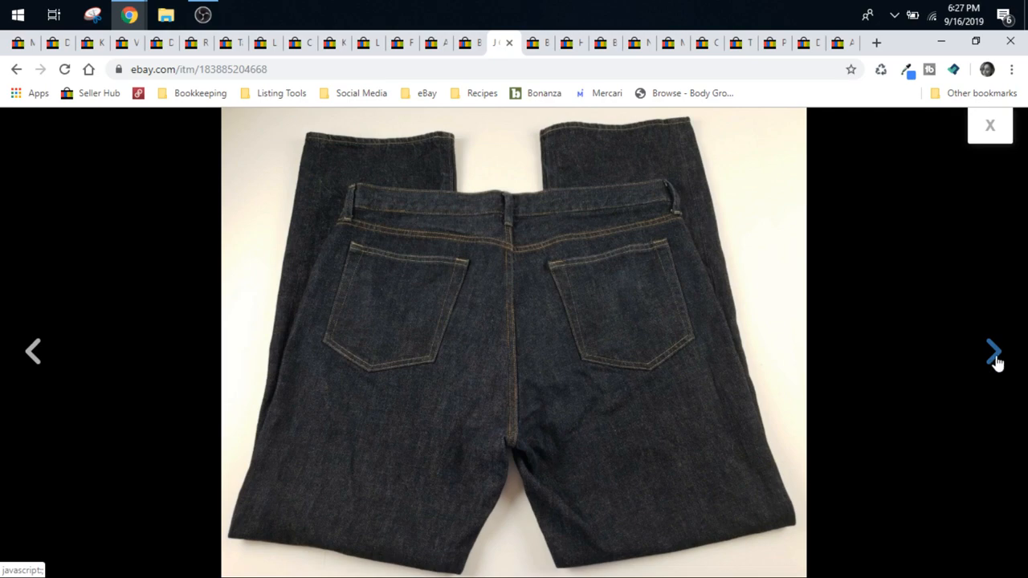
pyautogui.click(994, 352)
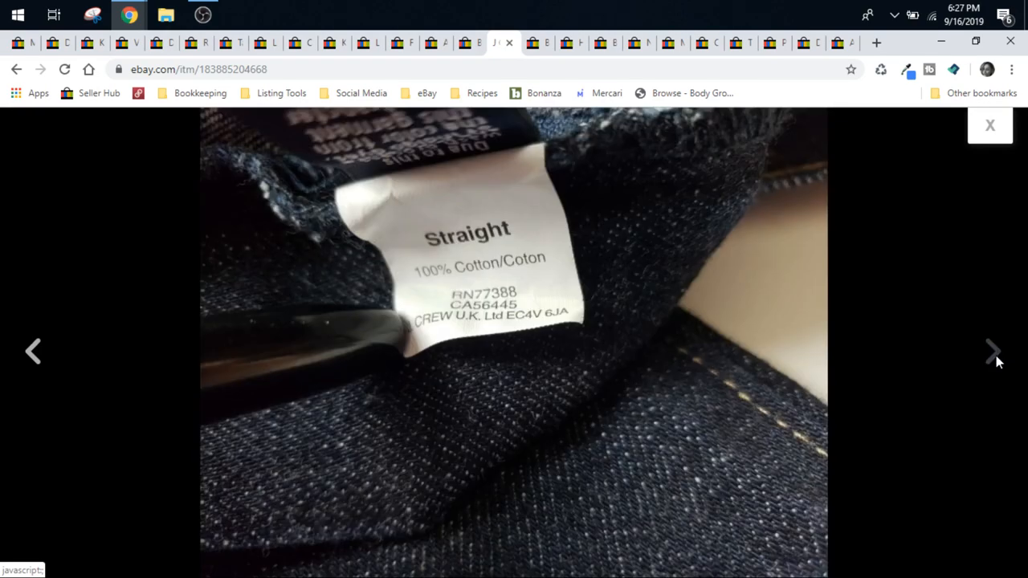
pyautogui.click(989, 126)
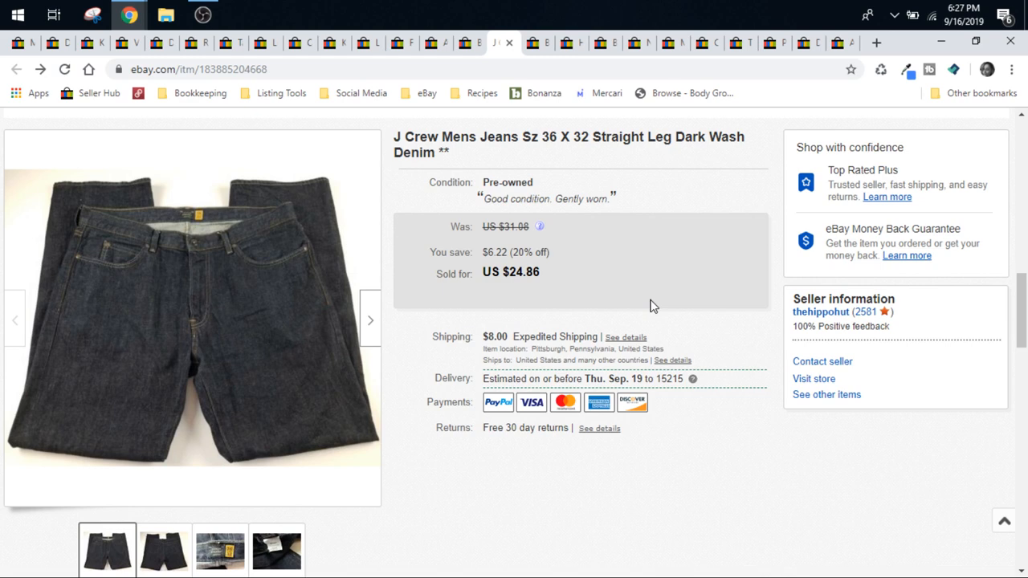
pyautogui.click(469, 41)
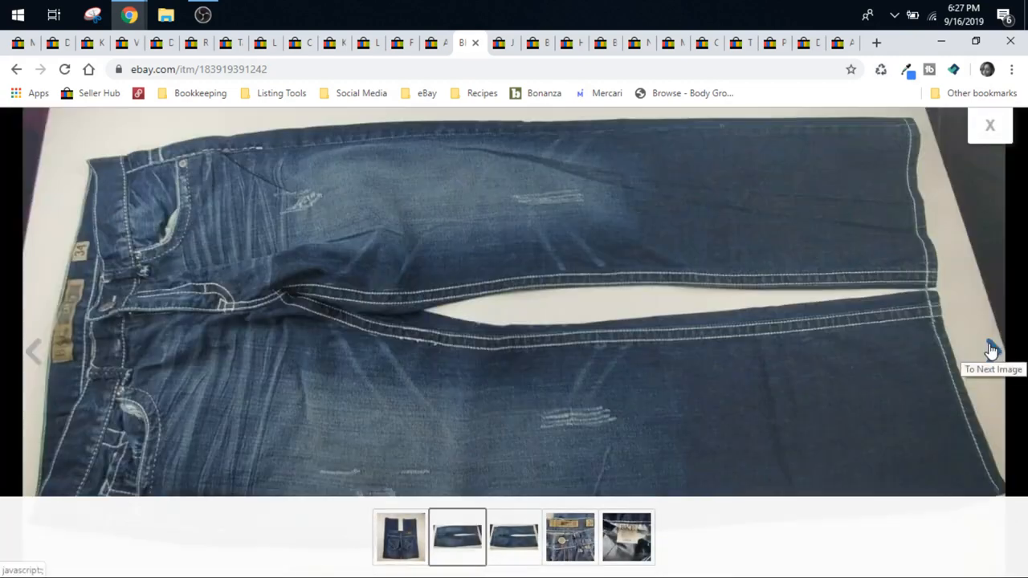
# View the BKE boot cut jeans brand tag and back-view photos, then return to the $50 listing
pyautogui.click(991, 350)
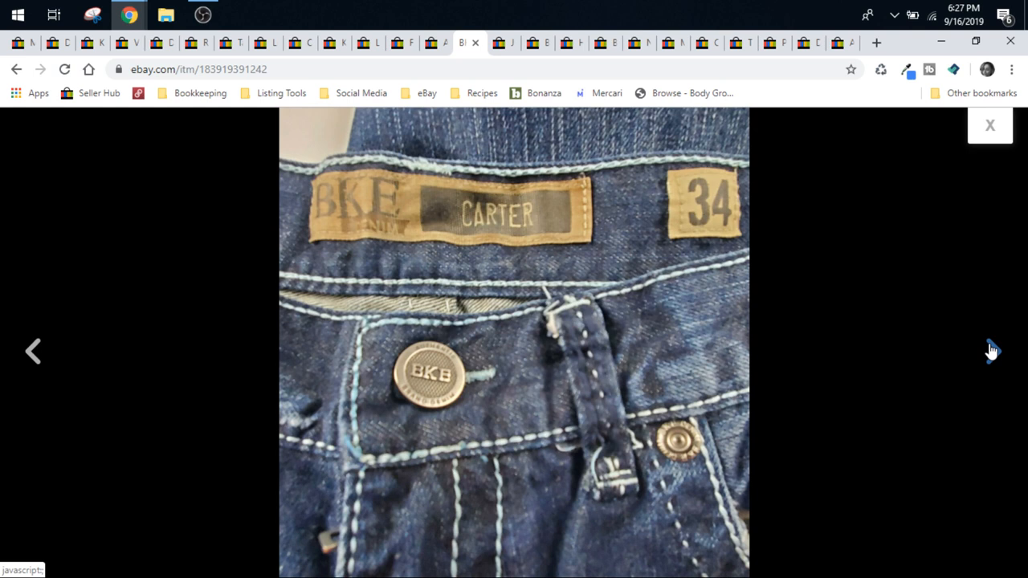
pyautogui.moveTo(552, 275)
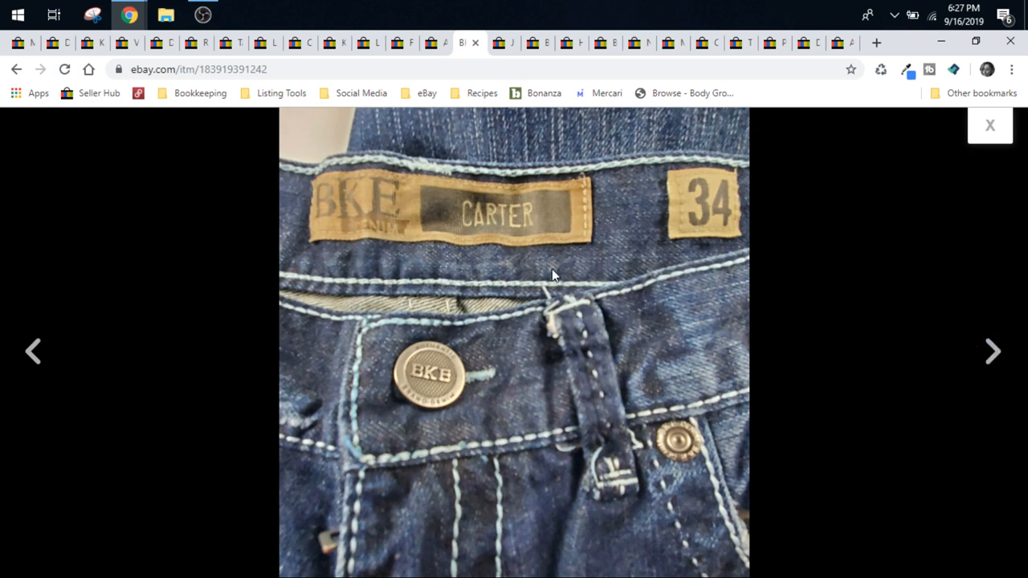
pyautogui.moveTo(552, 266)
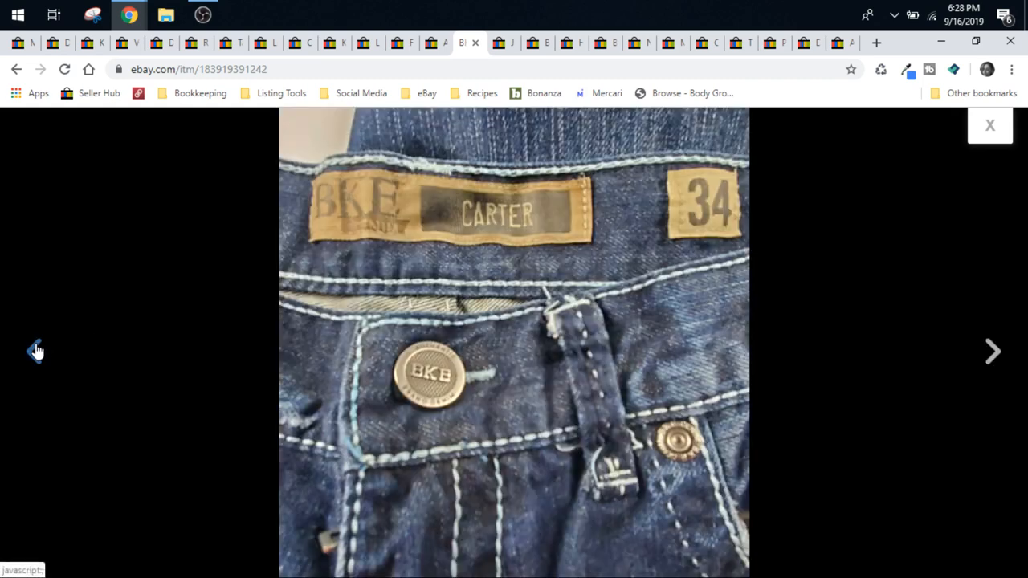
pyautogui.moveTo(426, 234)
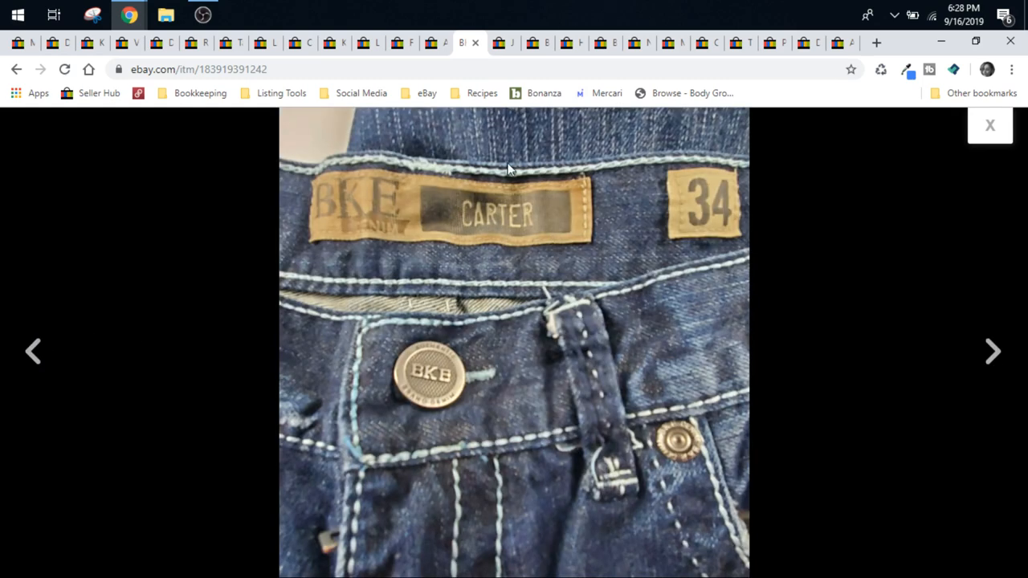
pyautogui.moveTo(36, 352)
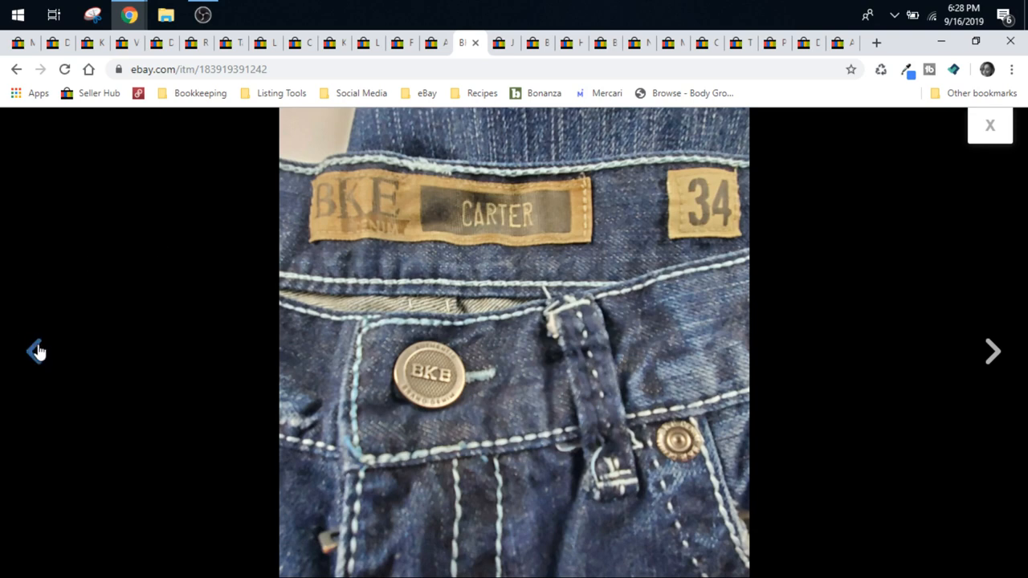
pyautogui.click(35, 352)
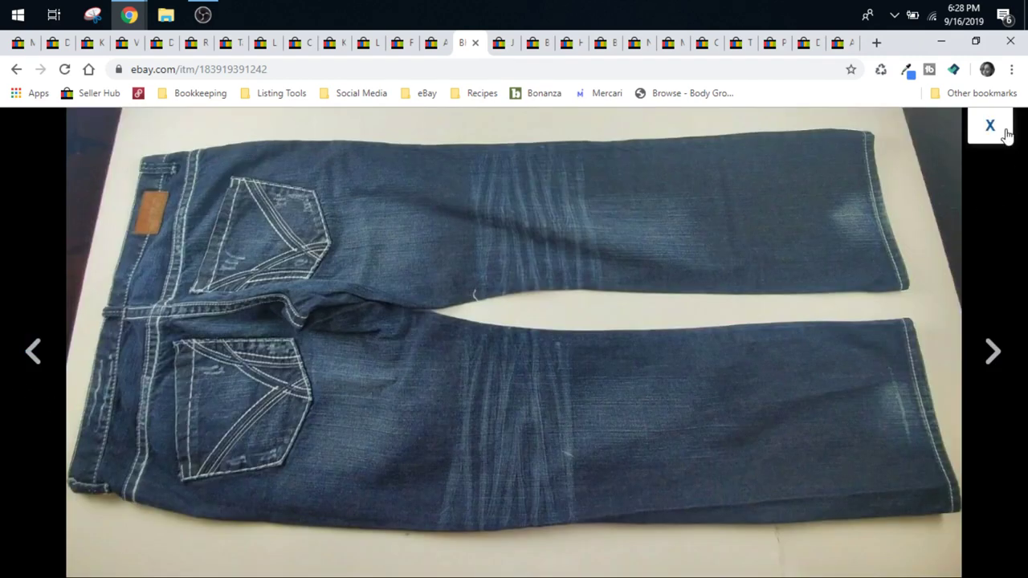
pyautogui.click(989, 125)
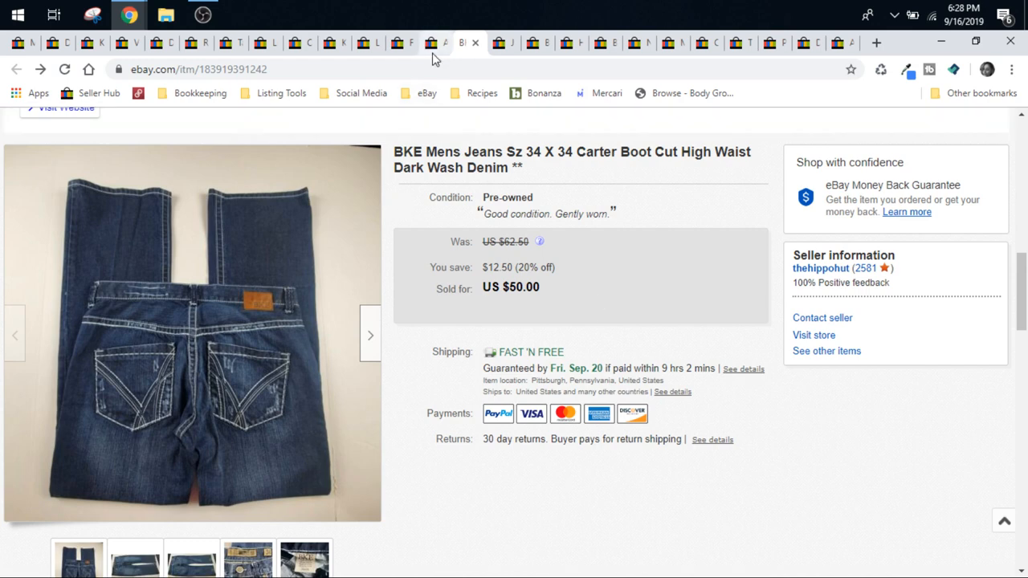
pyautogui.moveTo(463, 42)
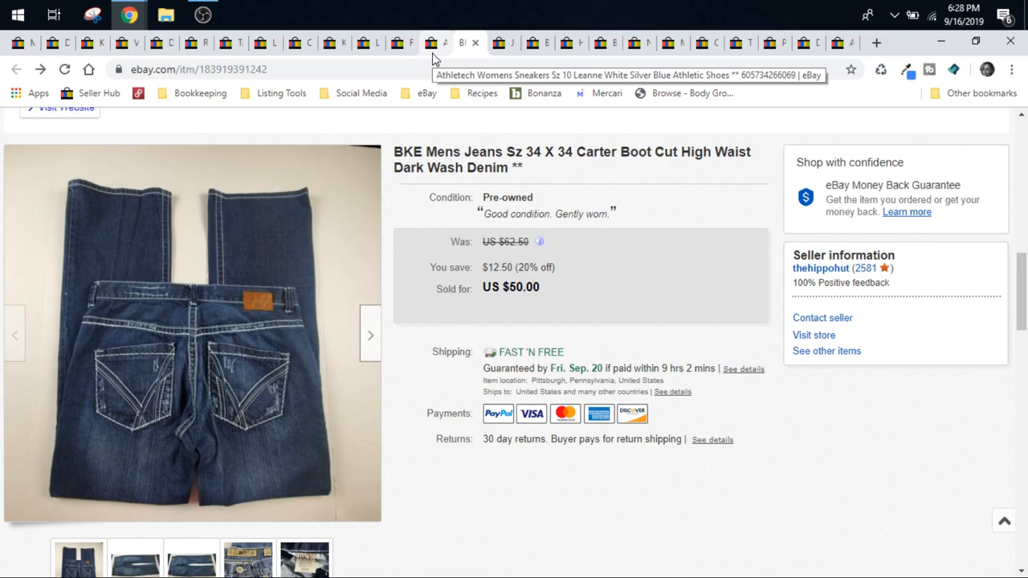
# Browse the sold $19 Athletech size 10 white silver sneakers photos and return to the listing
pyautogui.click(434, 41)
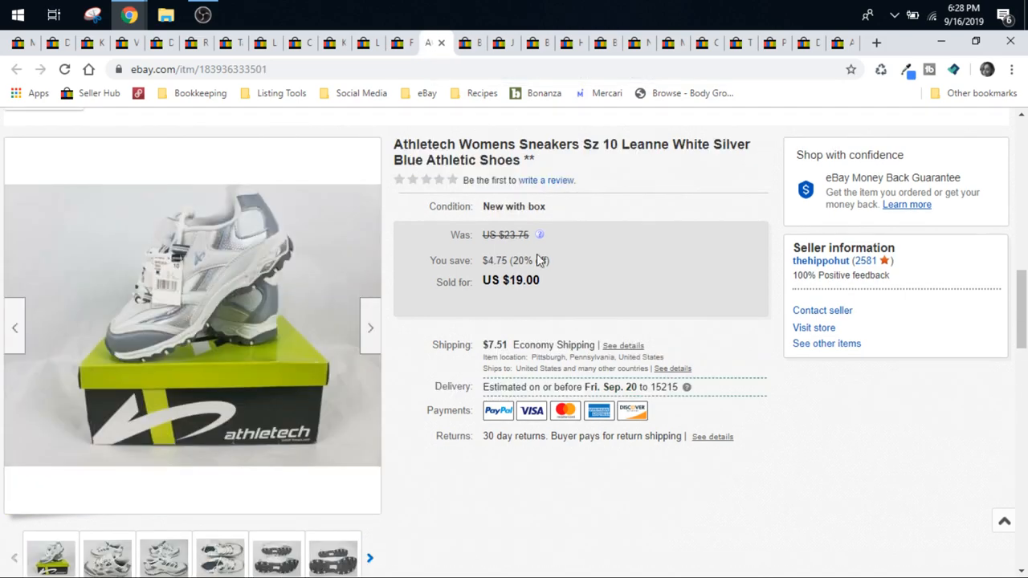
pyautogui.click(192, 322)
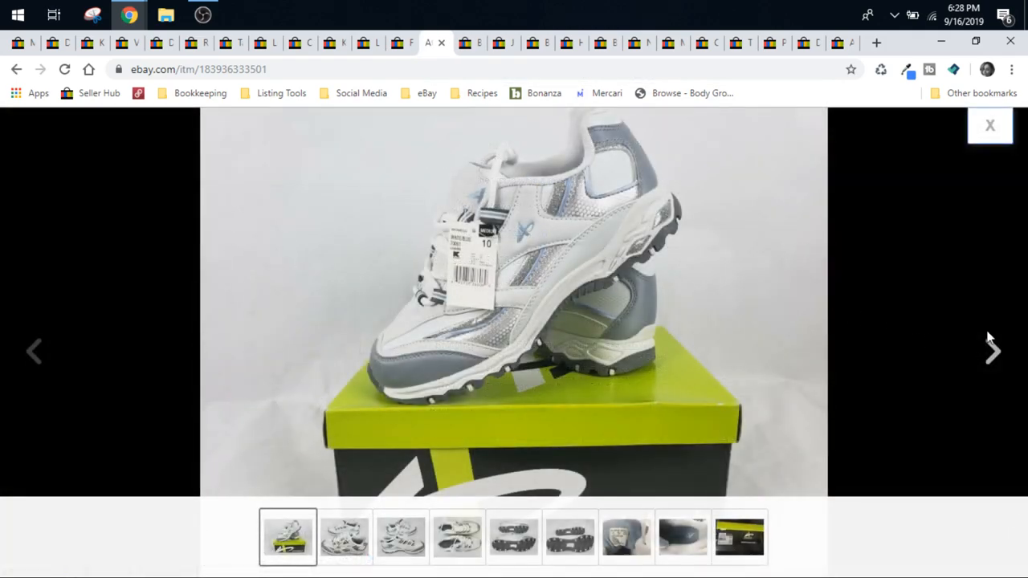
pyautogui.click(993, 350)
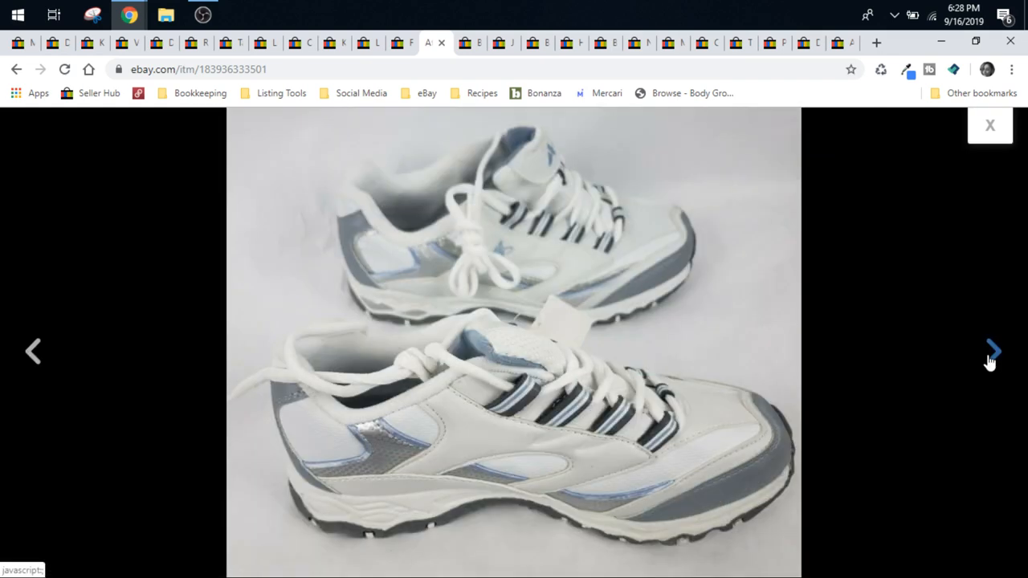
pyautogui.click(993, 350)
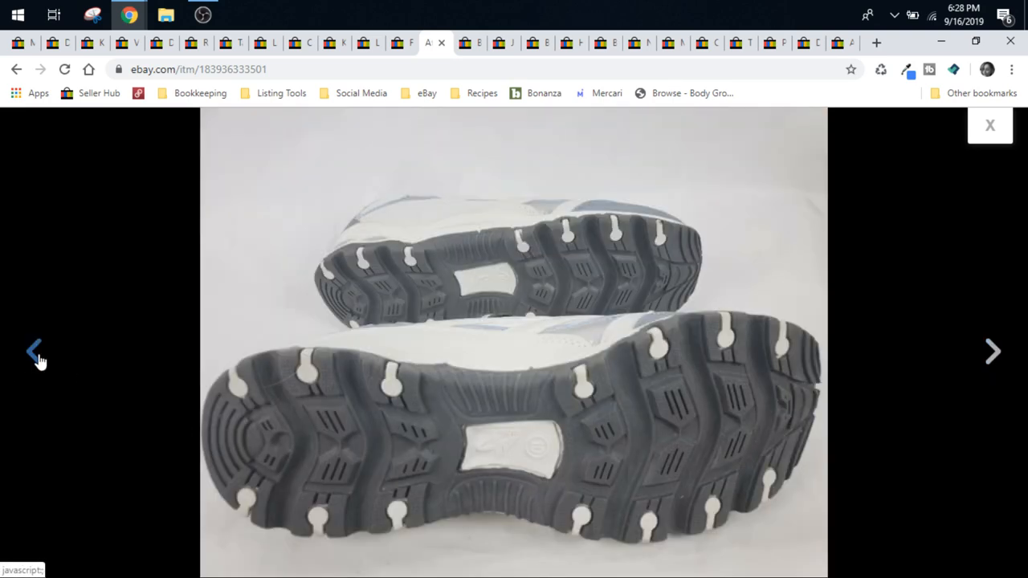
pyautogui.click(33, 350)
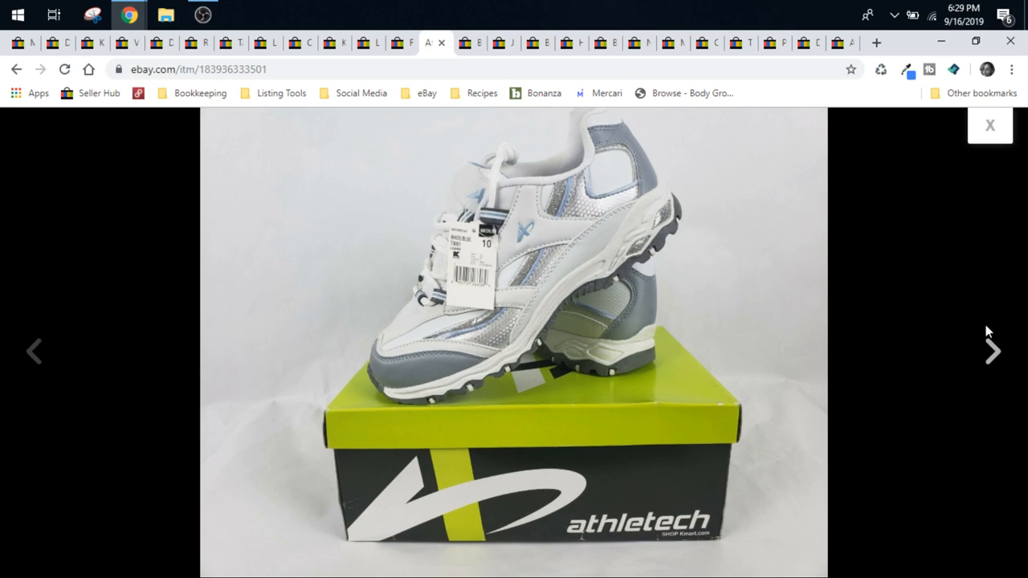
pyautogui.click(992, 350)
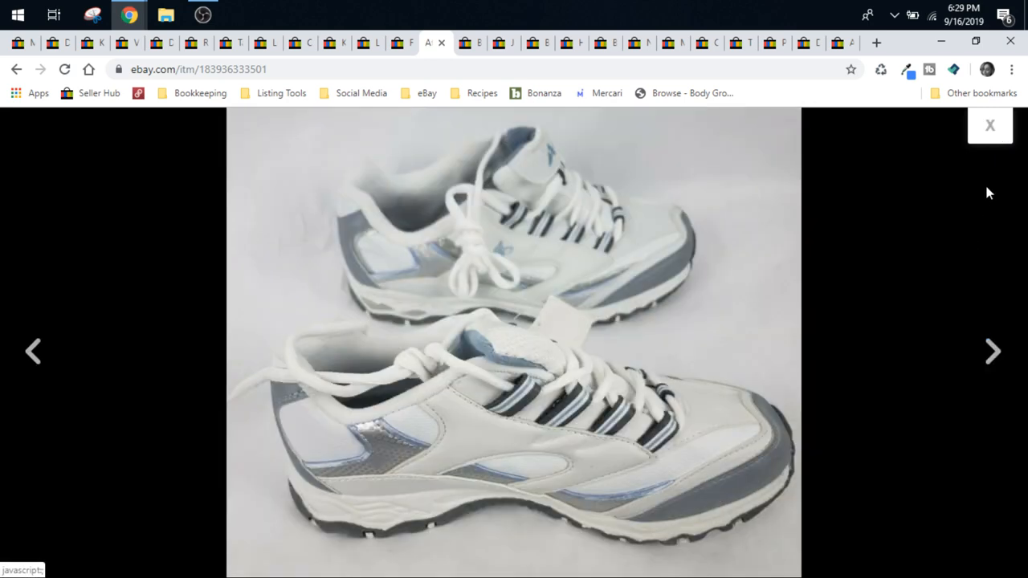
pyautogui.click(989, 125)
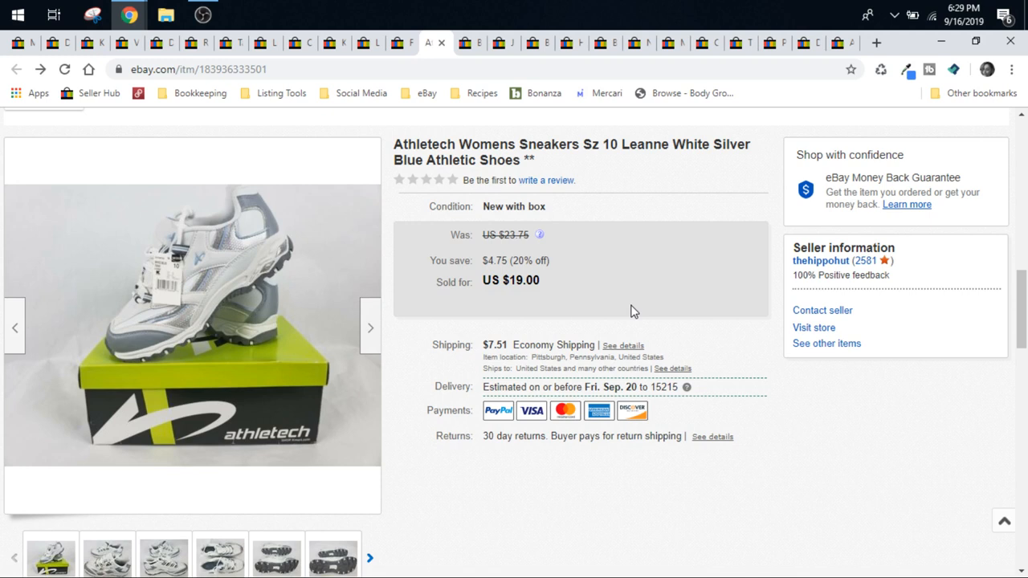
pyautogui.moveTo(533, 369)
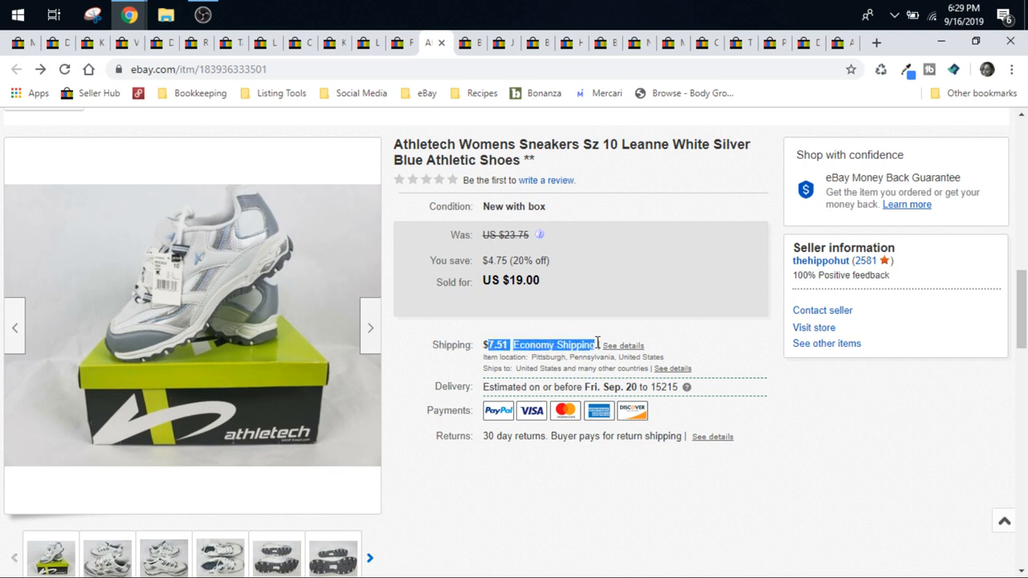
pyautogui.moveTo(521, 322)
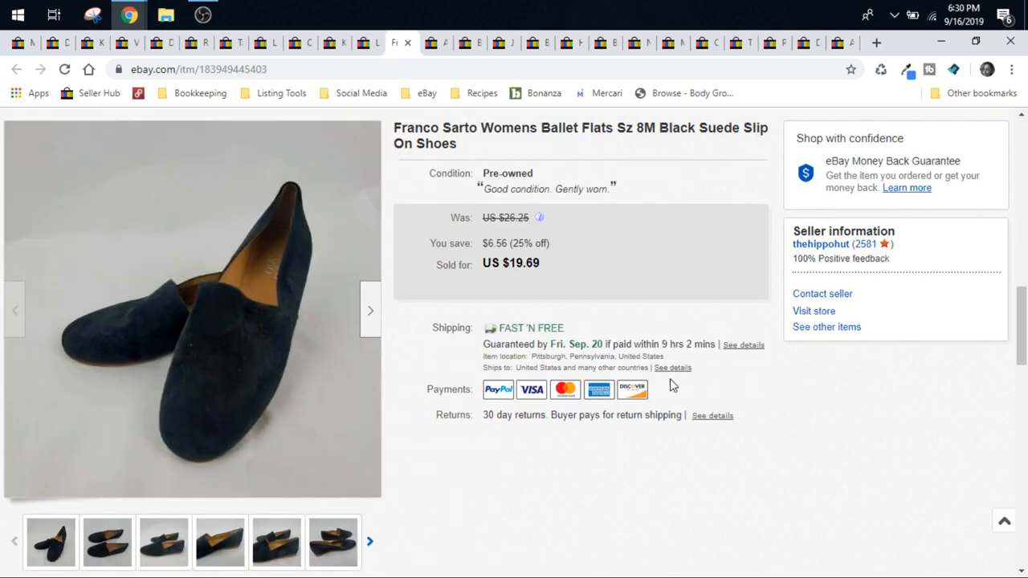
# Browse the sold $19.69 Franco Sarto black suede ballet flats photos and return to the listing
pyautogui.click(193, 308)
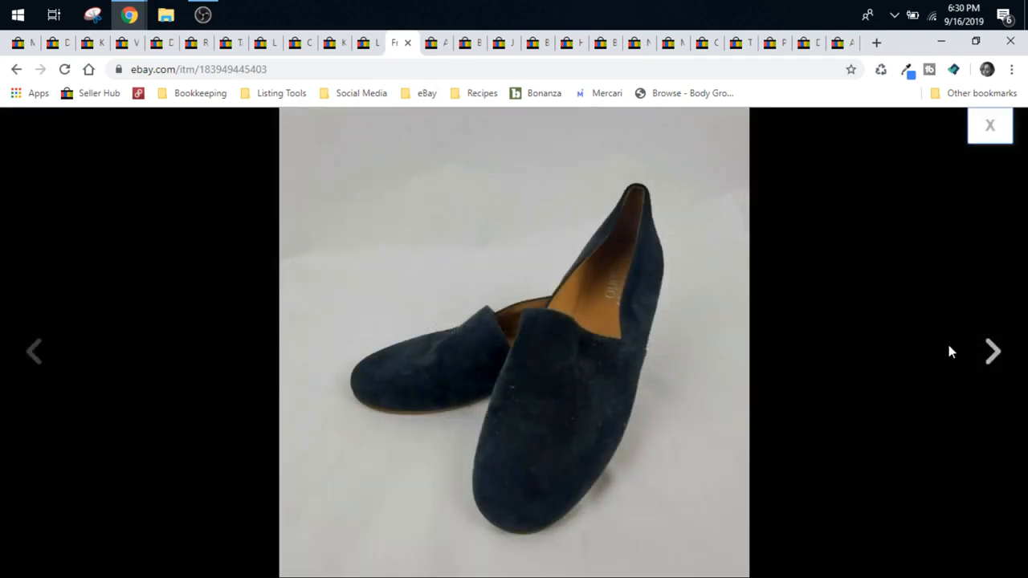
pyautogui.click(993, 350)
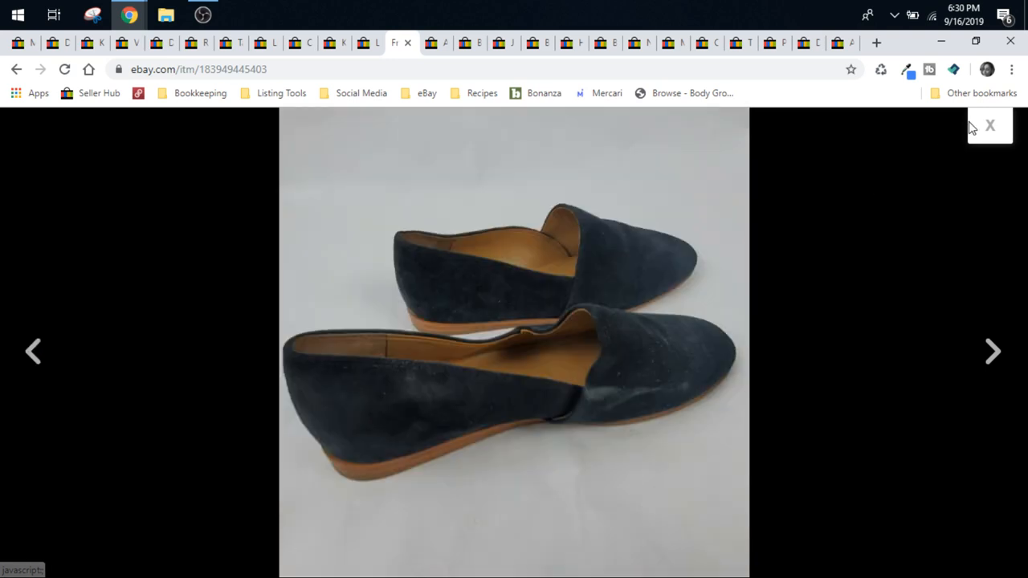
pyautogui.click(34, 352)
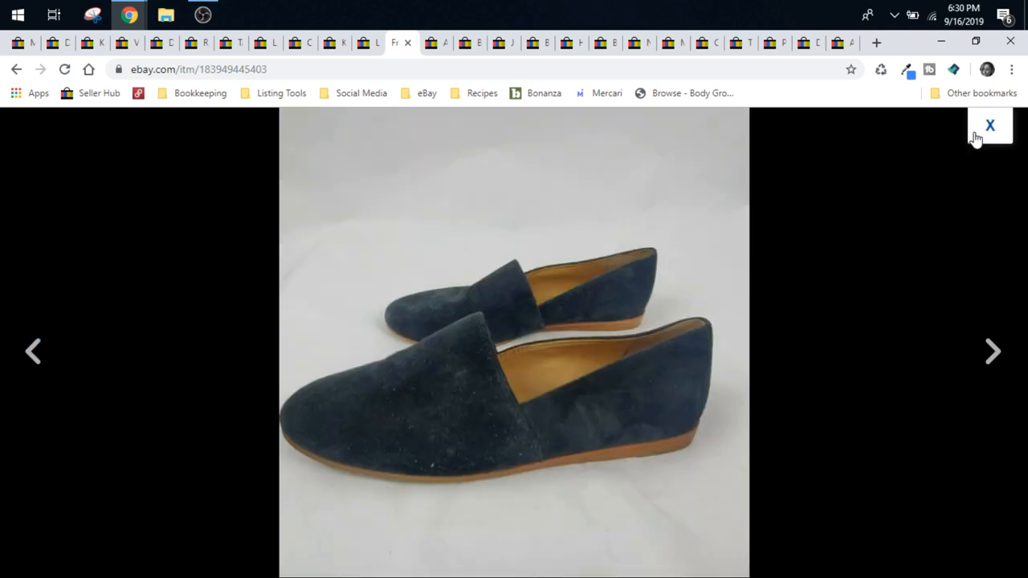
pyautogui.click(990, 125)
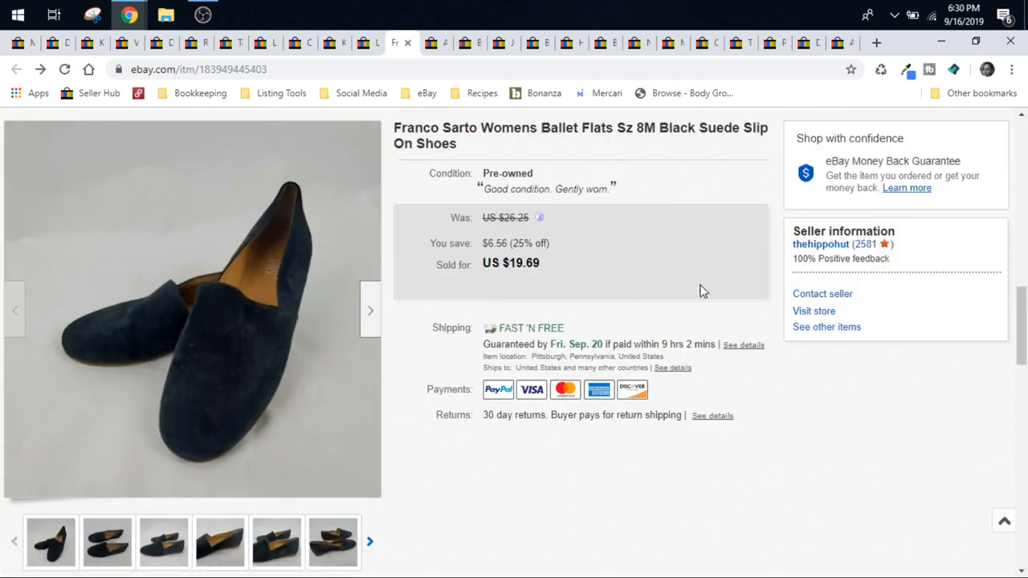
pyautogui.moveTo(731, 196)
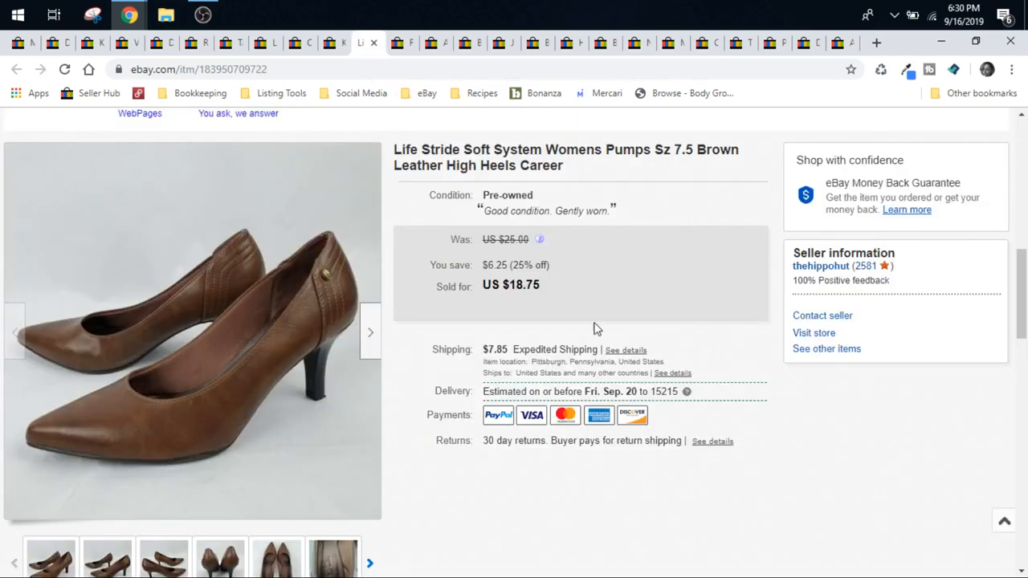
pyautogui.click(192, 329)
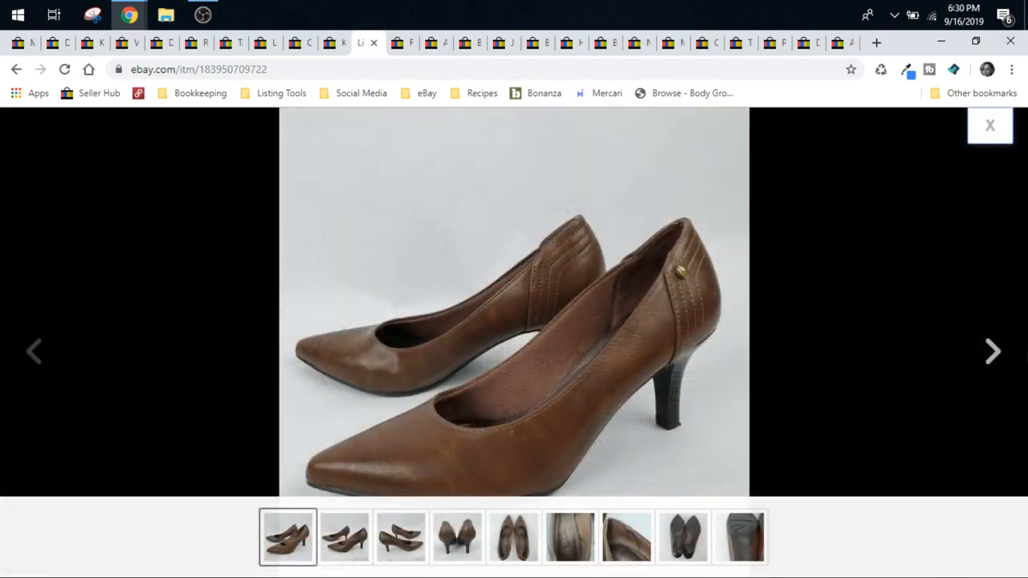
pyautogui.click(992, 350)
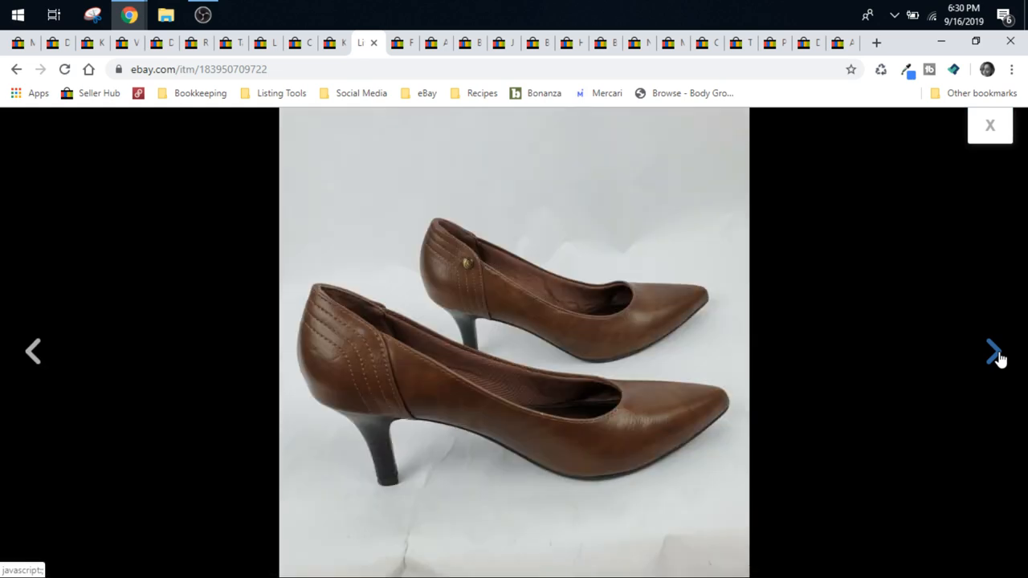
pyautogui.click(993, 350)
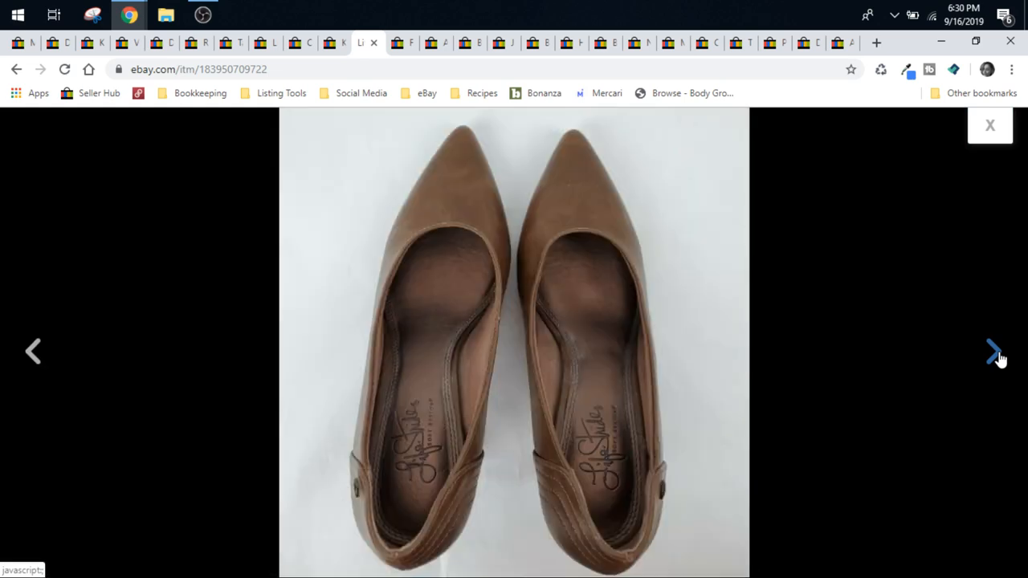
pyautogui.click(991, 350)
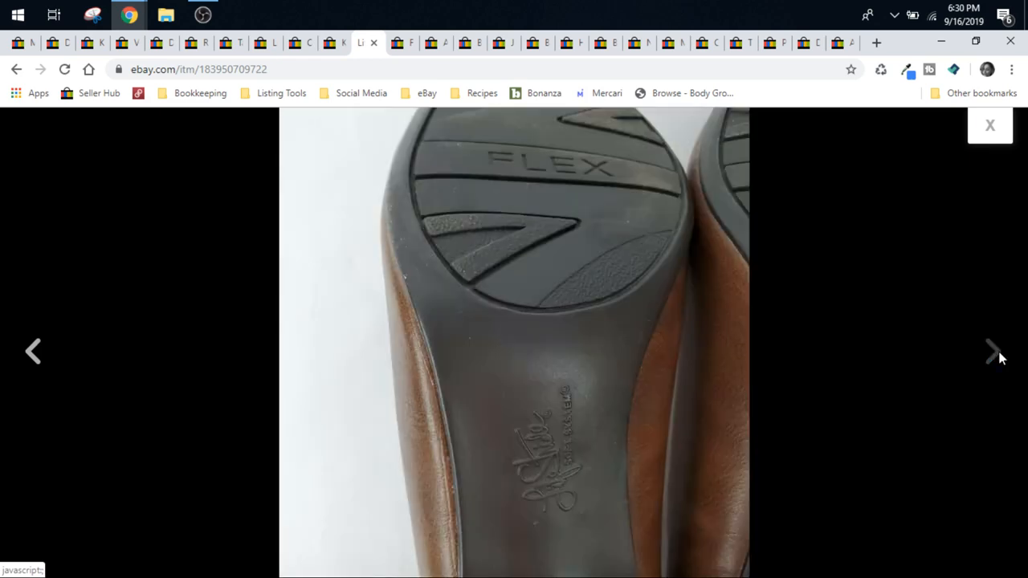
pyautogui.click(992, 350)
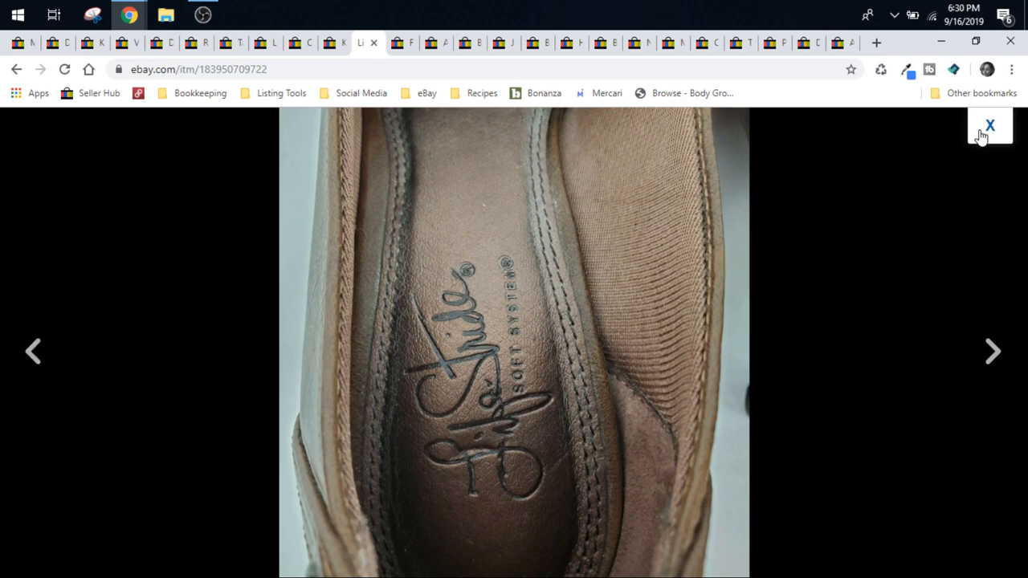
pyautogui.click(989, 125)
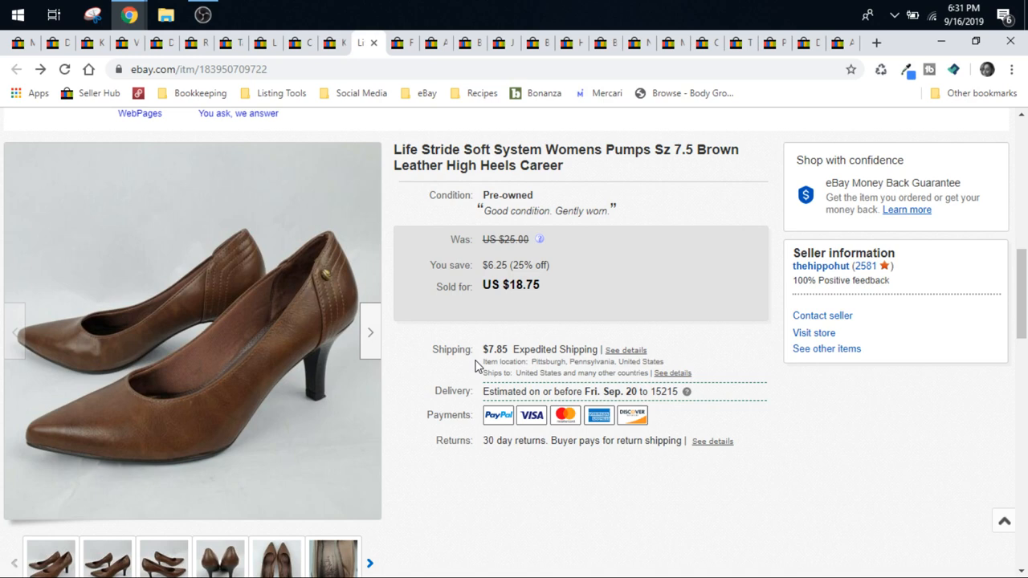
pyautogui.moveTo(469, 368)
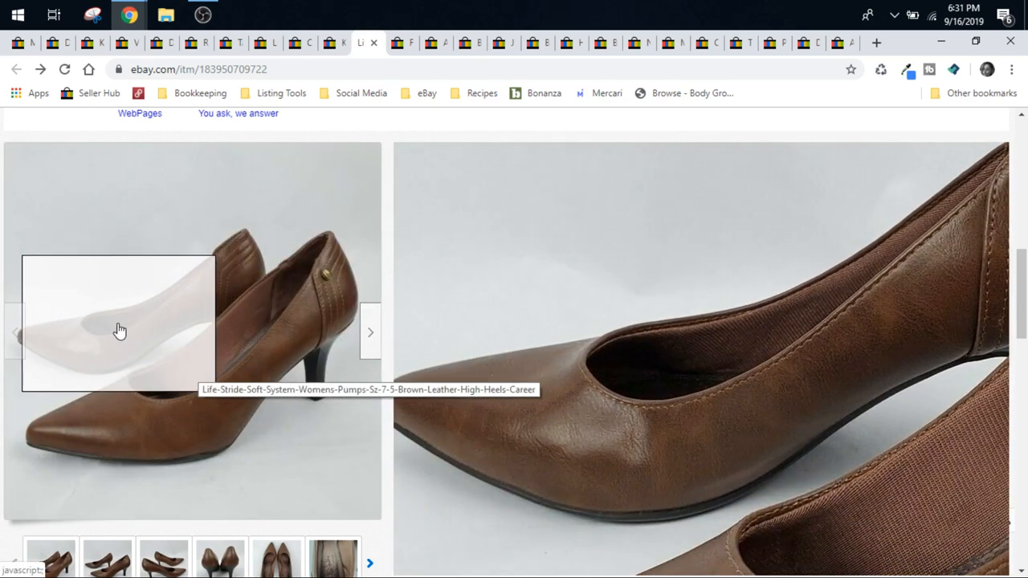
pyautogui.moveTo(328, 447)
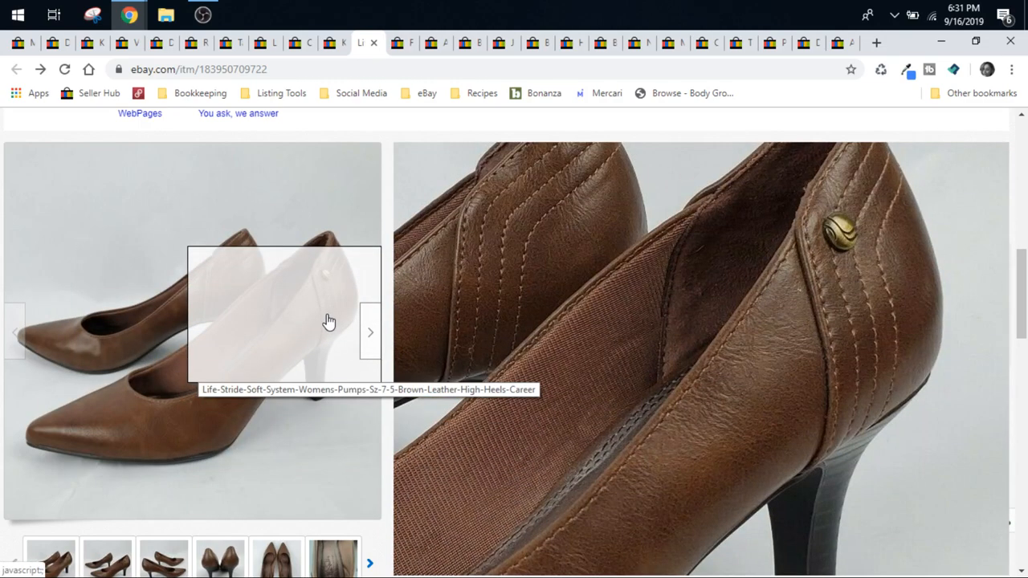
pyautogui.moveTo(232, 311)
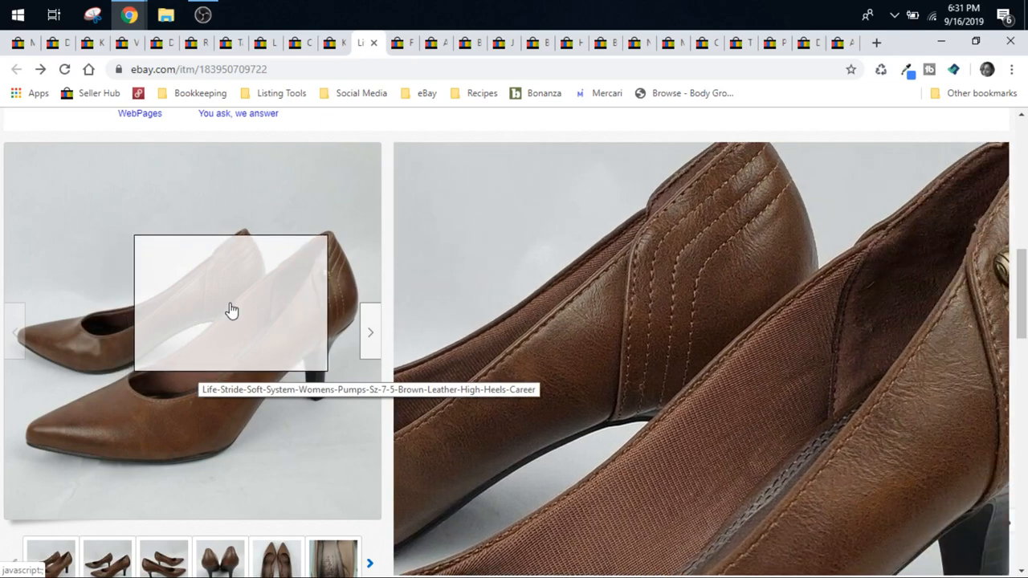
pyautogui.moveTo(232, 362)
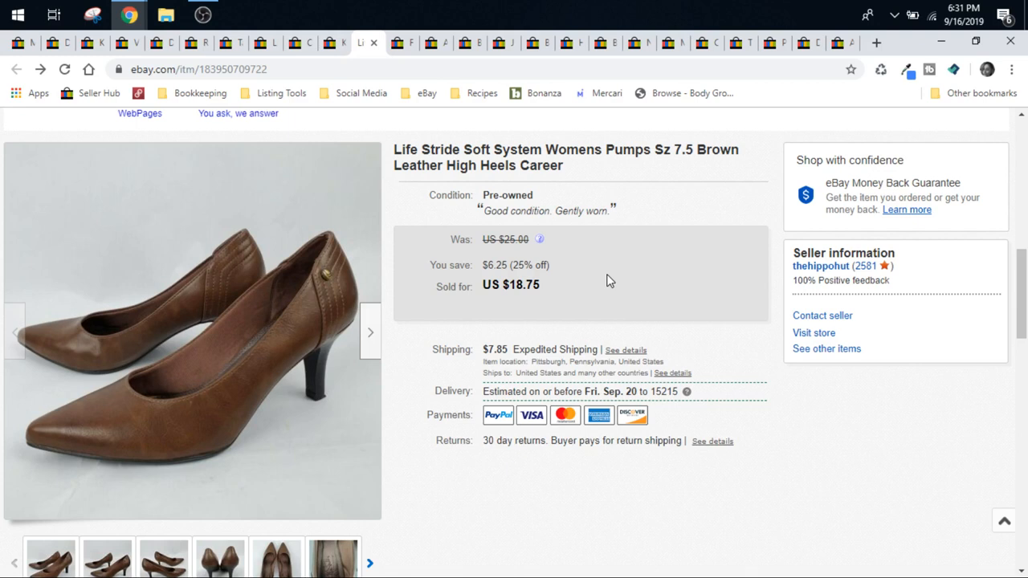
pyautogui.moveTo(533, 356)
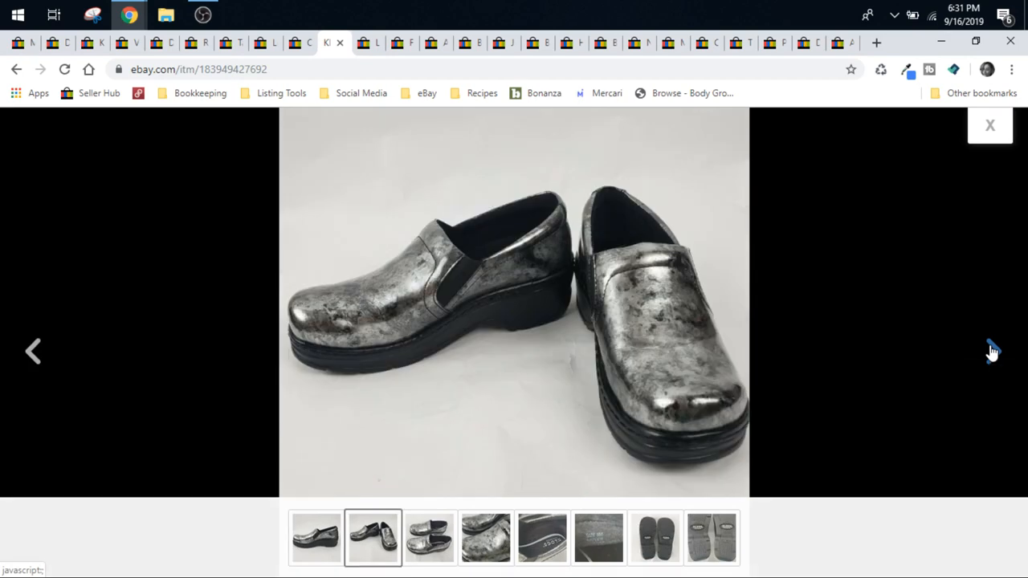
# Step back and forth through the Klogs silver clog photos, then move on to the Columbia shirt listing
pyautogui.click(514, 302)
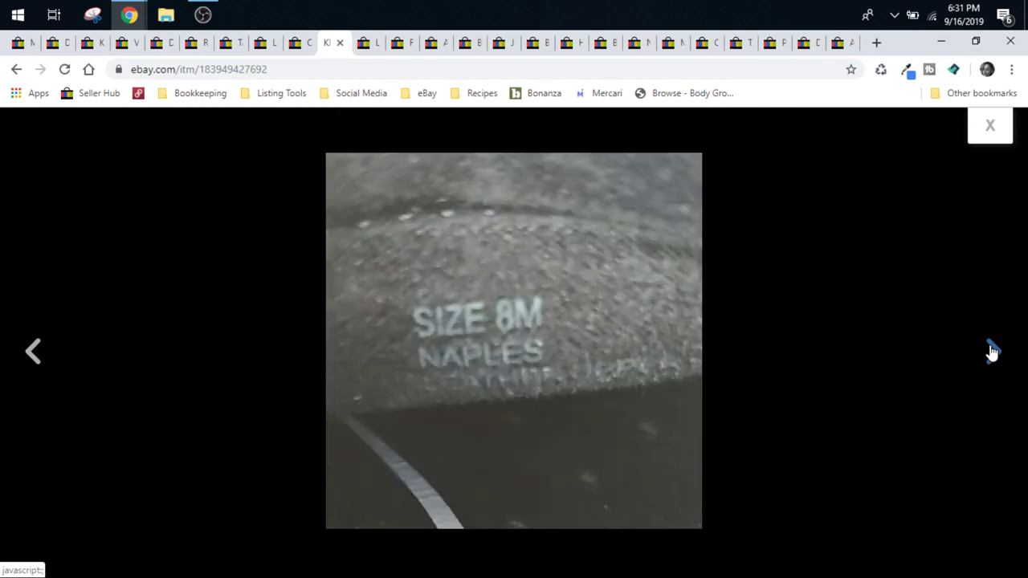
pyautogui.click(993, 350)
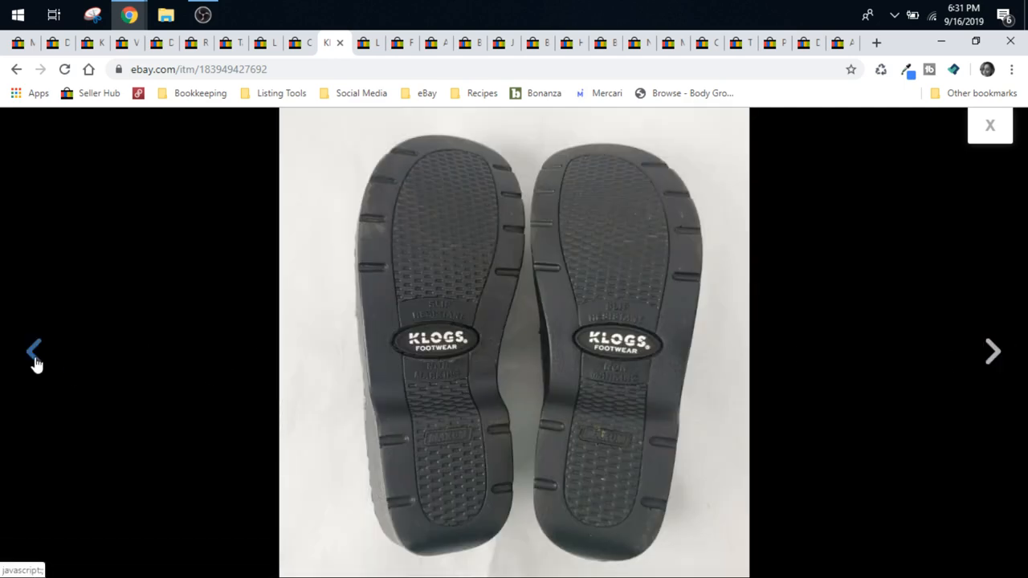
pyautogui.click(34, 350)
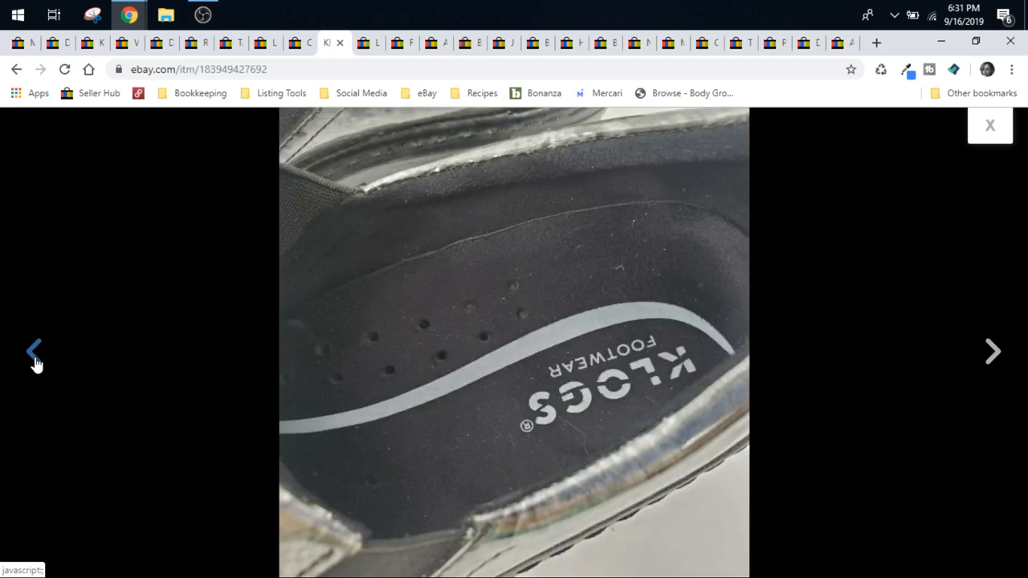
pyautogui.click(34, 352)
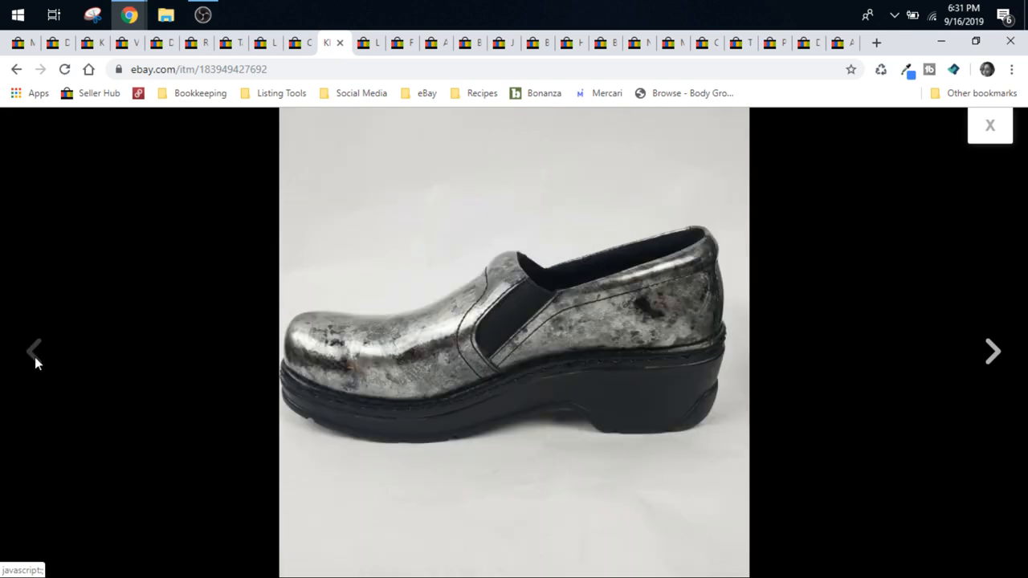
pyautogui.moveTo(185, 349)
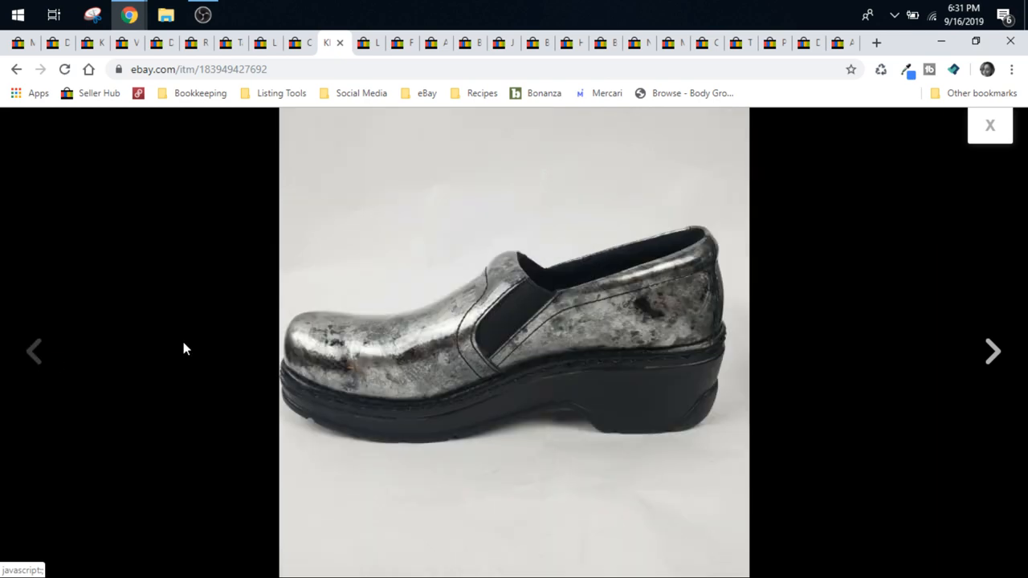
pyautogui.click(989, 125)
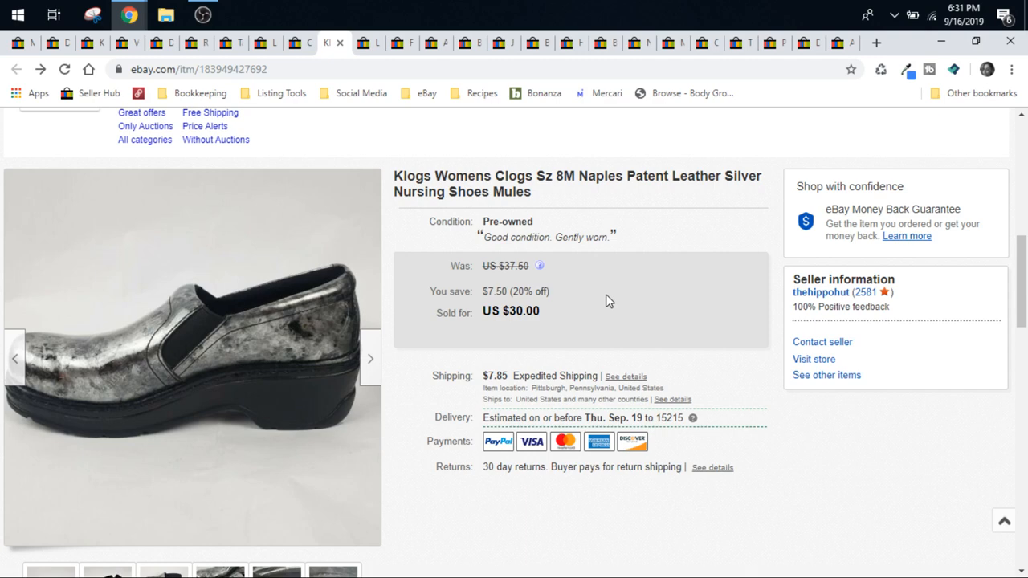
pyautogui.moveTo(443, 330)
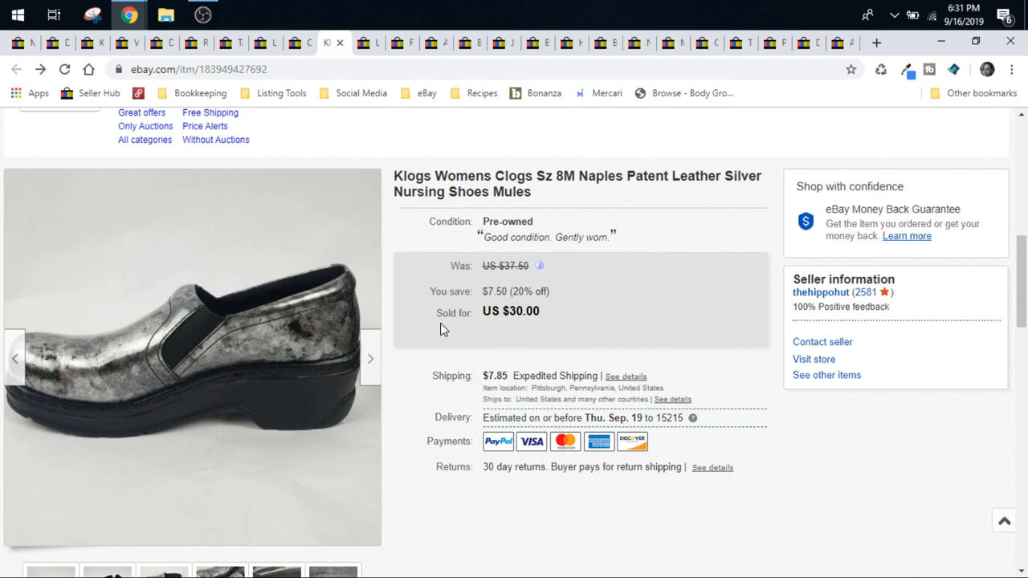
pyautogui.click(299, 42)
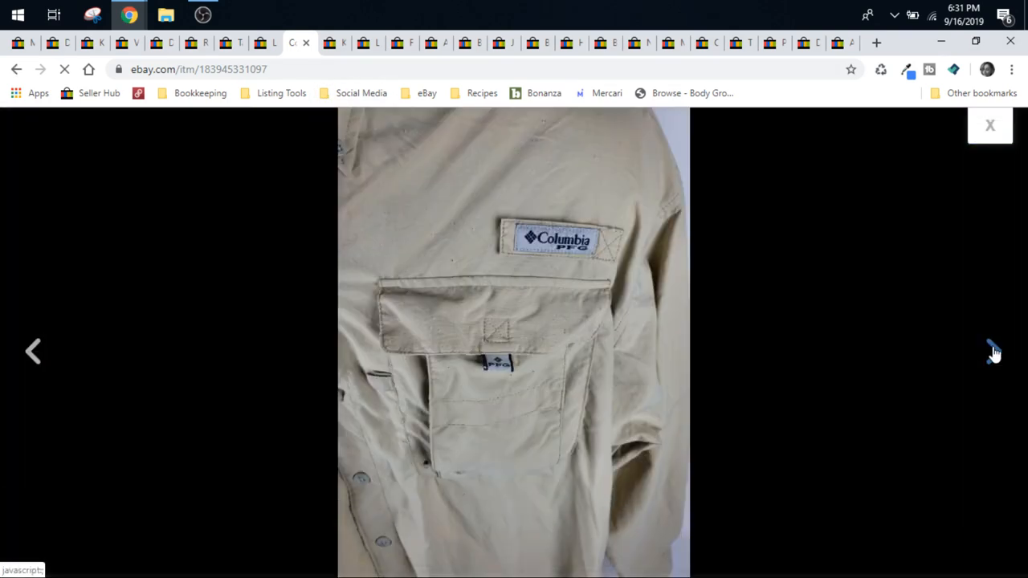
# Browse the Columbia PFG tan vented shirt photos and return to its $19.60 sold listing
pyautogui.click(994, 351)
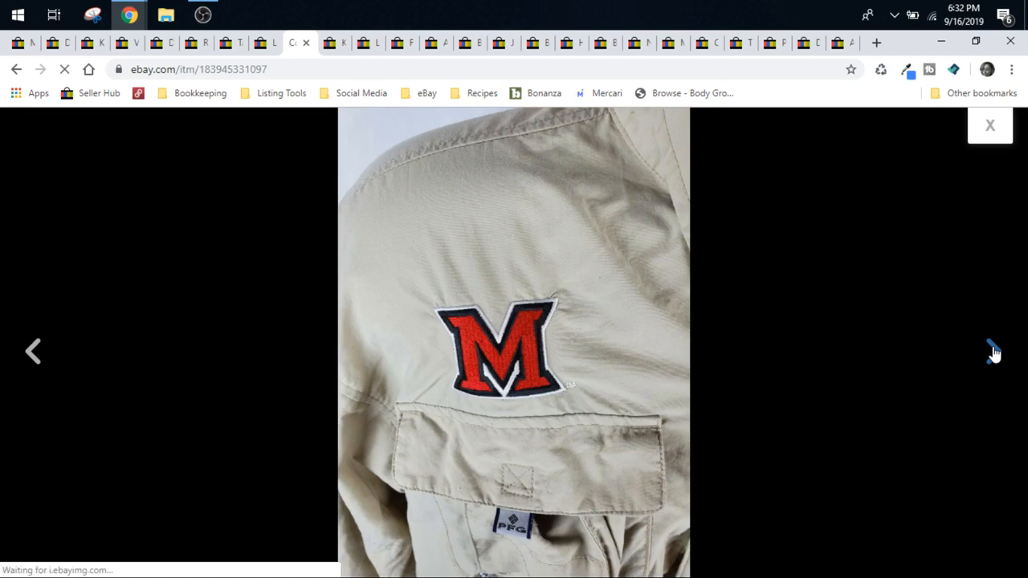
pyautogui.click(994, 352)
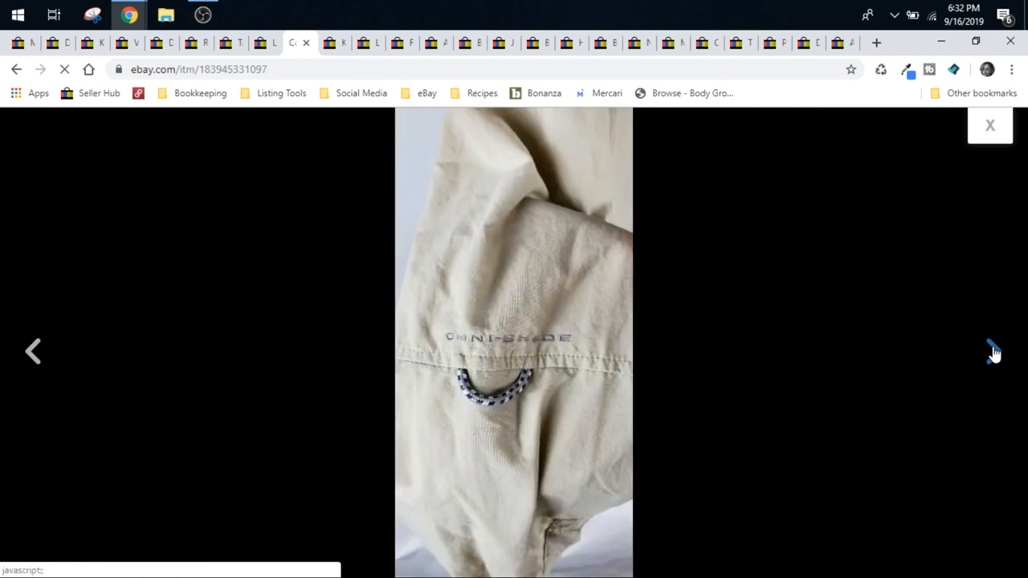
pyautogui.click(995, 351)
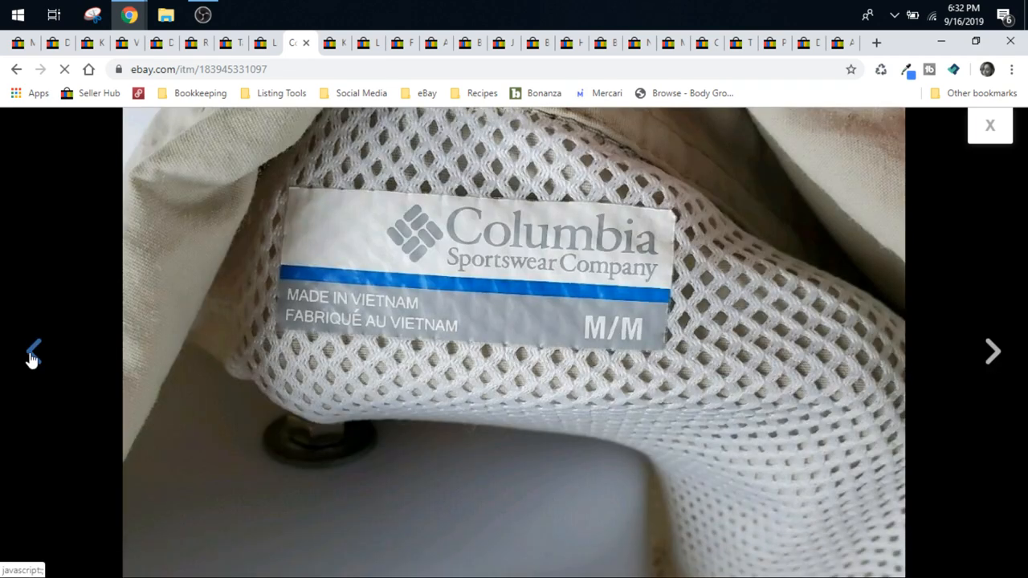
pyautogui.click(33, 350)
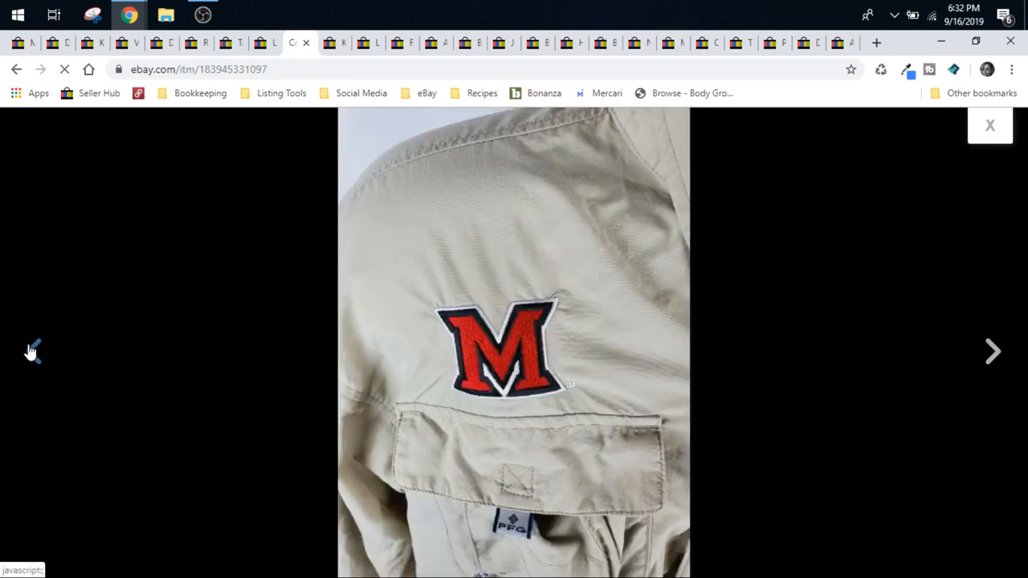
pyautogui.click(992, 350)
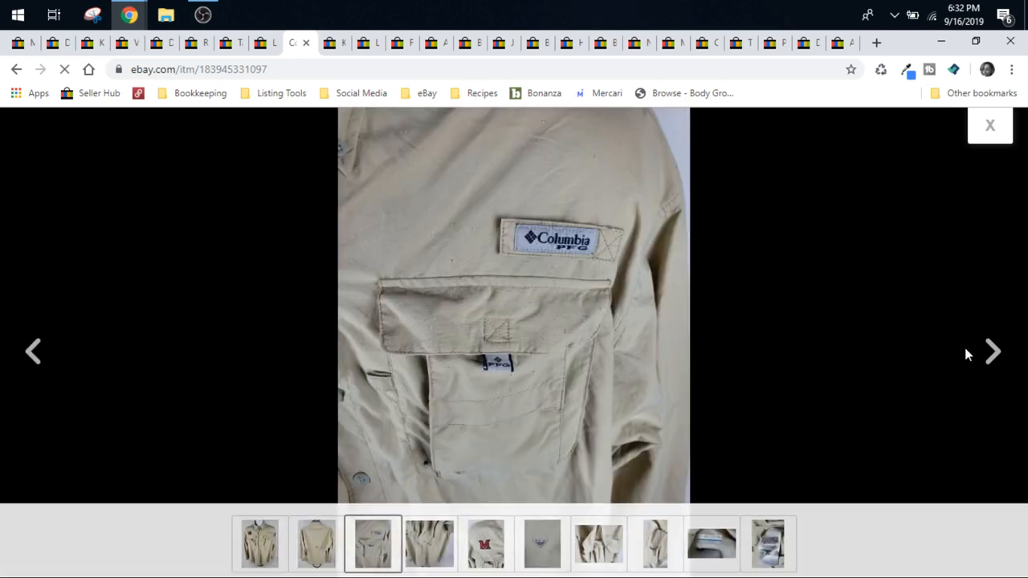
pyautogui.click(993, 351)
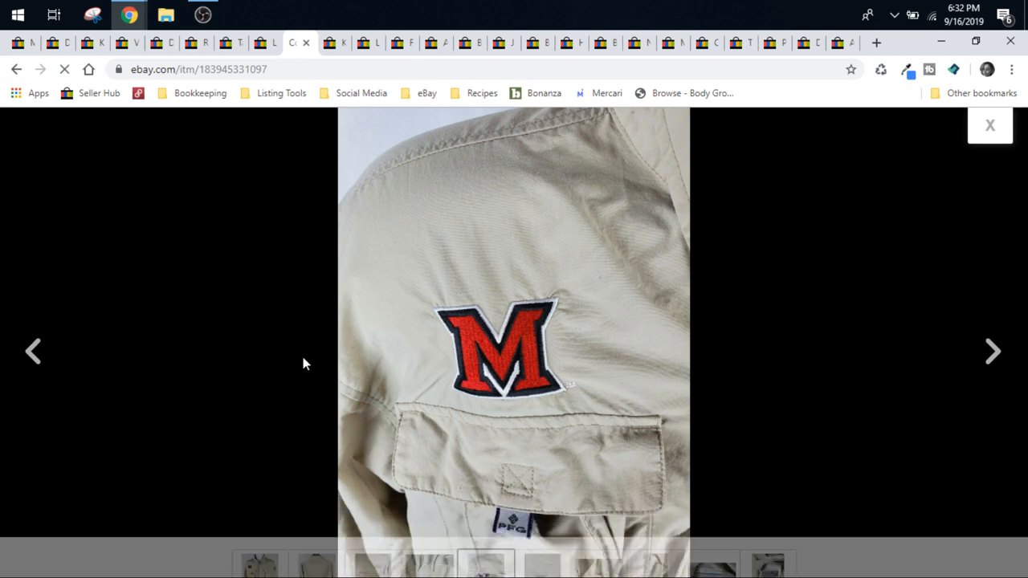
pyautogui.click(989, 125)
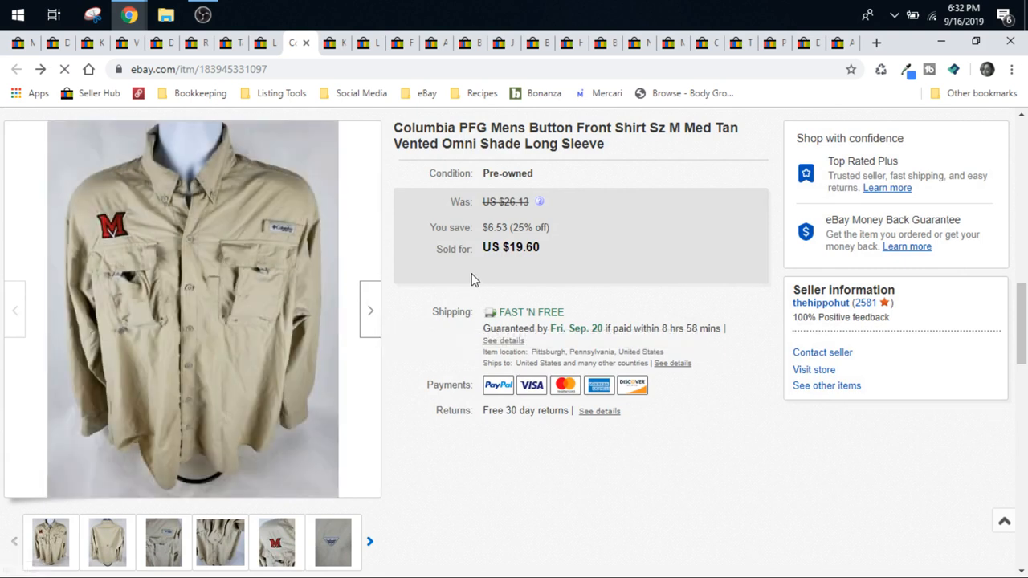
pyautogui.moveTo(447, 270)
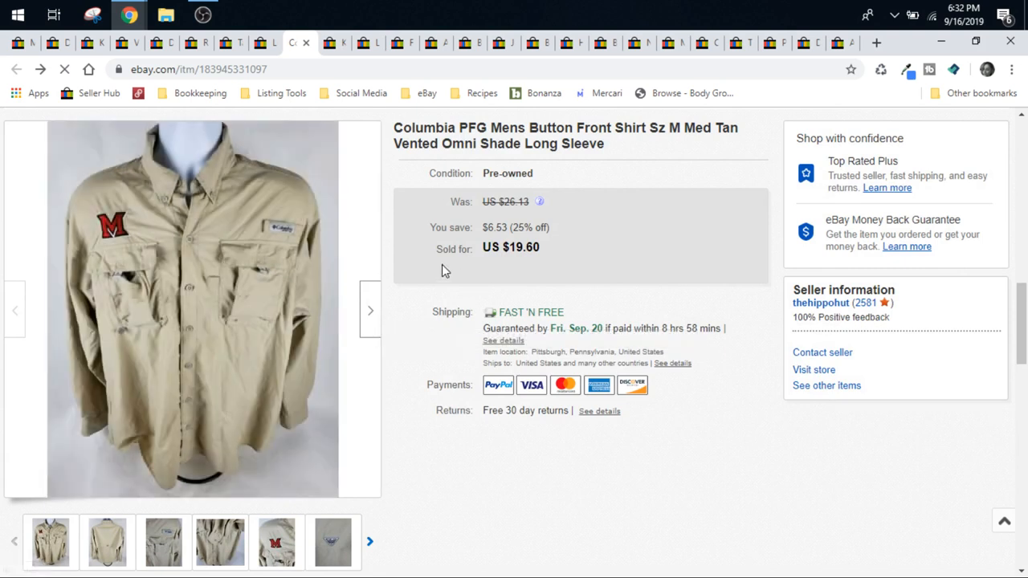
pyautogui.moveTo(667, 129)
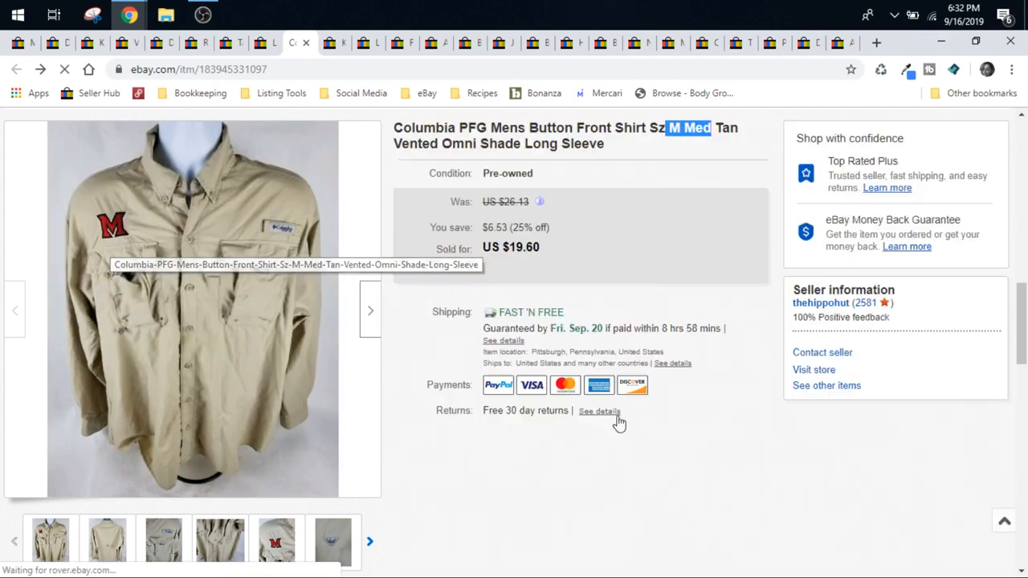
pyautogui.moveTo(650, 273)
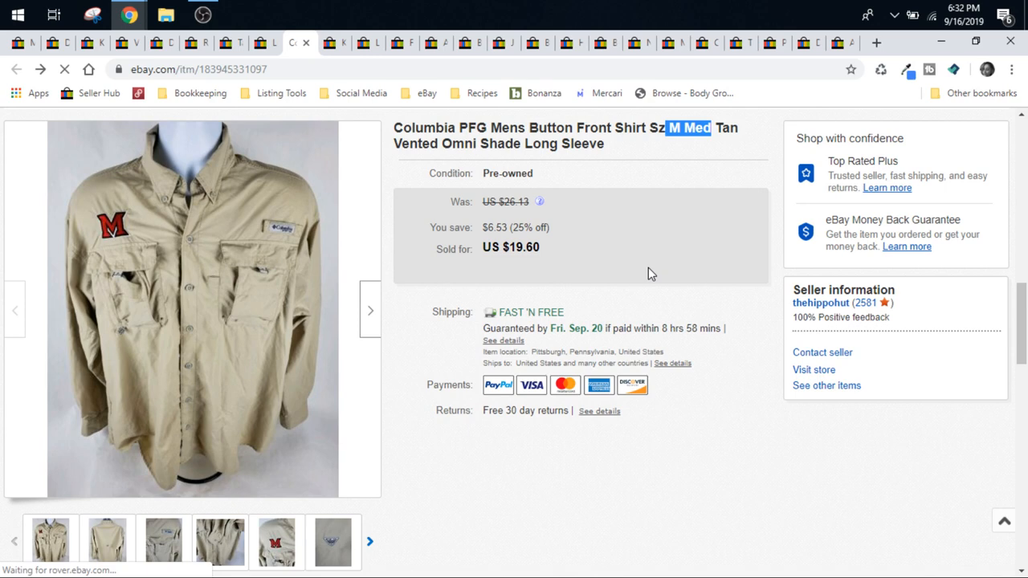
pyautogui.moveTo(556, 314)
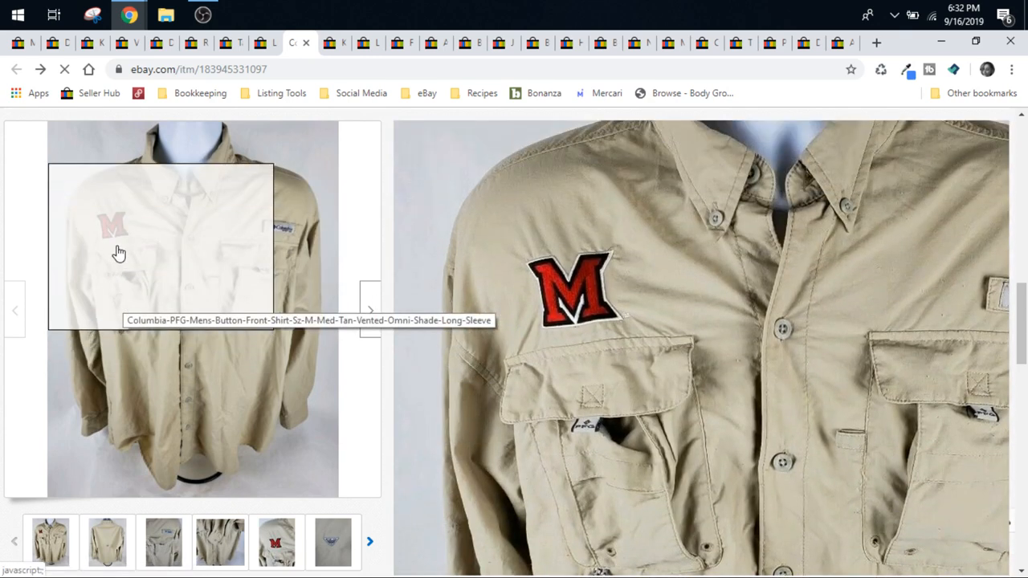
pyautogui.moveTo(119, 249)
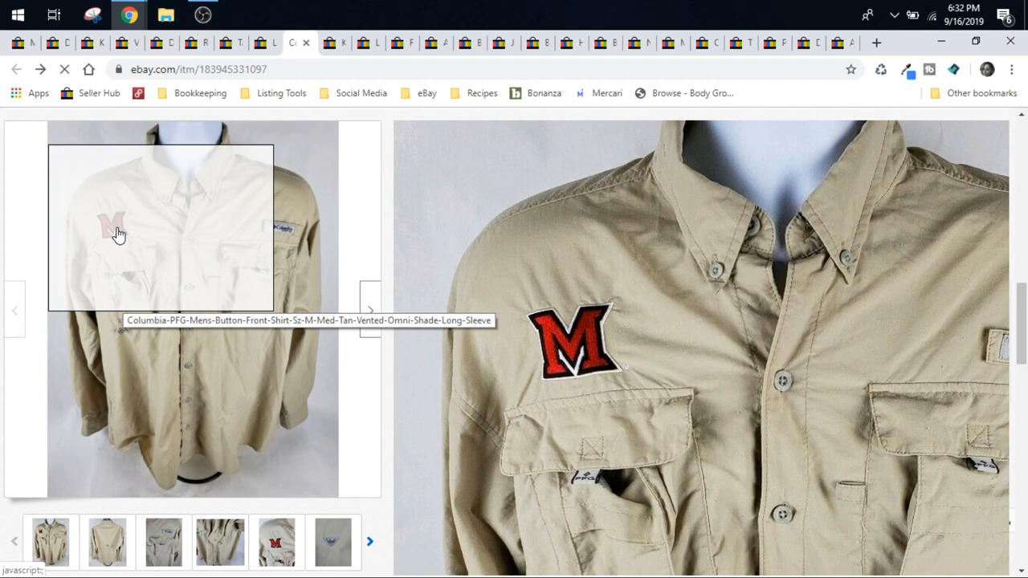
pyautogui.moveTo(373, 260)
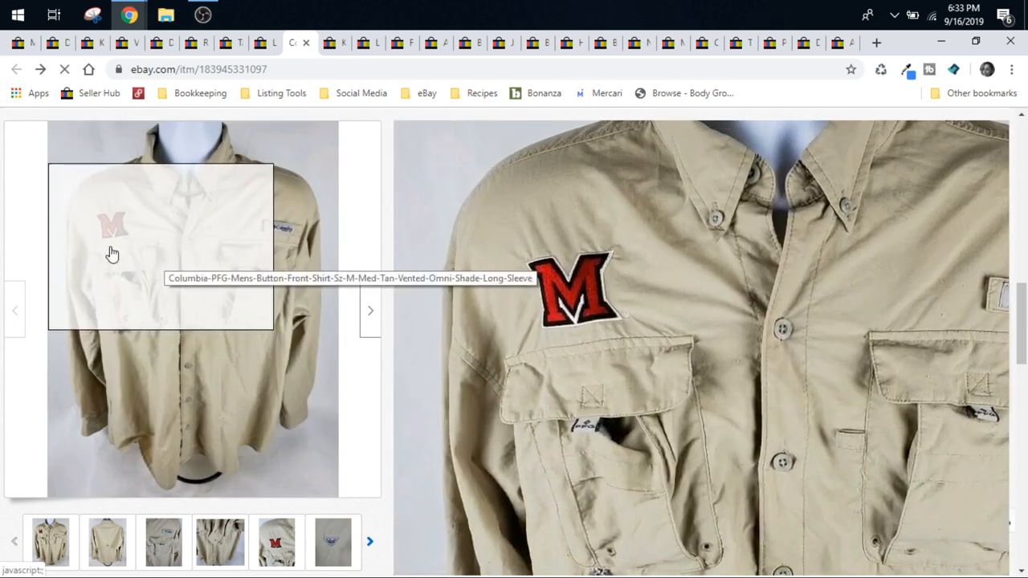
pyautogui.moveTo(116, 238)
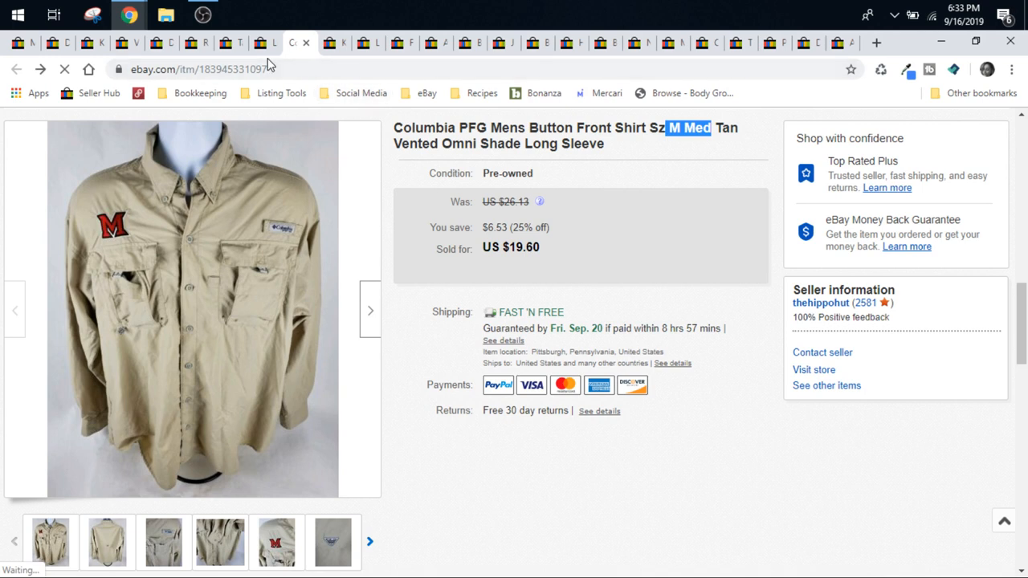
pyautogui.moveTo(269, 215)
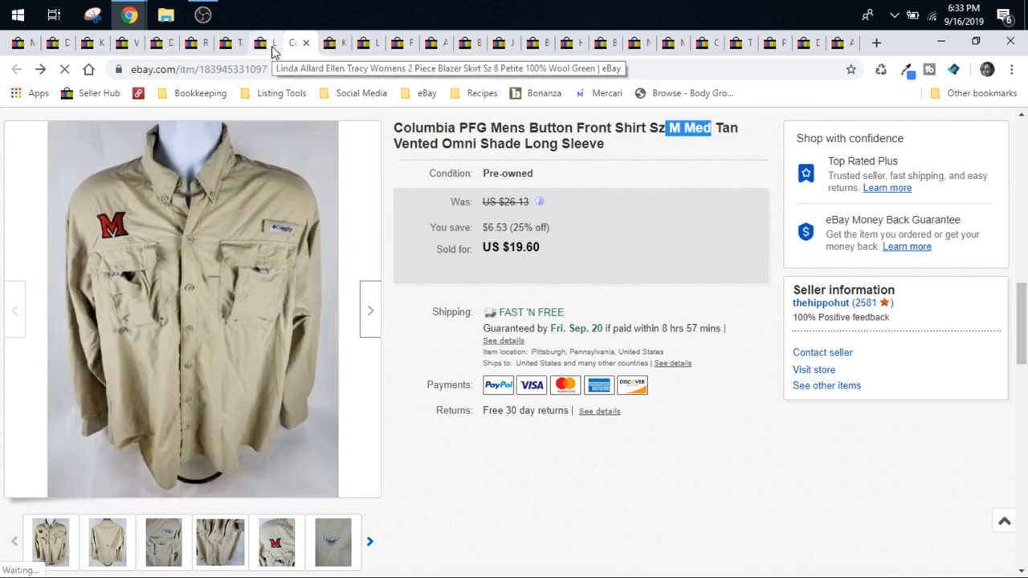
# Bring up the Linda Allard Ellen Tracy green wool suit listing and step through its photos
pyautogui.click(257, 42)
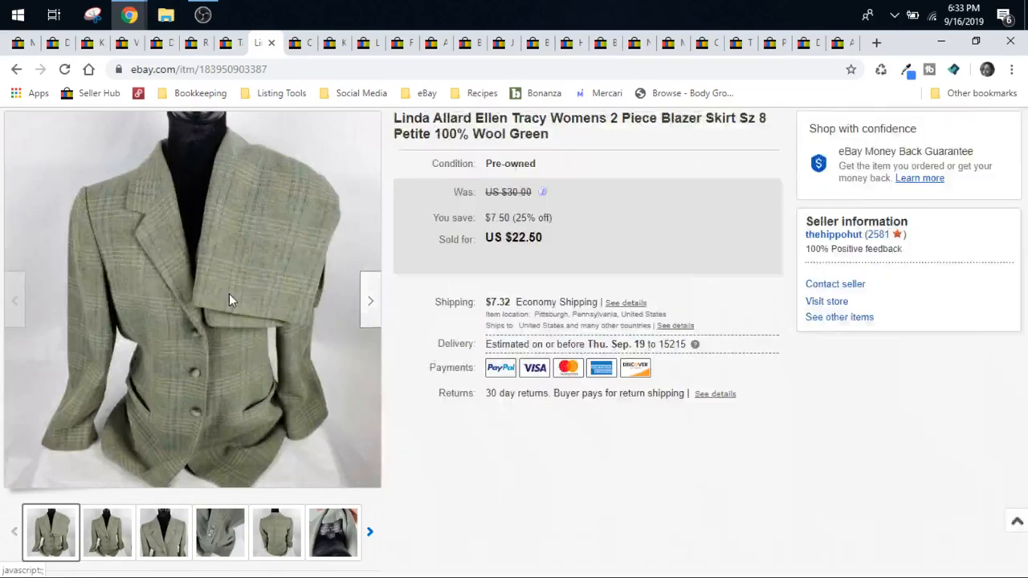
pyautogui.click(233, 300)
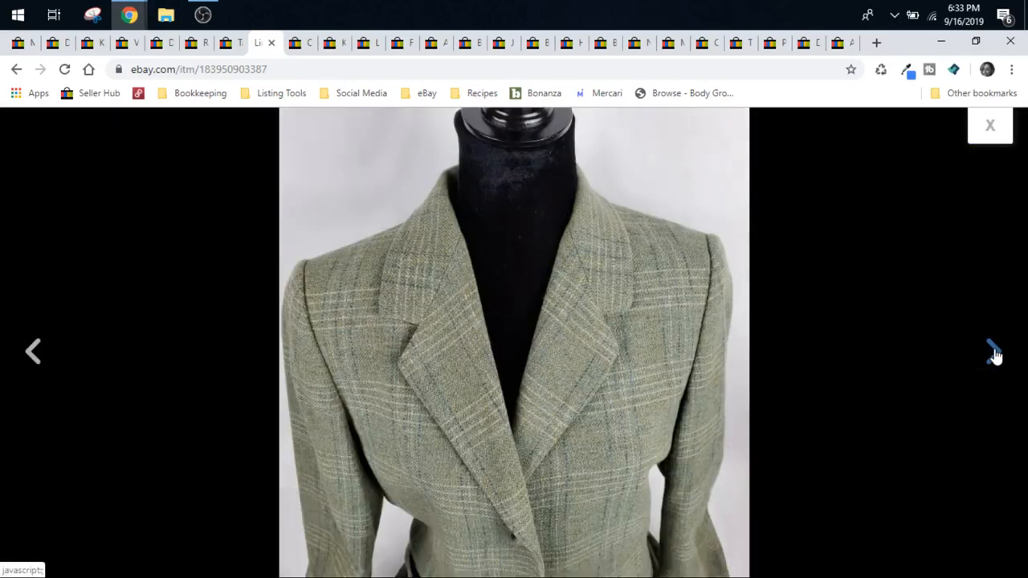
pyautogui.click(995, 355)
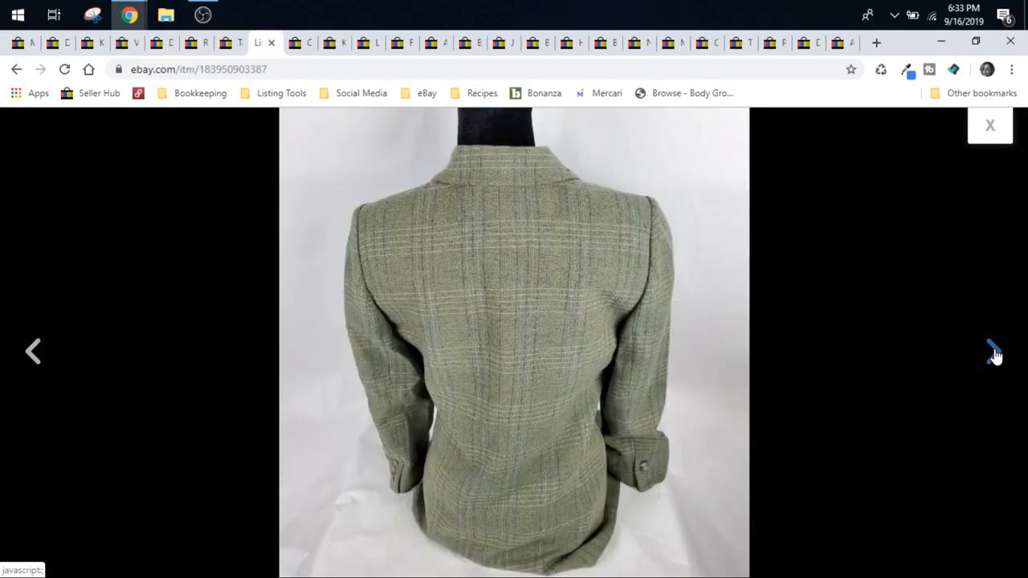
pyautogui.click(994, 350)
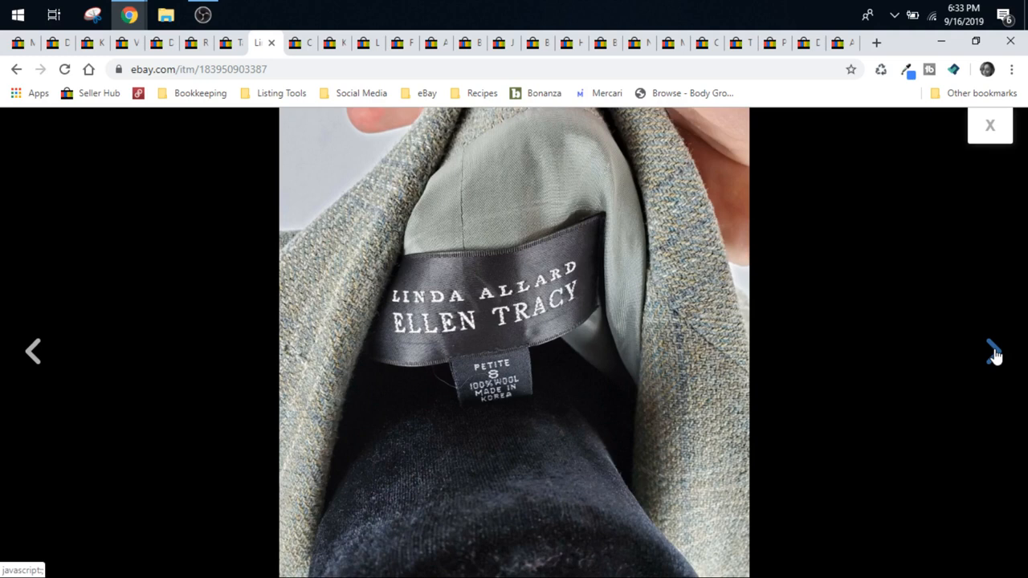
pyautogui.click(996, 352)
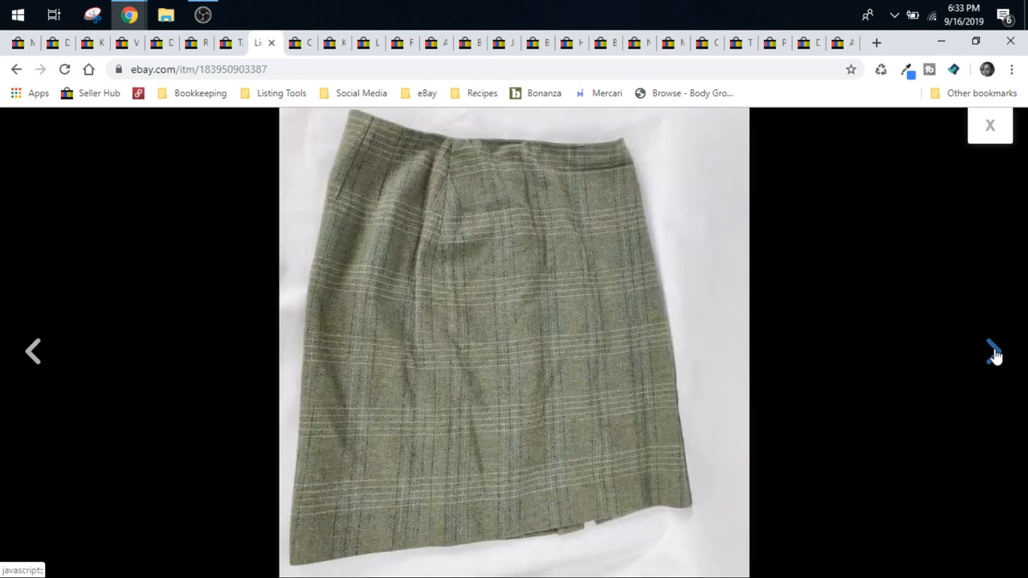
pyautogui.click(994, 353)
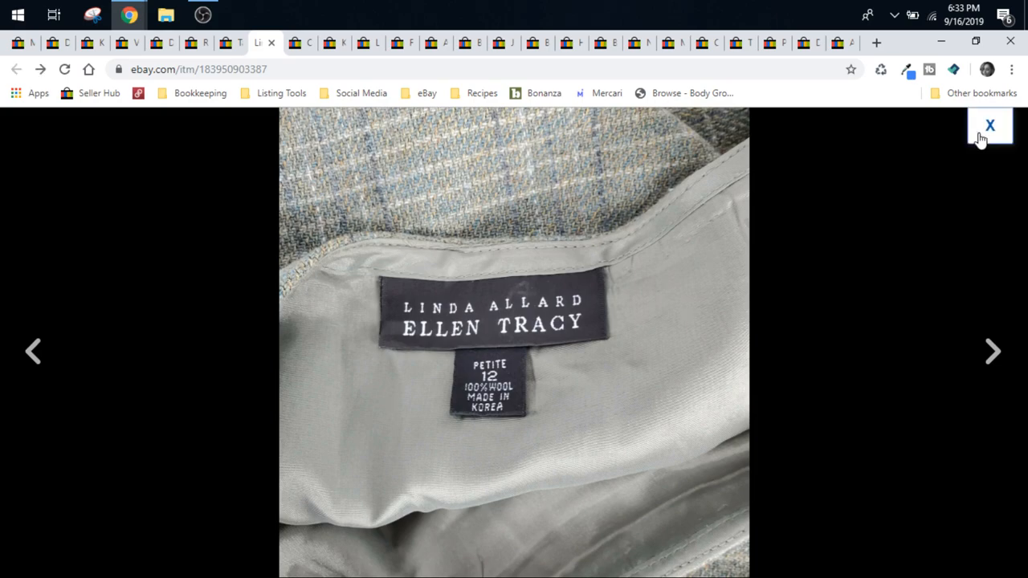
pyautogui.click(989, 125)
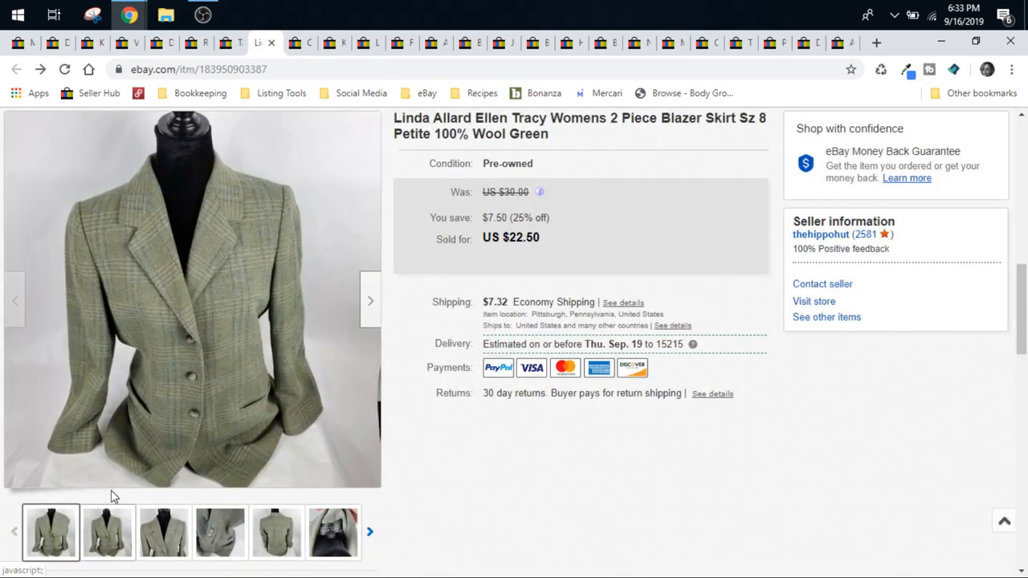
pyautogui.moveTo(168, 353)
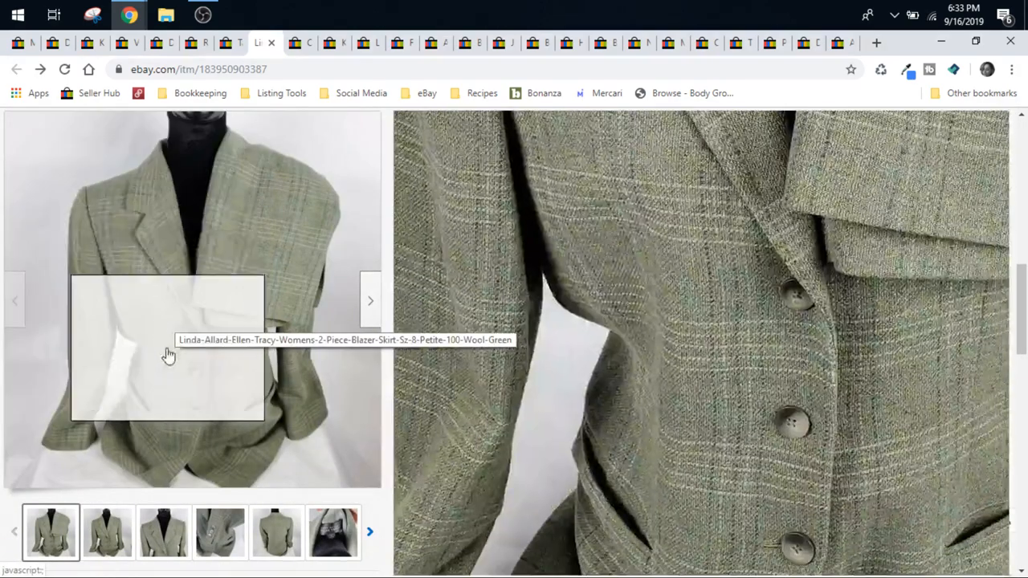
pyautogui.moveTo(304, 415)
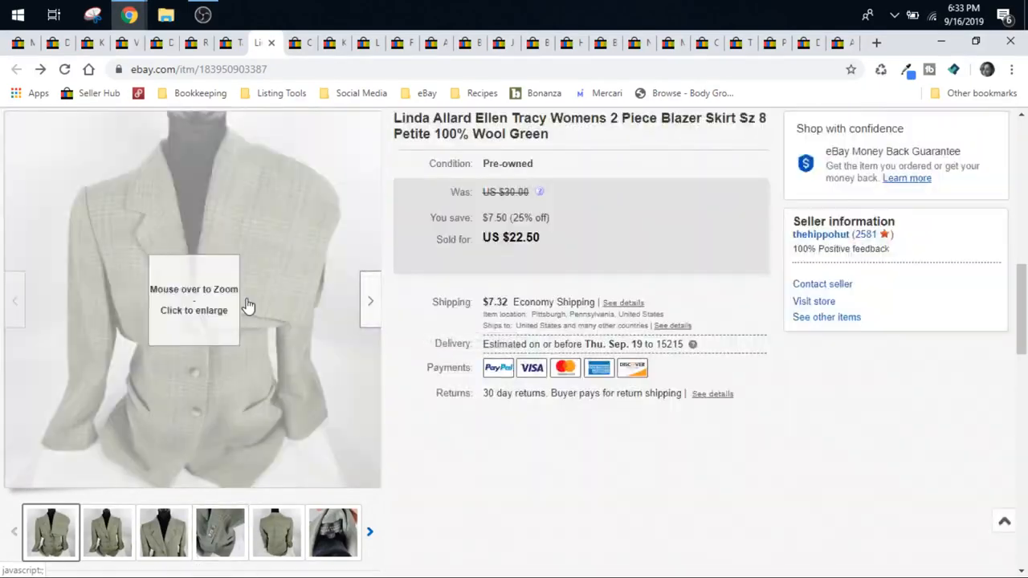
pyautogui.moveTo(221, 273)
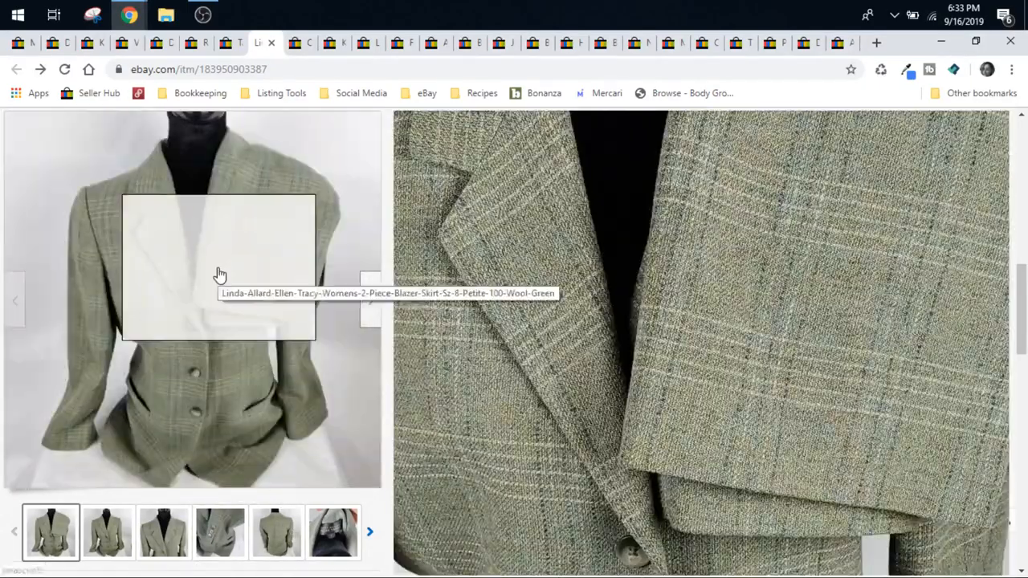
# Reopen the suit photos full screen for another pass, then return to the $22.50 listing
pyautogui.click(222, 273)
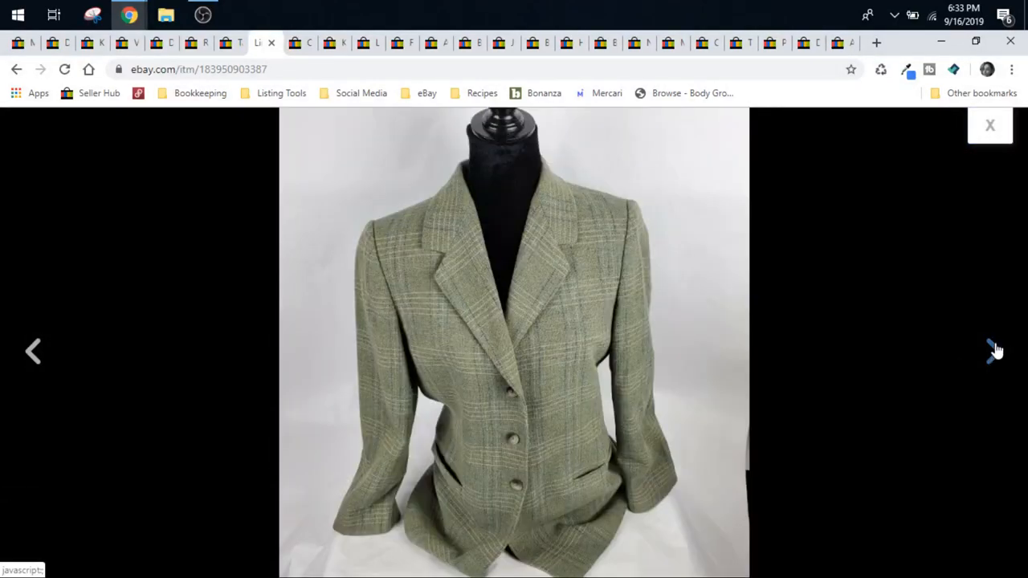
pyautogui.click(995, 350)
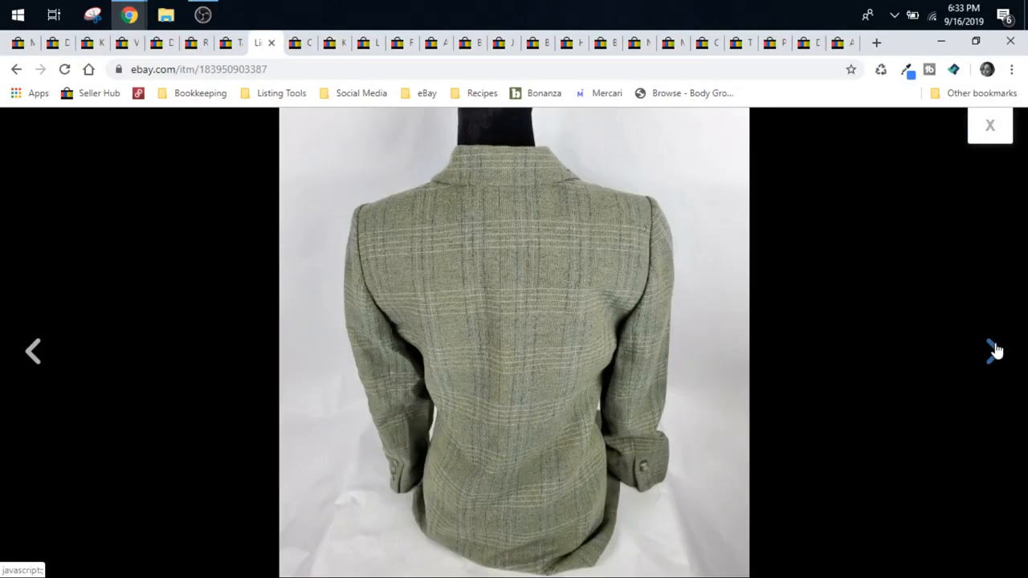
pyautogui.click(994, 350)
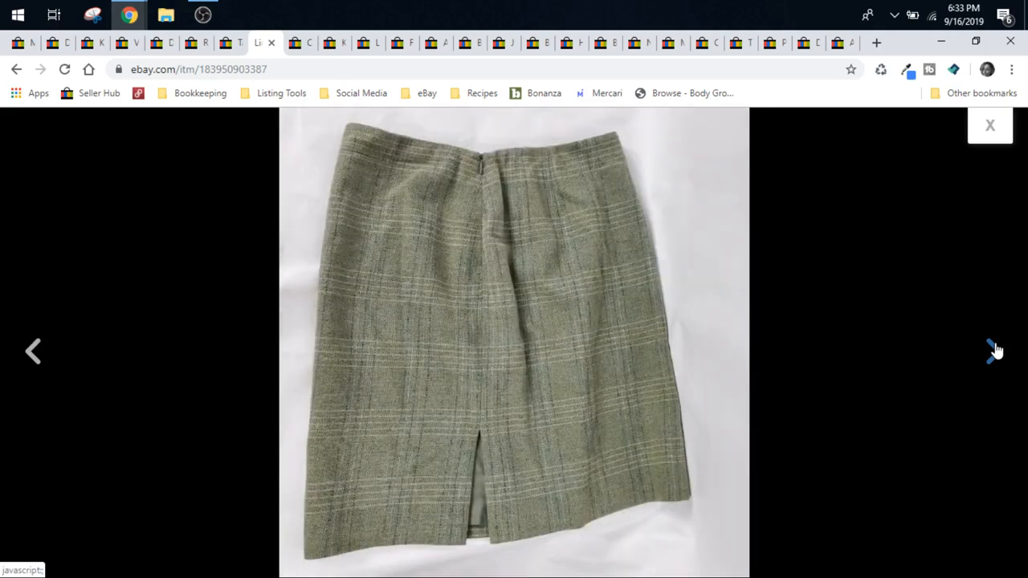
pyautogui.click(989, 125)
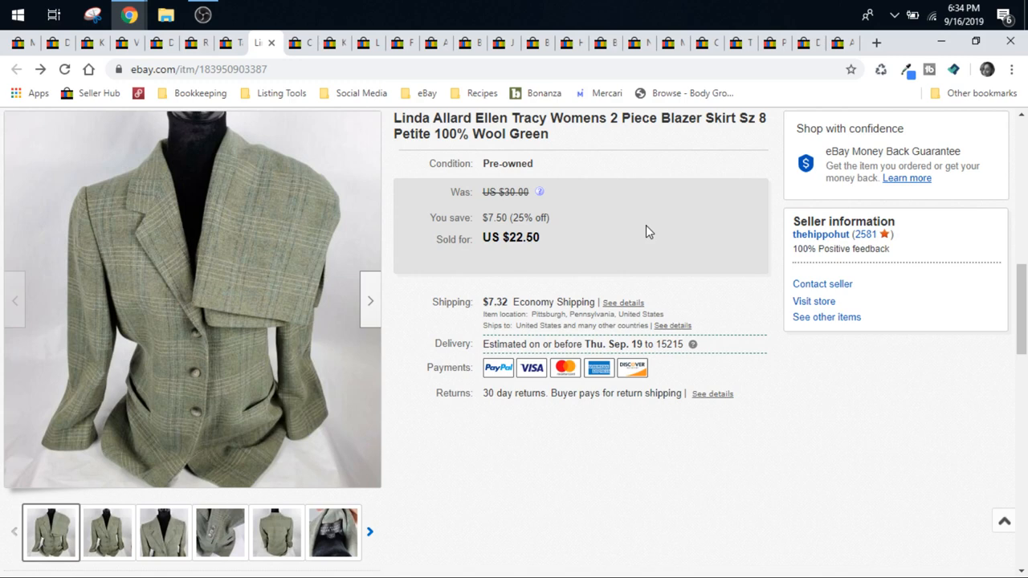
pyautogui.moveTo(462, 318)
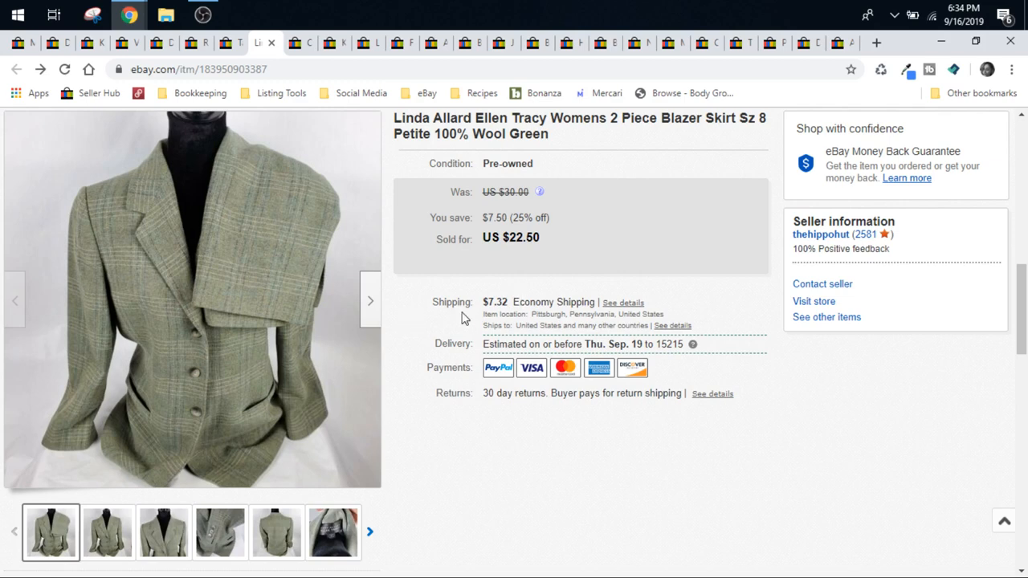
pyautogui.moveTo(478, 272)
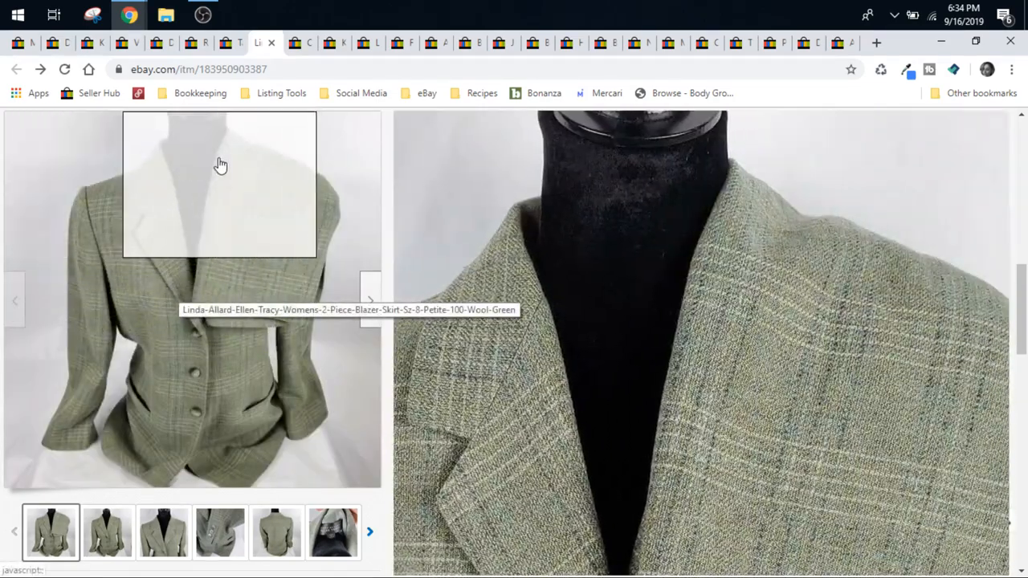
pyautogui.moveTo(313, 413)
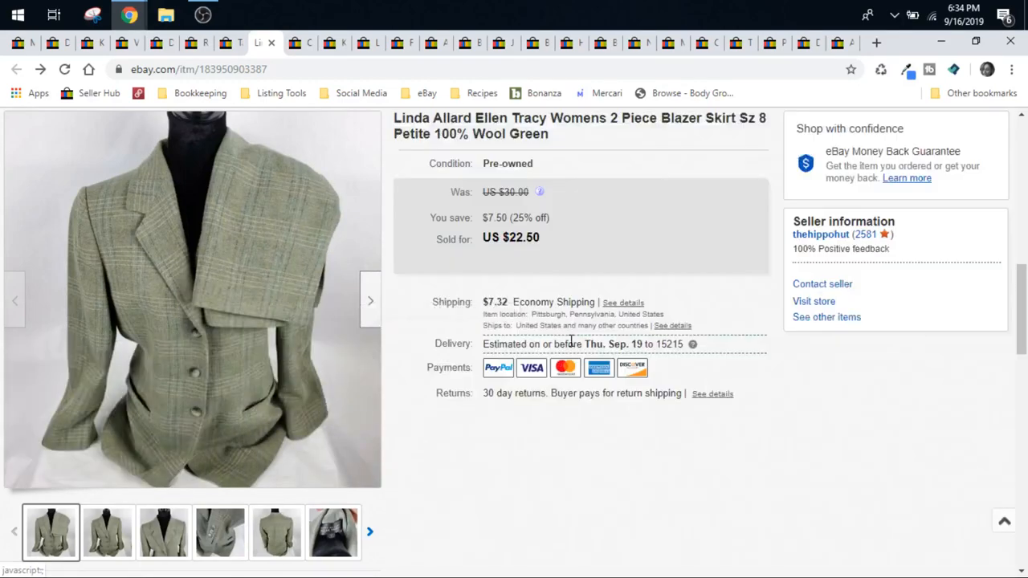
# Bring up the Tahari Arthur S Levine black size 16 blazer listing and browse its photos
pyautogui.click(228, 42)
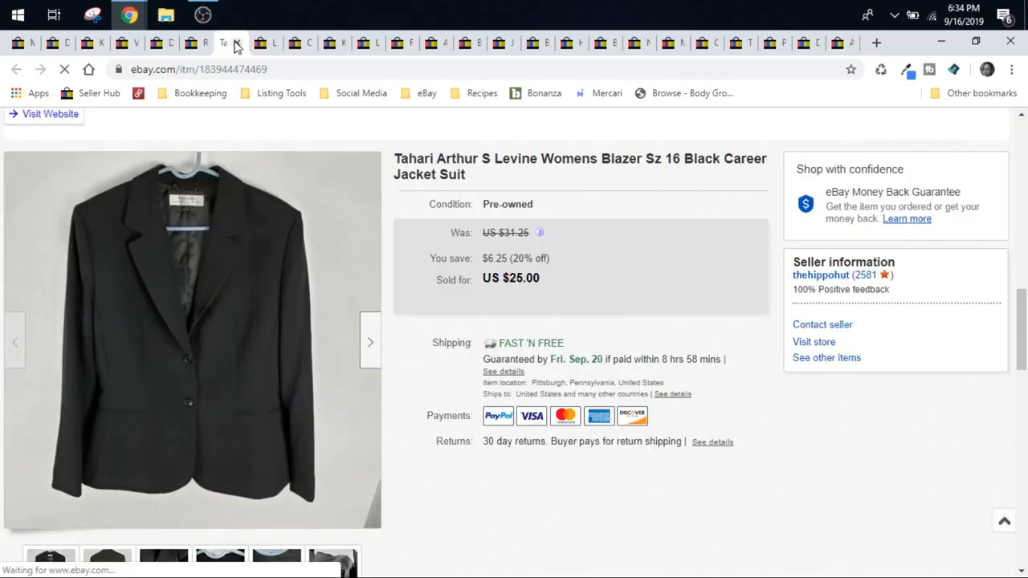
pyautogui.click(192, 337)
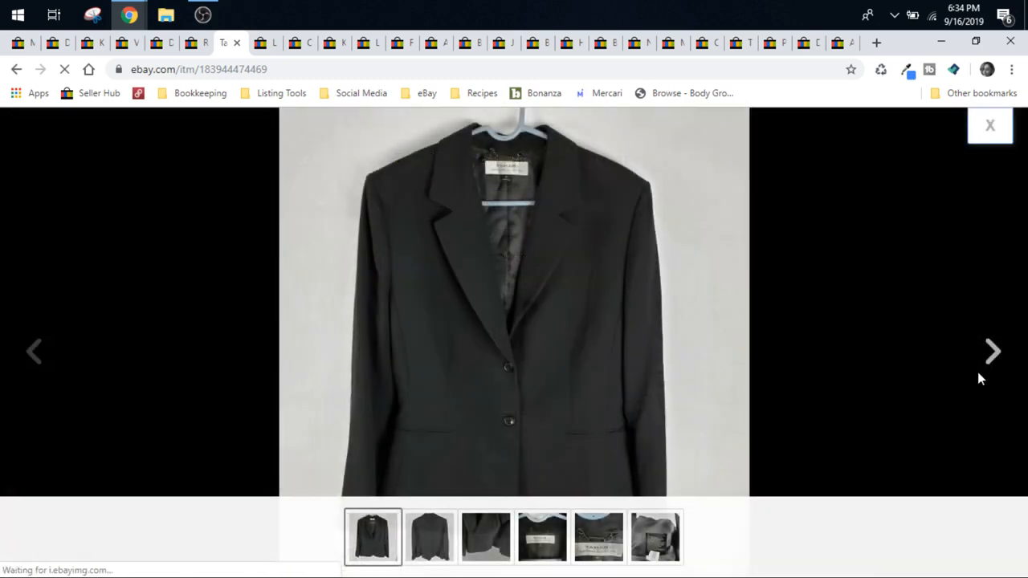
pyautogui.click(993, 352)
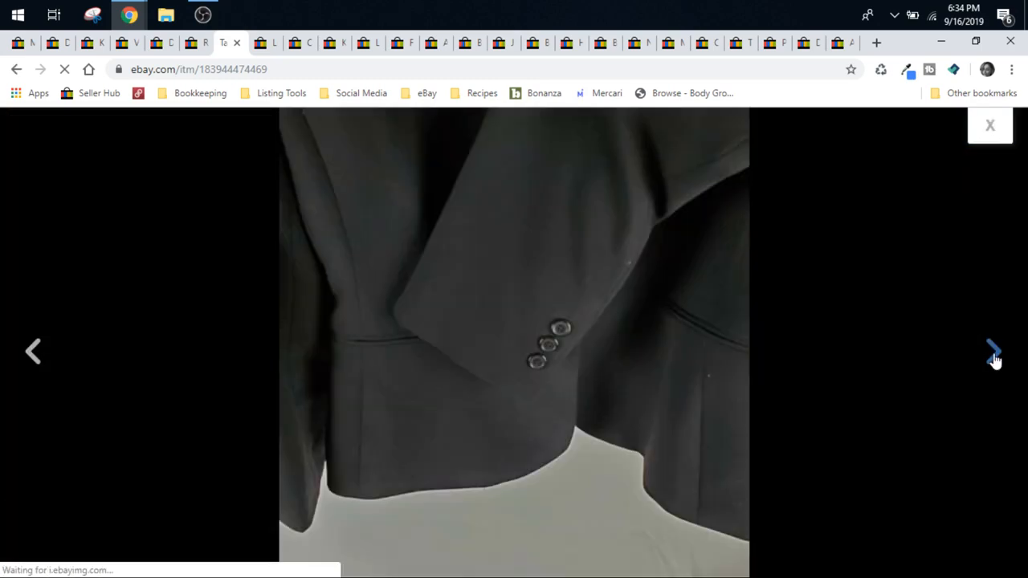
pyautogui.click(993, 352)
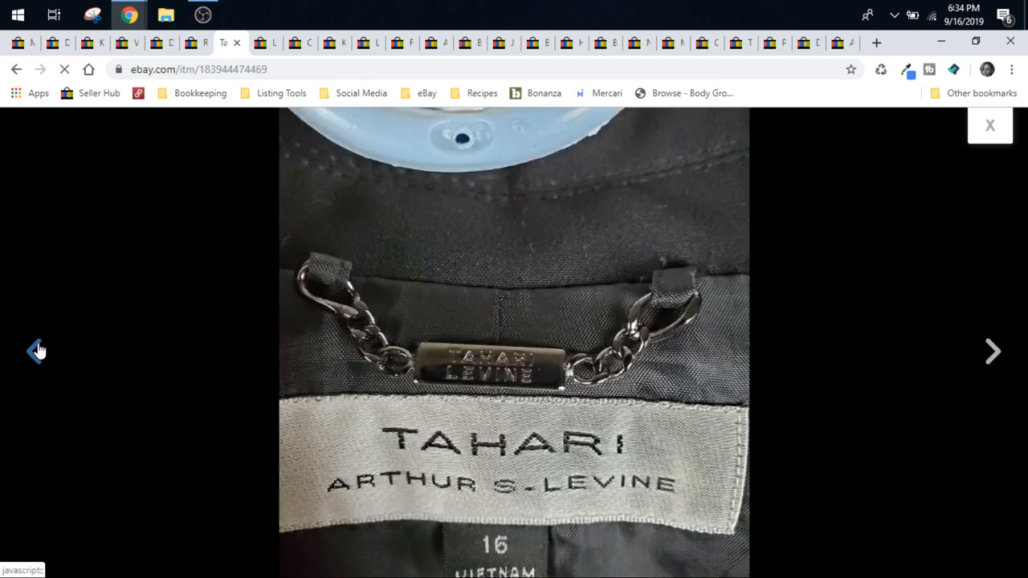
pyautogui.click(35, 350)
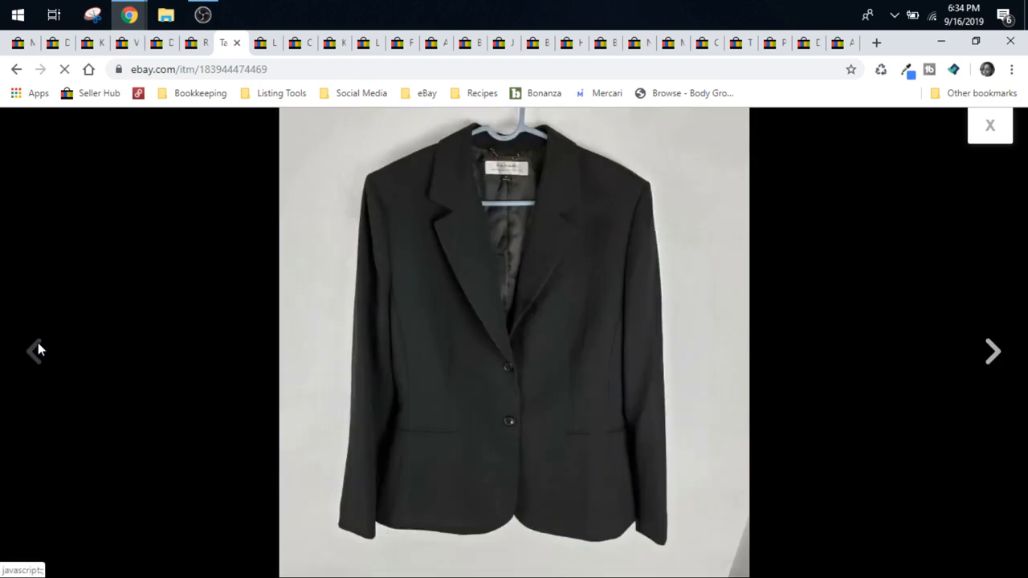
pyautogui.click(990, 125)
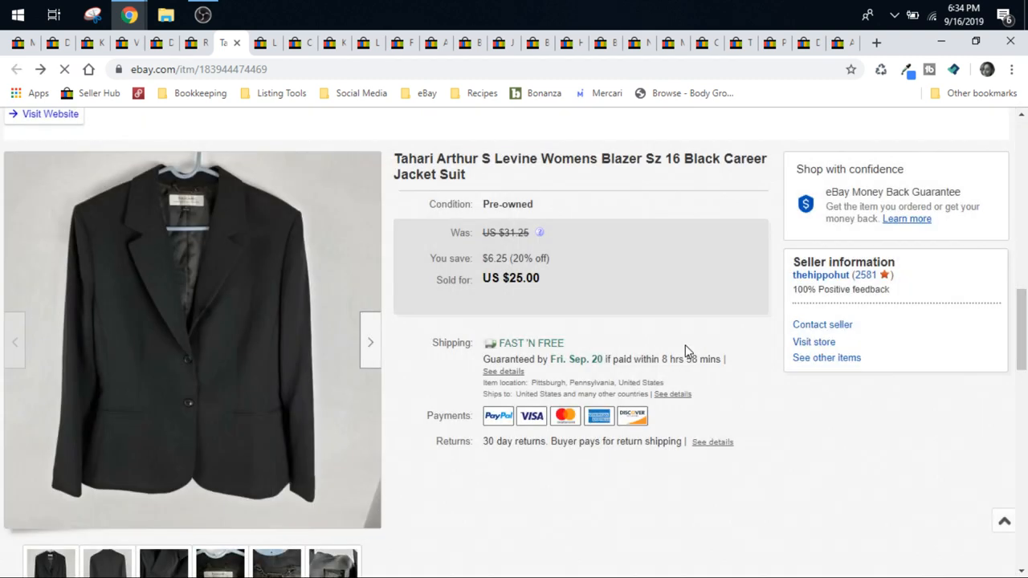
pyautogui.moveTo(643, 302)
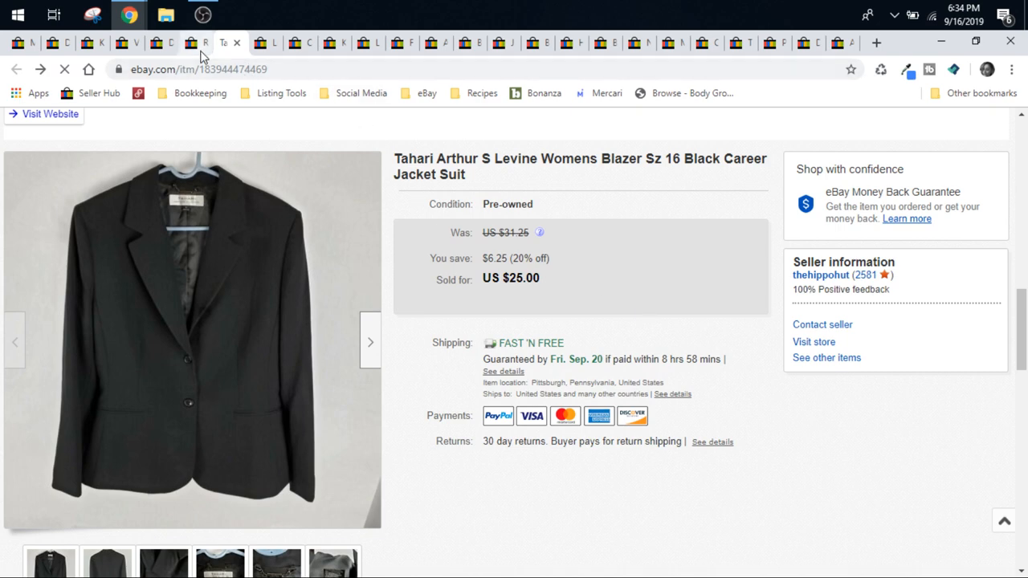
# Bring up the Robert Graham blue striped flip-cuff shirt listing and browse its photos
pyautogui.click(196, 41)
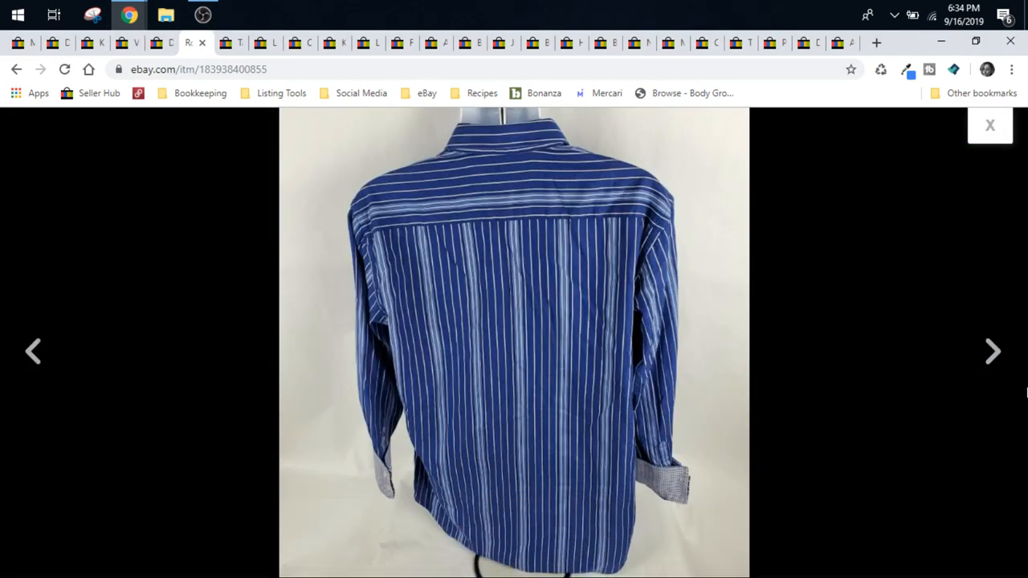
pyautogui.click(993, 350)
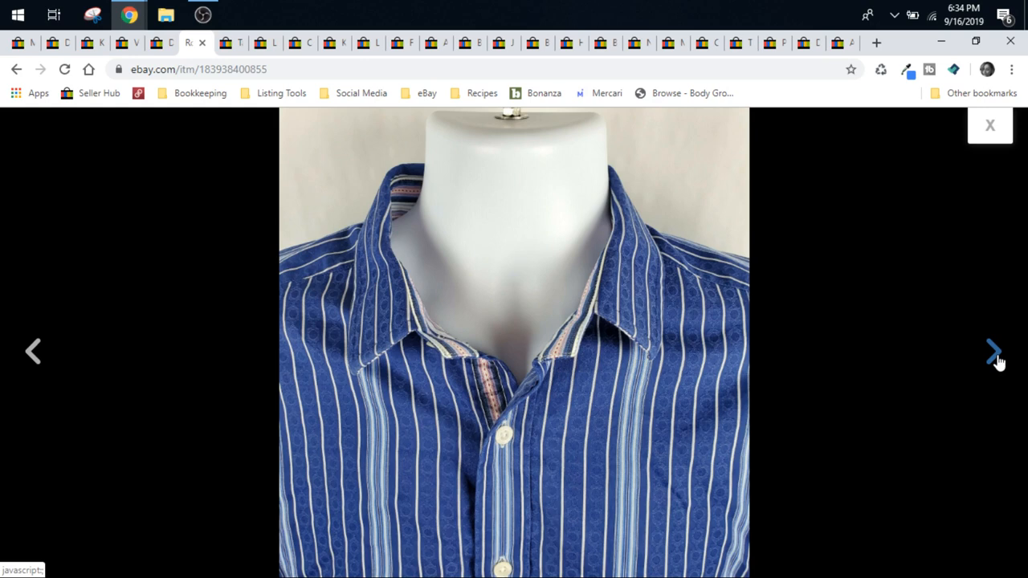
pyautogui.click(994, 351)
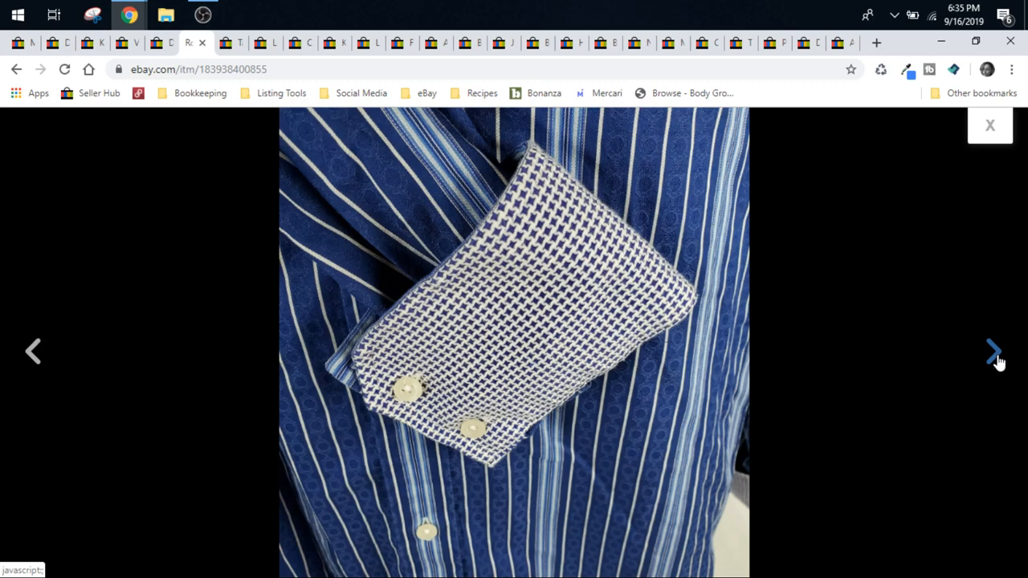
pyautogui.click(993, 352)
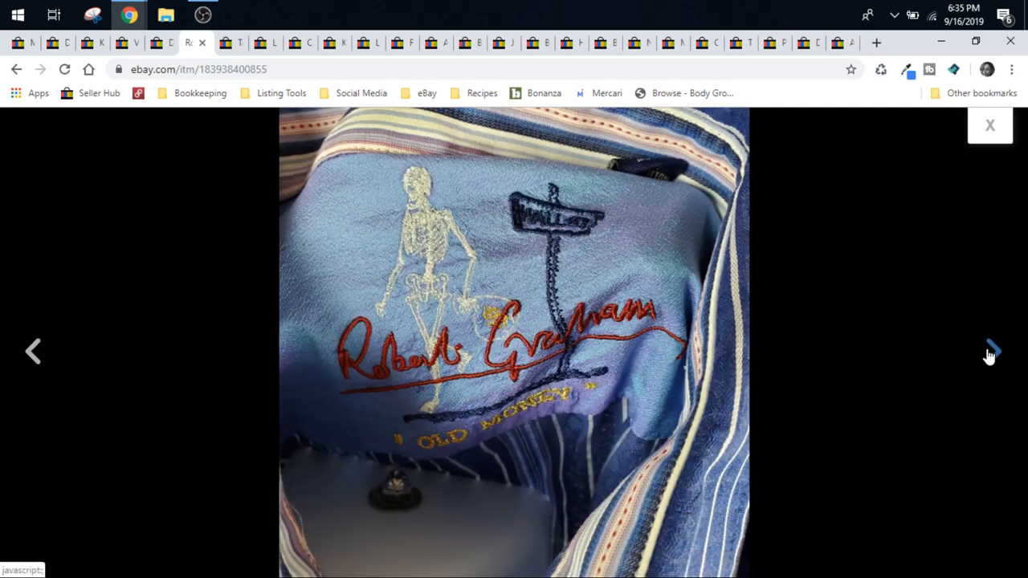
pyautogui.moveTo(34, 352)
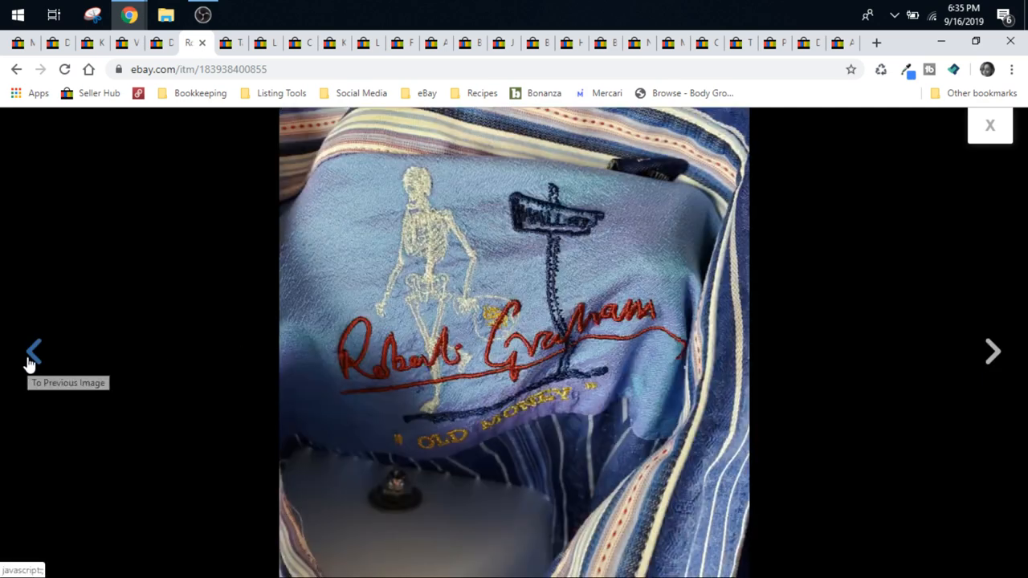
pyautogui.moveTo(34, 353)
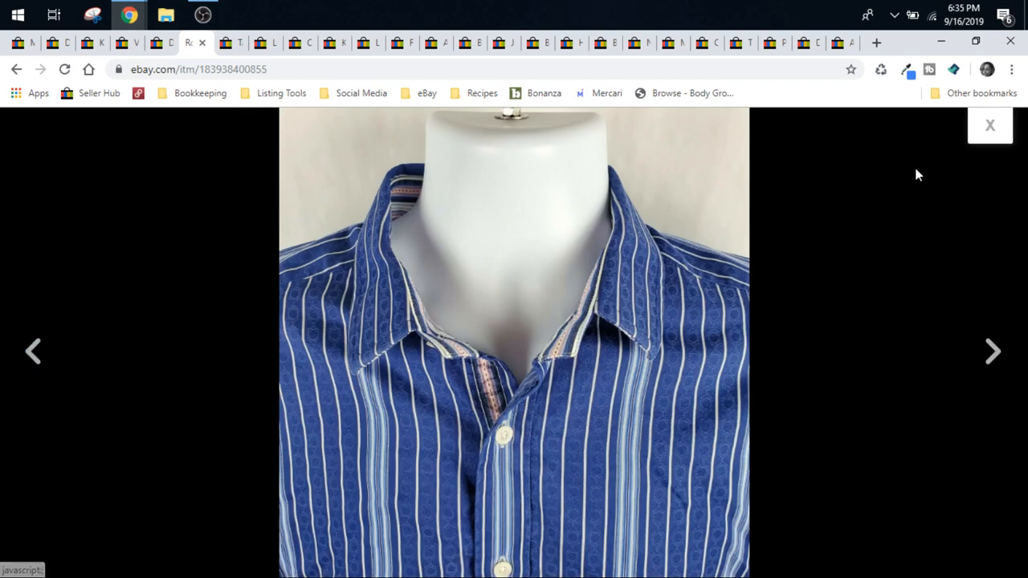
pyautogui.click(989, 125)
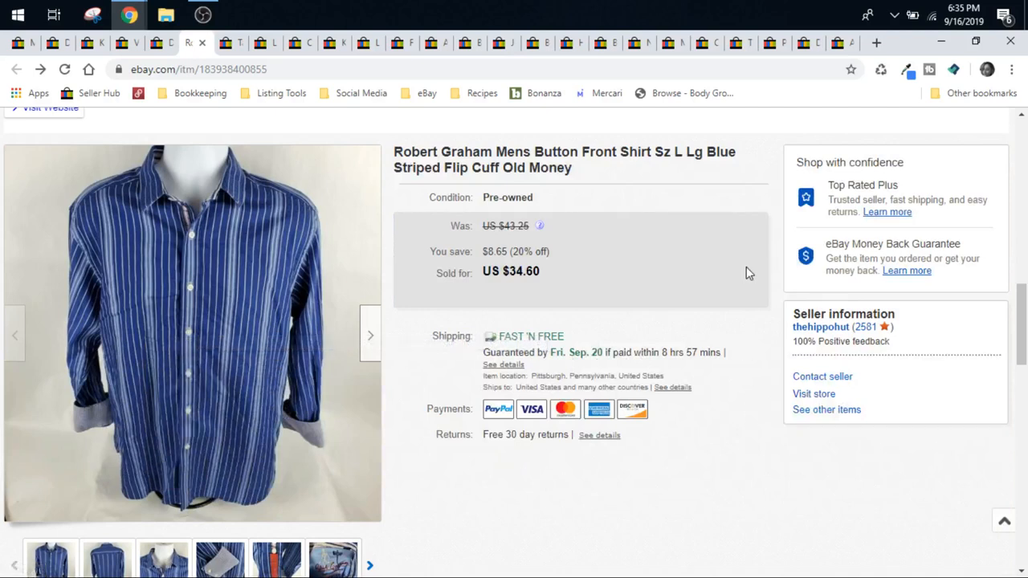
pyautogui.moveTo(674, 278)
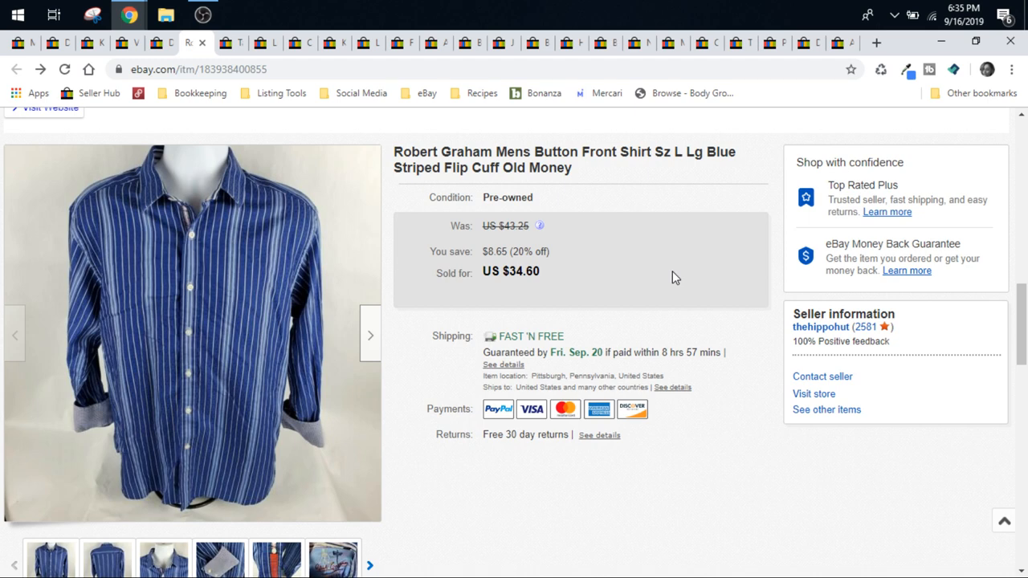
pyautogui.moveTo(168, 67)
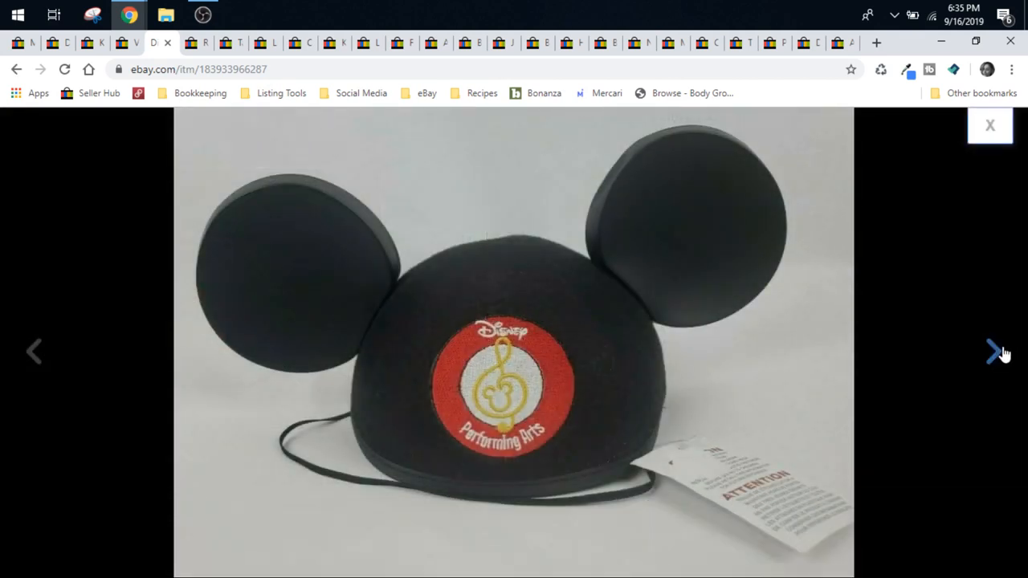
# Step forward through the Mickey Mouse ears hat photos up to the warning tag
pyautogui.click(996, 352)
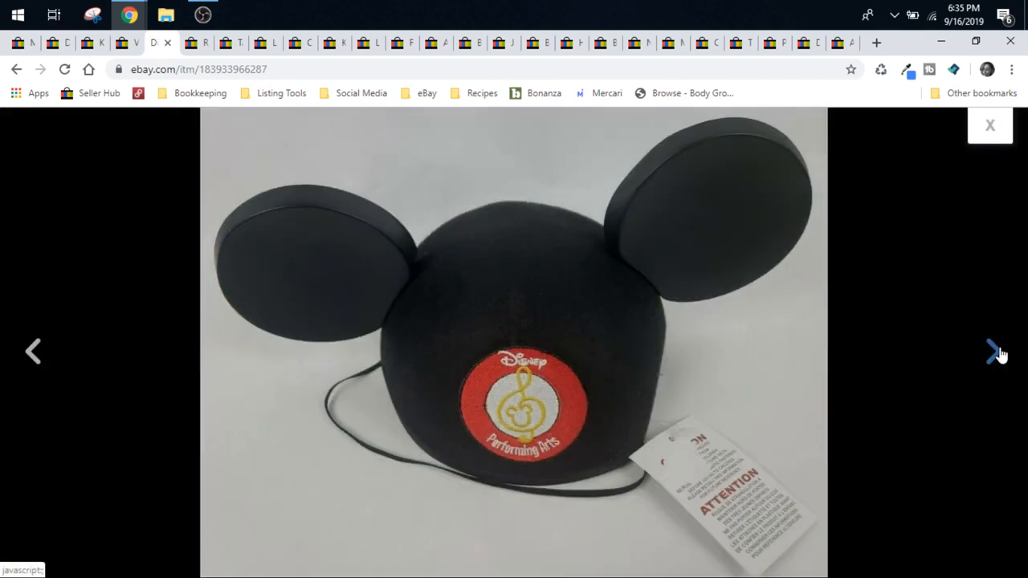
pyautogui.click(996, 352)
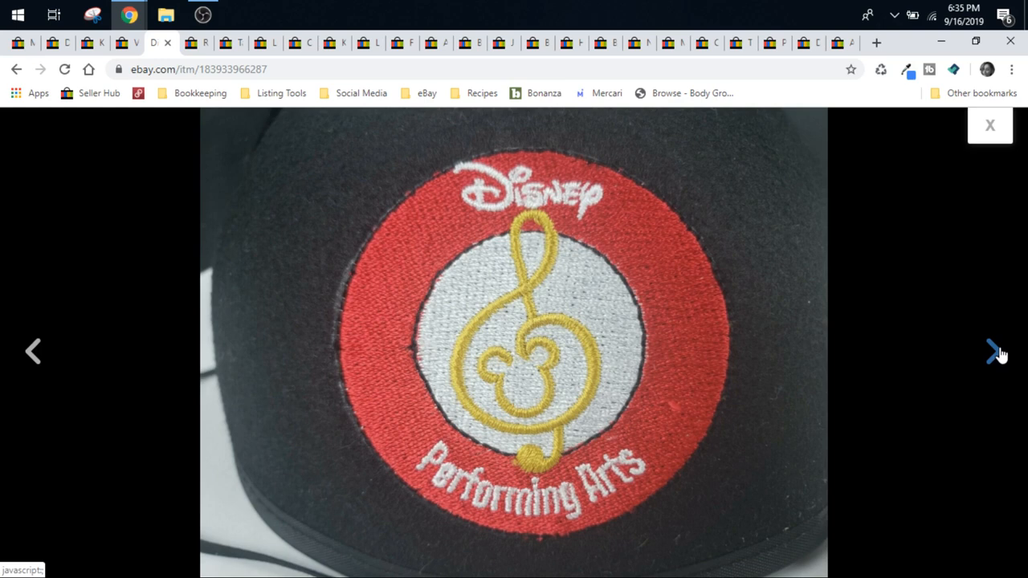
pyautogui.moveTo(787, 312)
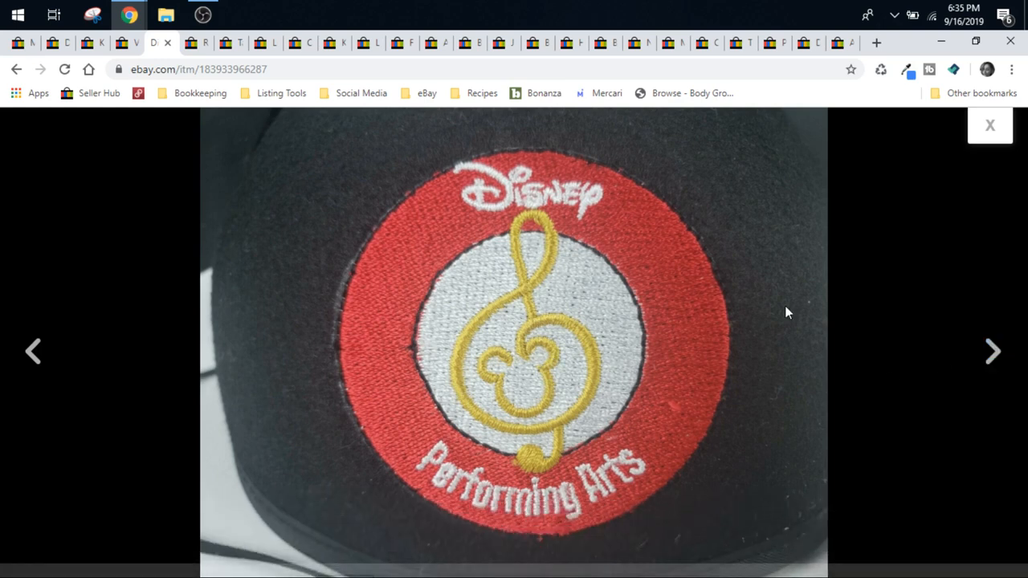
pyautogui.click(993, 350)
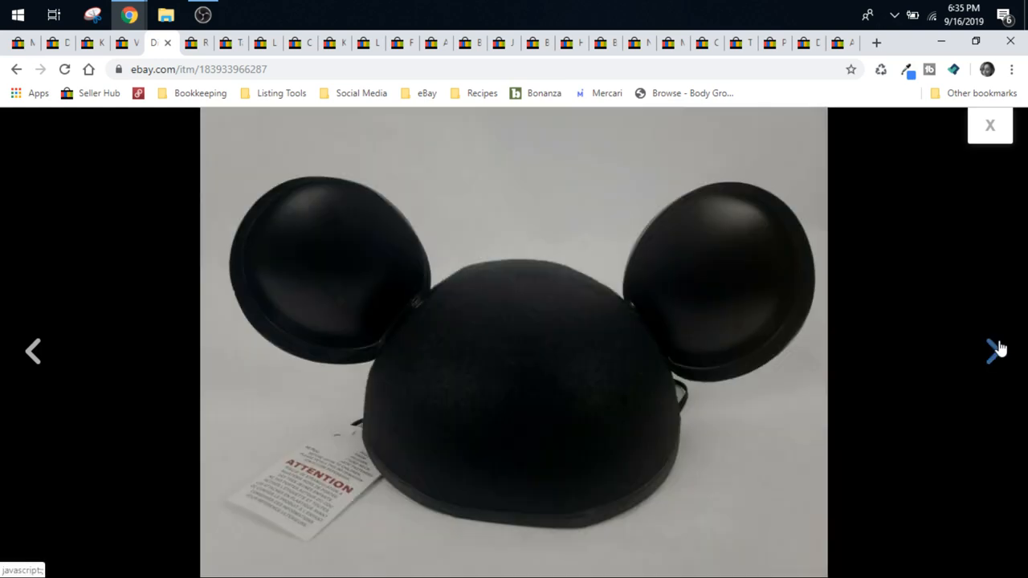
pyautogui.click(995, 350)
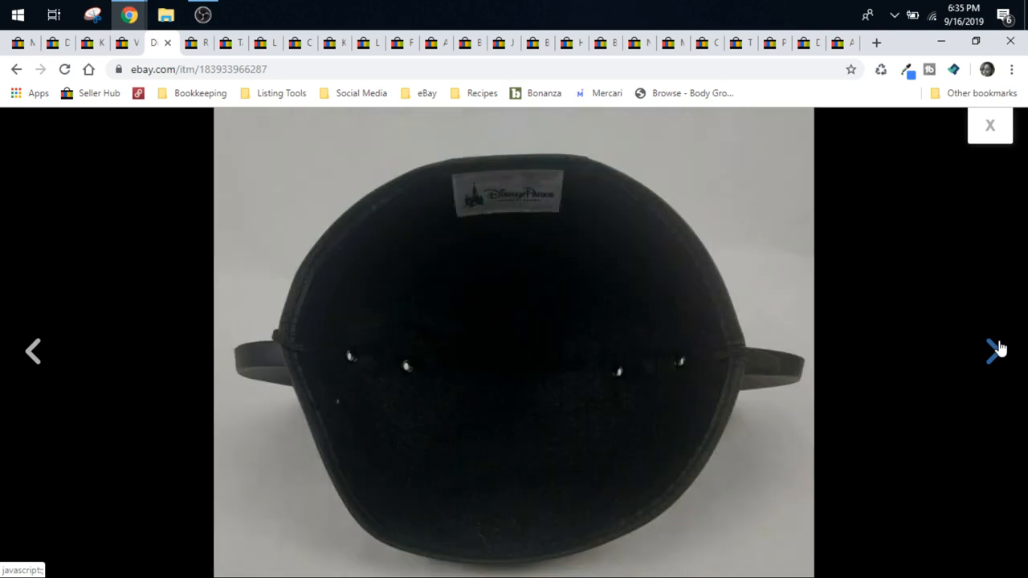
pyautogui.moveTo(506, 201)
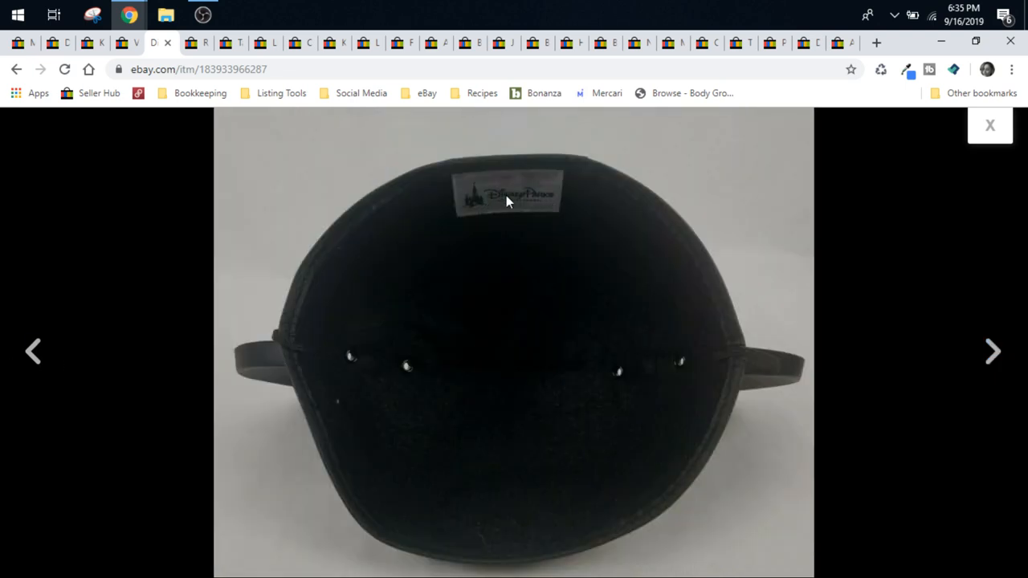
pyautogui.moveTo(976, 122)
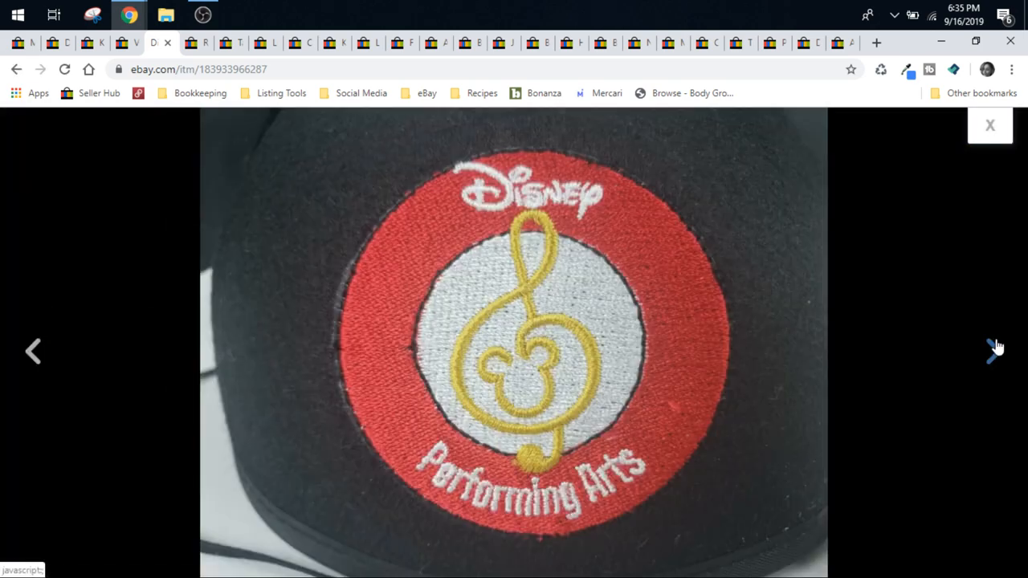
pyautogui.click(994, 350)
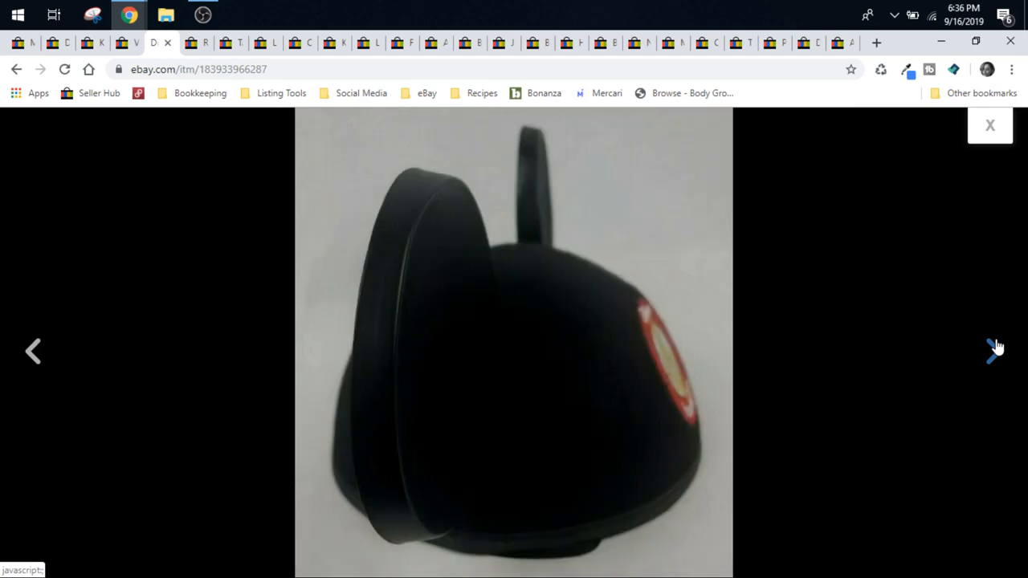
pyautogui.click(994, 352)
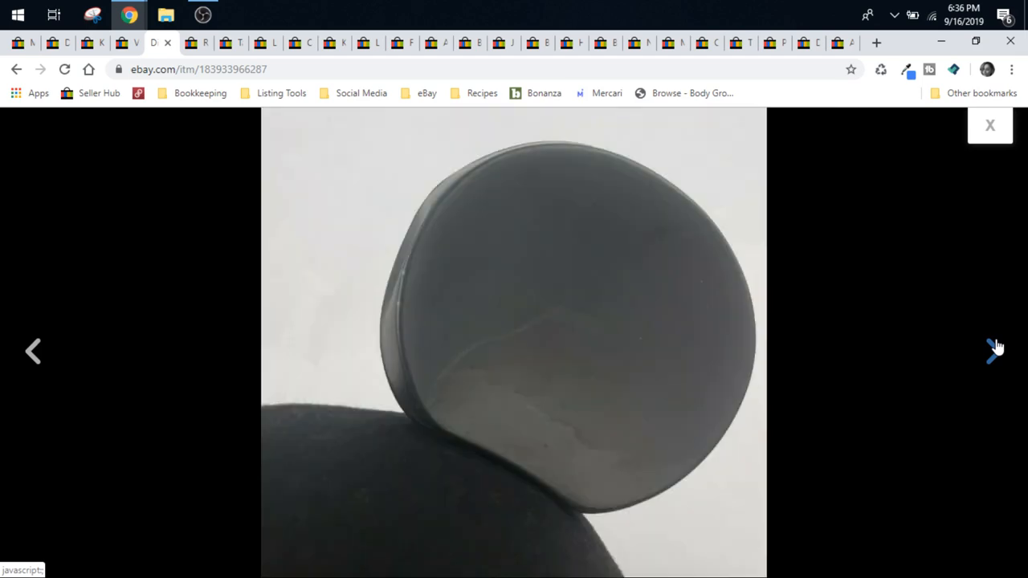
pyautogui.click(994, 350)
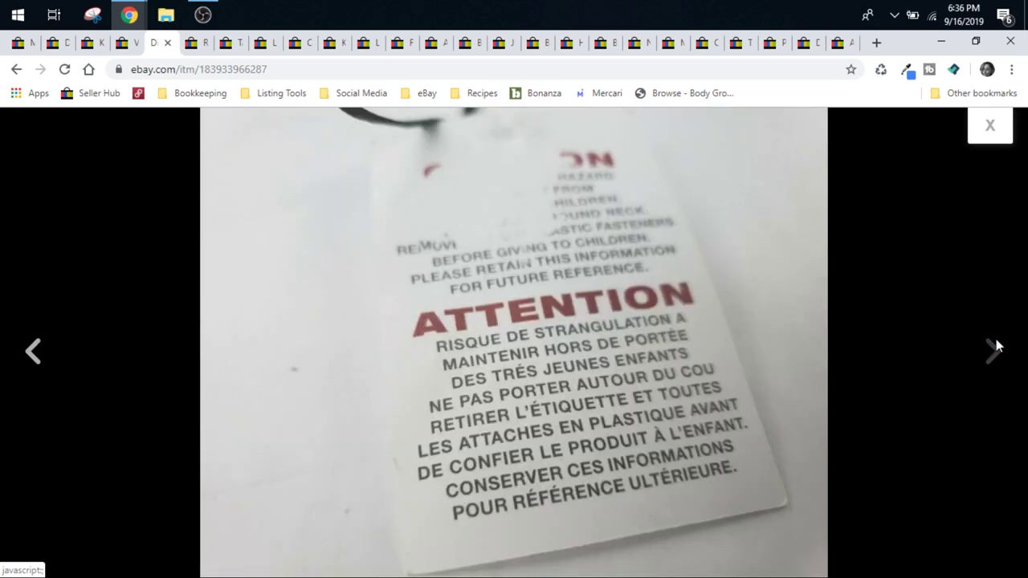
# Go back to the full hat view, check the inside and ear close-up, then return to the listing
pyautogui.click(36, 351)
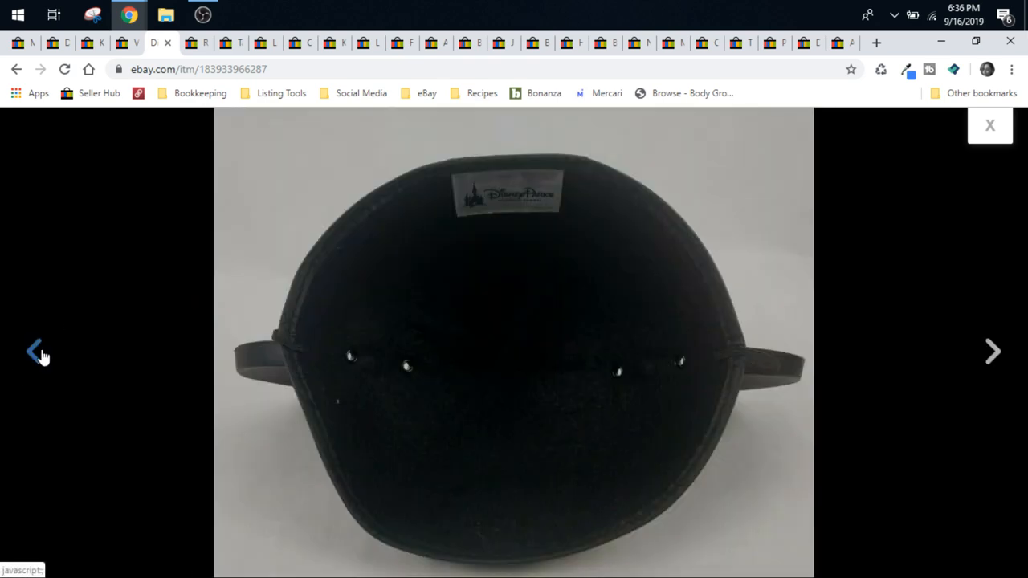
pyautogui.click(992, 350)
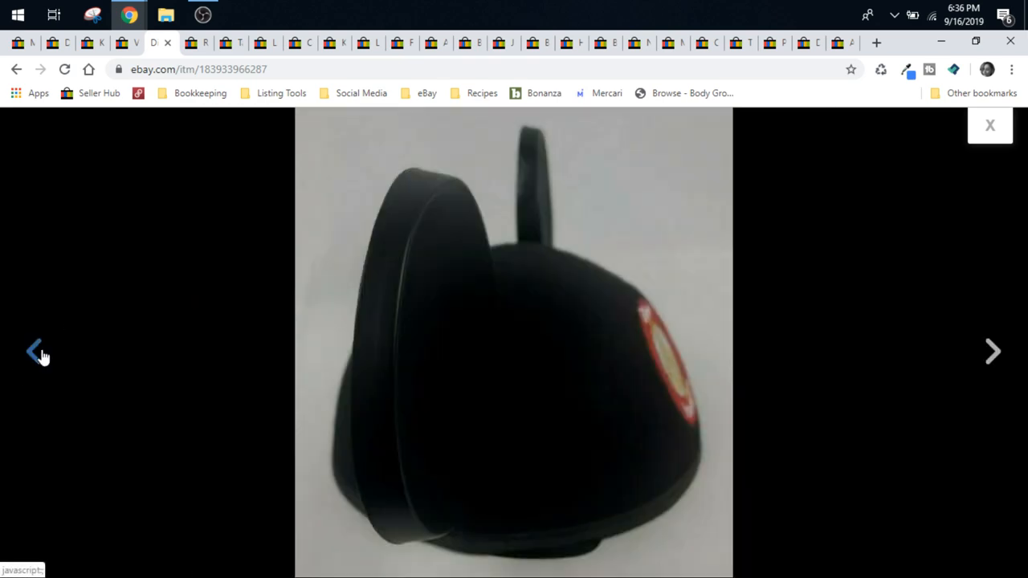
pyautogui.click(35, 352)
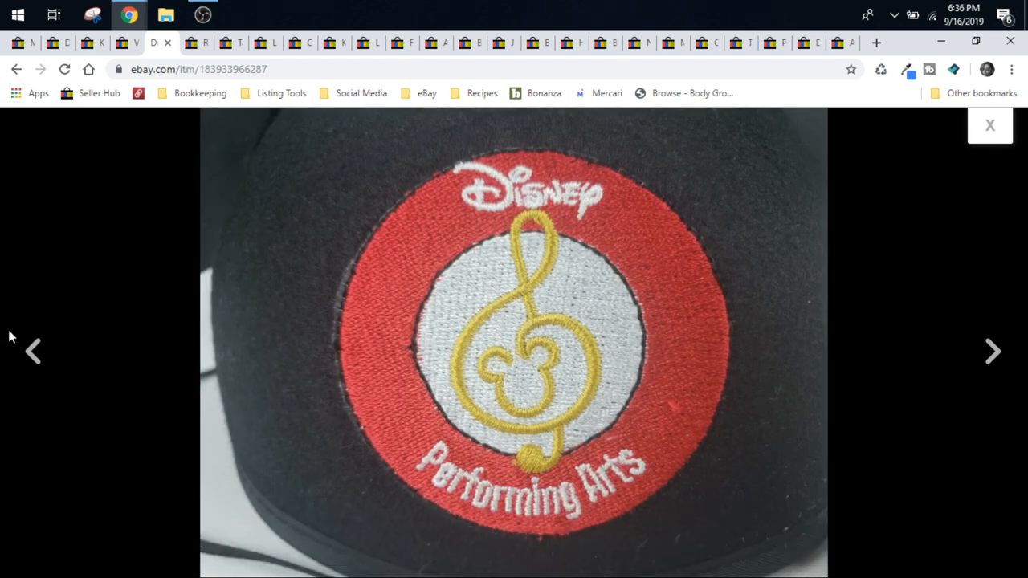
pyautogui.click(33, 350)
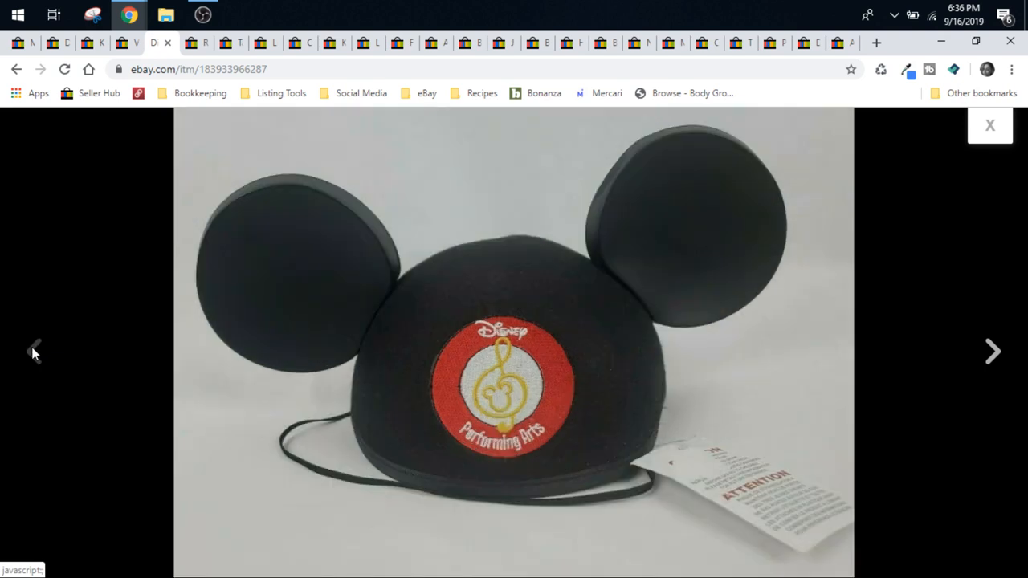
pyautogui.moveTo(864, 290)
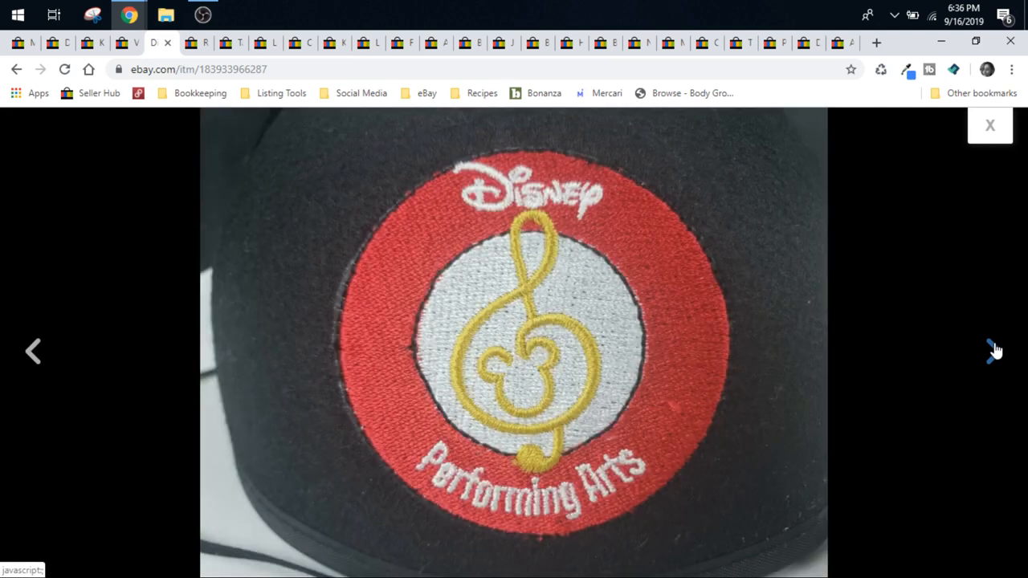
pyautogui.click(996, 350)
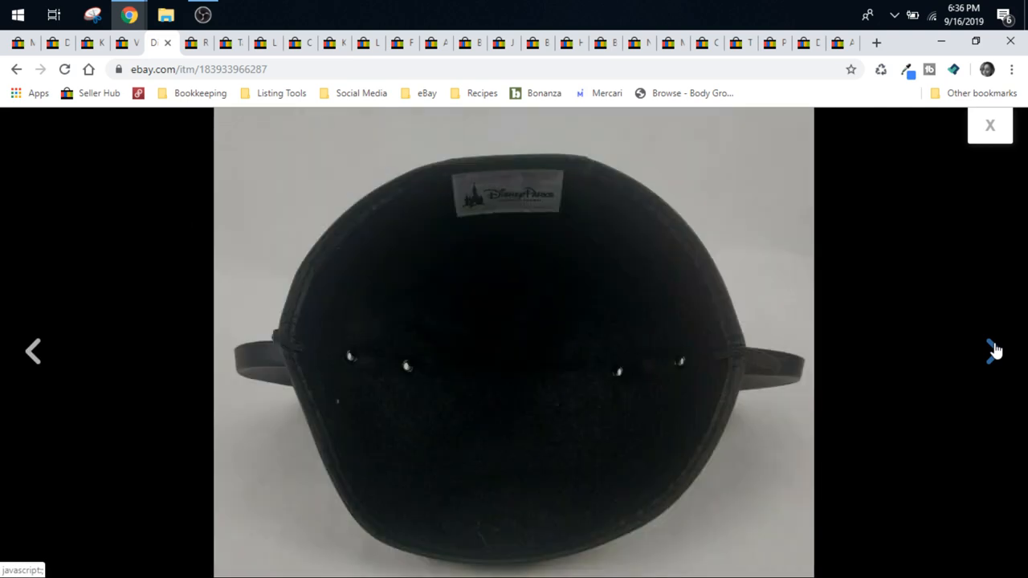
pyautogui.click(995, 351)
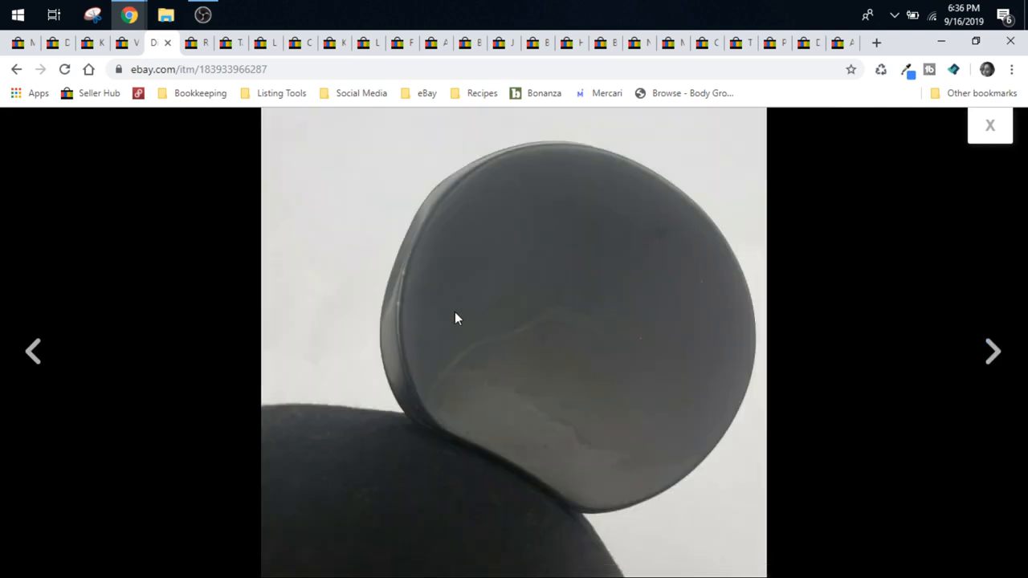
pyautogui.click(989, 125)
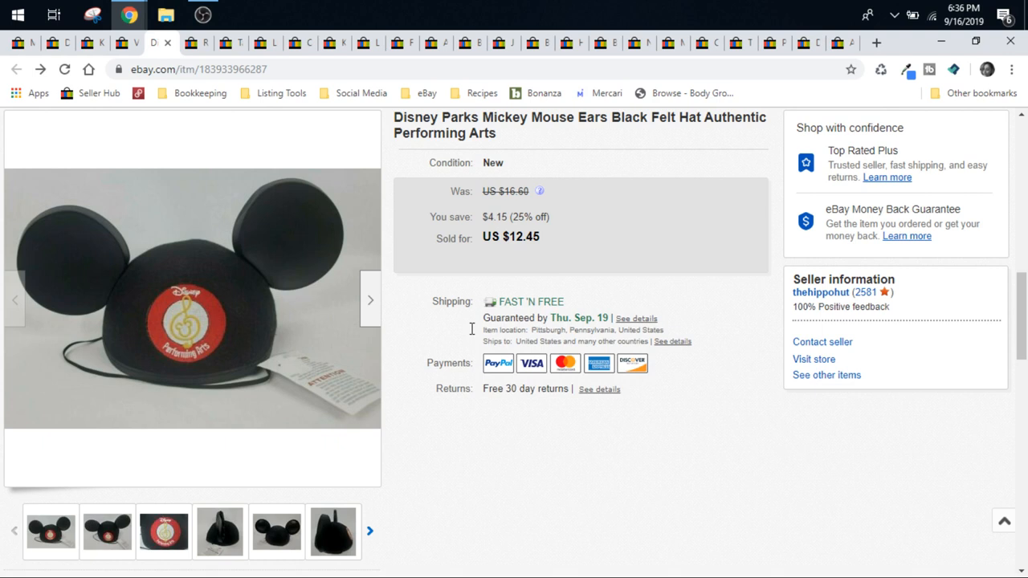
pyautogui.moveTo(550, 286)
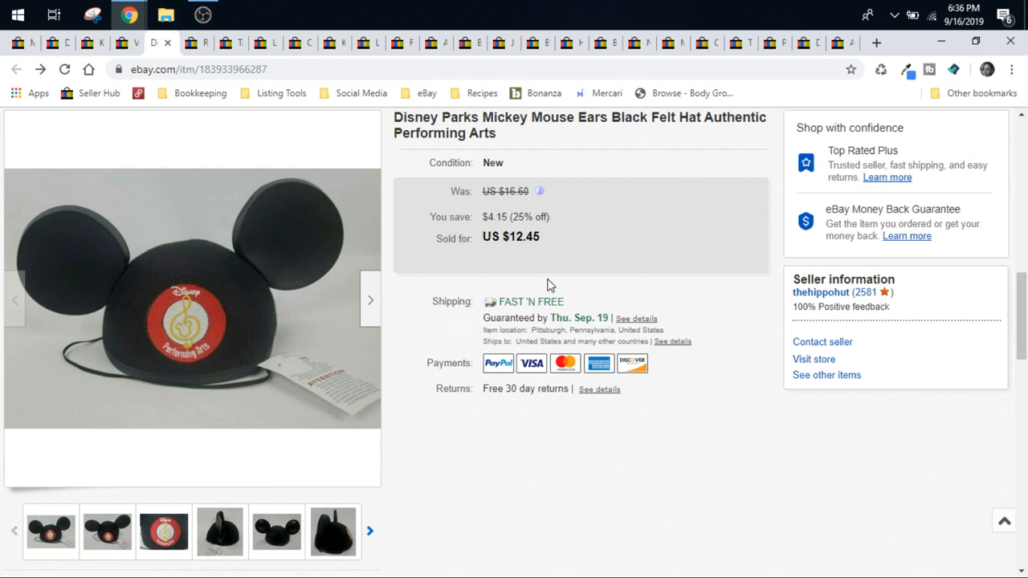
pyautogui.moveTo(225, 120)
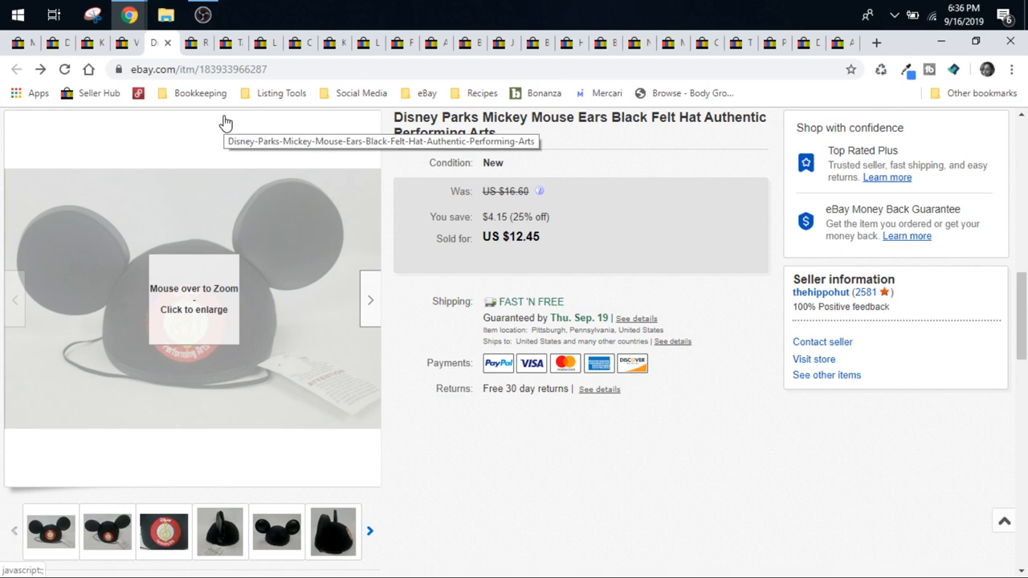
pyautogui.moveTo(281, 297)
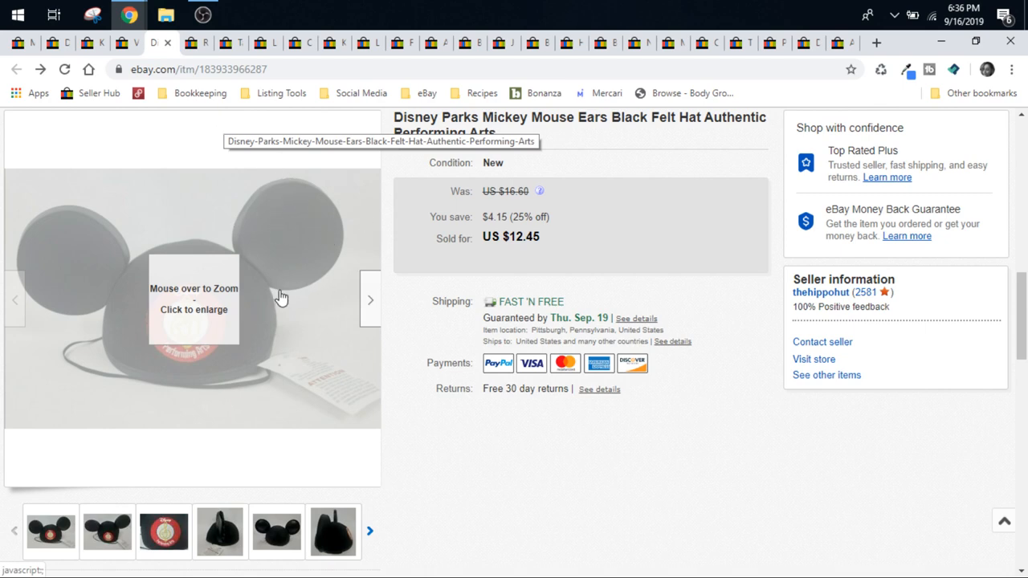
pyautogui.moveTo(438, 345)
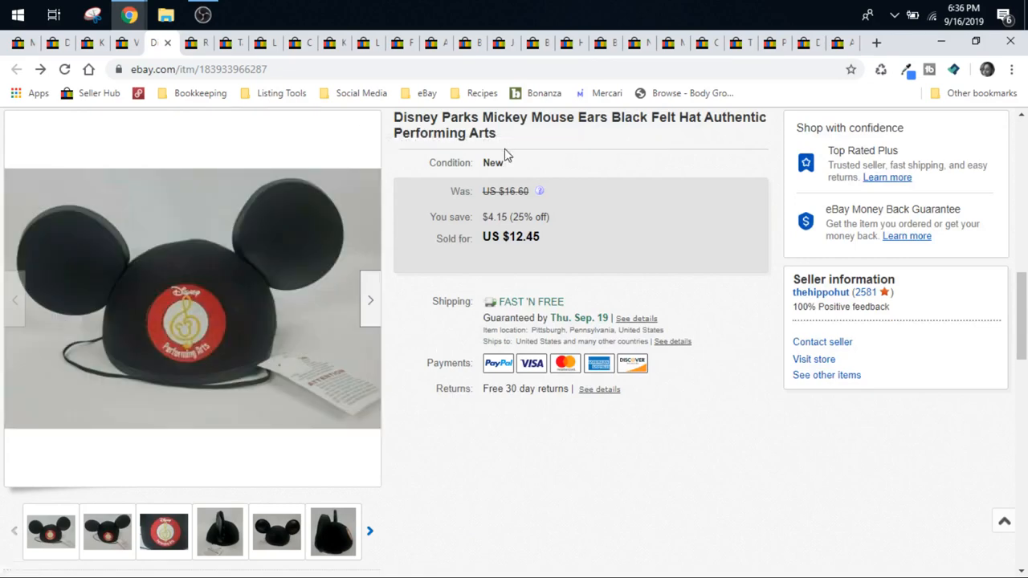
# Browse the enlarged photos of the sold $16 Vera Bradley Purple Punch tri-fold wallet, including the open-wallet shot
pyautogui.click(113, 41)
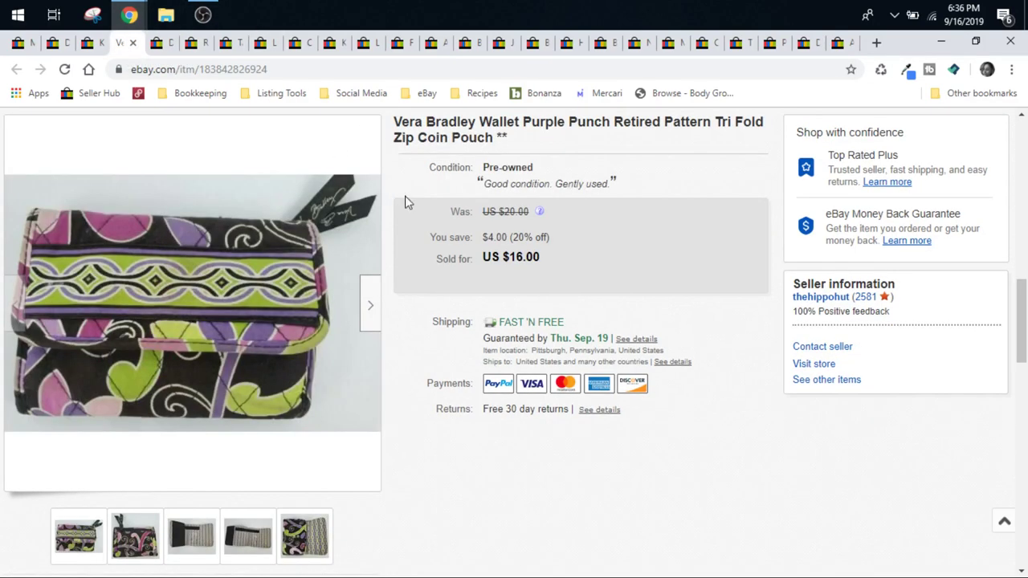
pyautogui.click(192, 302)
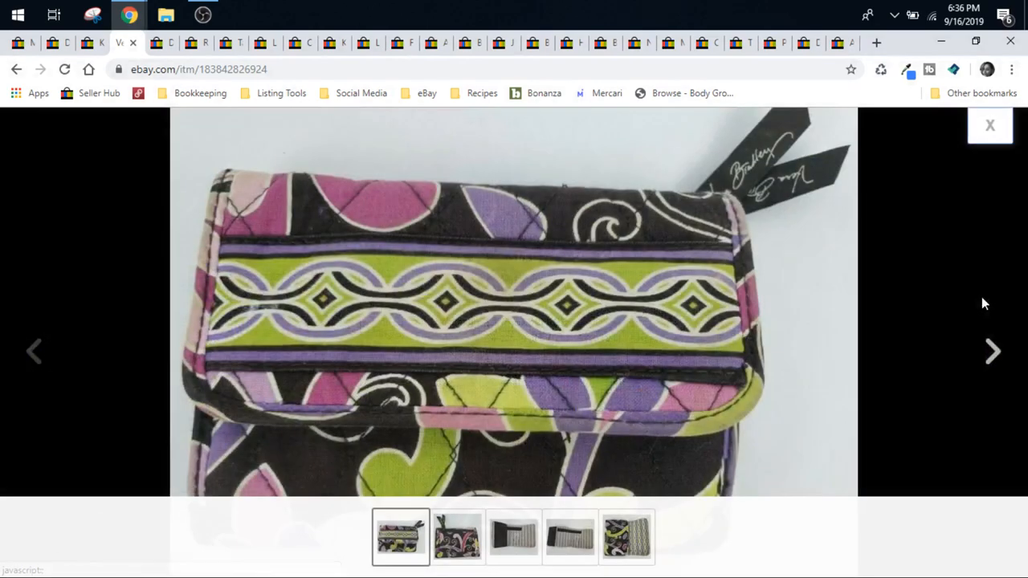
pyautogui.click(993, 352)
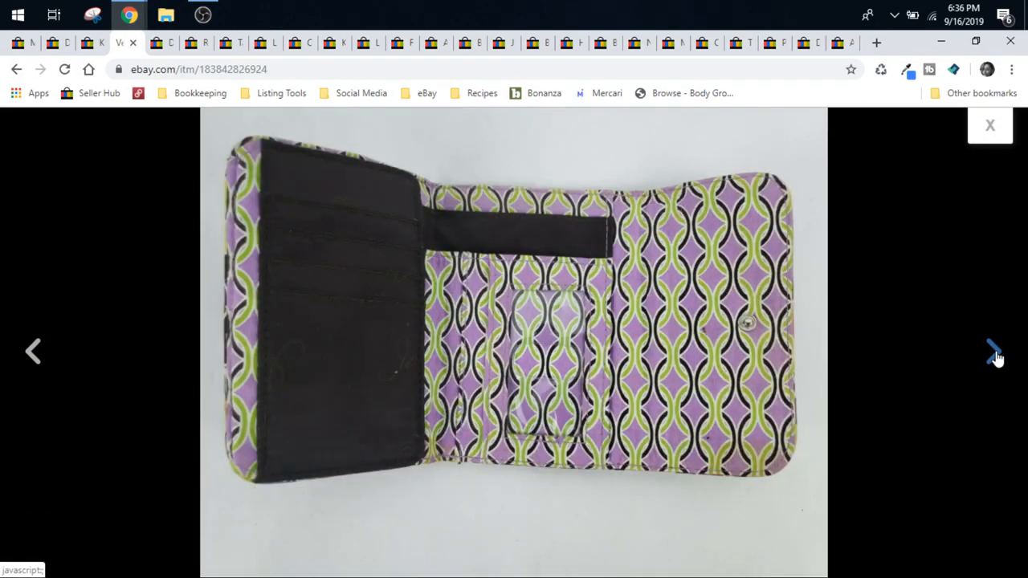
pyautogui.click(993, 352)
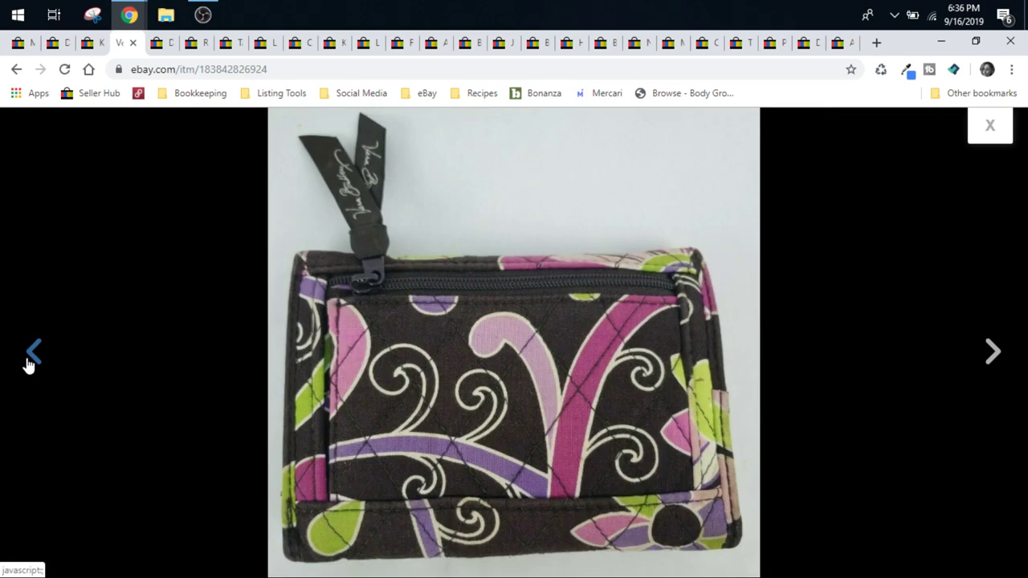
pyautogui.click(989, 125)
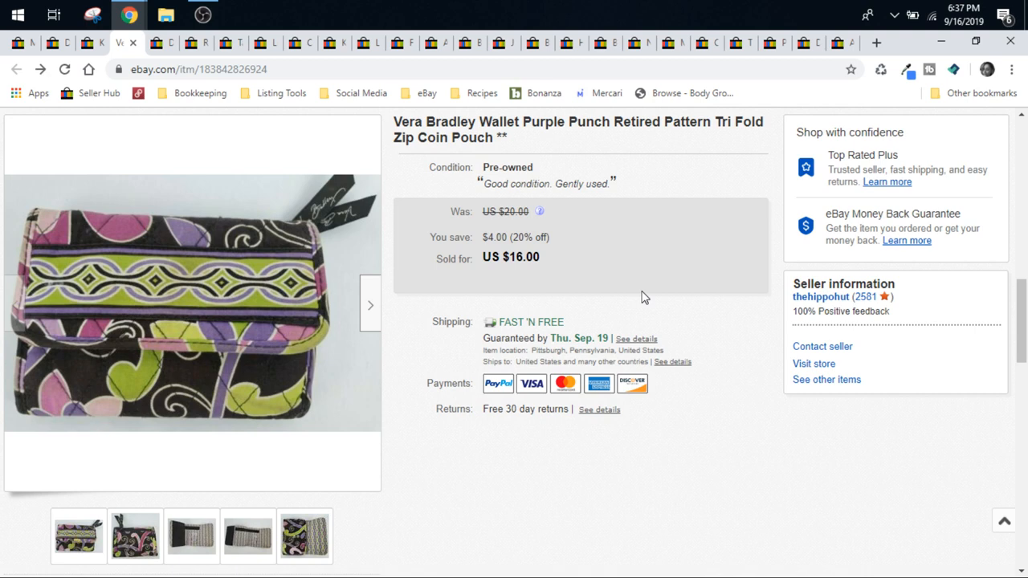
pyautogui.moveTo(340, 144)
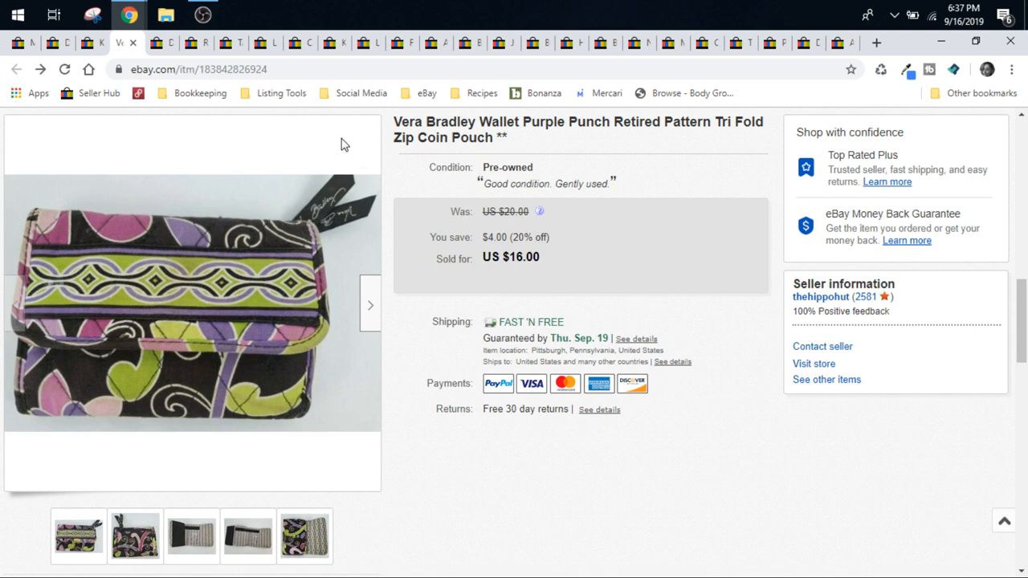
# View the sealed King Of Fighters EX Neo Blood box photos enlarged, paging to the side, spine and back, then back to the front cover
pyautogui.click(58, 42)
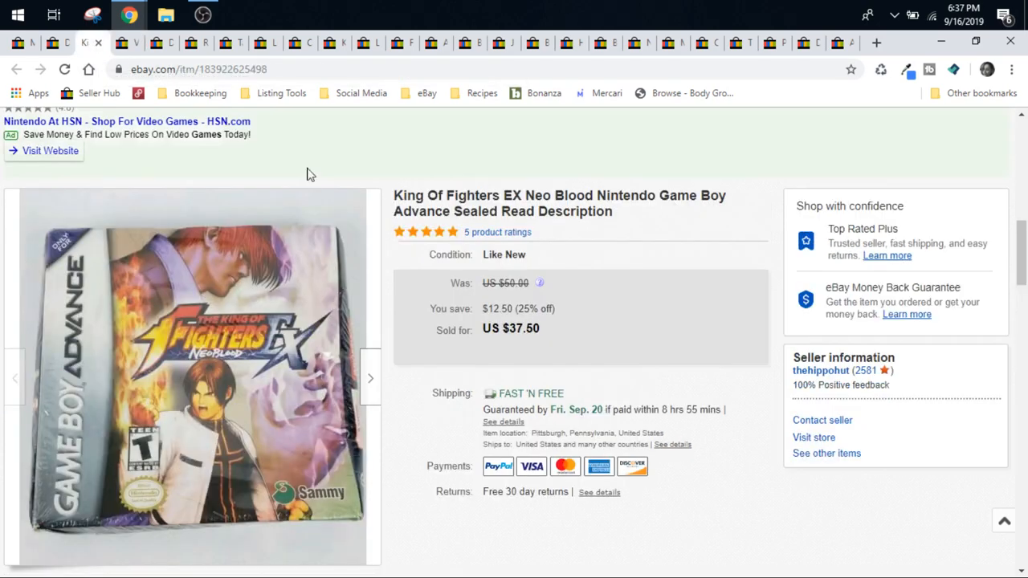
pyautogui.click(193, 377)
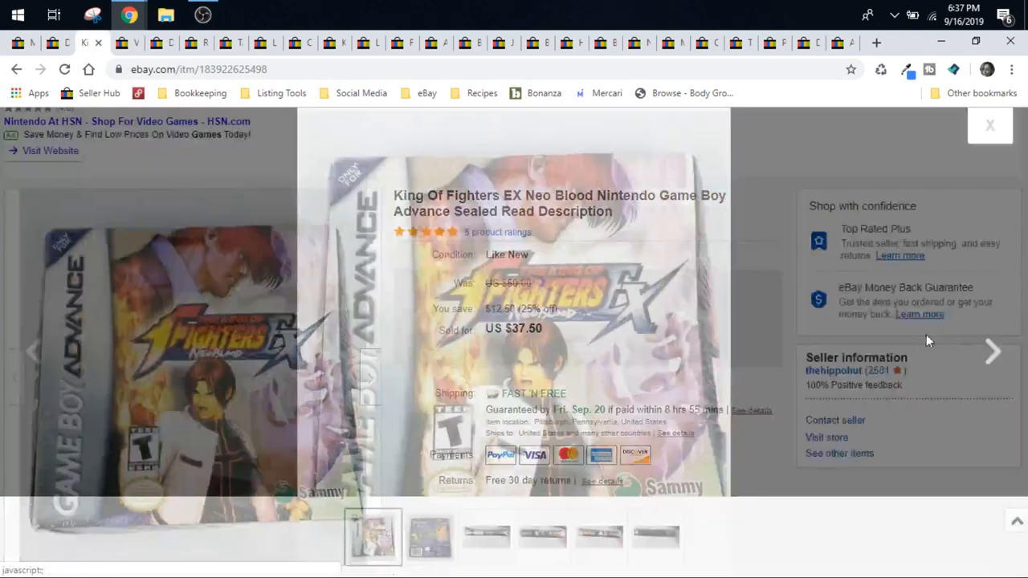
pyautogui.click(992, 352)
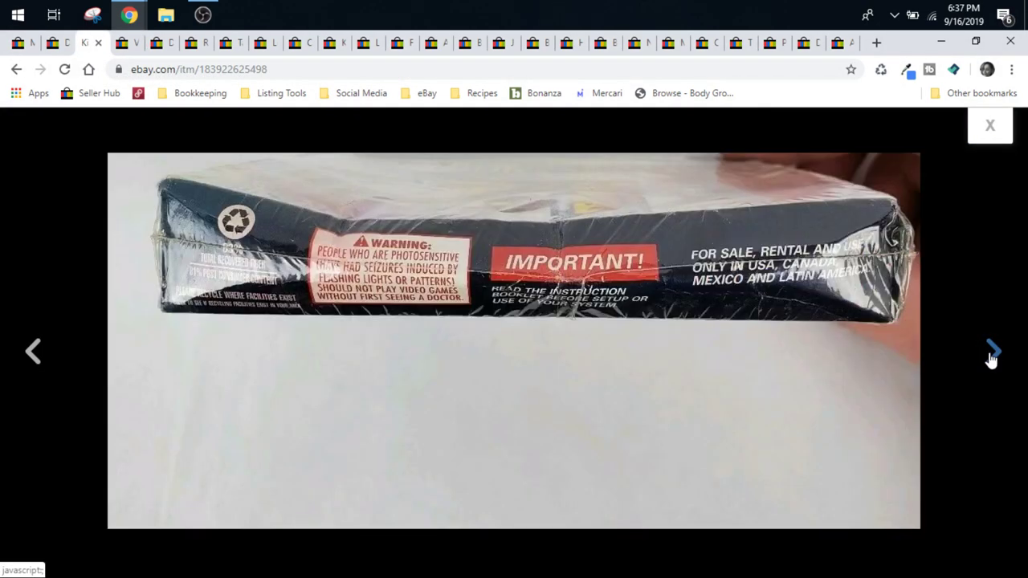
pyautogui.click(993, 350)
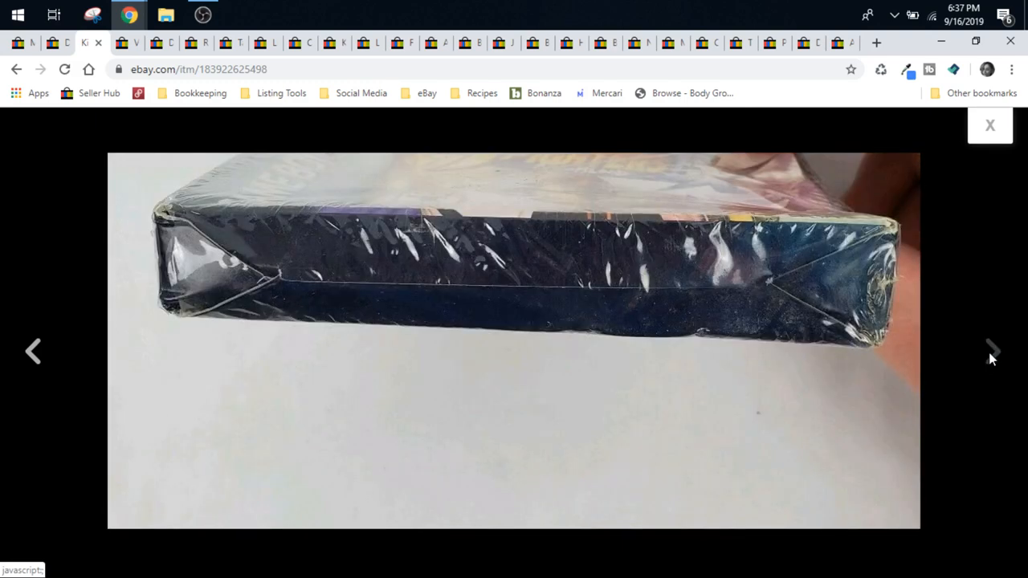
pyautogui.click(992, 350)
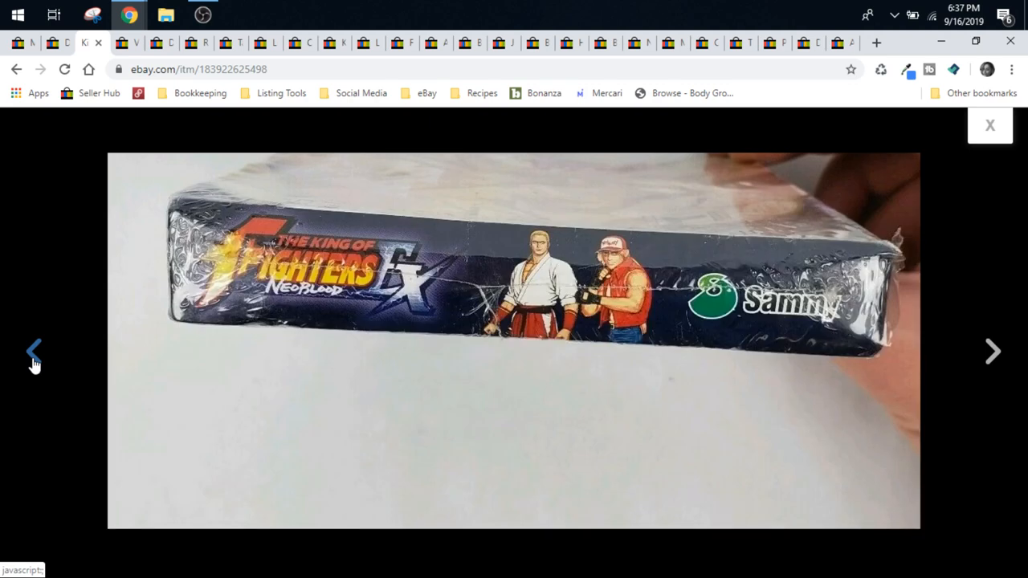
pyautogui.click(993, 352)
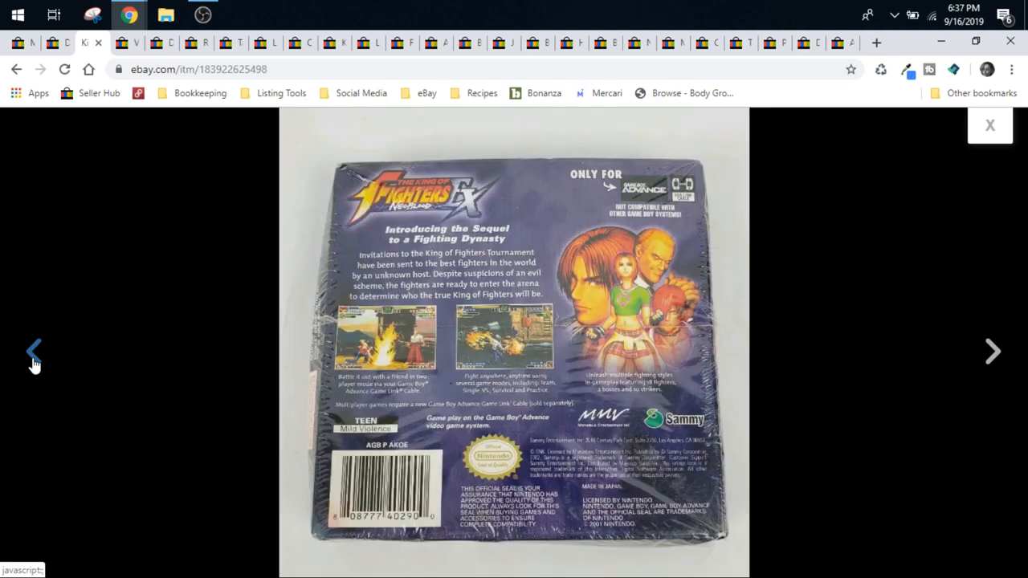
pyautogui.click(993, 352)
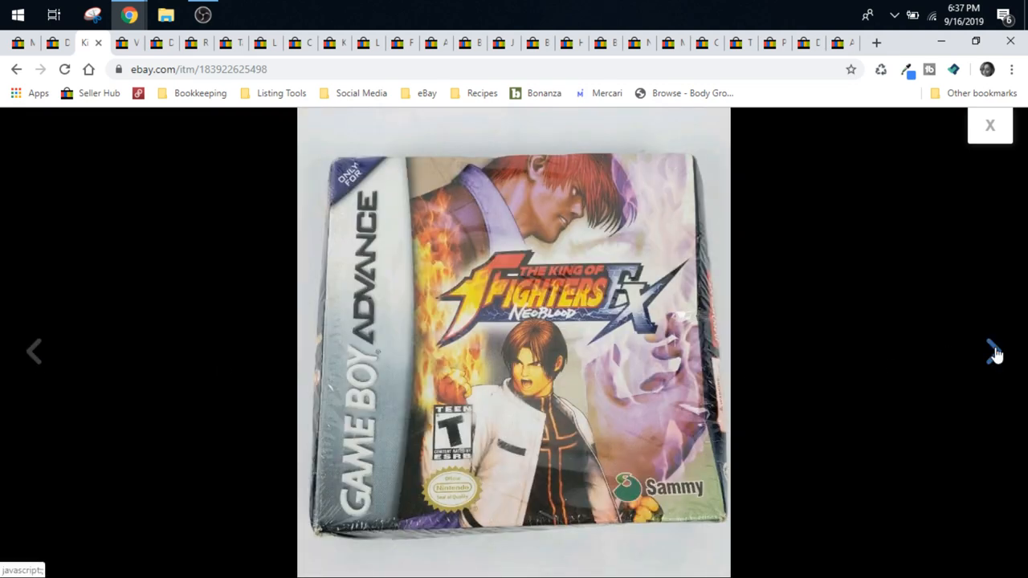
# Page forward again through the warning side and remaining box photos to the back-of-box shot
pyautogui.click(996, 350)
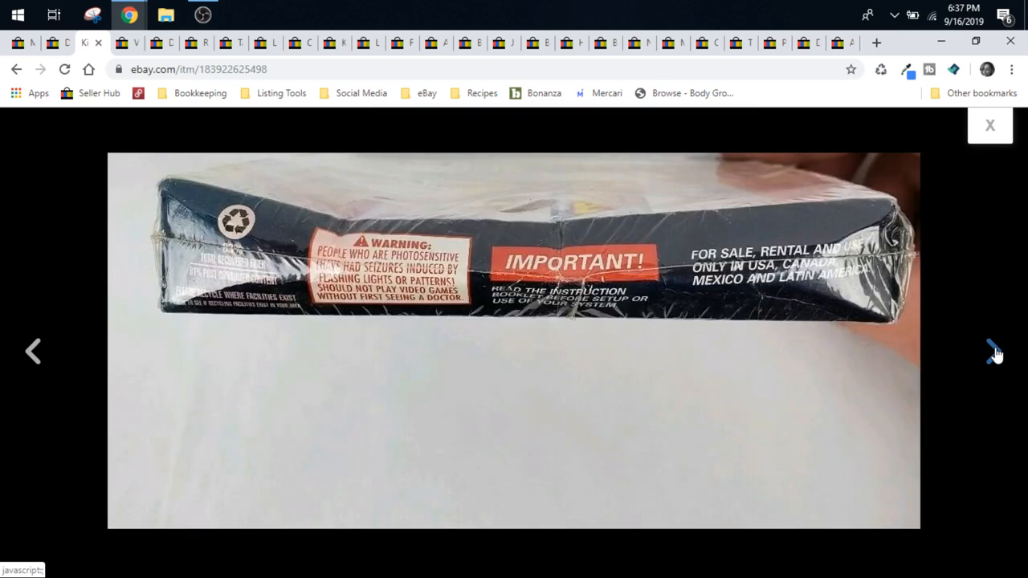
pyautogui.click(994, 351)
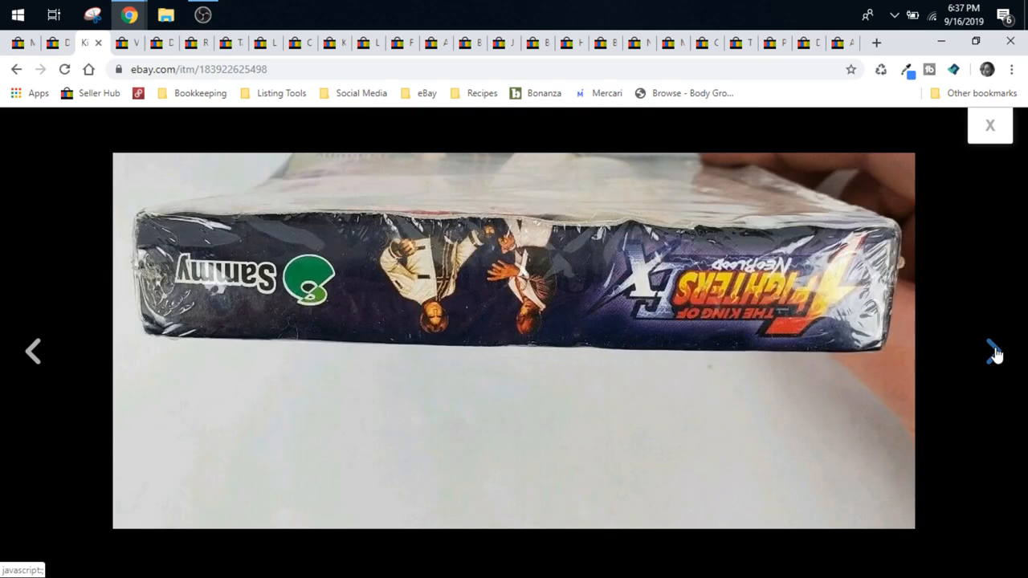
pyautogui.click(996, 352)
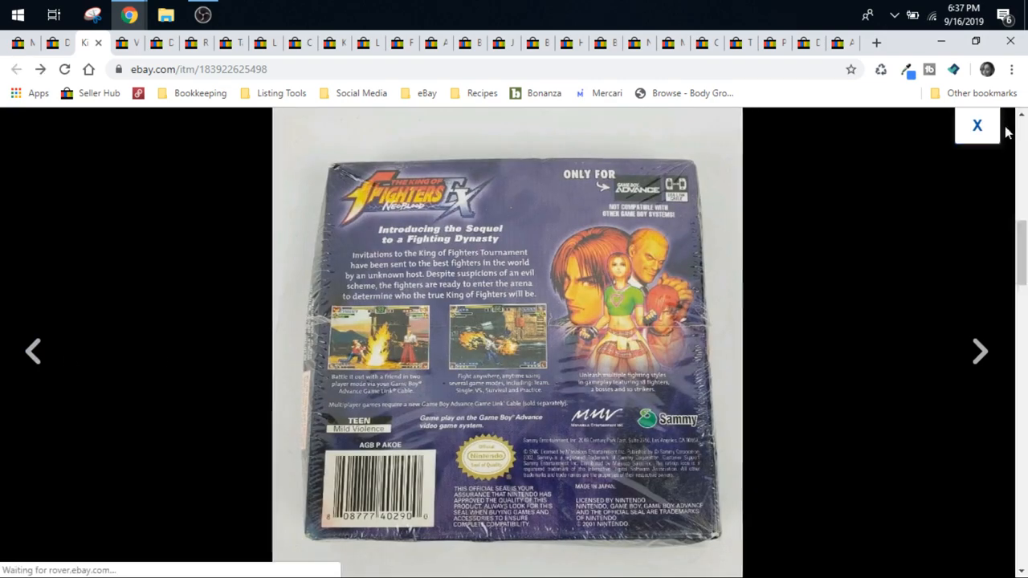
# Return to the King of Fighters EX listing details showing its $37.50 sale price and magnify the cover art
pyautogui.click(977, 125)
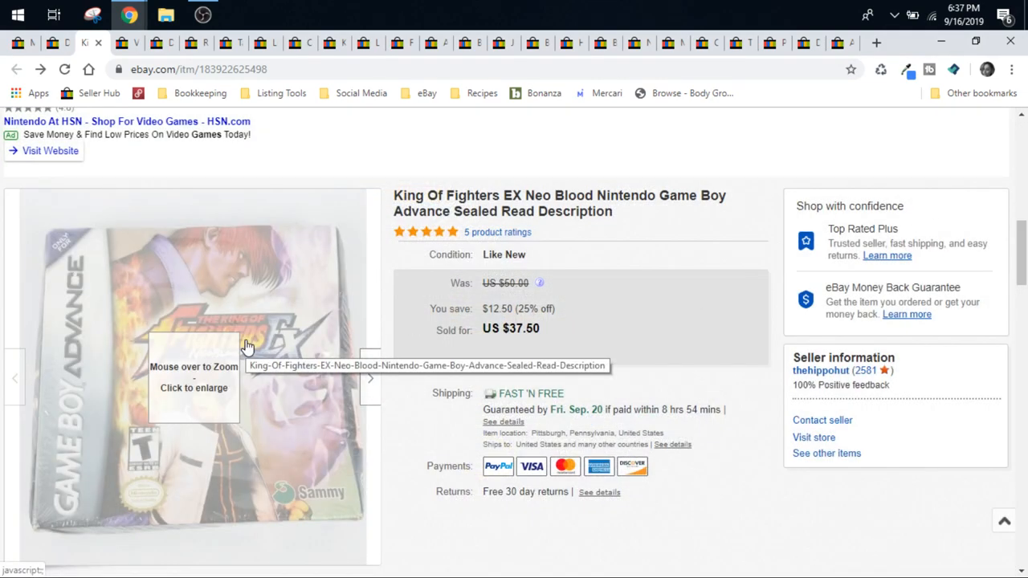
pyautogui.moveTo(199, 372)
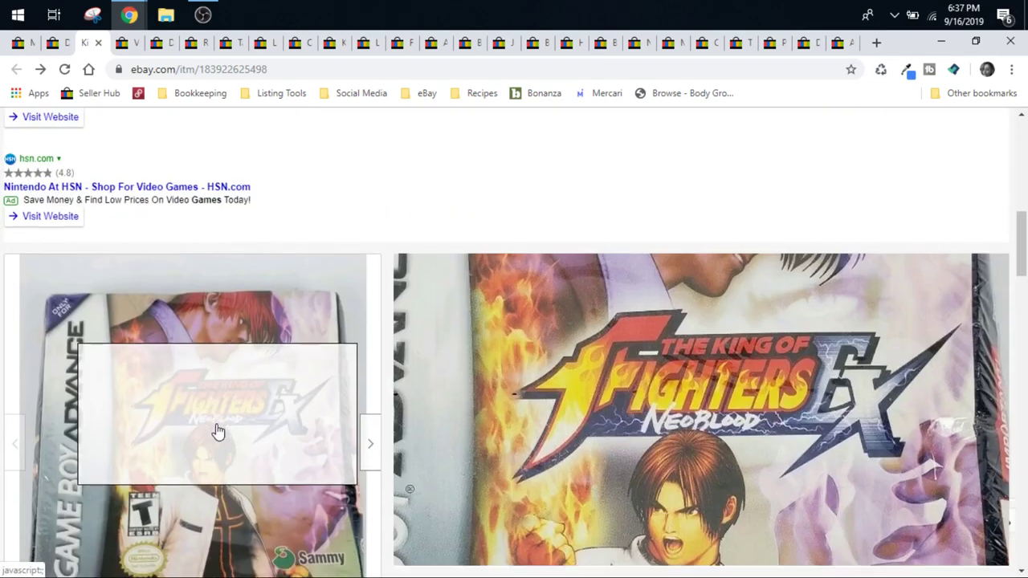
pyautogui.scroll(3)
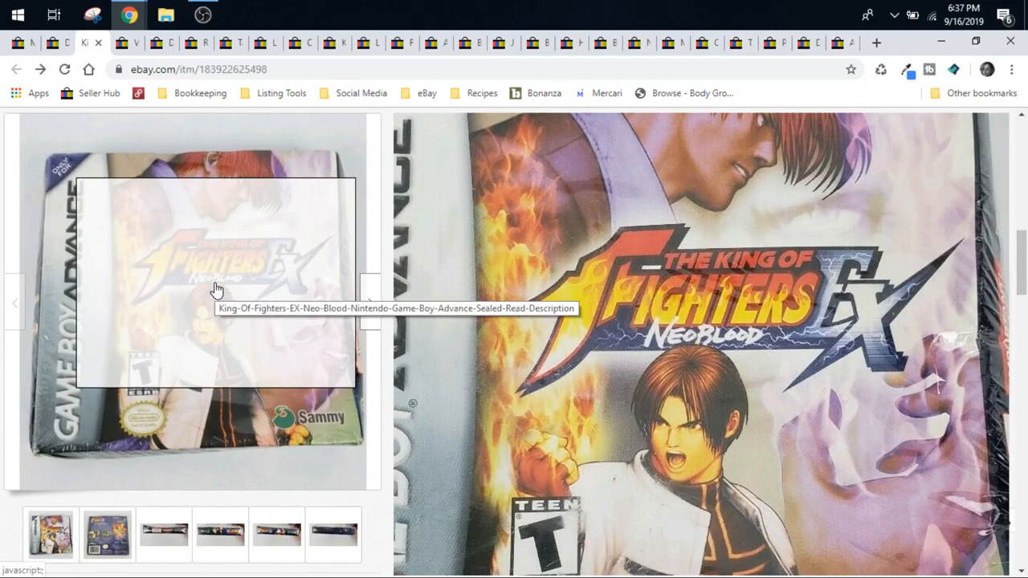
pyautogui.moveTo(125, 367)
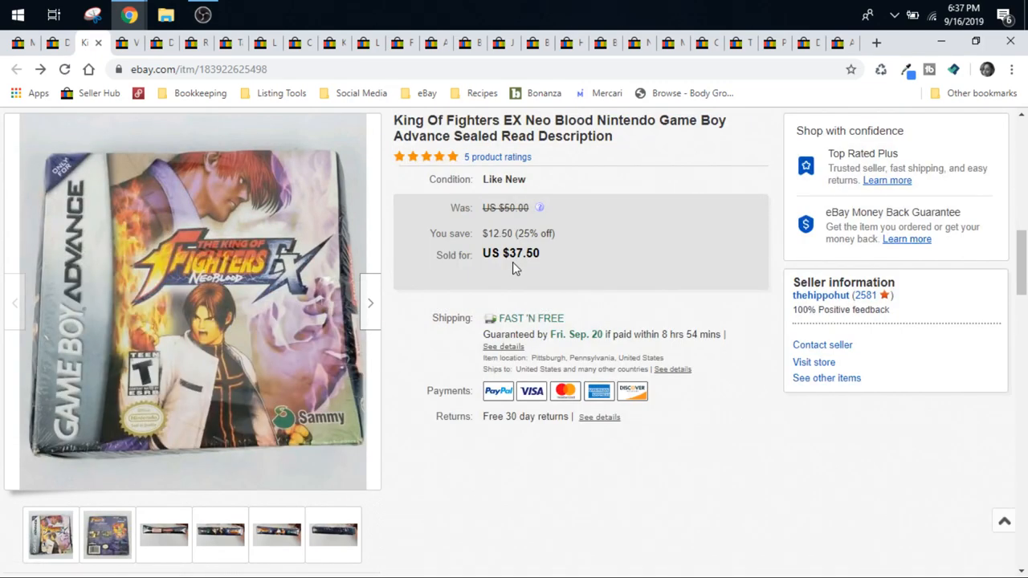
pyautogui.moveTo(570, 260)
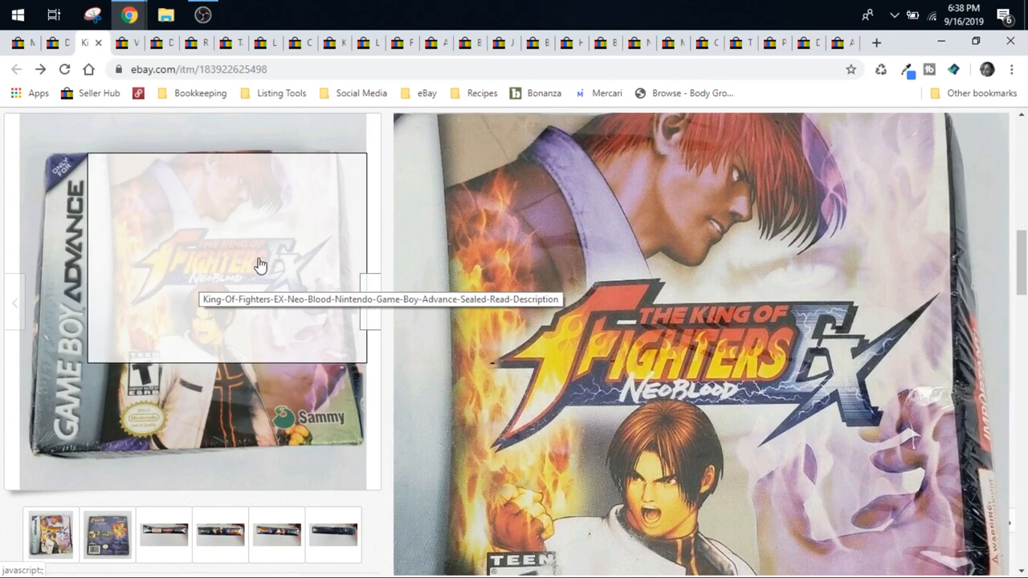
pyautogui.moveTo(252, 434)
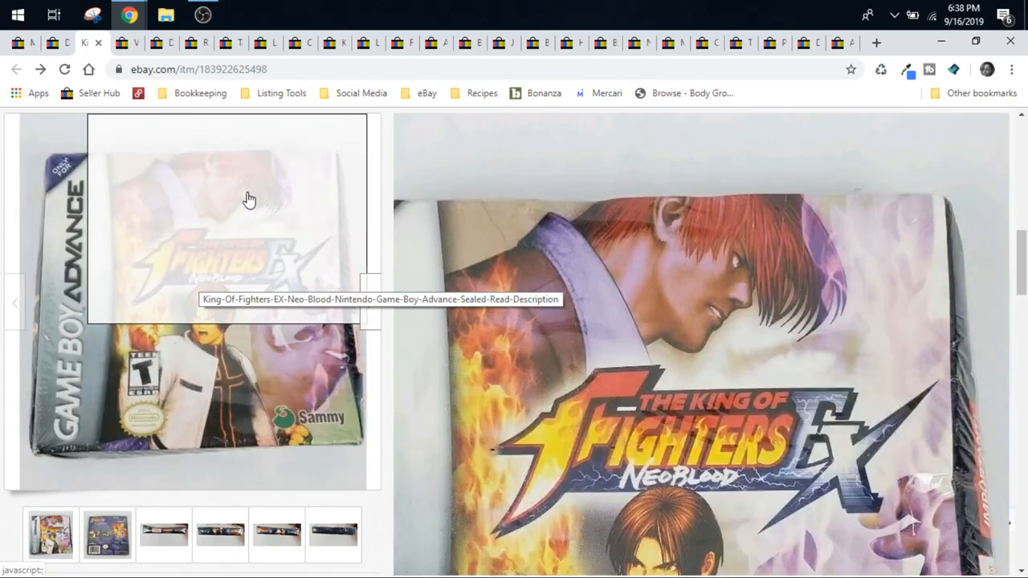
pyautogui.moveTo(168, 295)
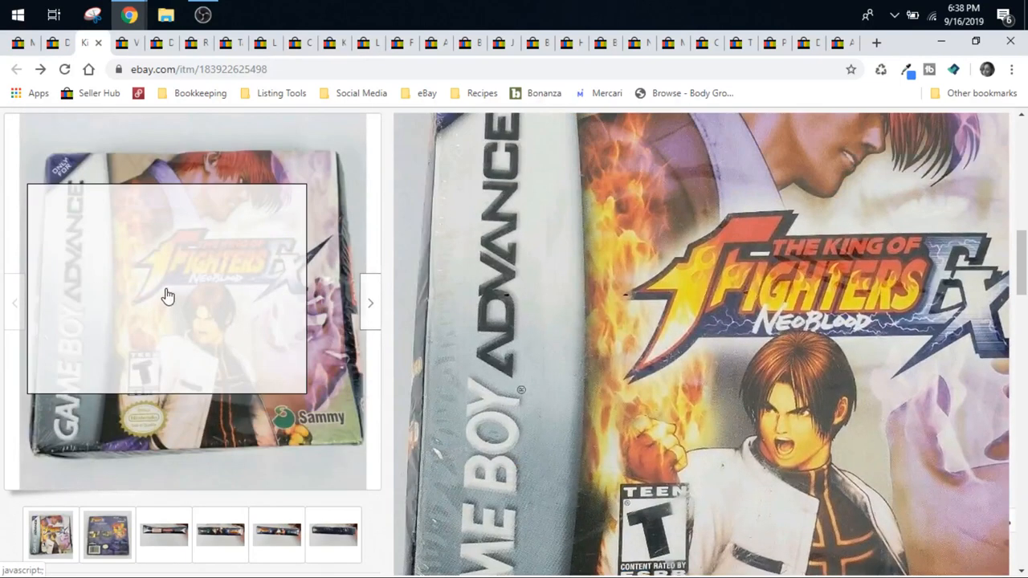
pyautogui.moveTo(169, 295)
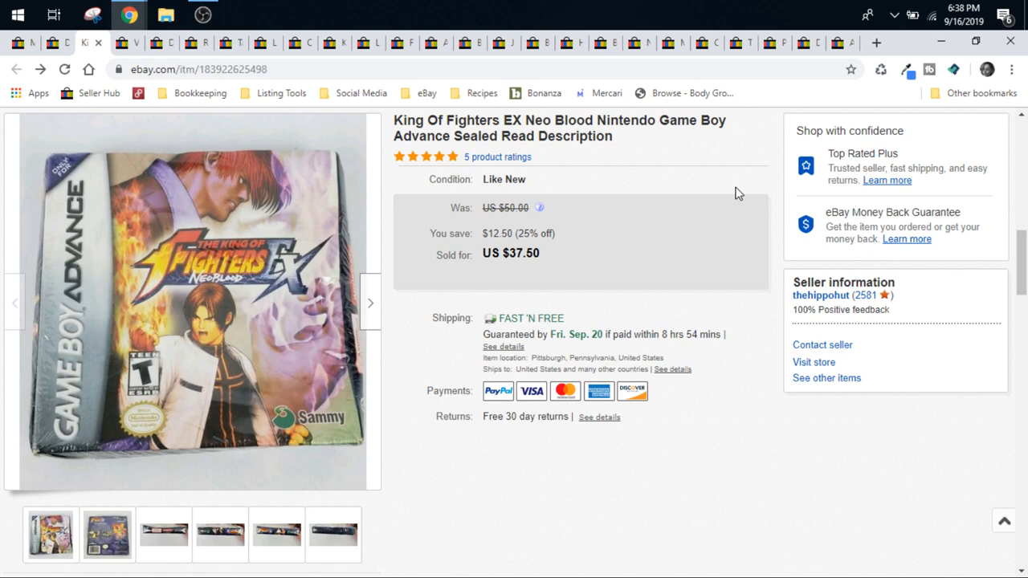
pyautogui.moveTo(753, 173)
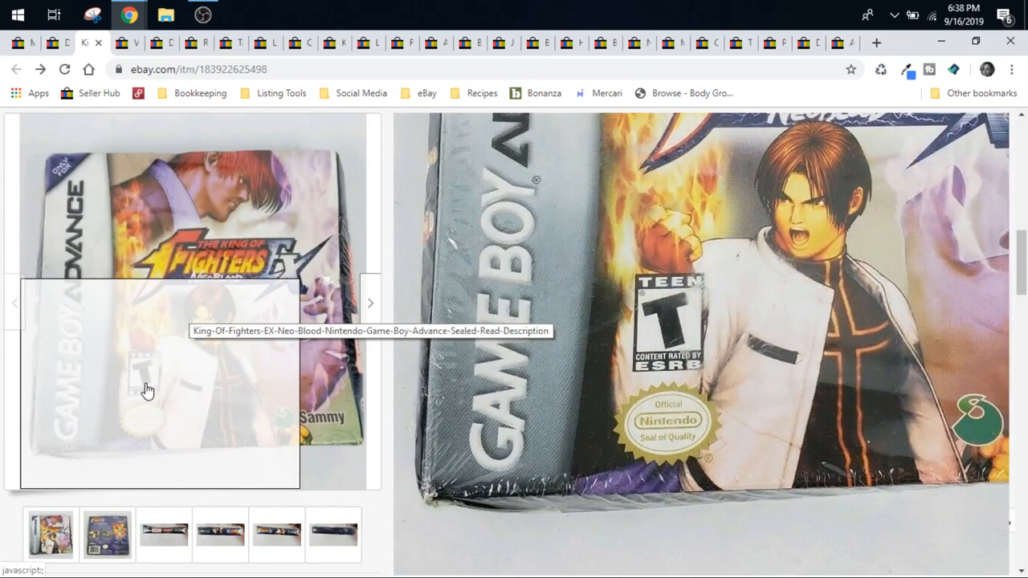
pyautogui.moveTo(279, 440)
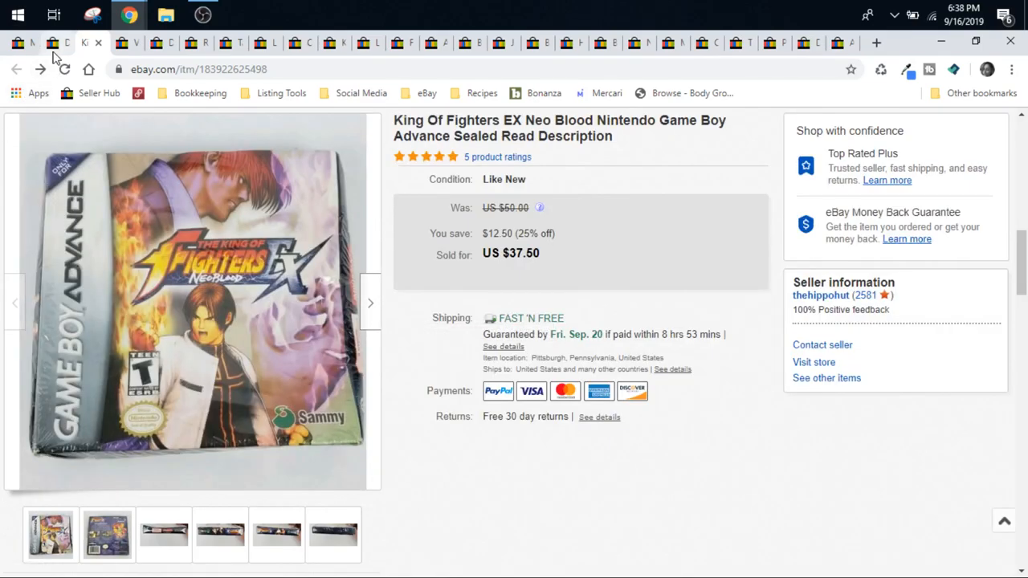
# Browse the enlarged photos of the sold $20 Dragon Quest XI Echoes of an Elusive Age 8-button pin set
pyautogui.click(58, 41)
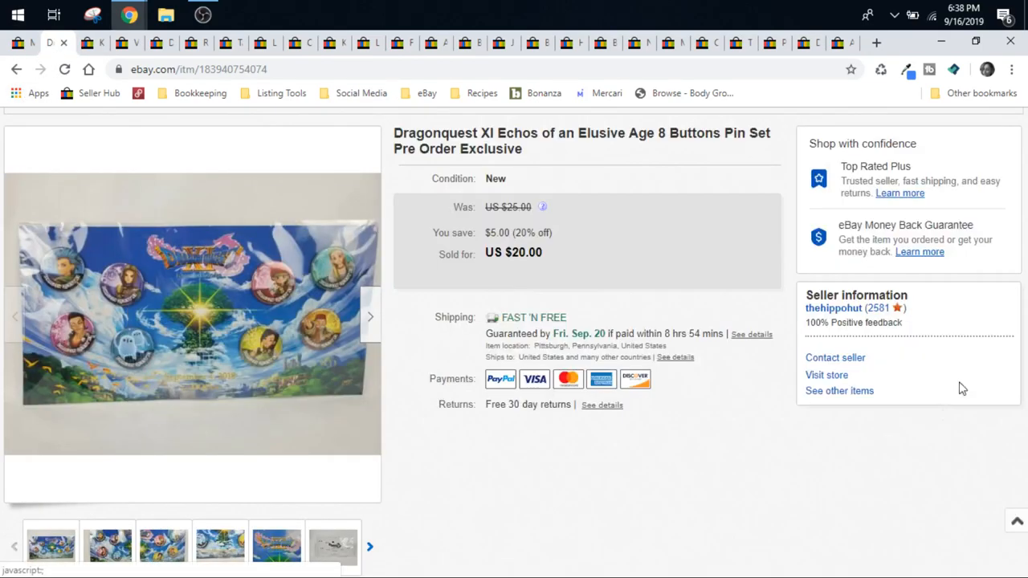
pyautogui.click(193, 313)
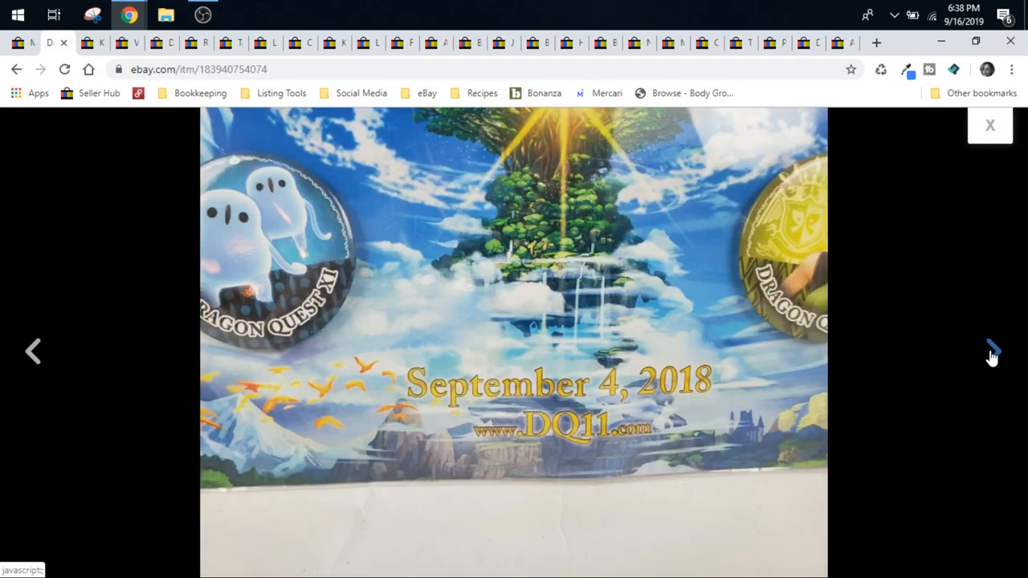
pyautogui.click(993, 354)
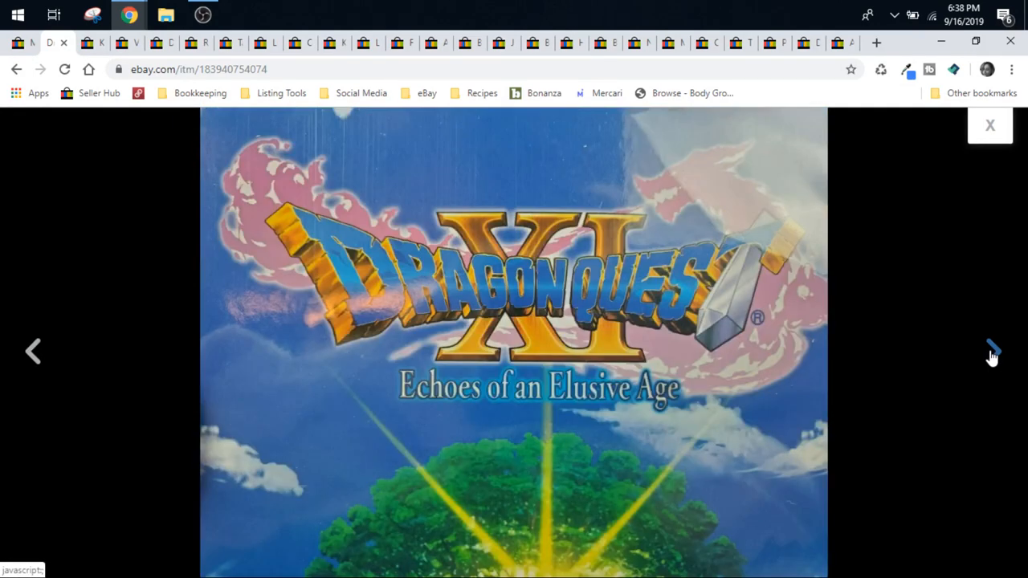
pyautogui.click(992, 352)
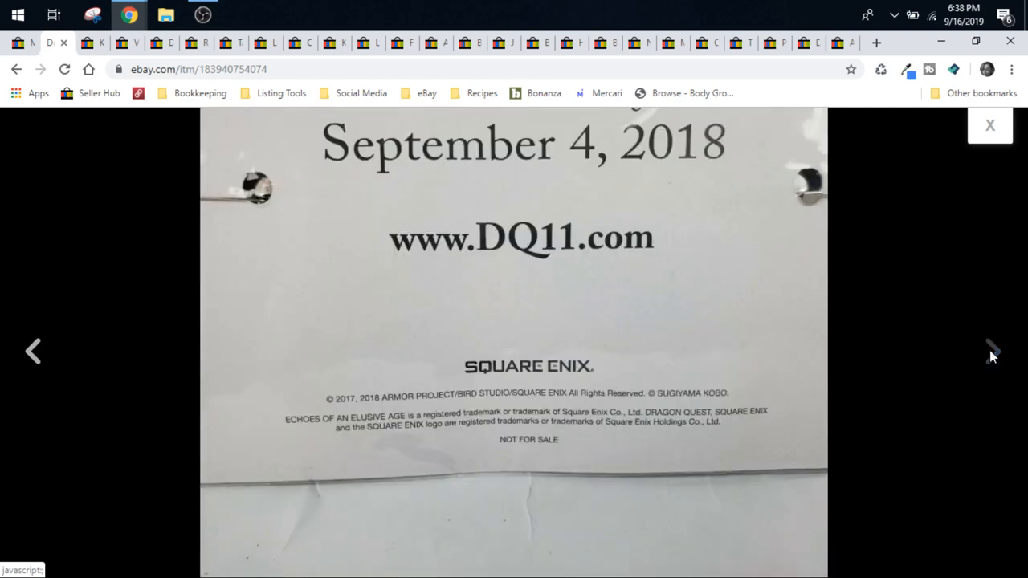
pyautogui.click(990, 125)
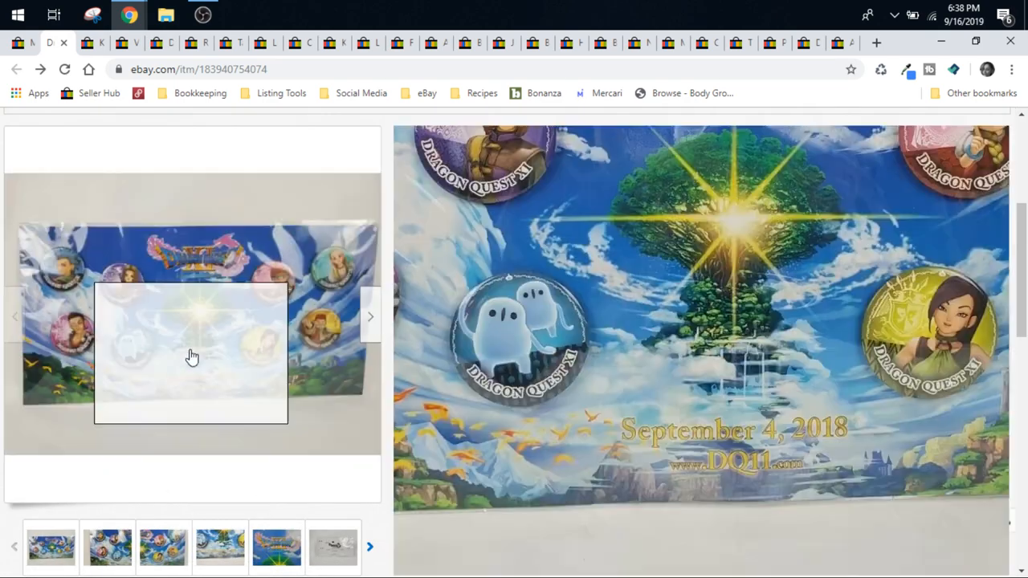
pyautogui.moveTo(72, 413)
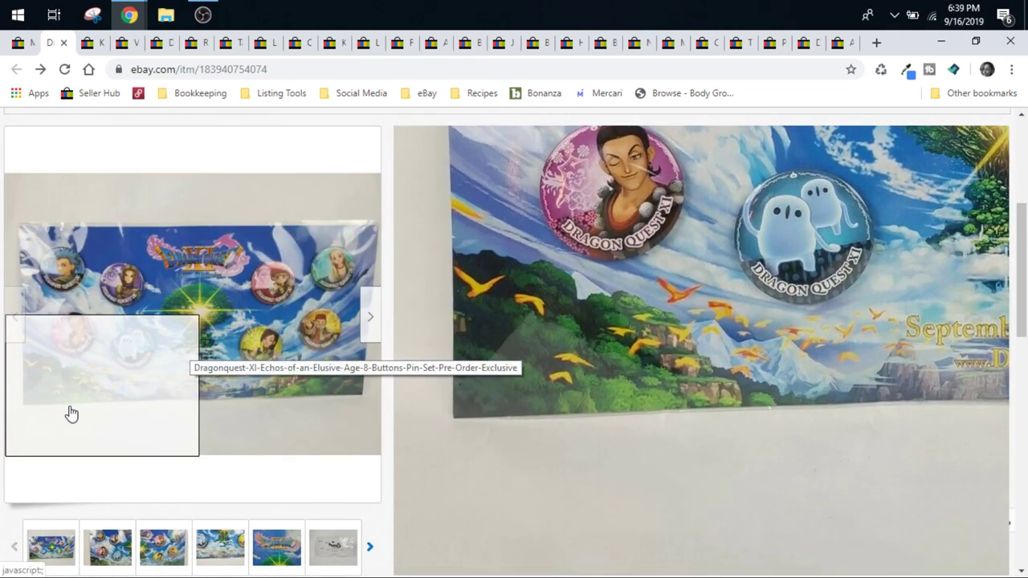
pyautogui.moveTo(321, 228)
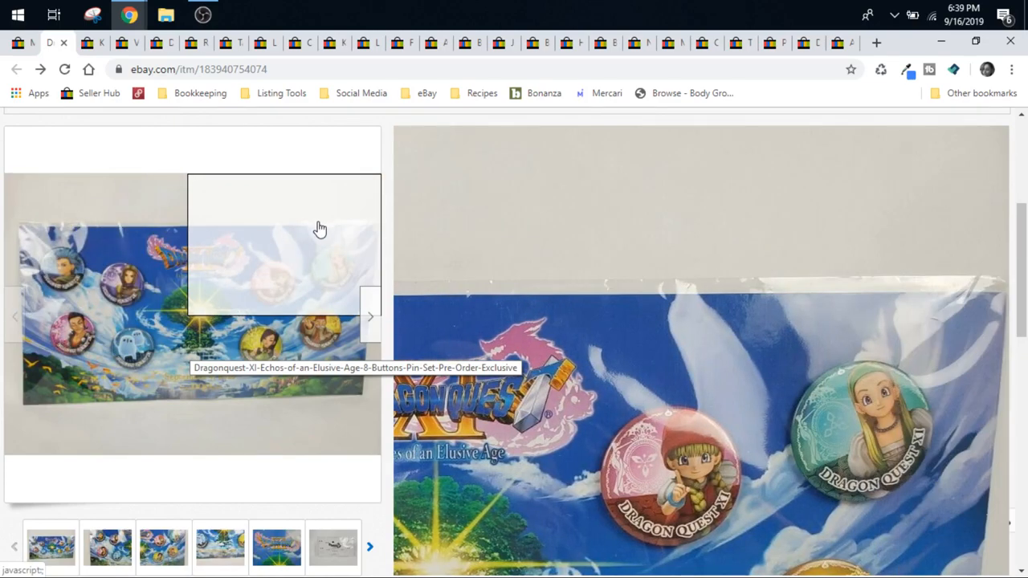
pyautogui.moveTo(103, 424)
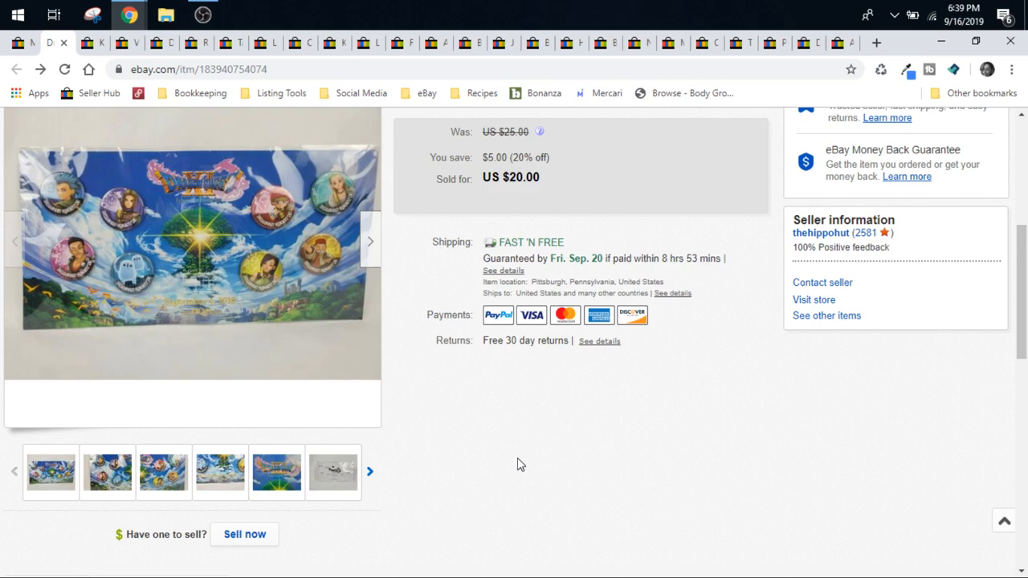
pyautogui.moveTo(193, 241)
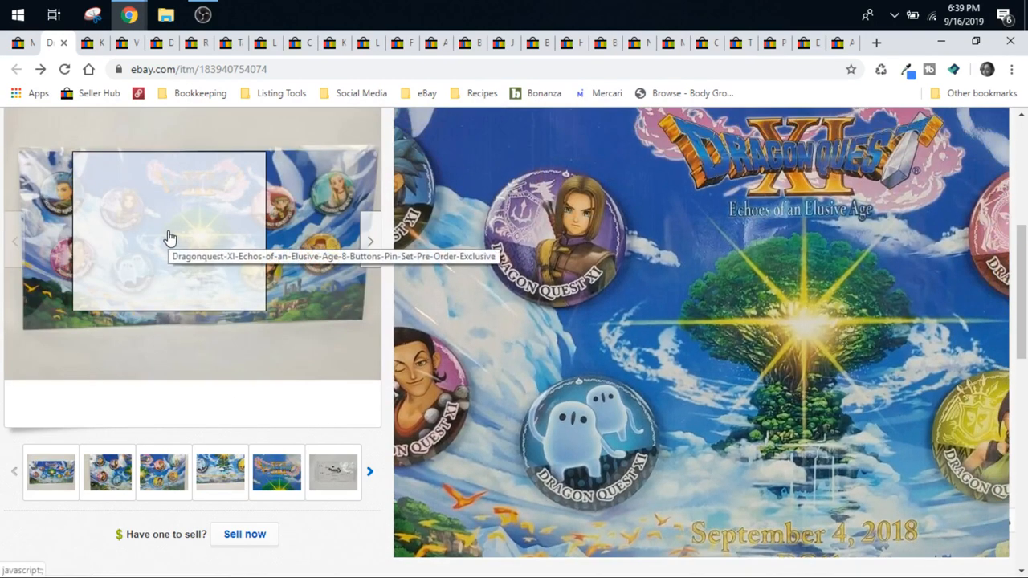
pyautogui.moveTo(154, 302)
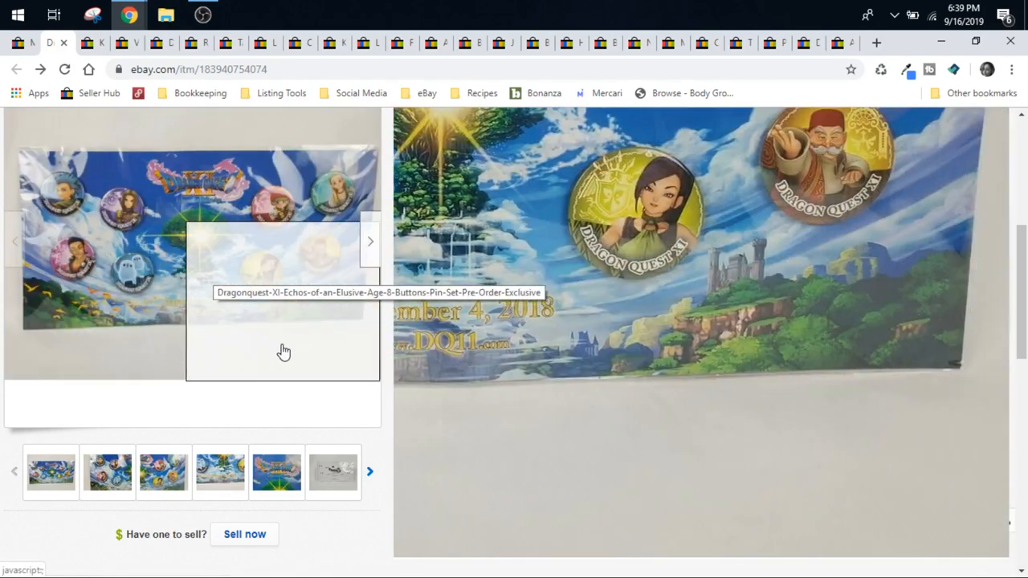
pyautogui.moveTo(295, 212)
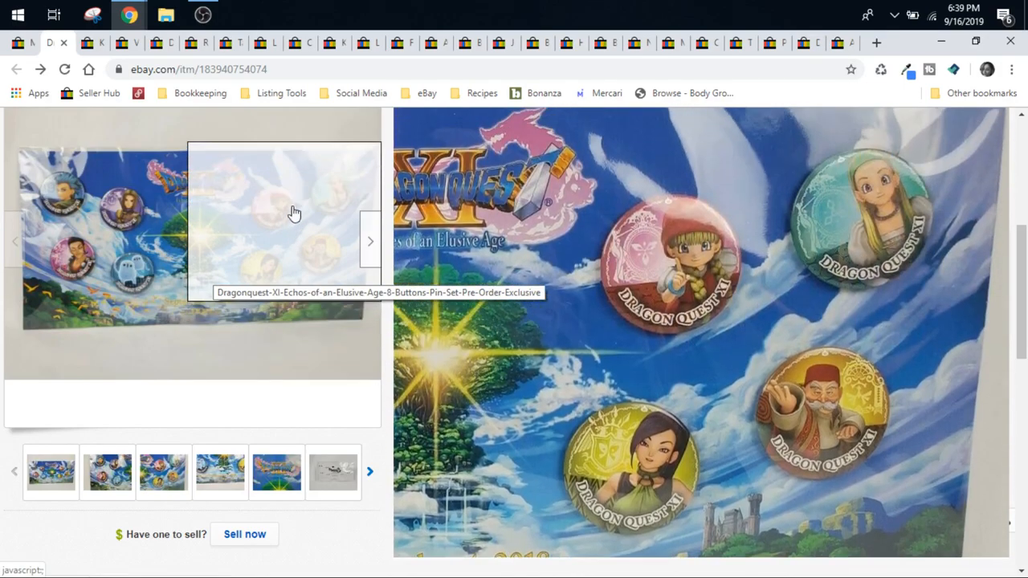
pyautogui.moveTo(151, 302)
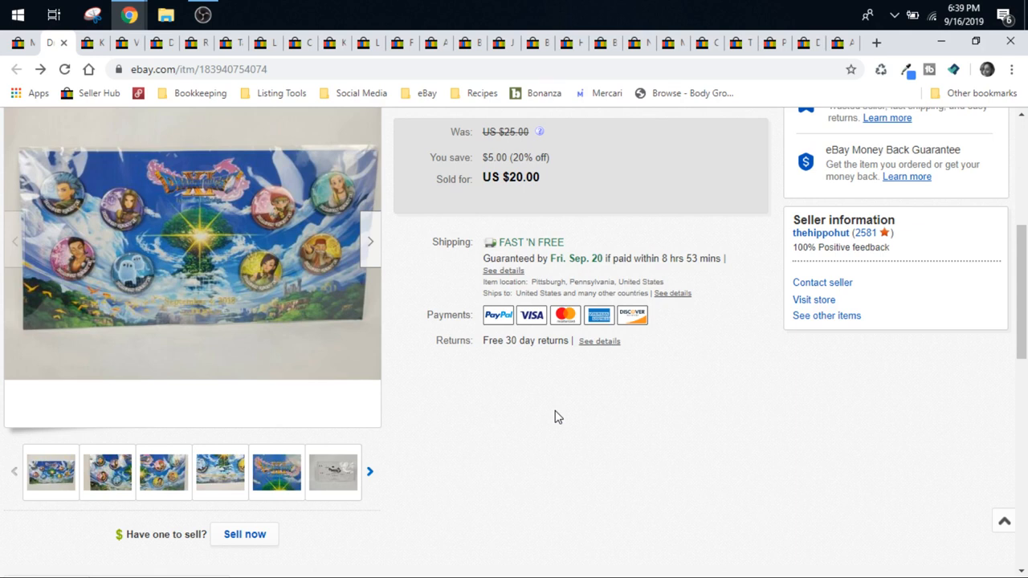
pyautogui.moveTo(388, 434)
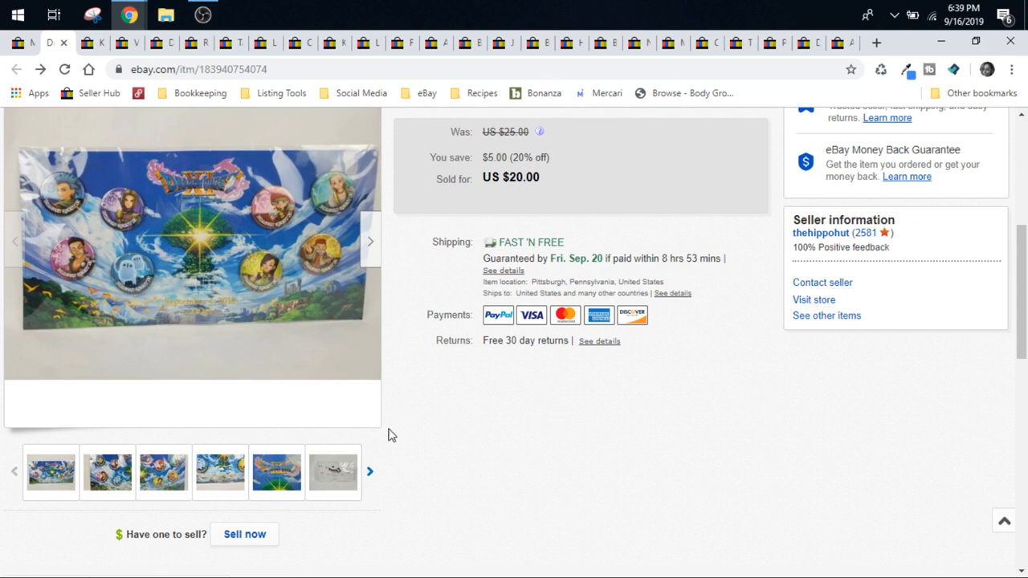
pyautogui.moveTo(455, 448)
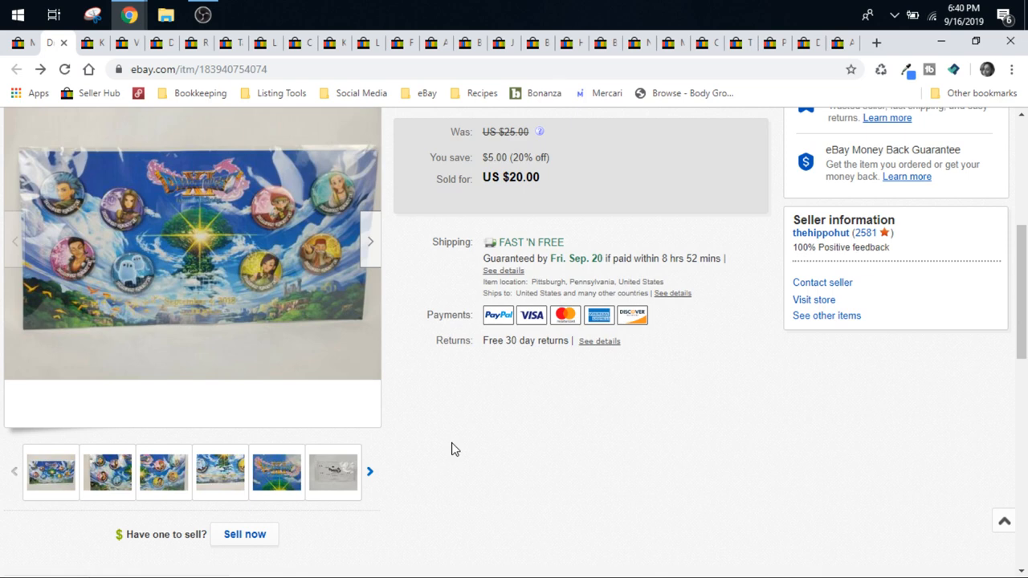
pyautogui.moveTo(448, 427)
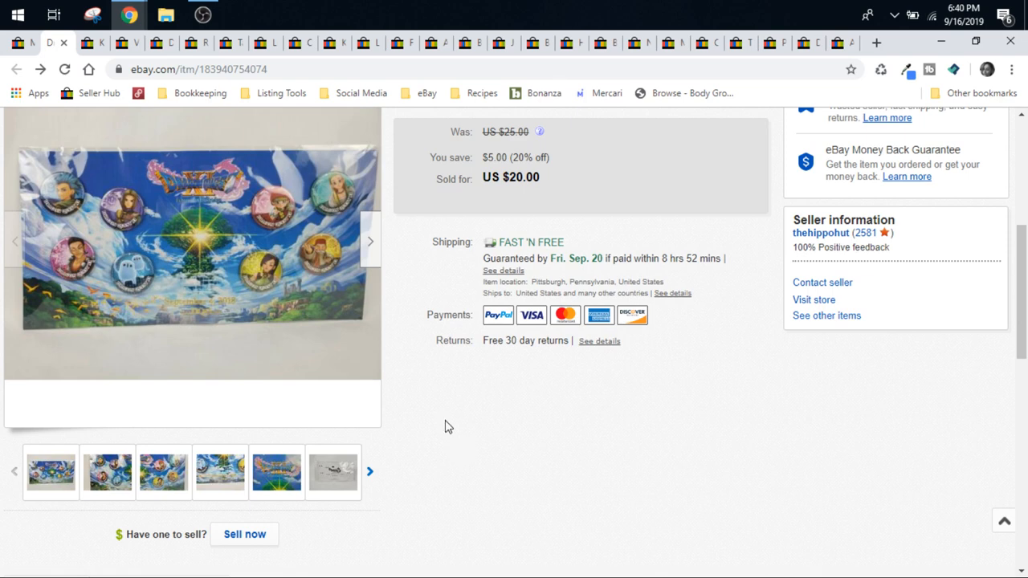